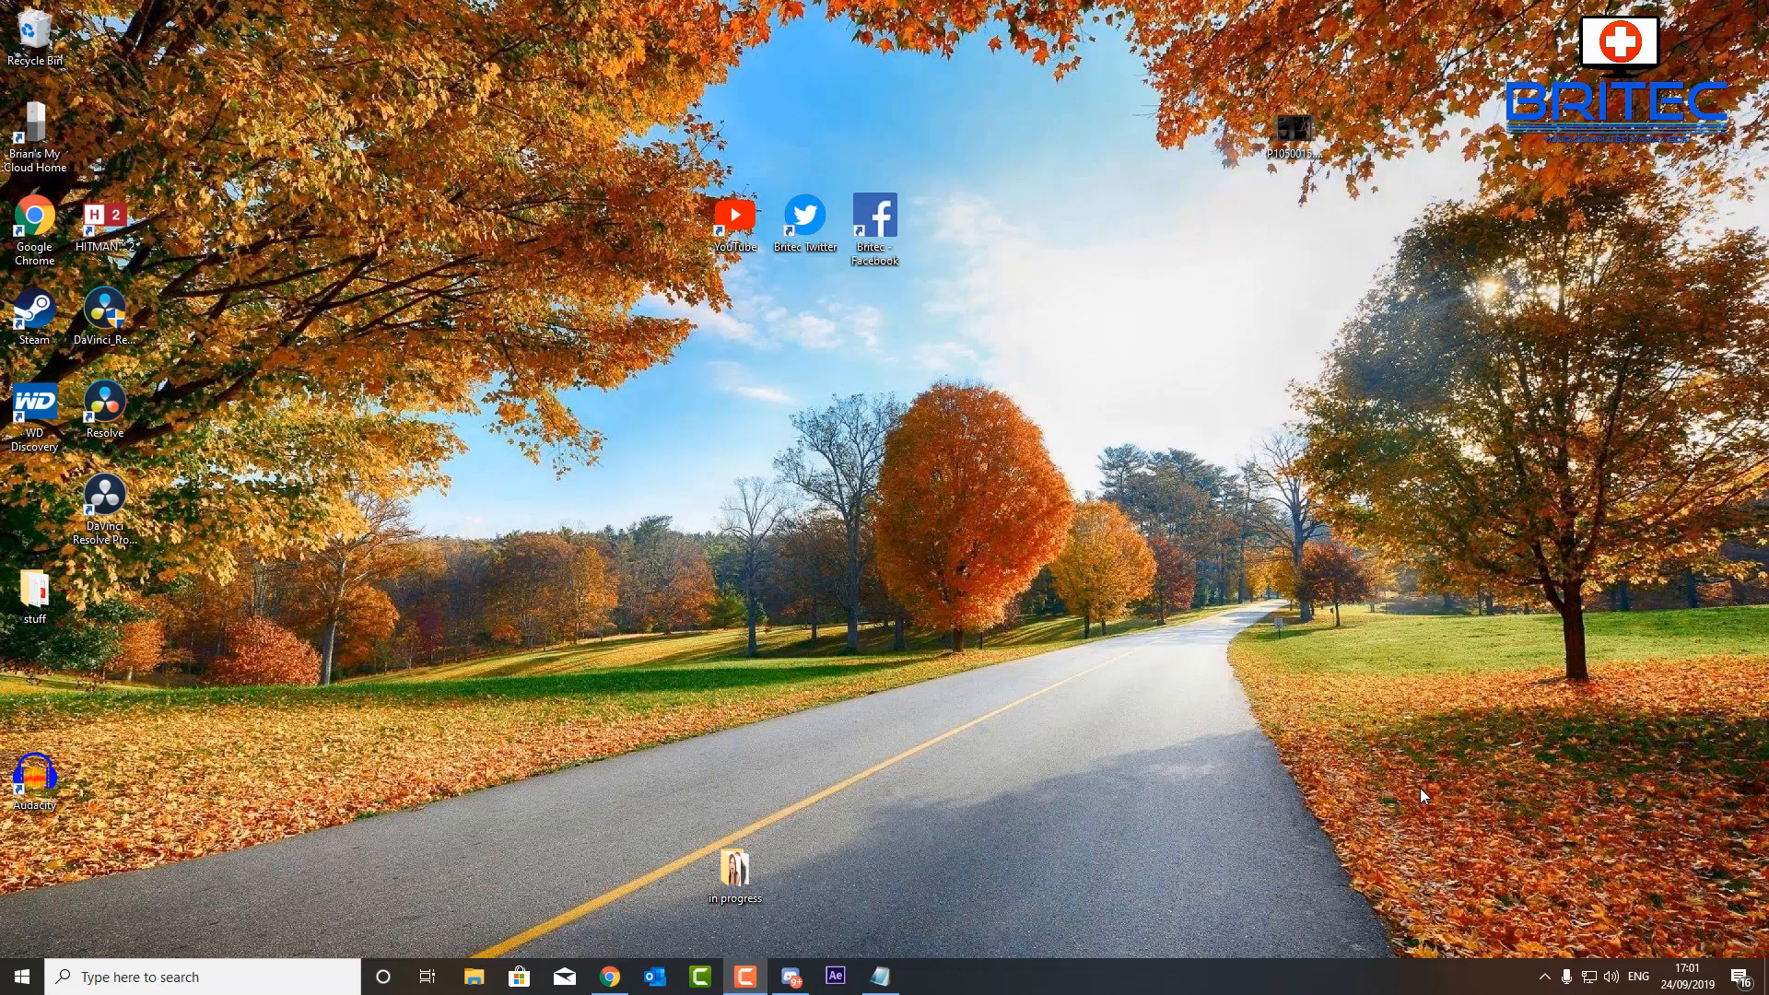
{"action": "mouse_move", "coordinate": [1186, 790]}
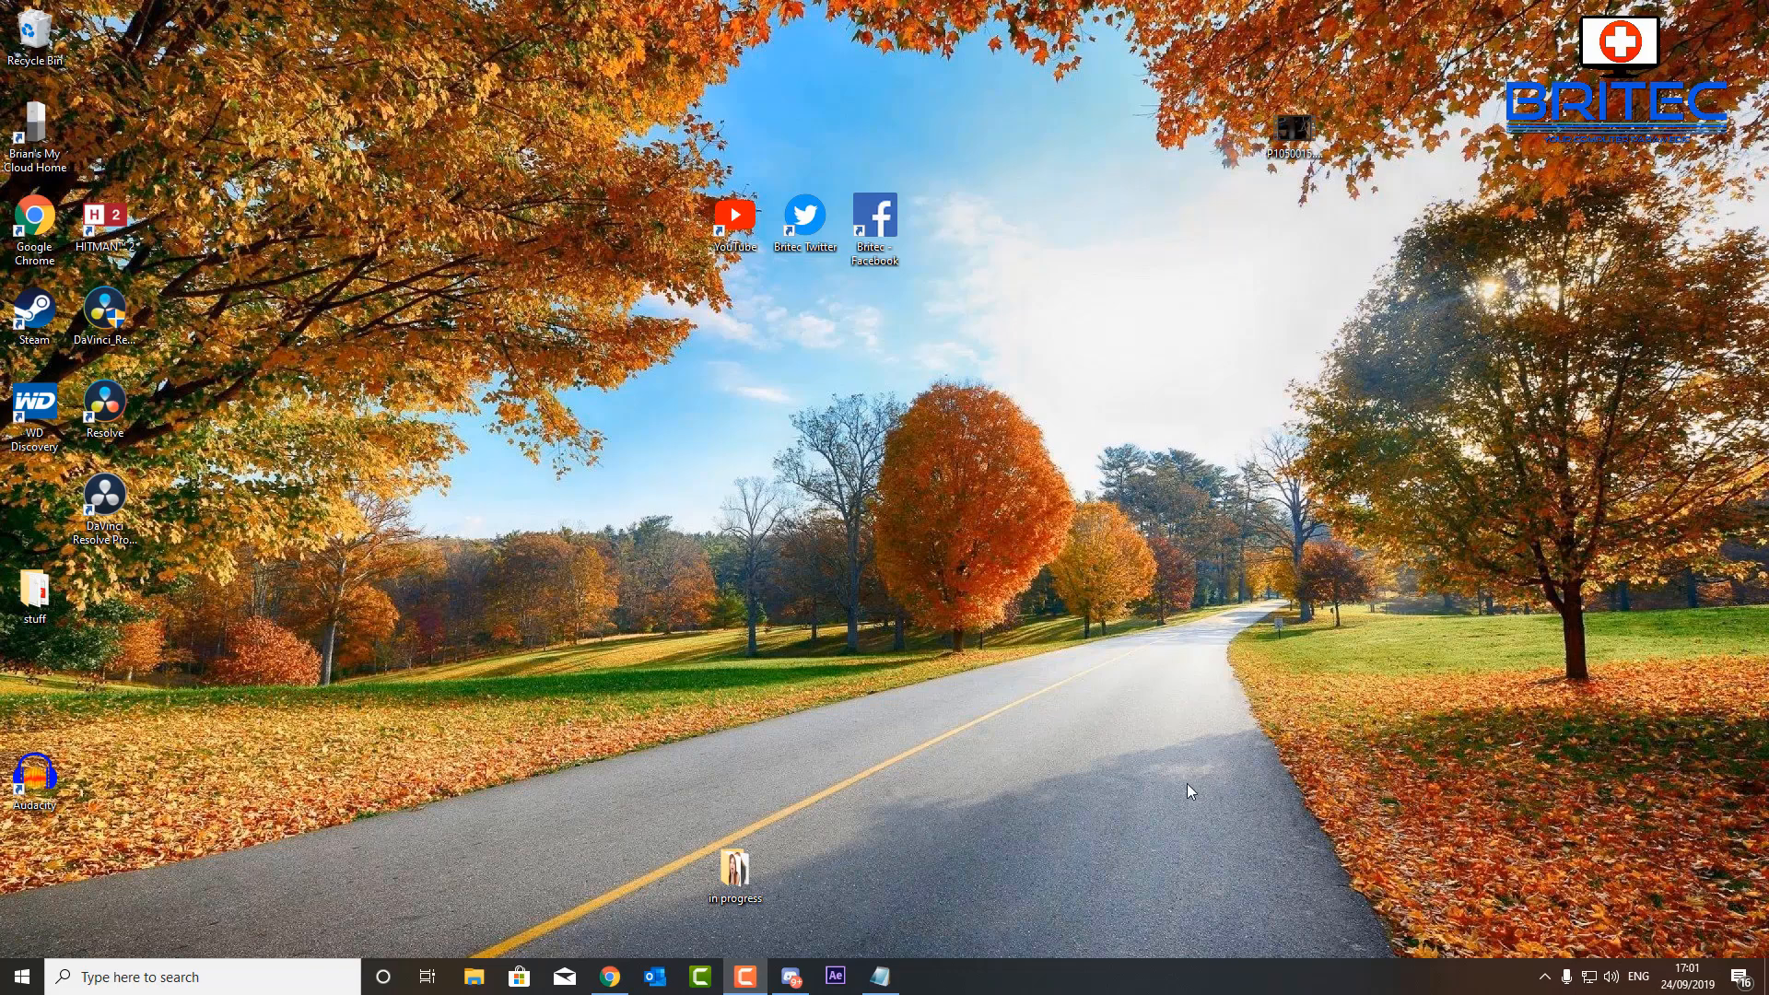
{"action": "mouse_move", "coordinate": [1139, 786]}
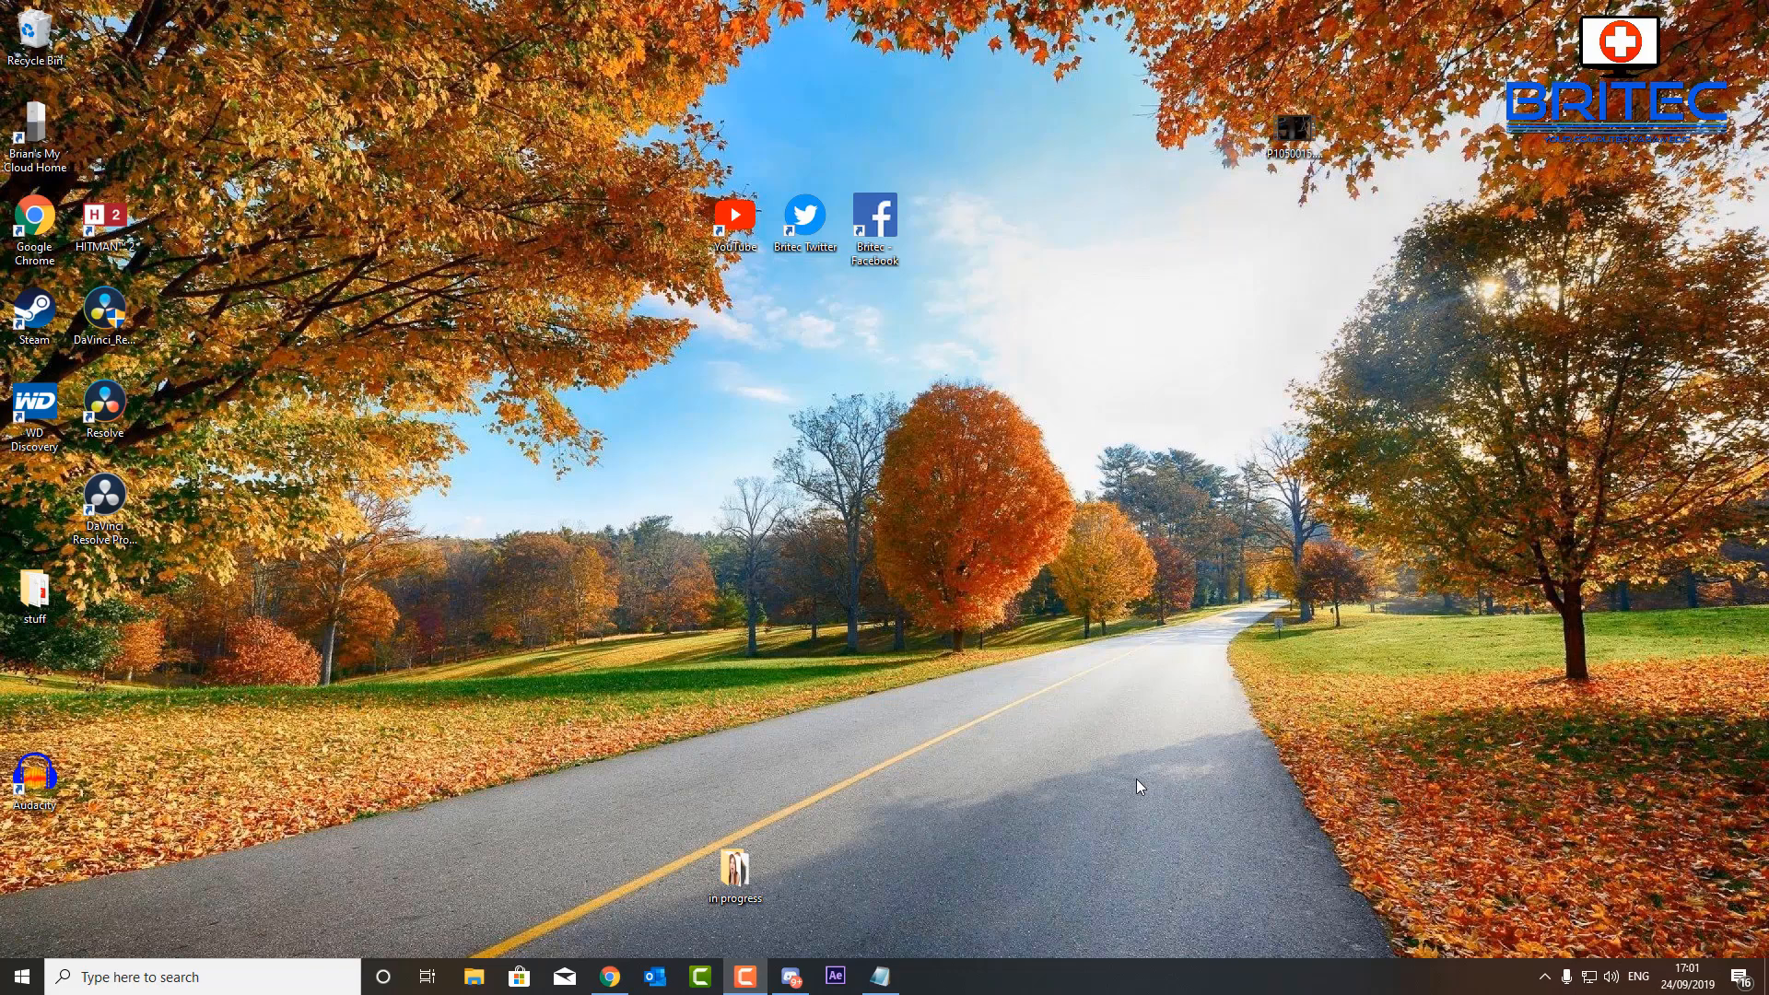
{"action": "mouse_move", "coordinate": [1015, 785]}
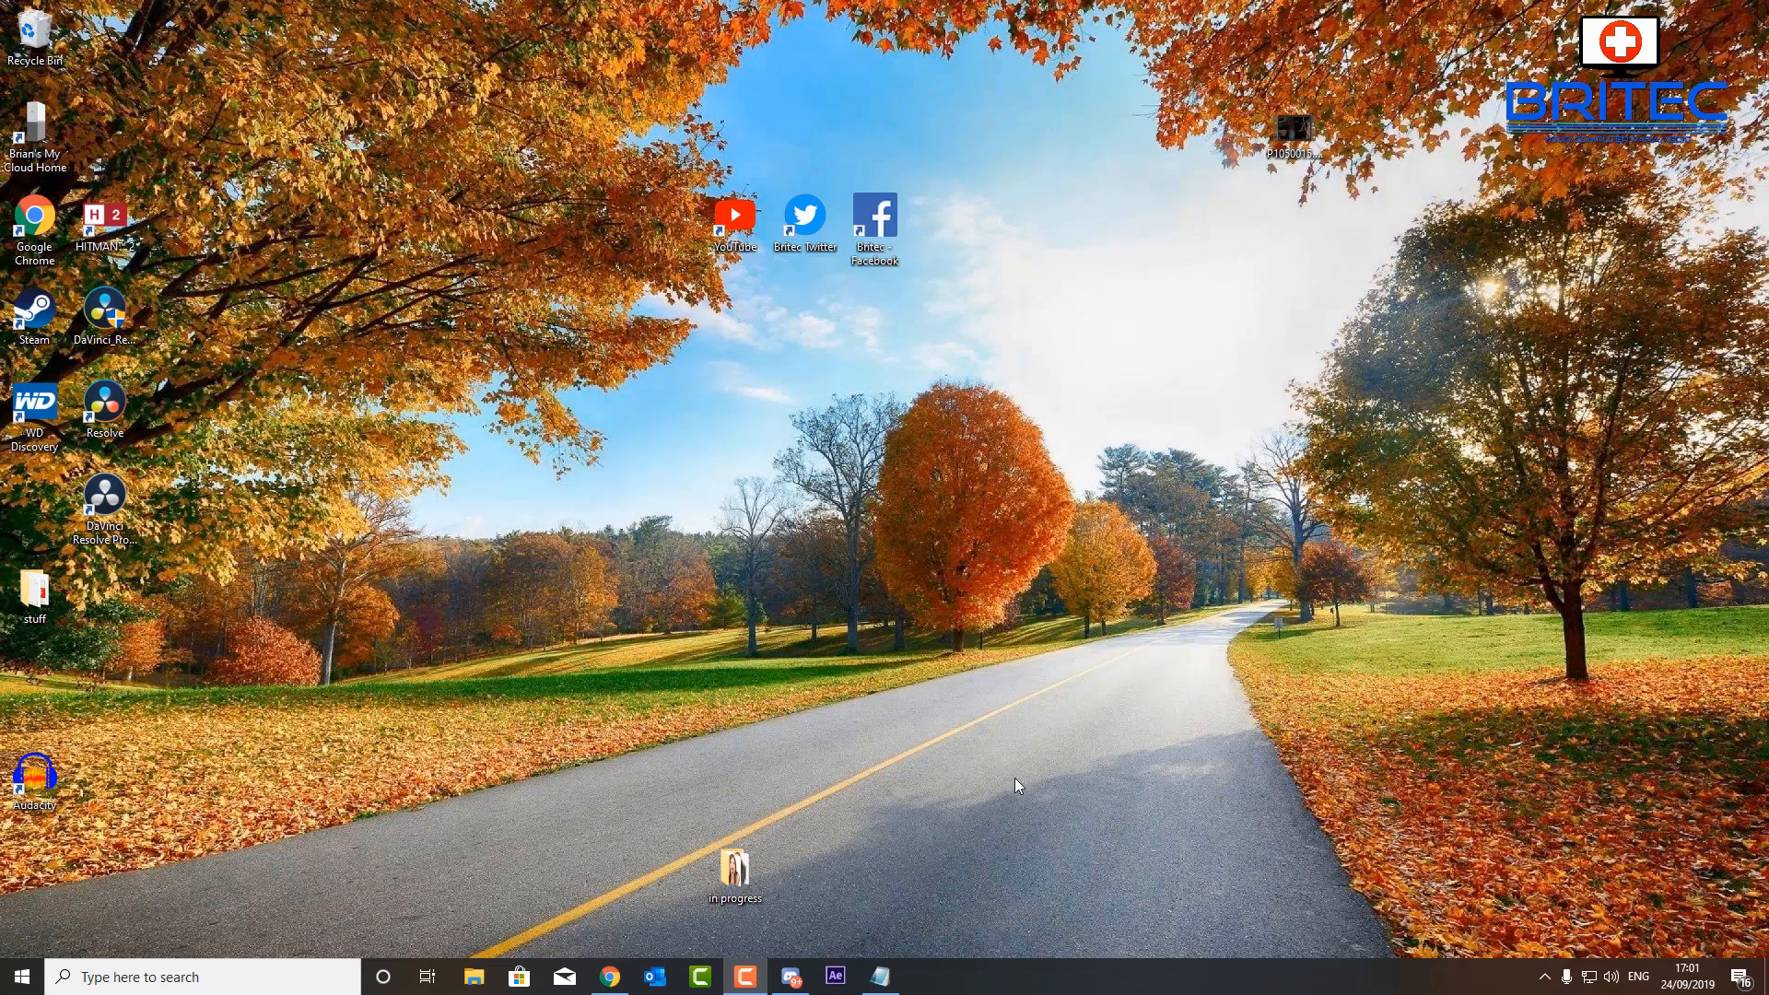
{"action": "mouse_move", "coordinate": [980, 786]}
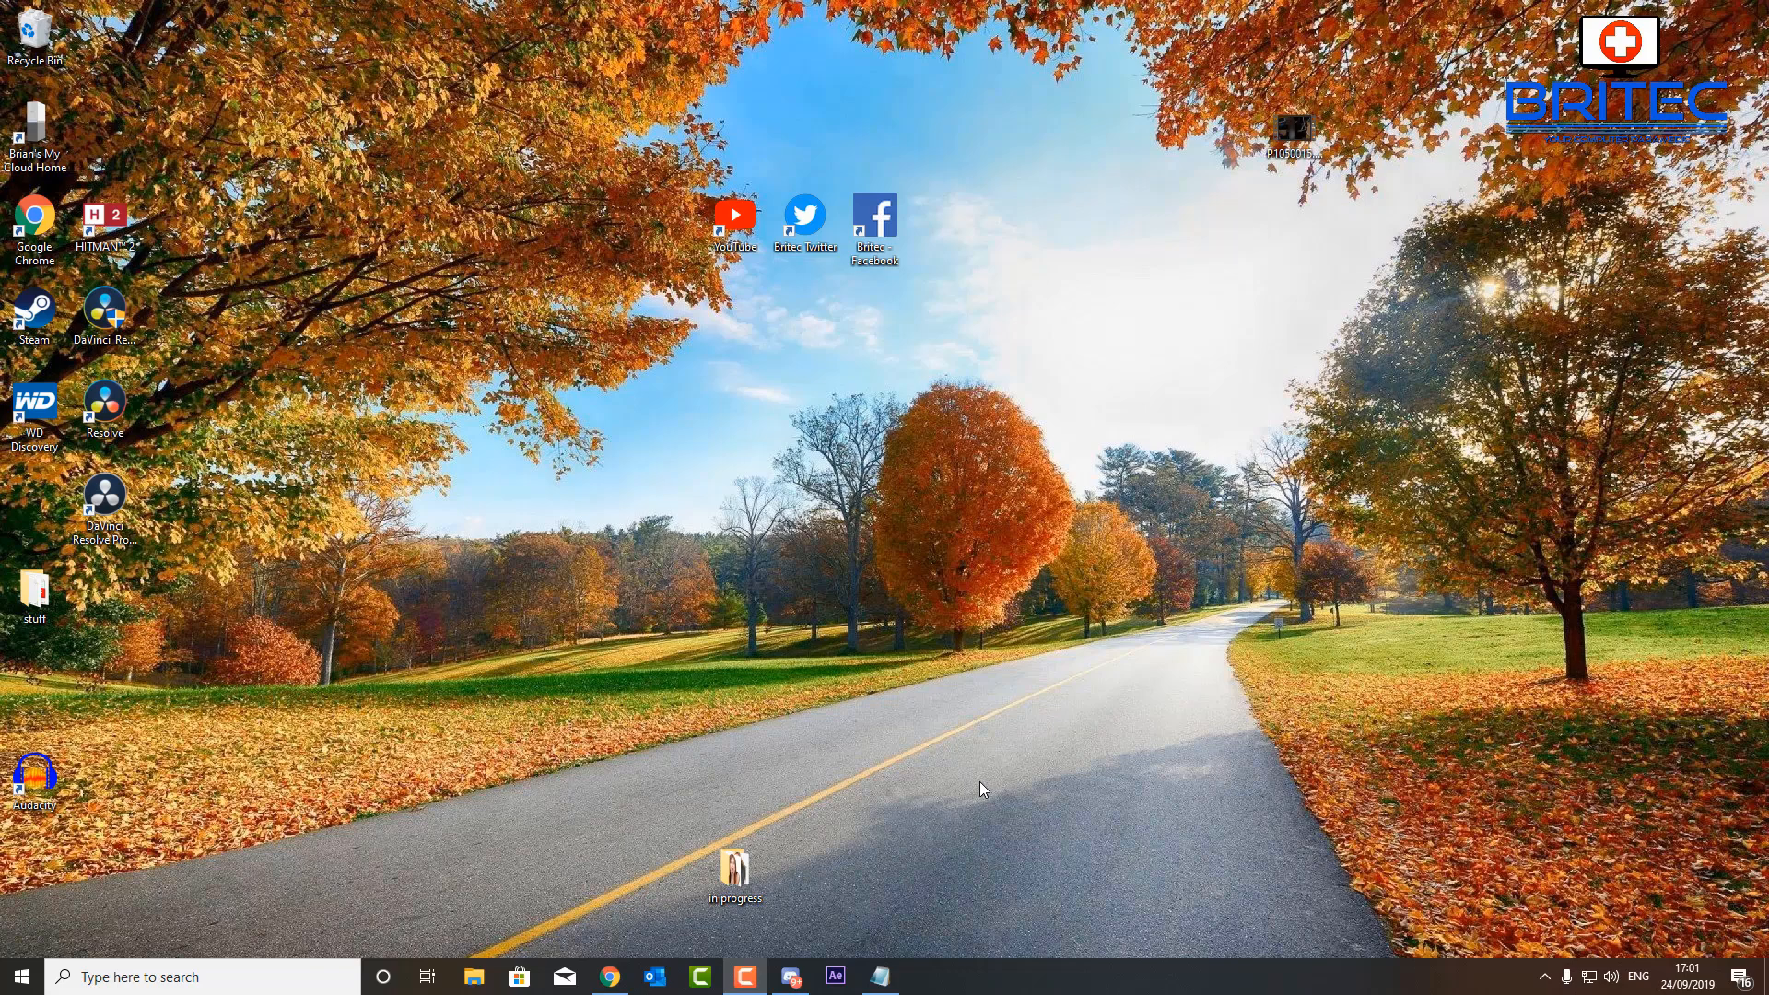
{"action": "mouse_move", "coordinate": [973, 793]}
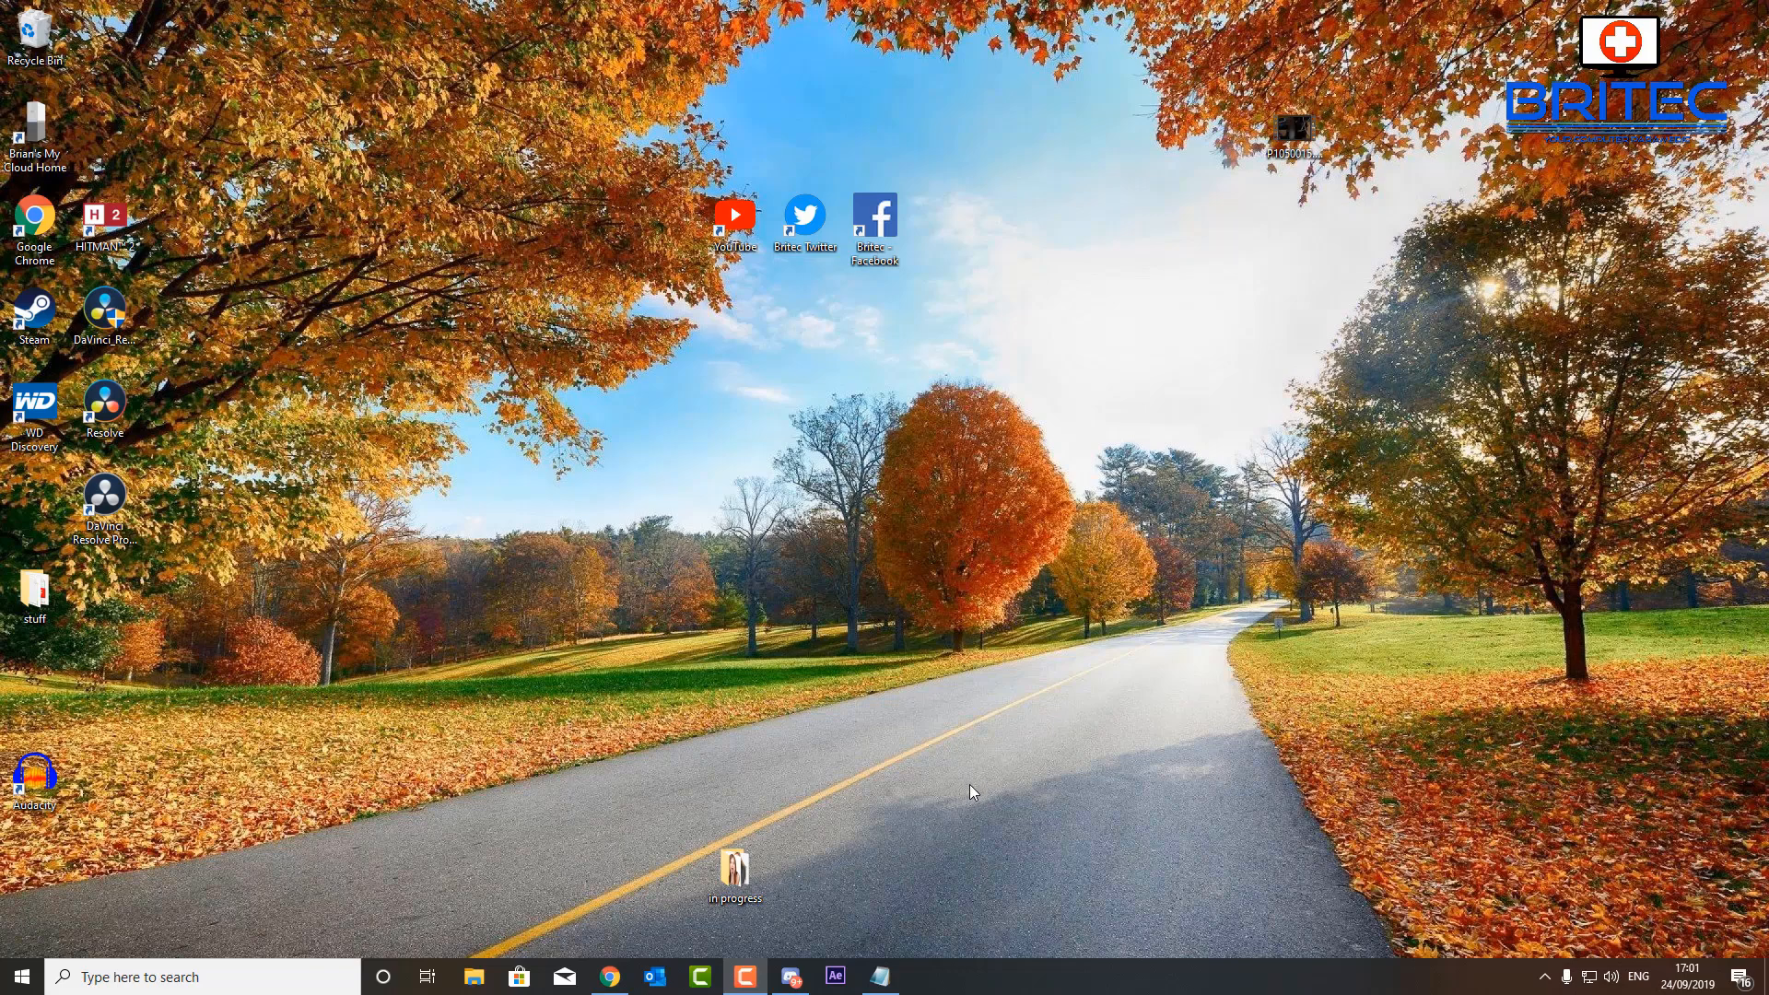
{"action": "mouse_move", "coordinate": [926, 783]}
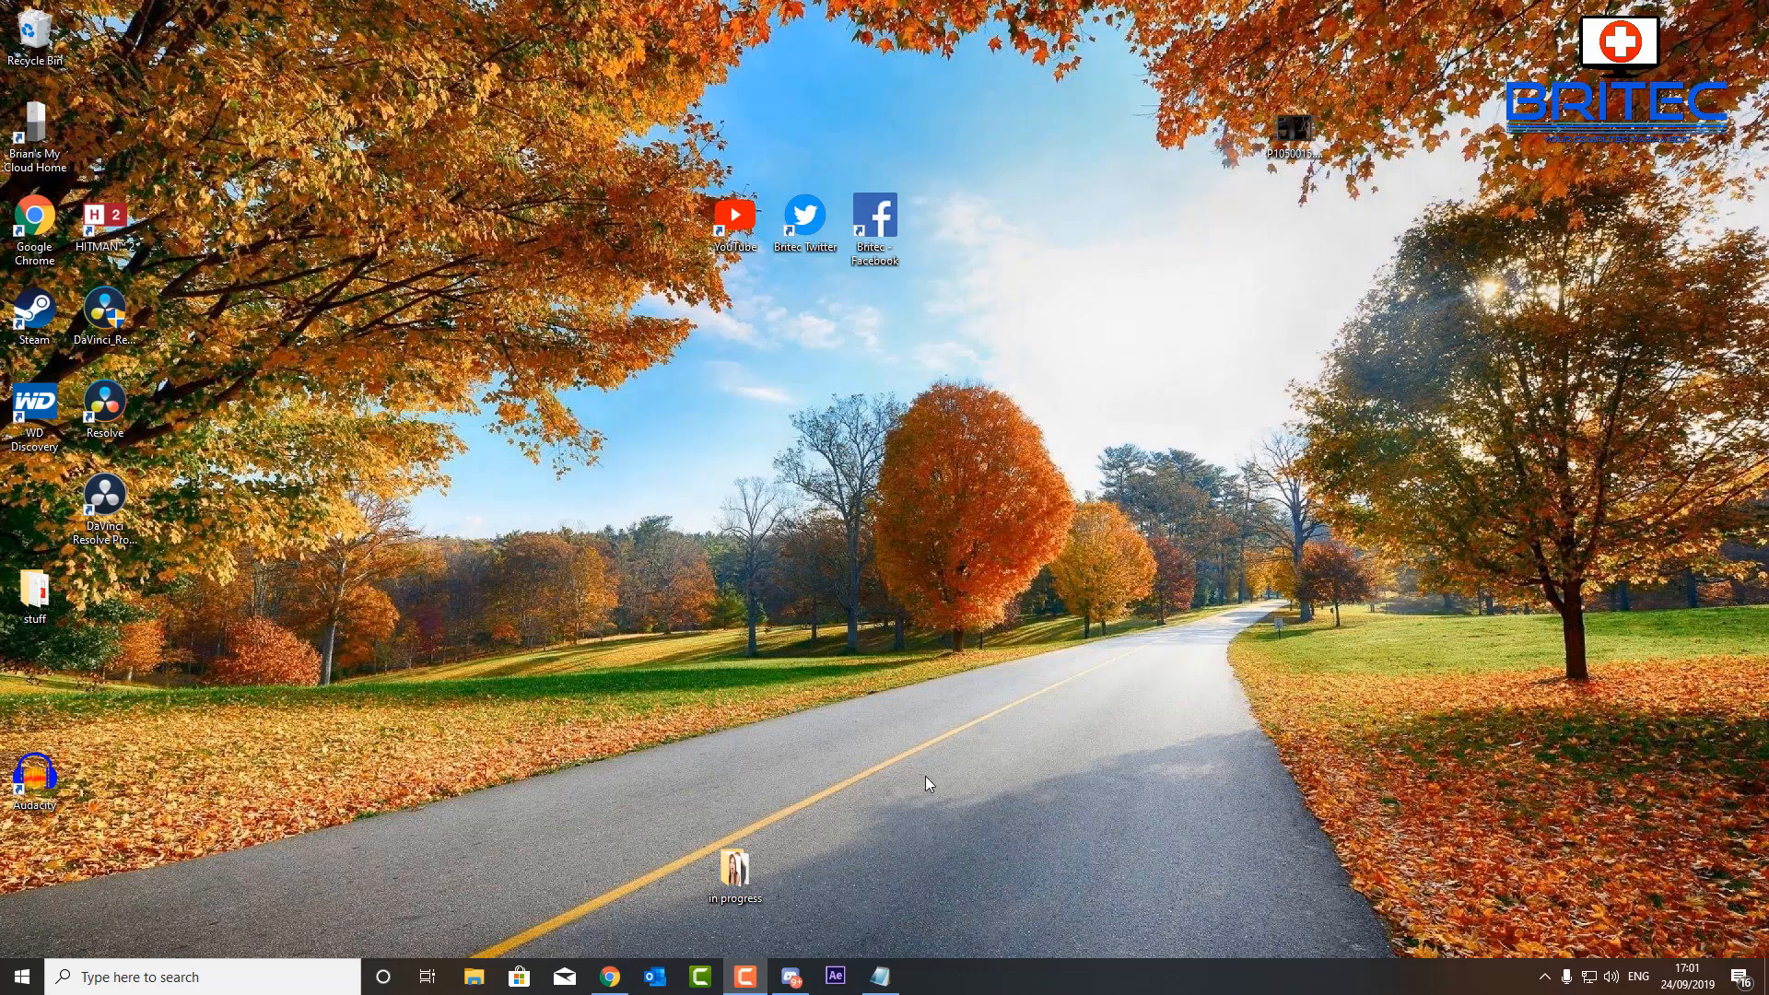
{"action": "mouse_move", "coordinate": [914, 781]}
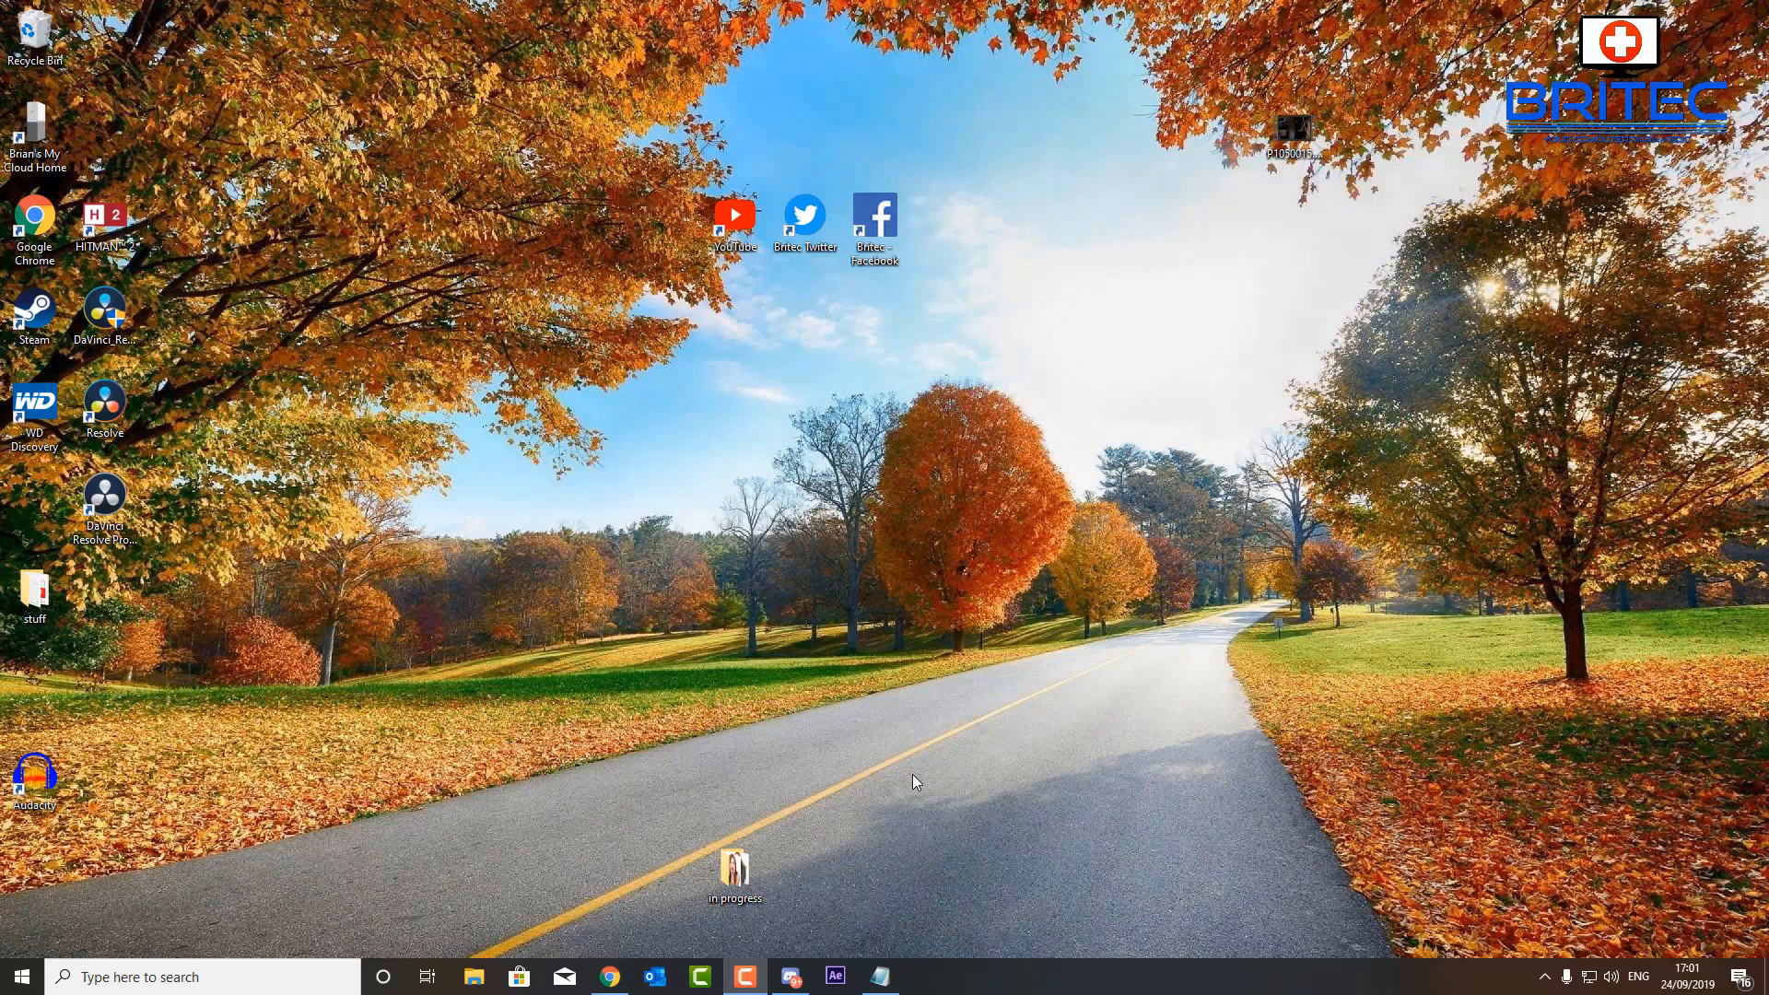
{"action": "mouse_move", "coordinate": [772, 892]}
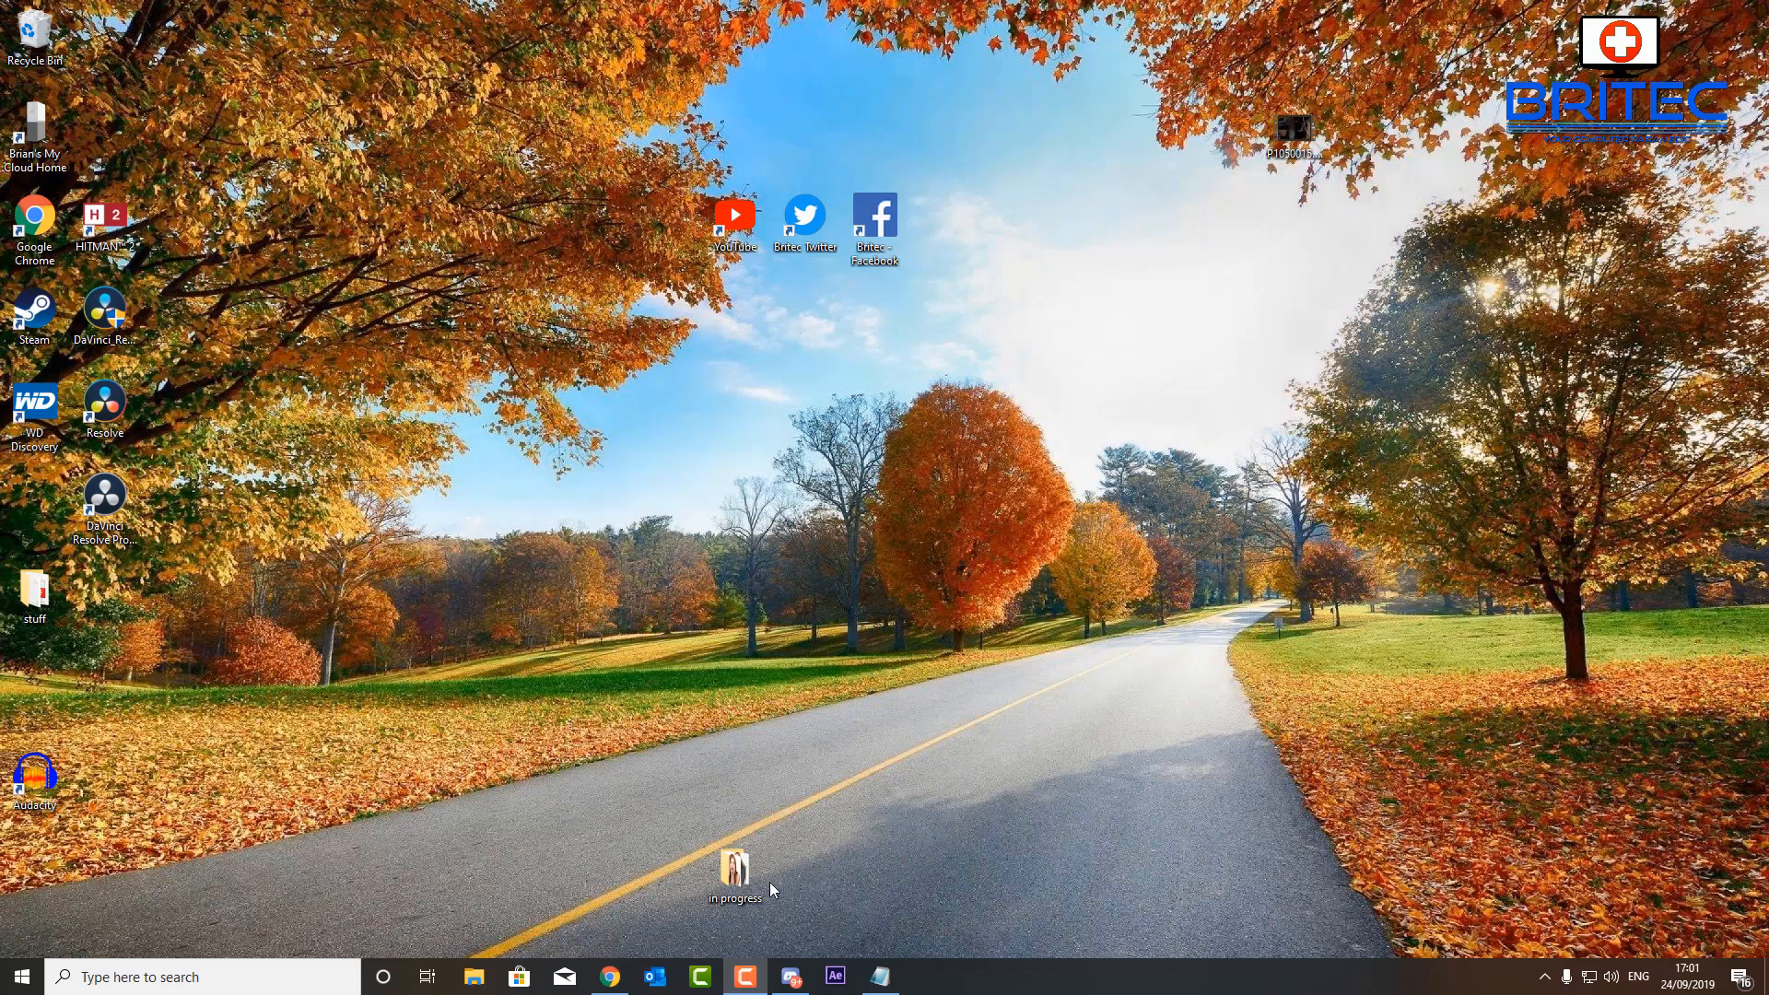
Launch Audacity 2.3.2 from the desktop shortcut and dismiss the Welcome dialog
{"action": "left_click", "coordinate": [735, 874]}
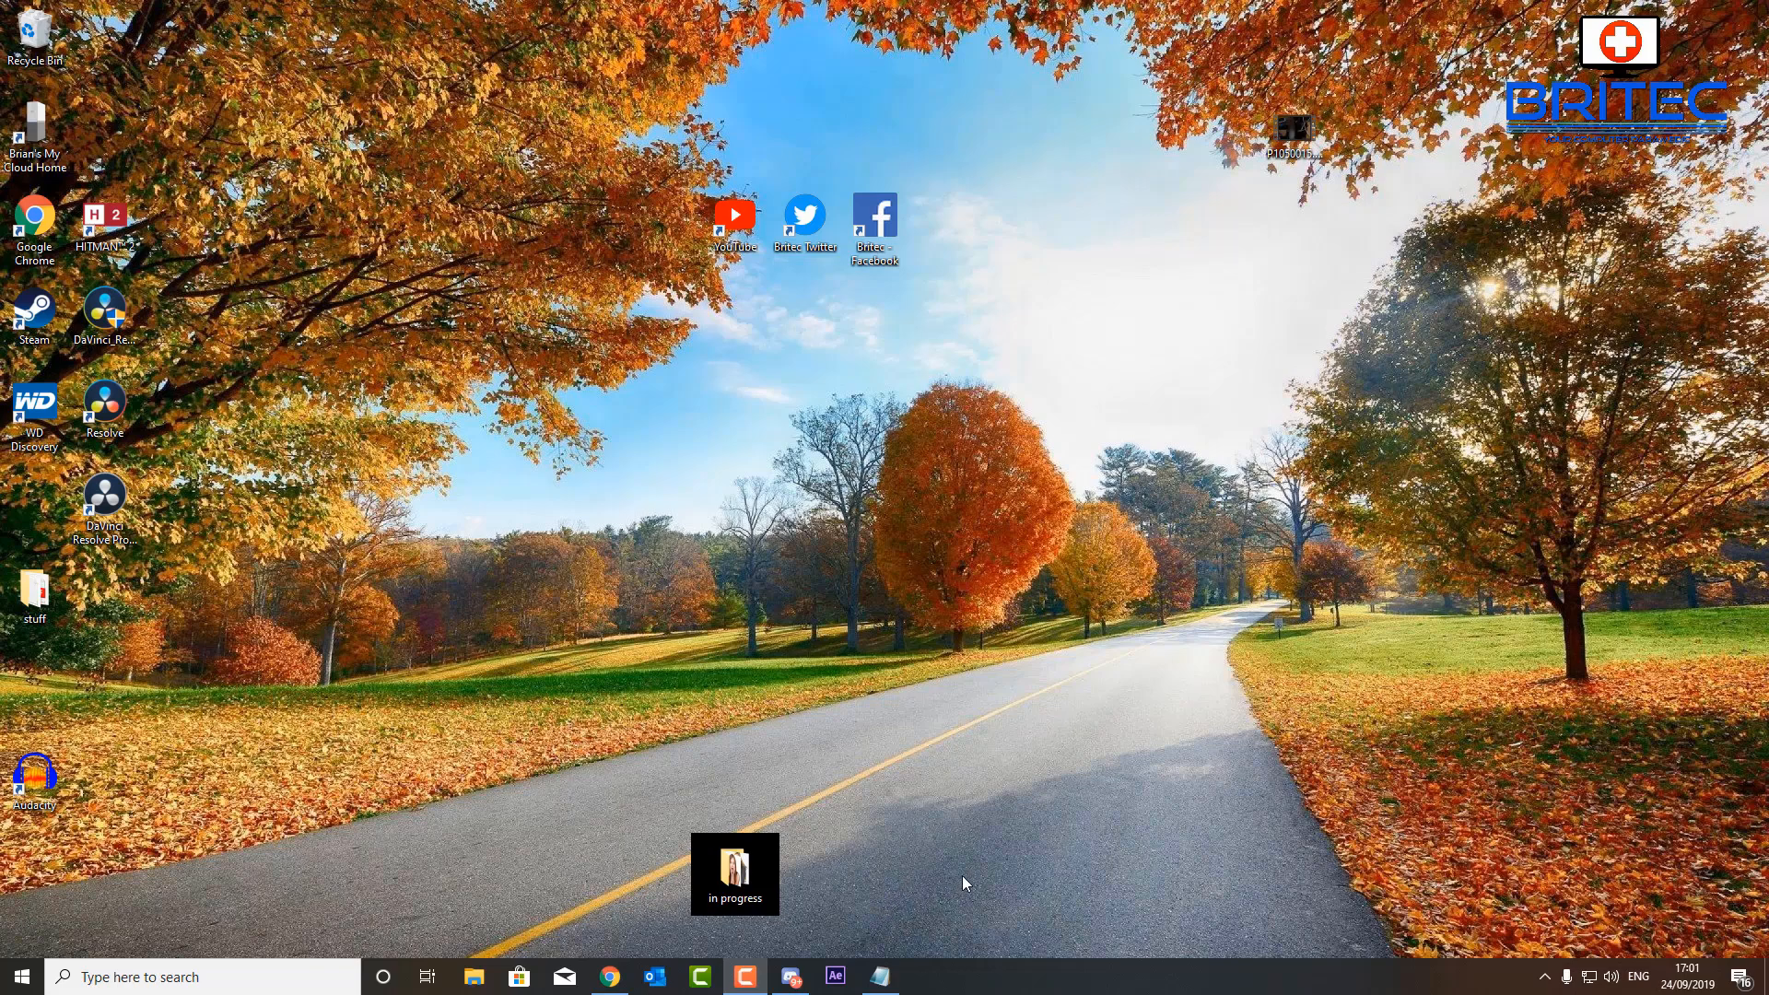
{"action": "mouse_move", "coordinate": [510, 849]}
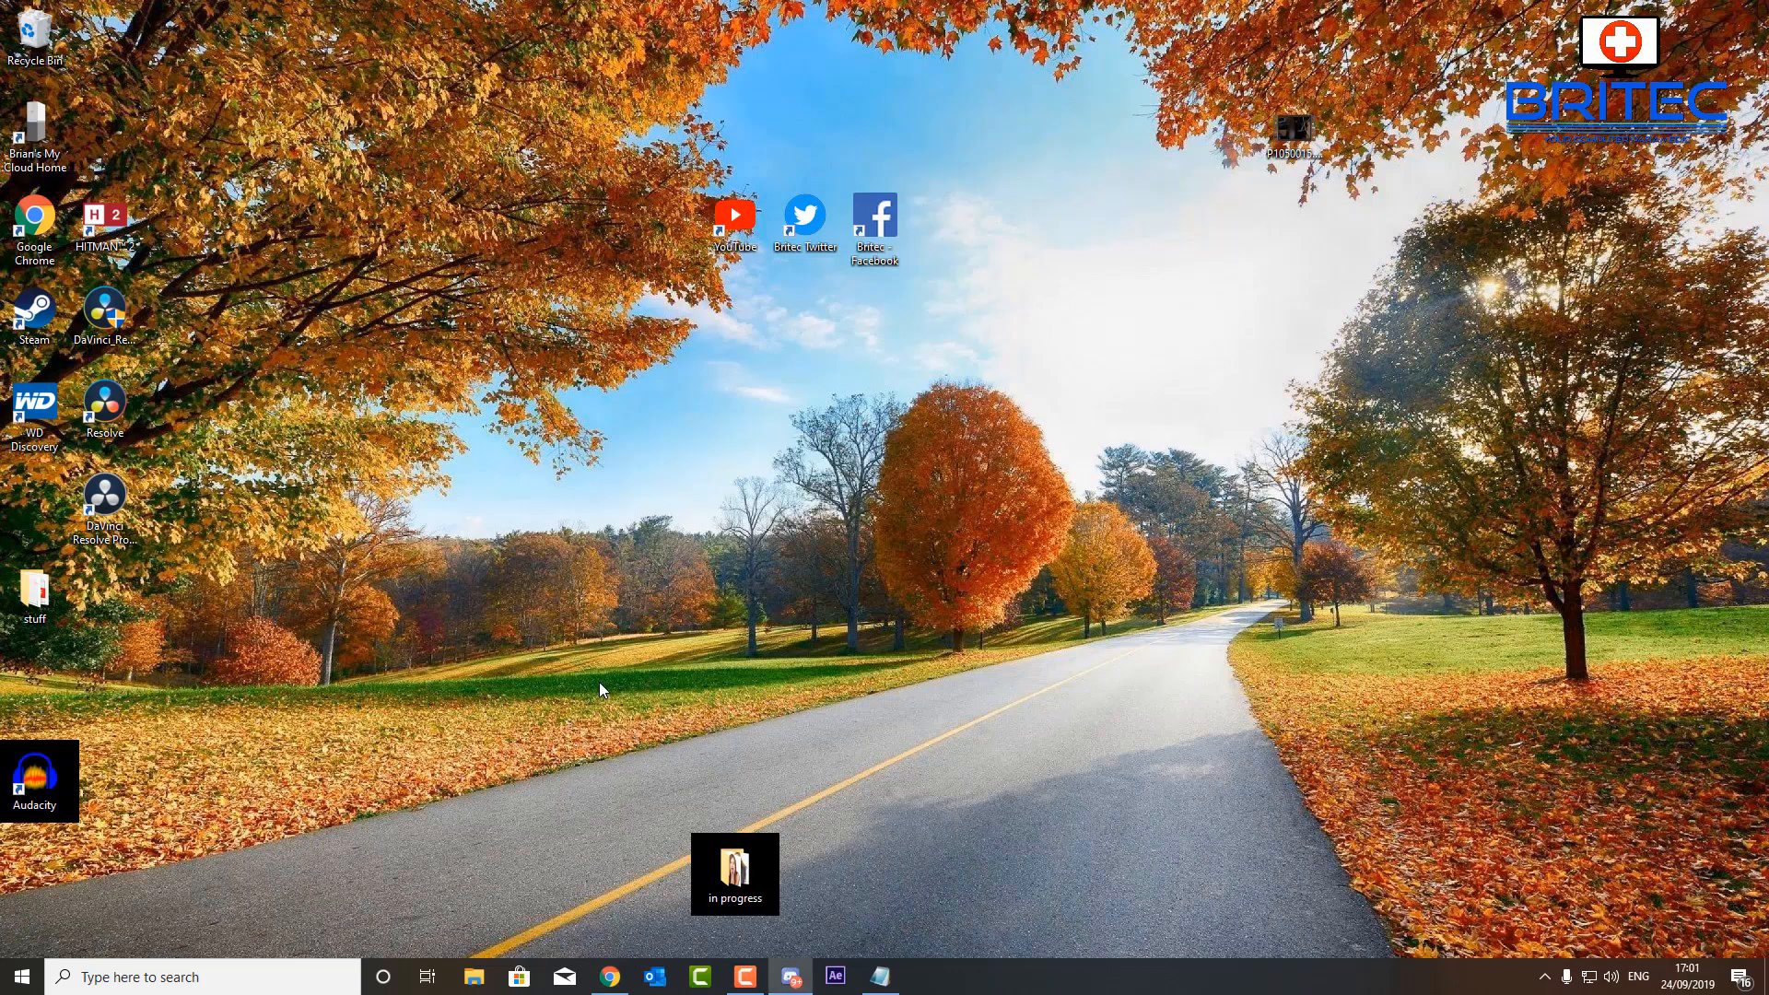
{"action": "double_click", "coordinate": [33, 776]}
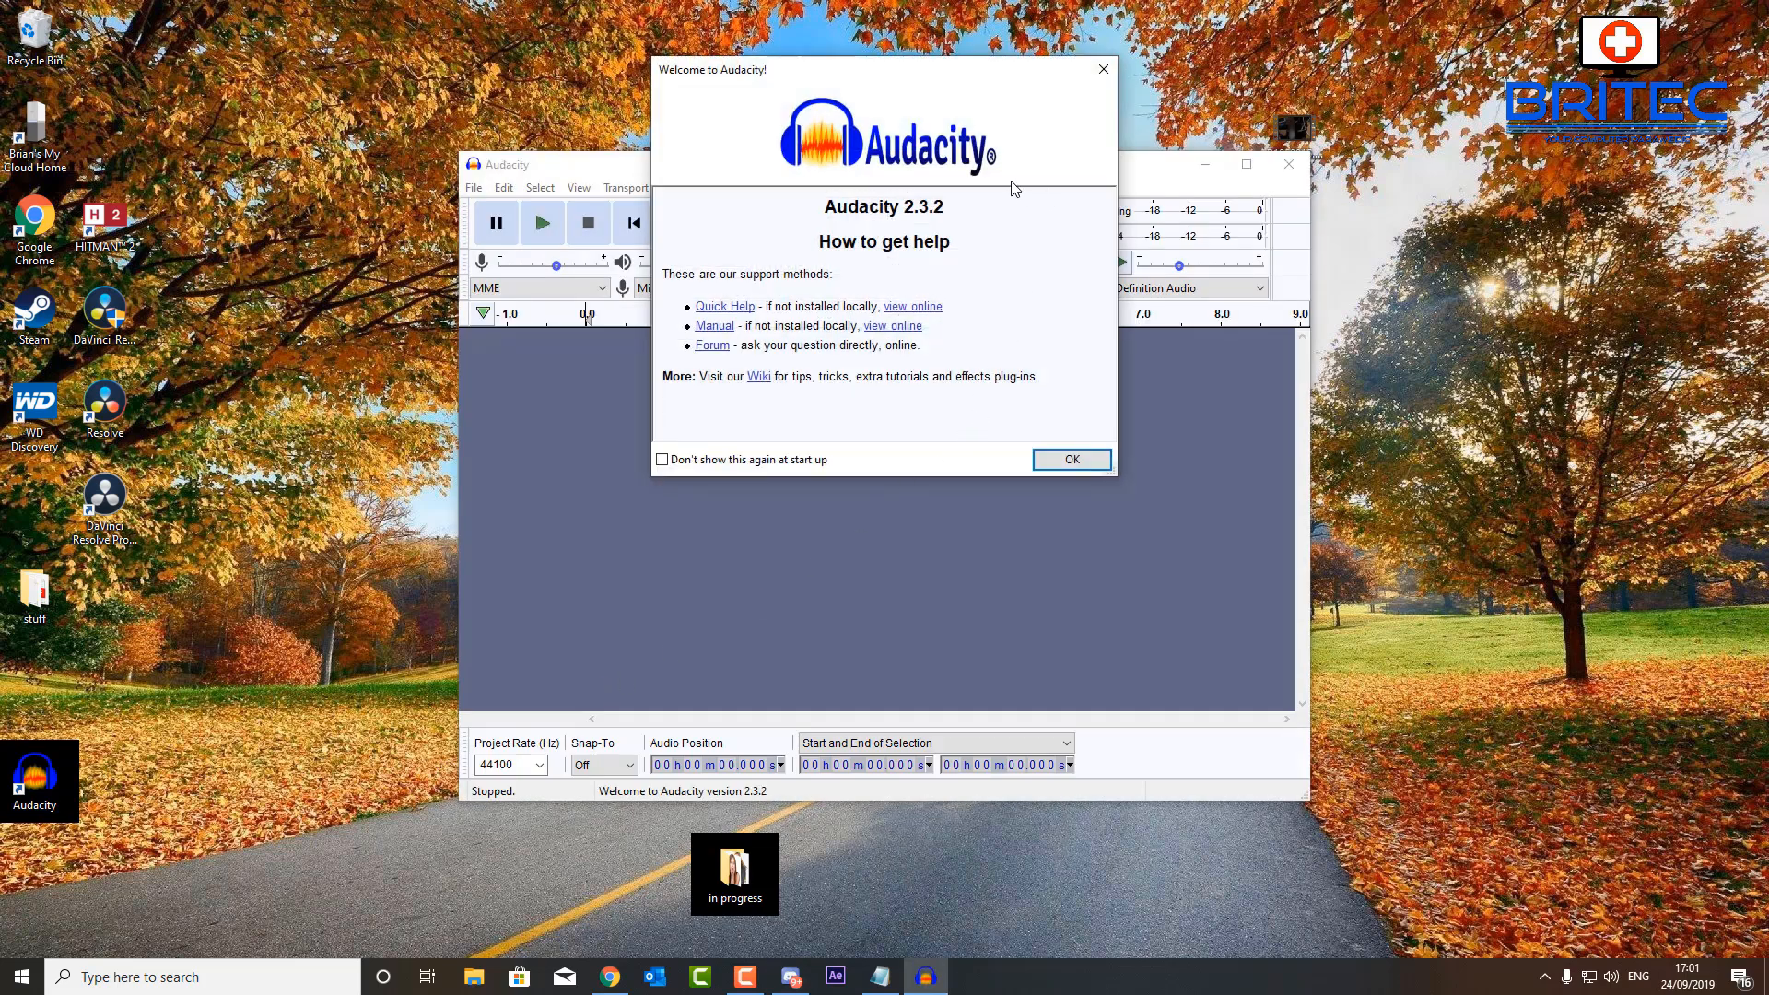
{"action": "left_click", "coordinate": [1068, 459]}
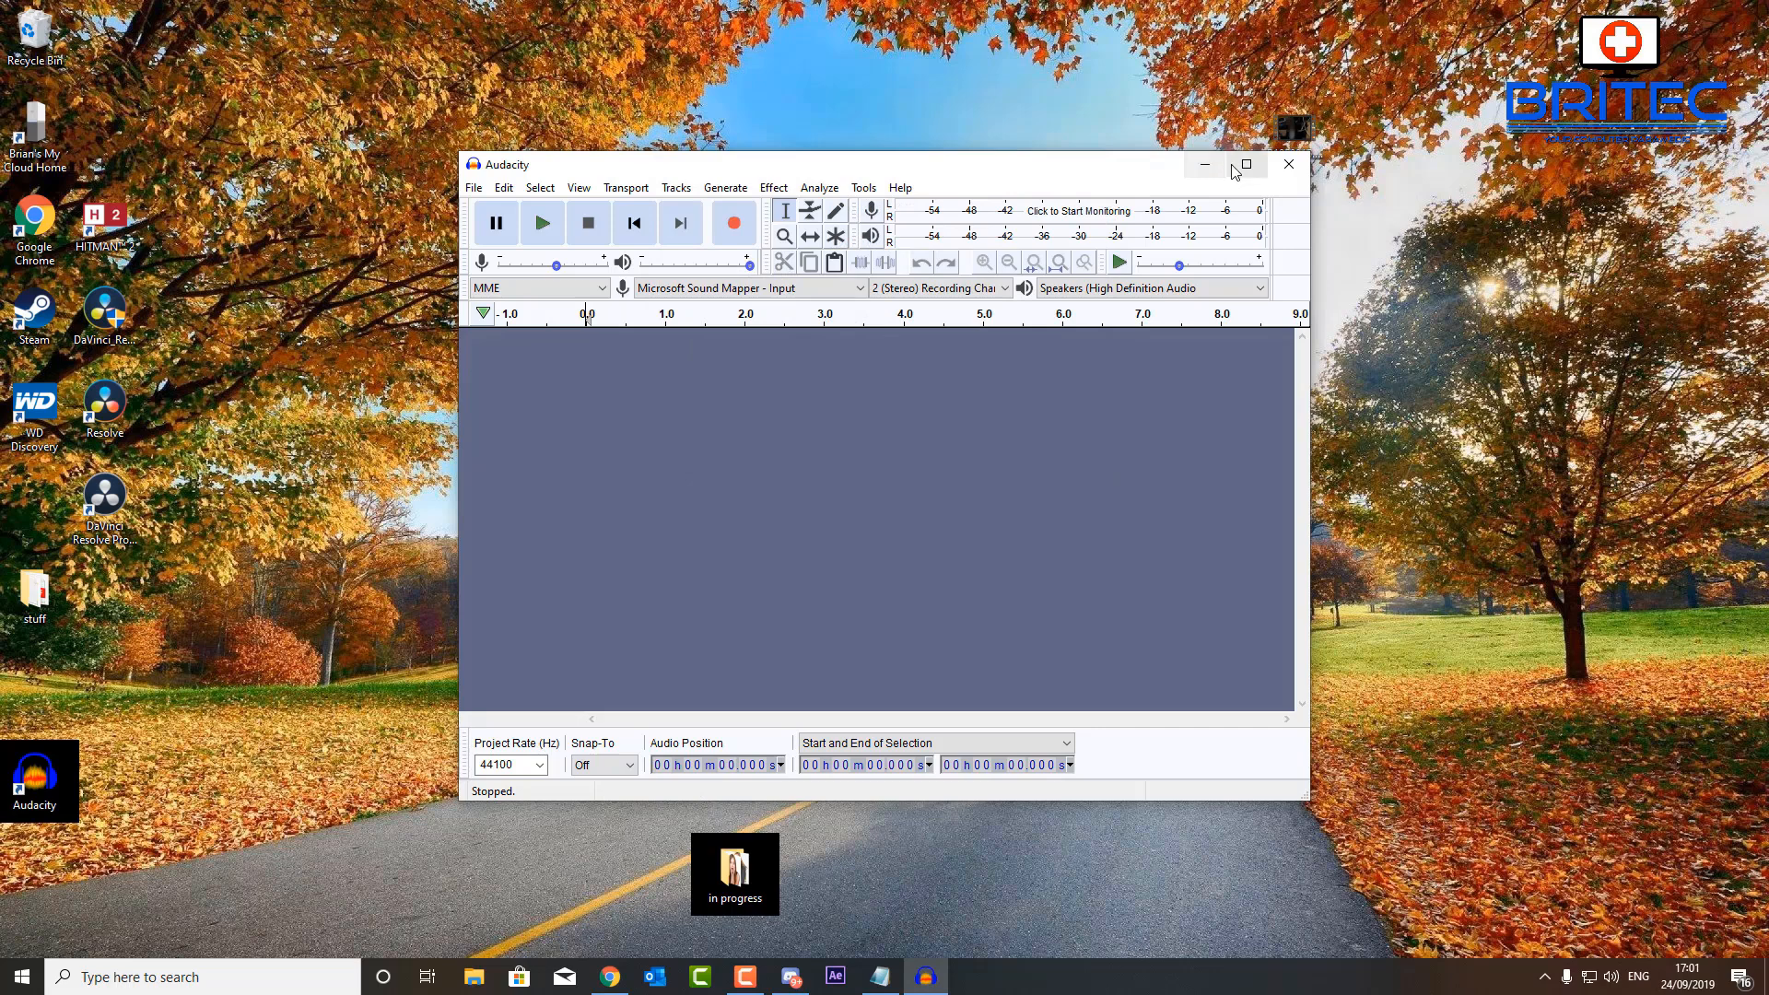
Maximize the Audacity window and review the recording device list, keeping Microsoft Sound Mapper - Input
{"action": "left_click", "coordinate": [1244, 164]}
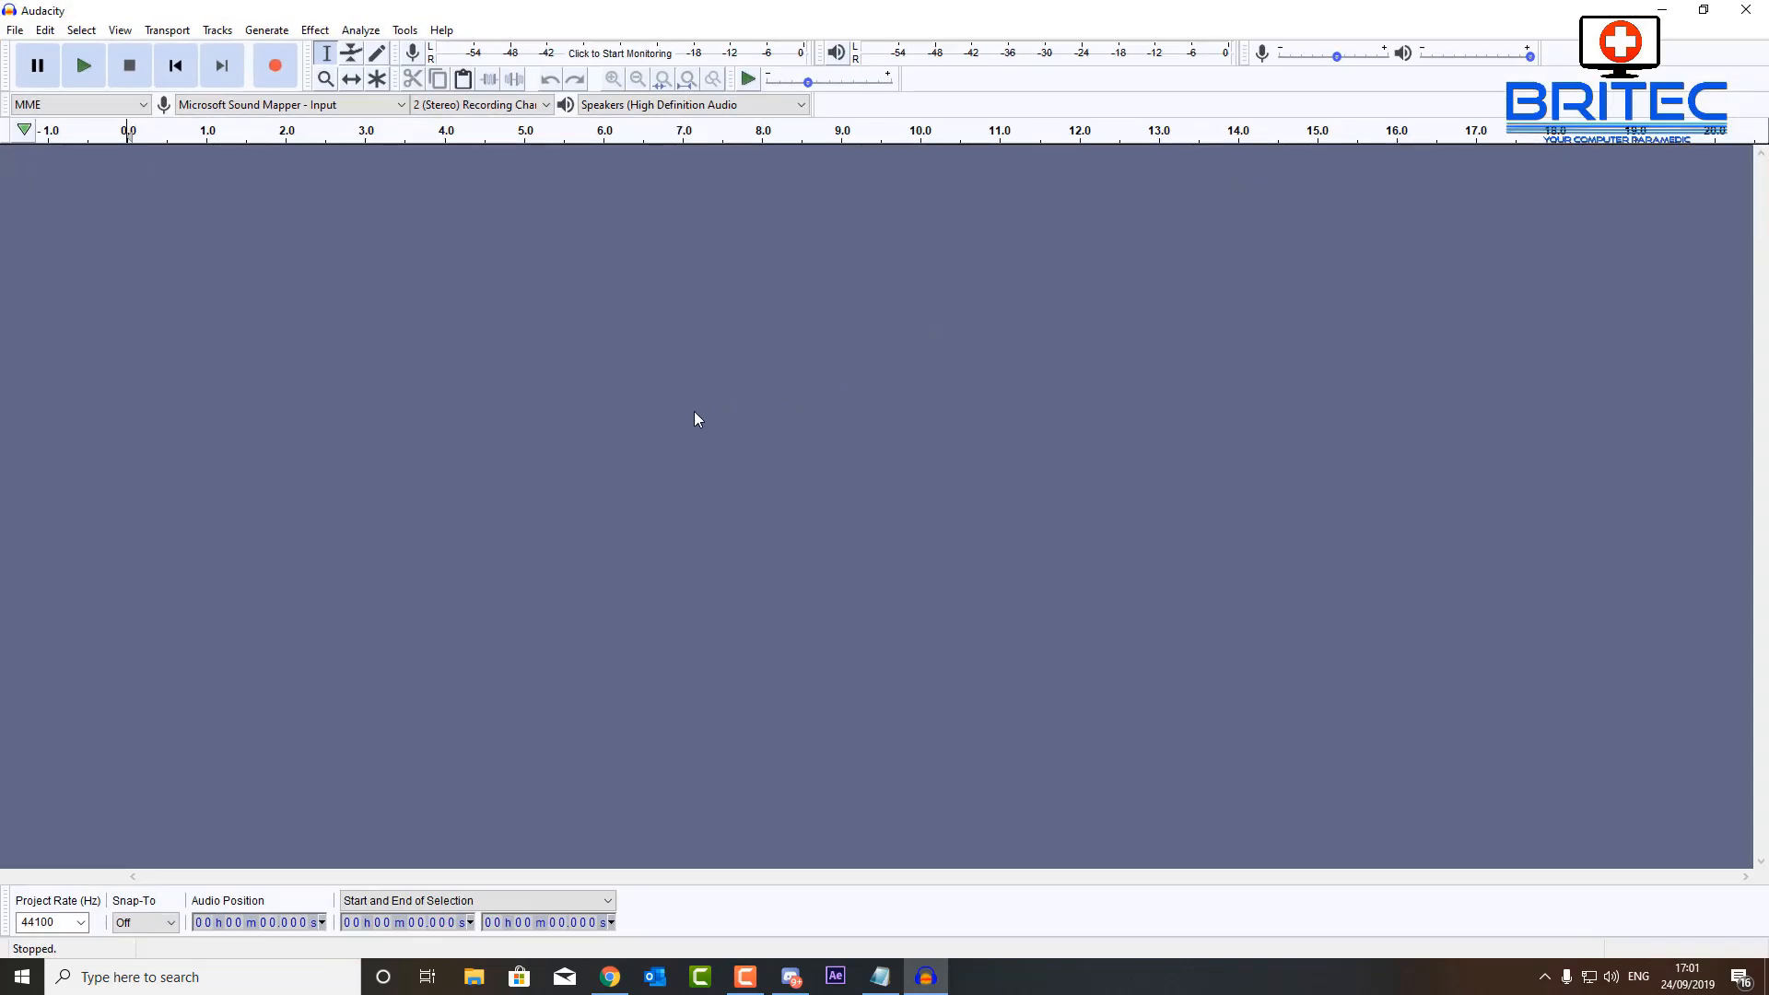
{"action": "mouse_move", "coordinate": [324, 315]}
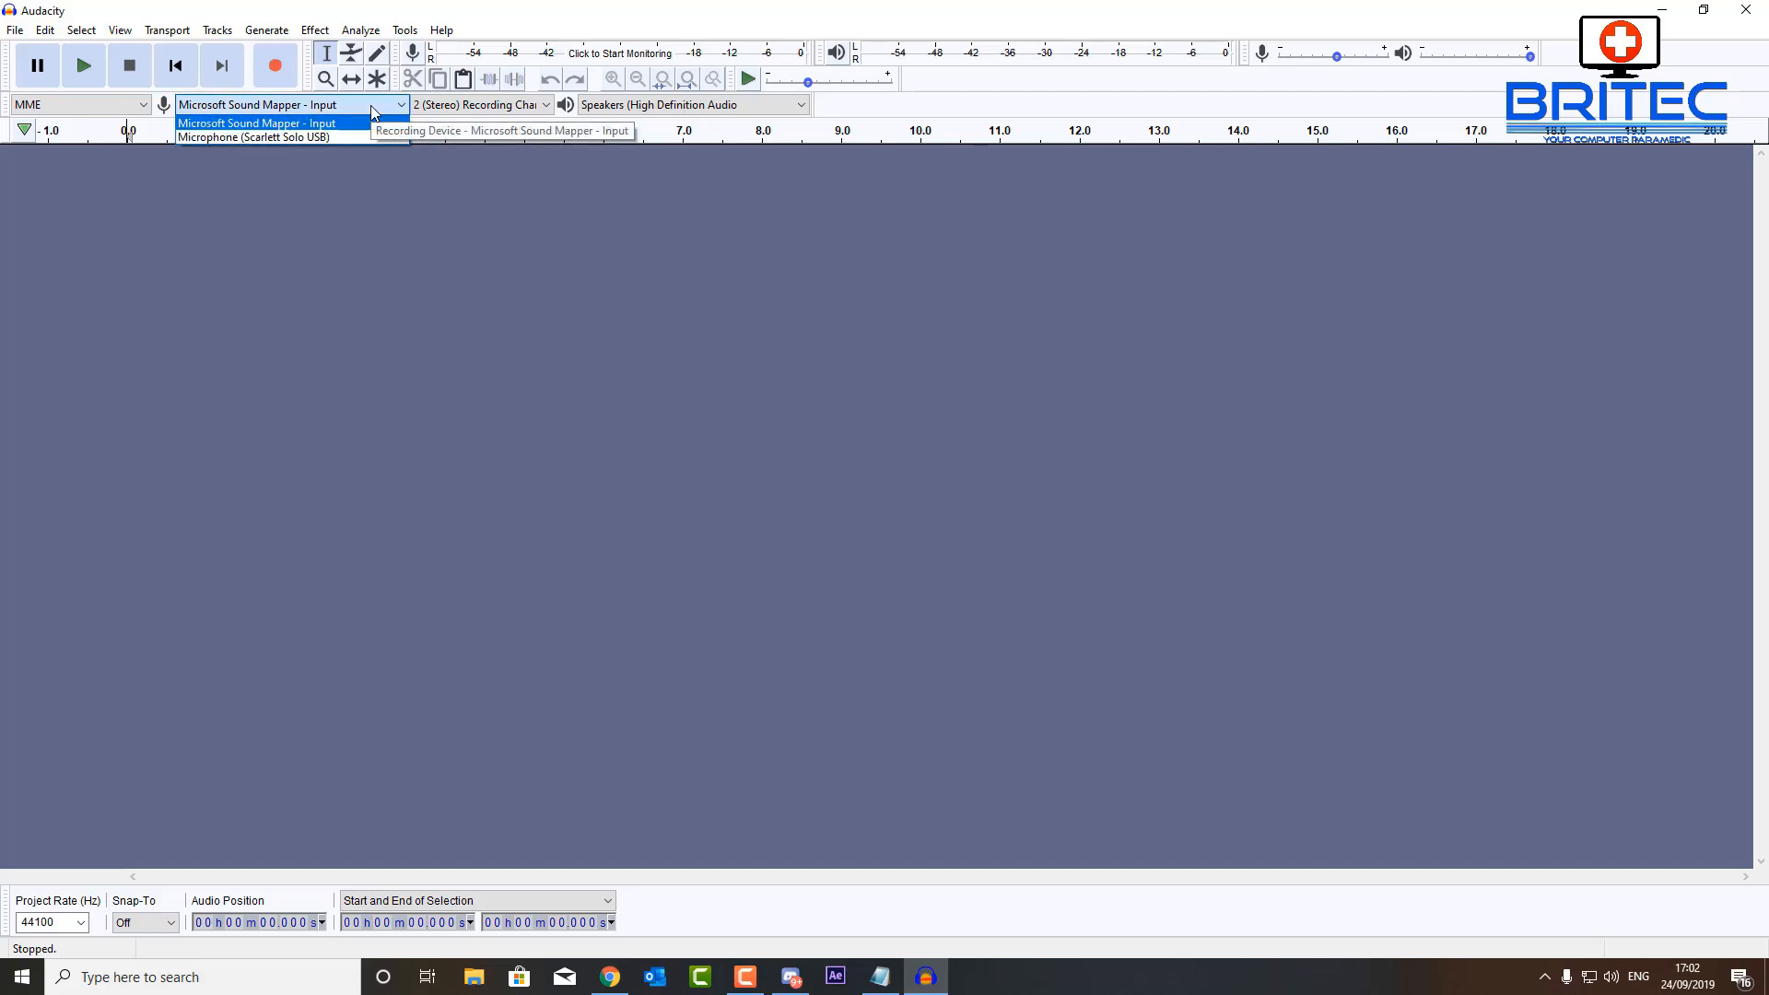
{"action": "left_click", "coordinate": [288, 103]}
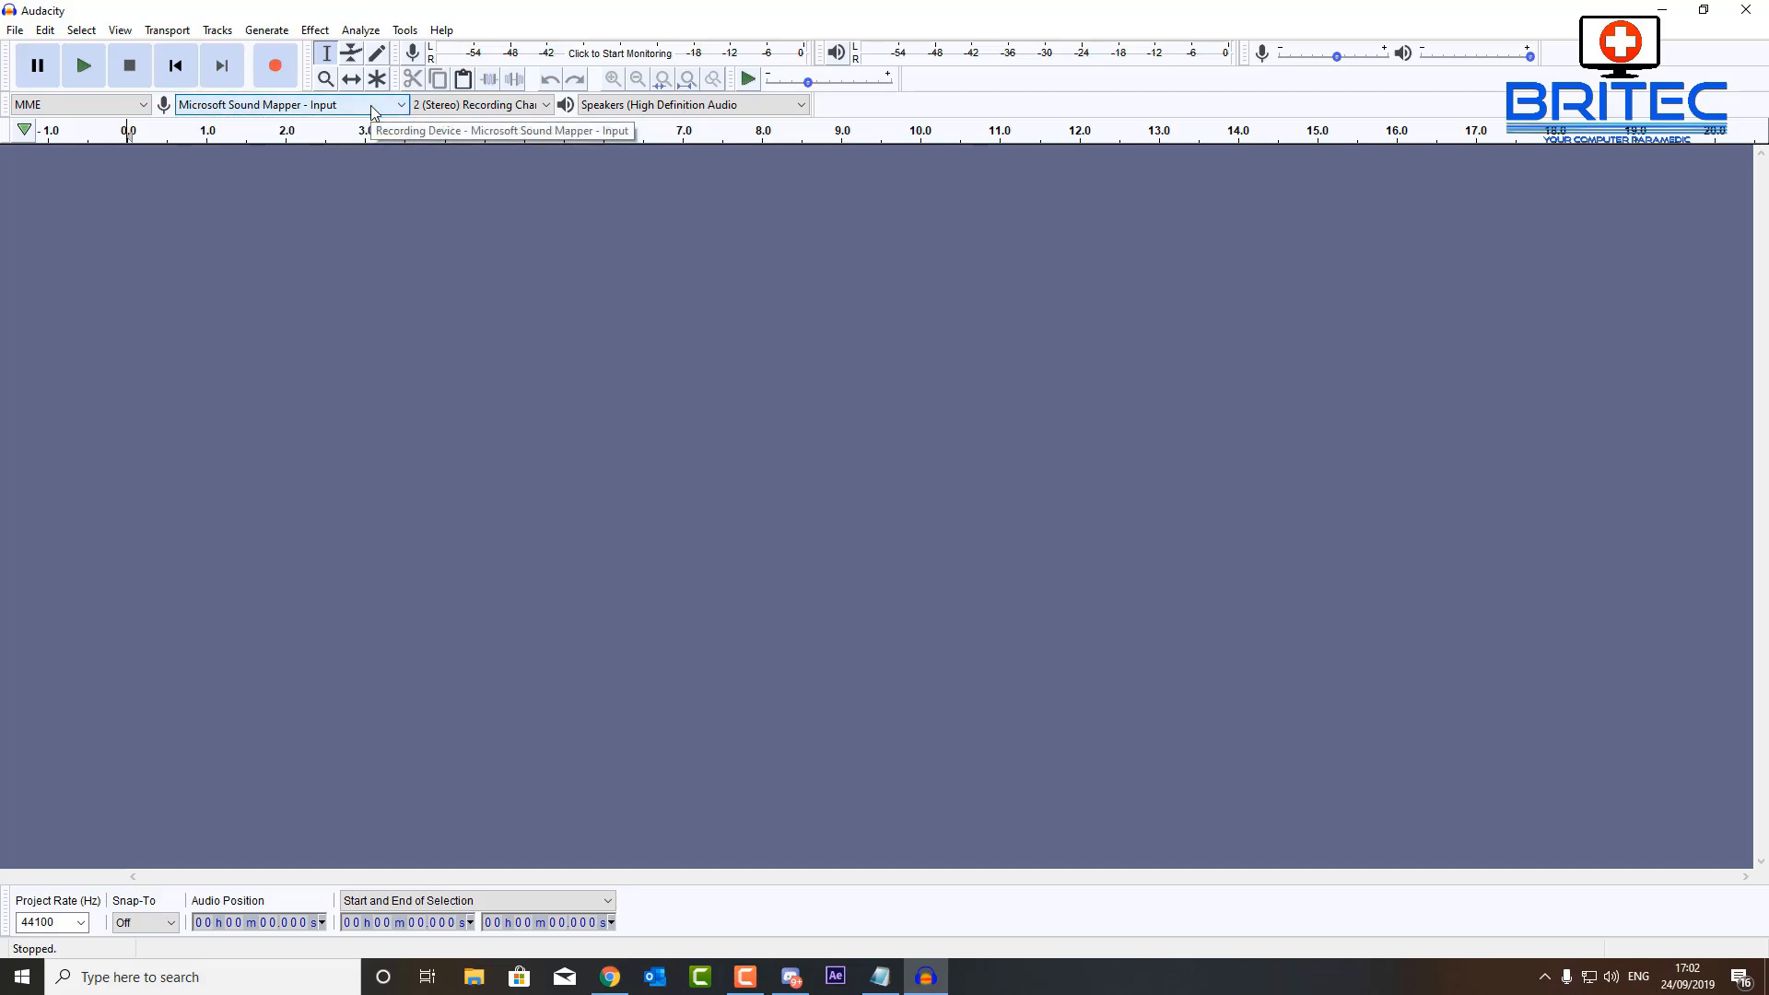
{"action": "mouse_move", "coordinate": [385, 278]}
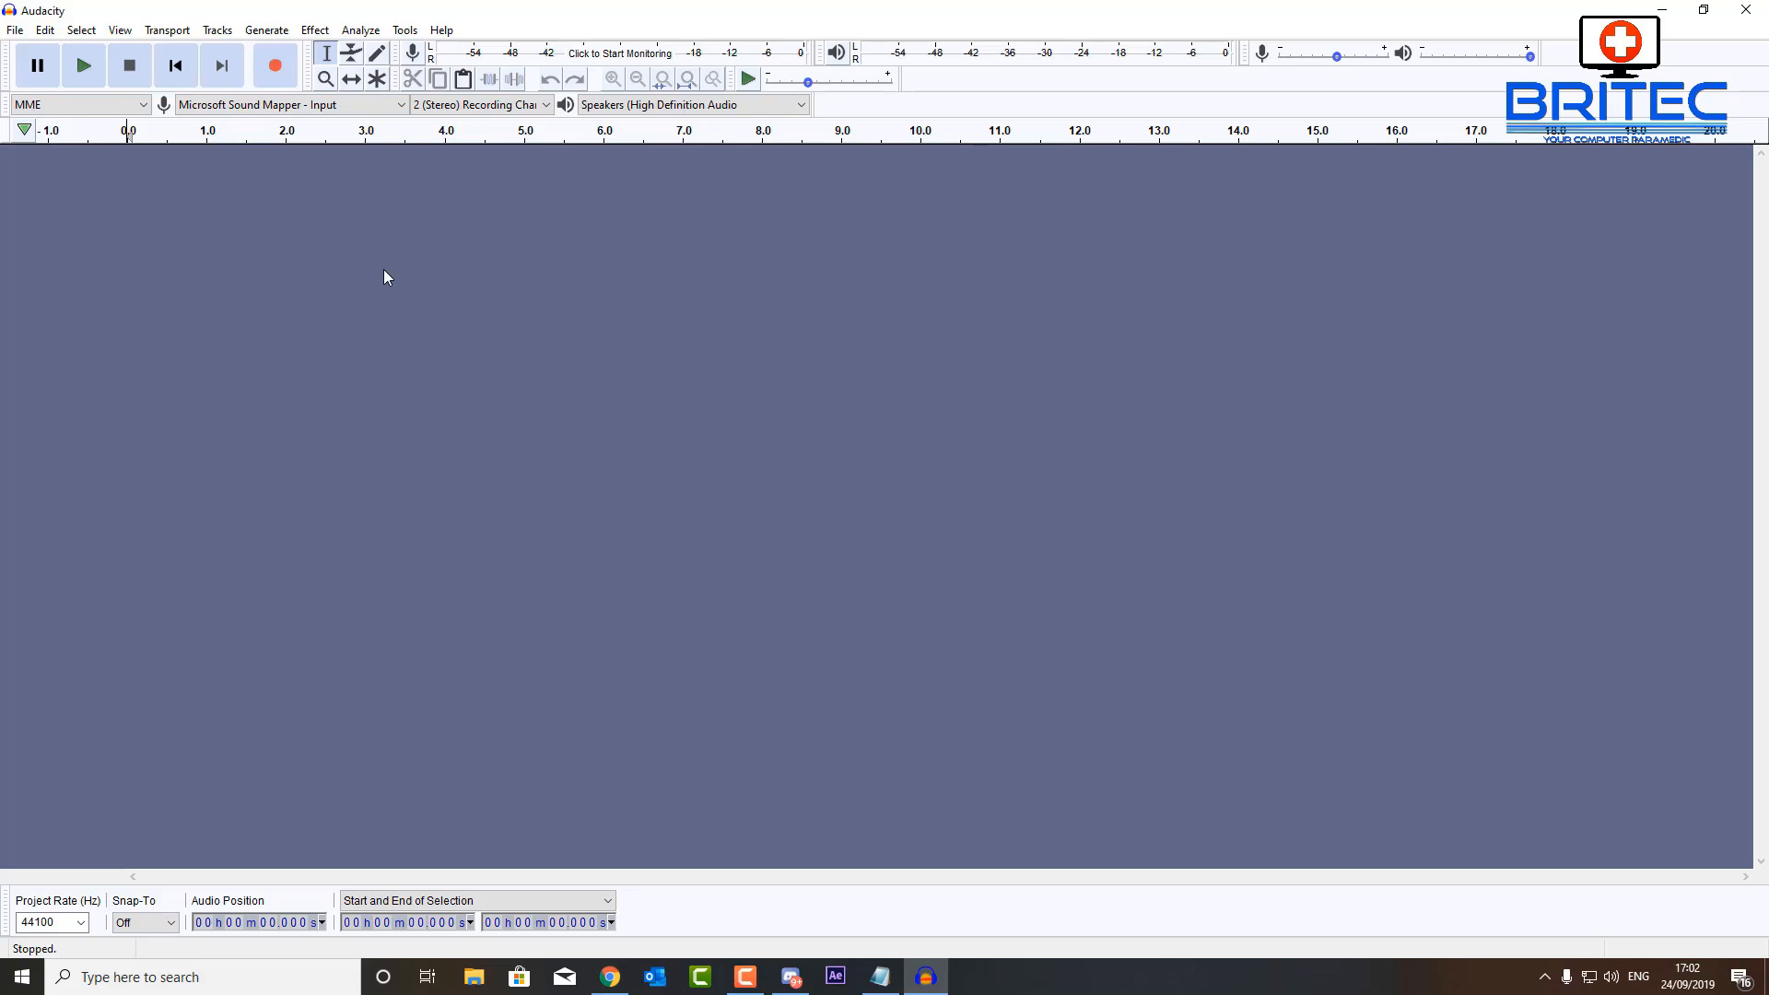
{"action": "mouse_move", "coordinate": [376, 208]}
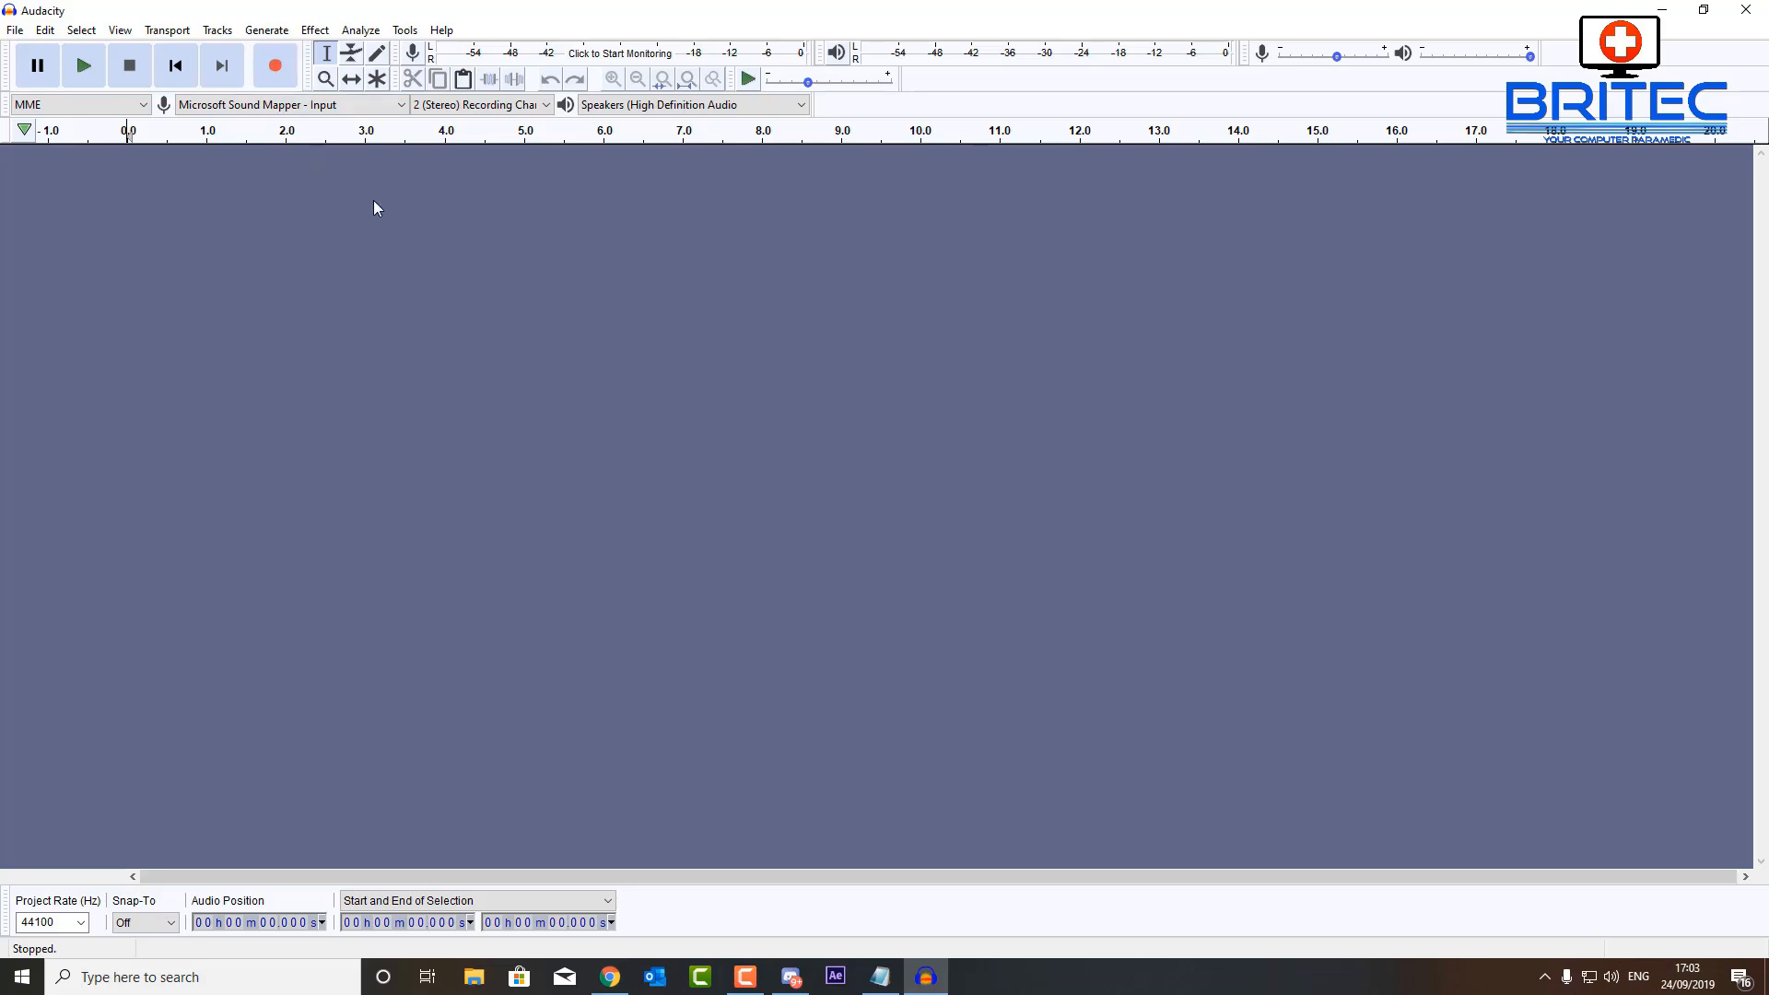
{"action": "mouse_move", "coordinate": [274, 64]}
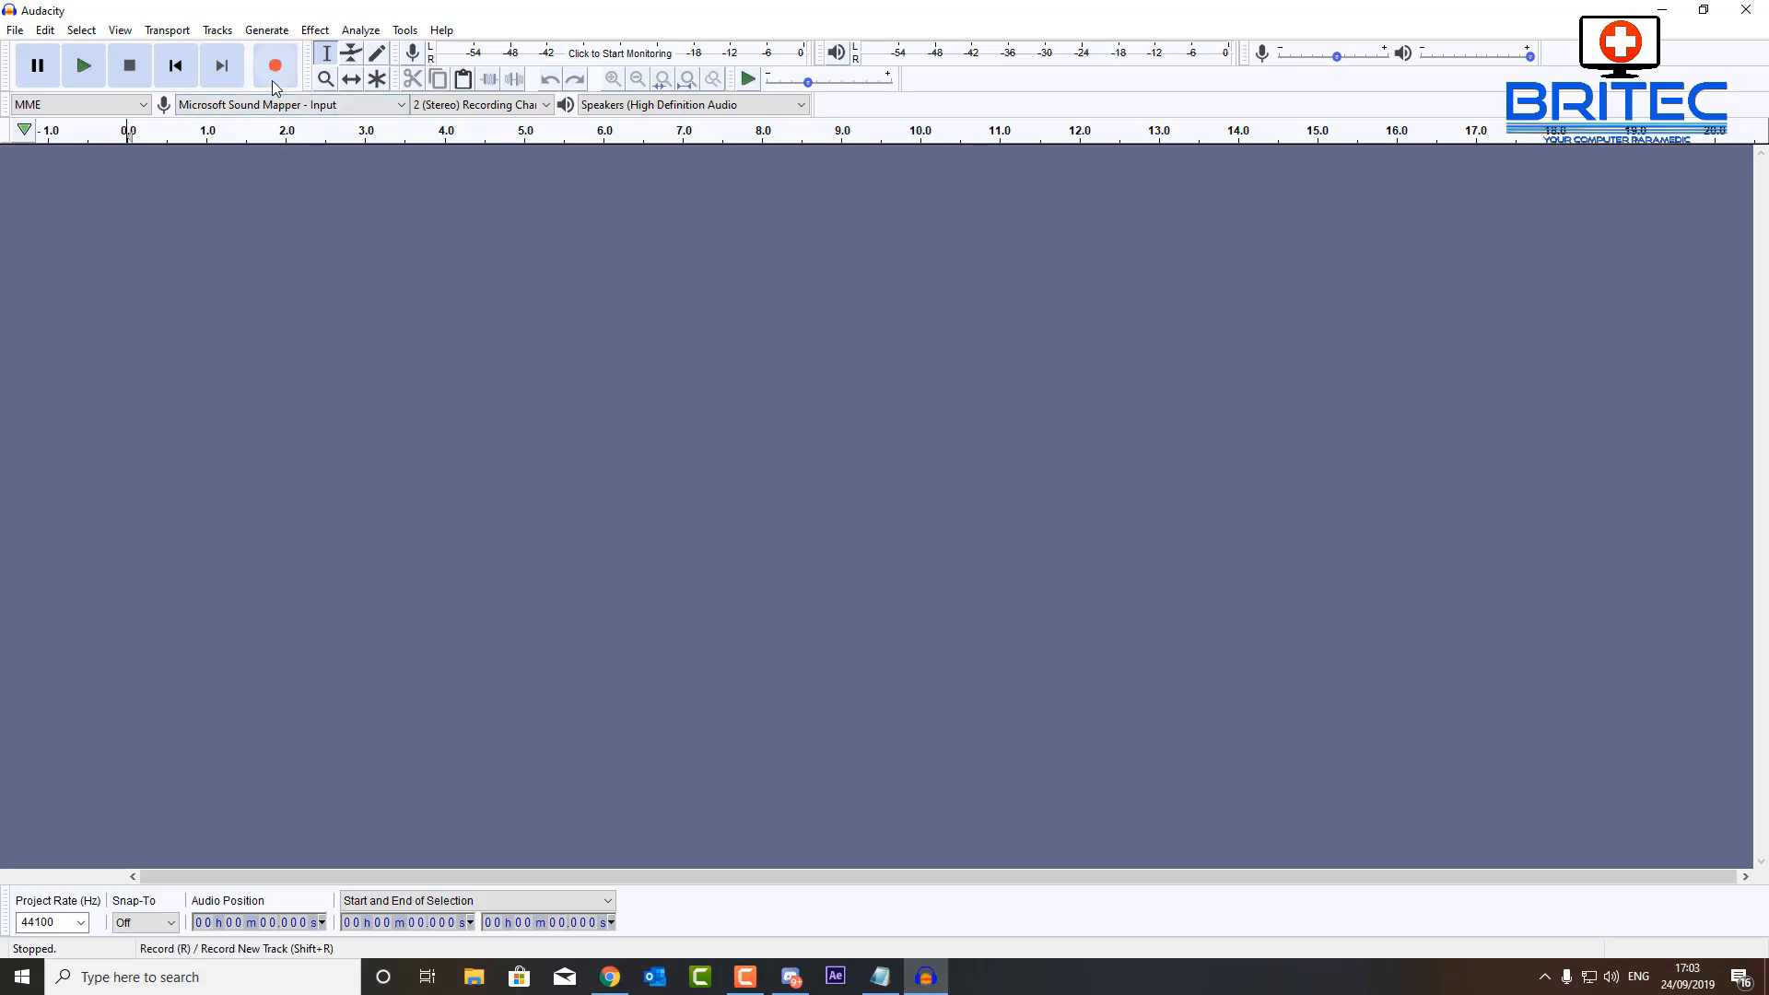
{"action": "mouse_move", "coordinate": [274, 65]}
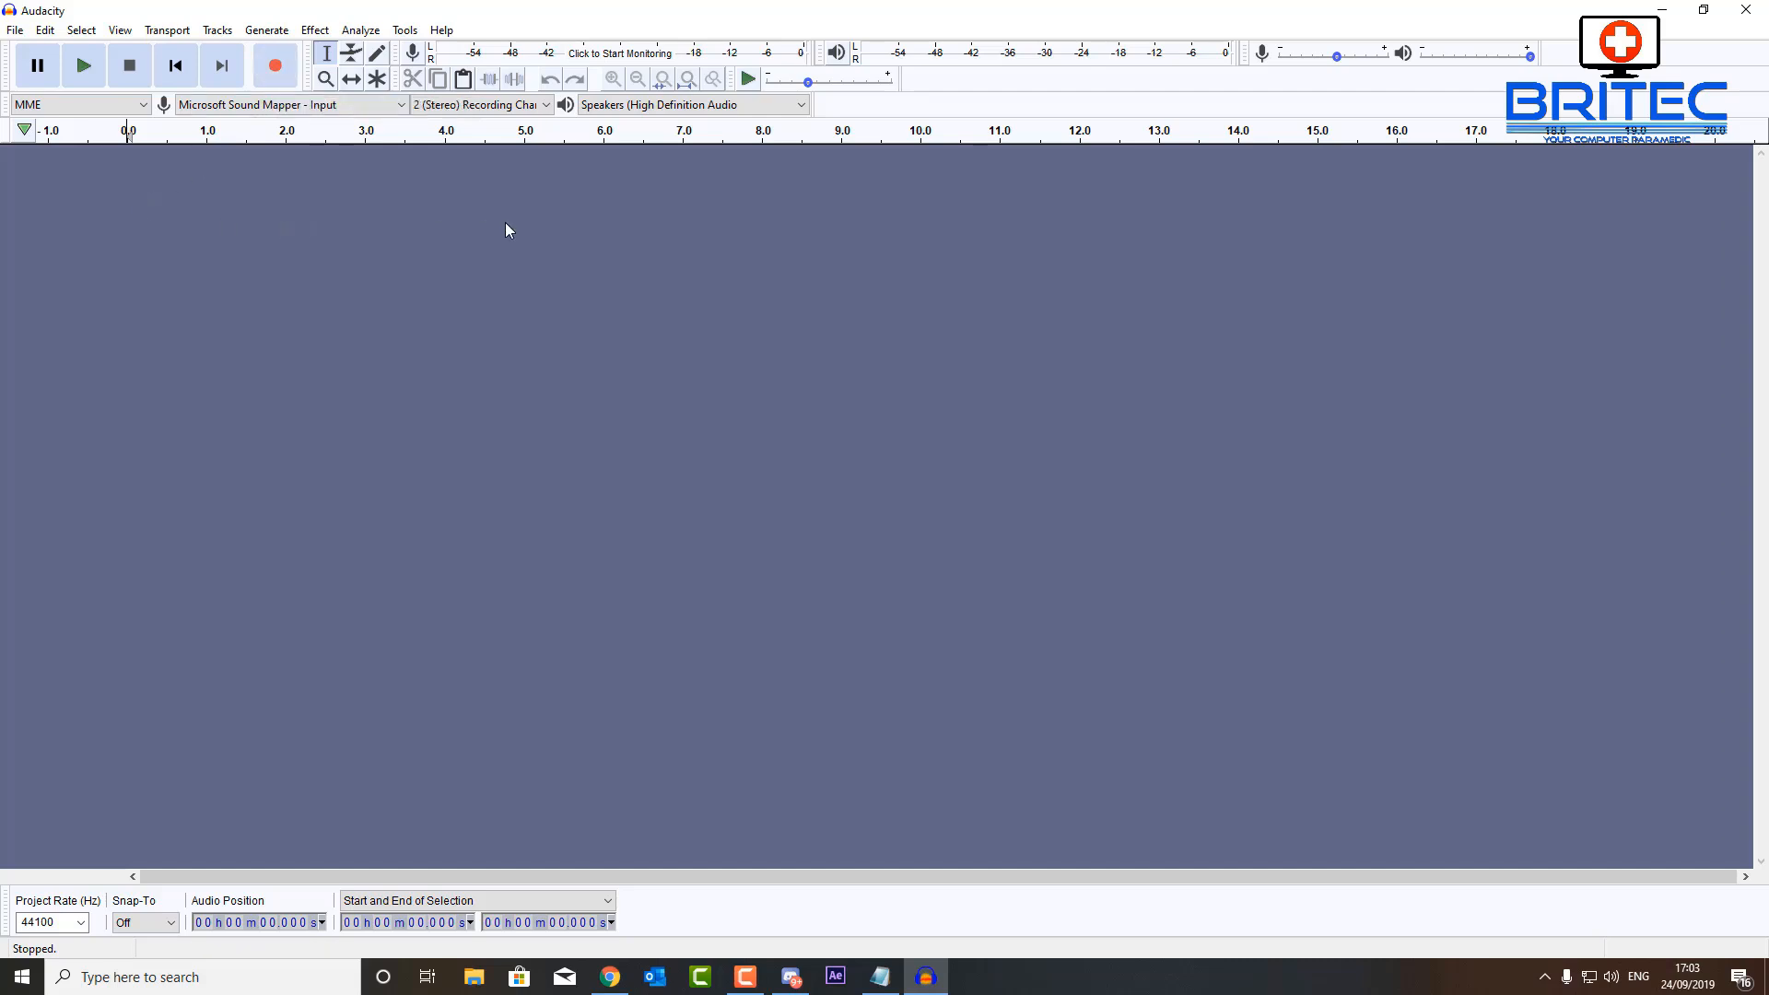
{"action": "mouse_move", "coordinate": [333, 258]}
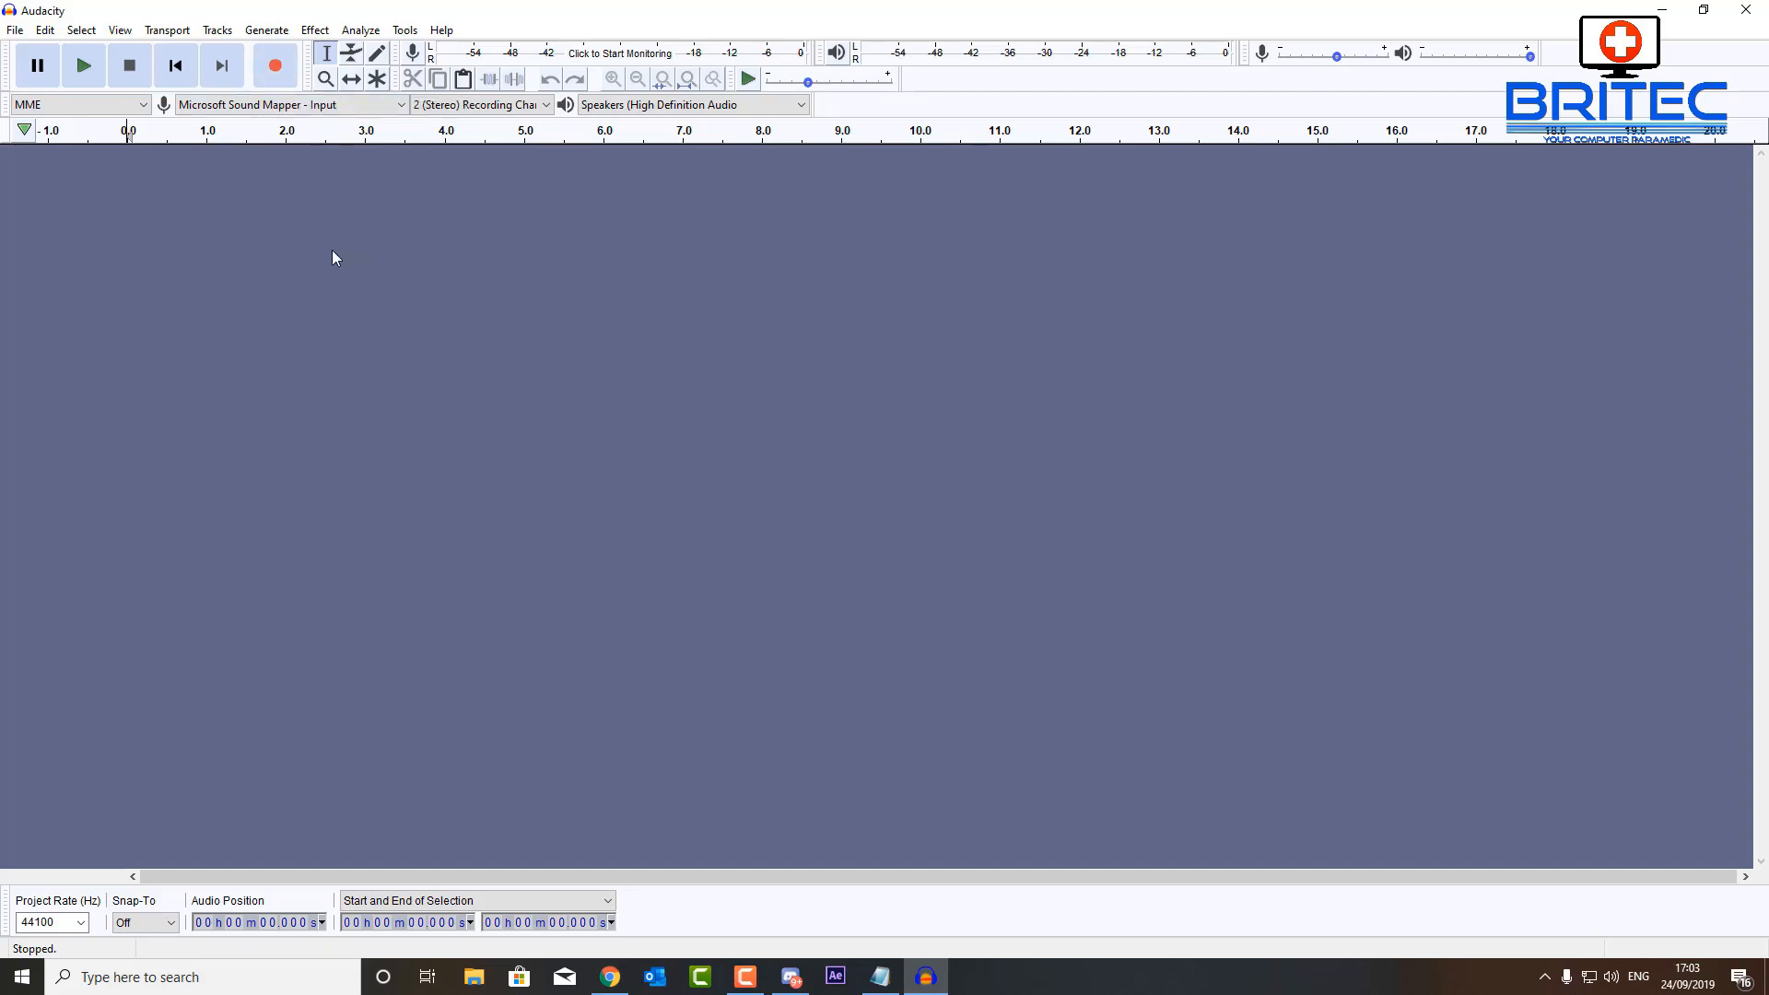
{"action": "mouse_move", "coordinate": [344, 258]}
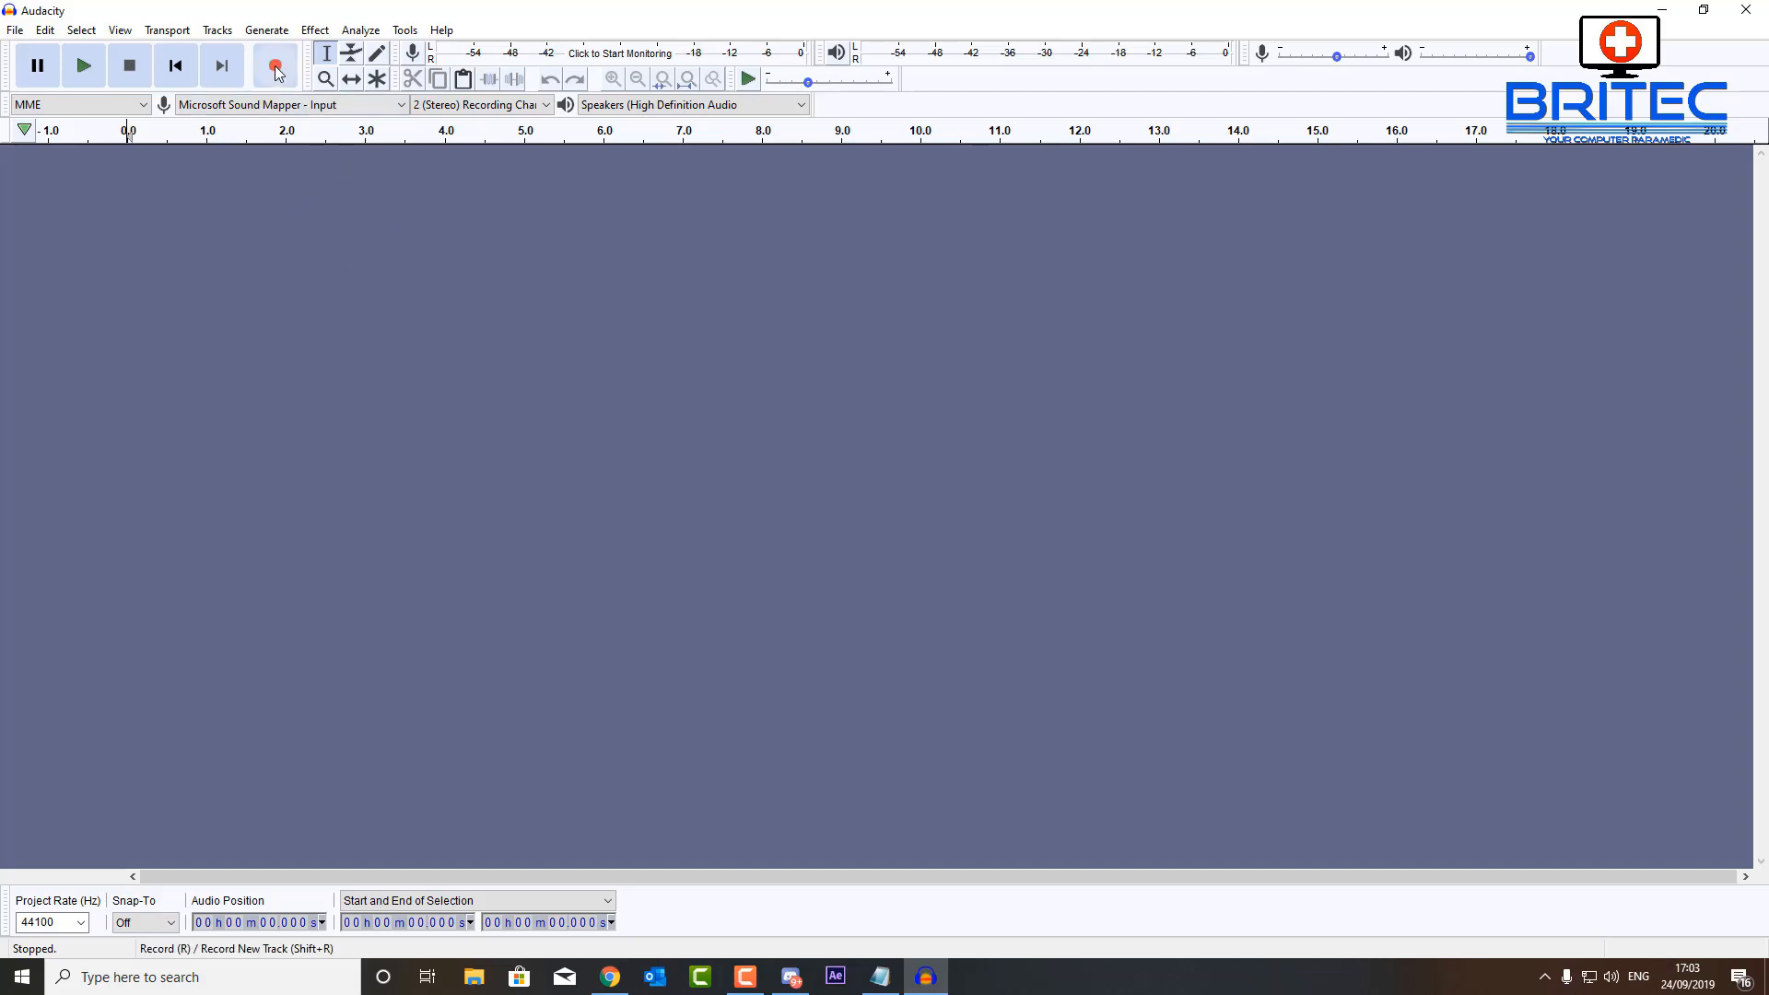
{"action": "mouse_move", "coordinate": [274, 65]}
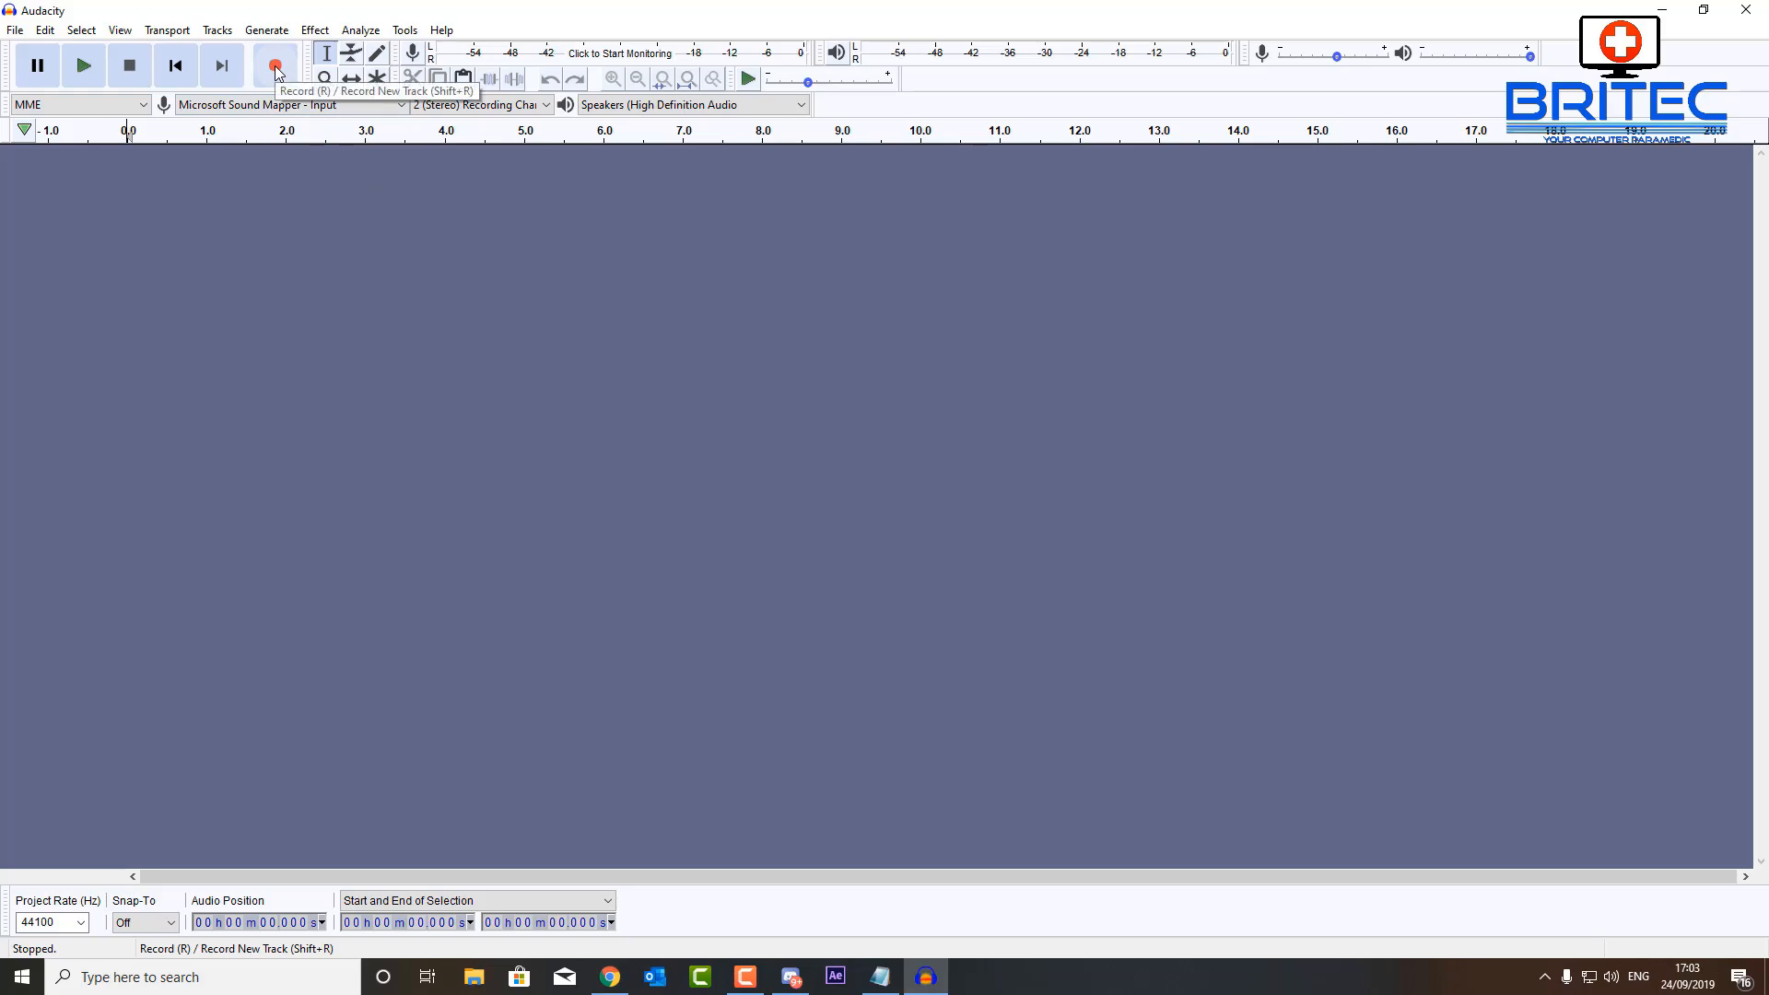
Record a roughly 18-second spoken voice clip into a new stereo track
{"action": "left_click", "coordinate": [274, 64]}
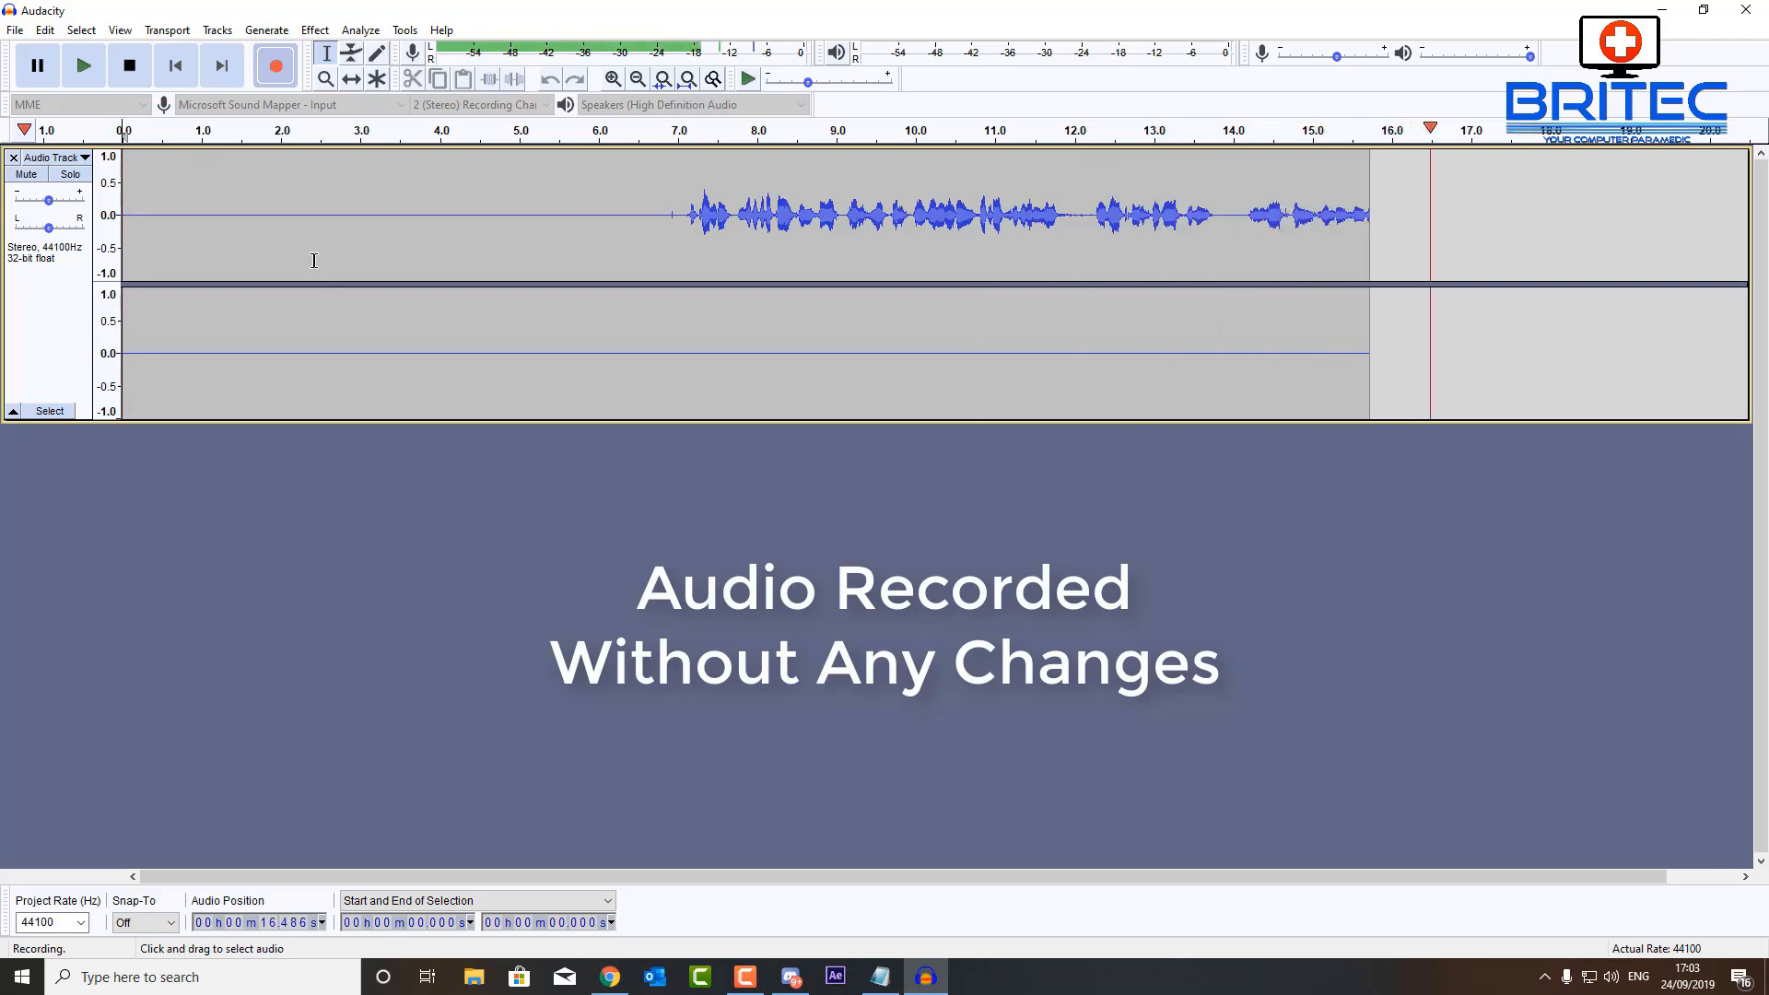
{"action": "left_click", "coordinate": [129, 65]}
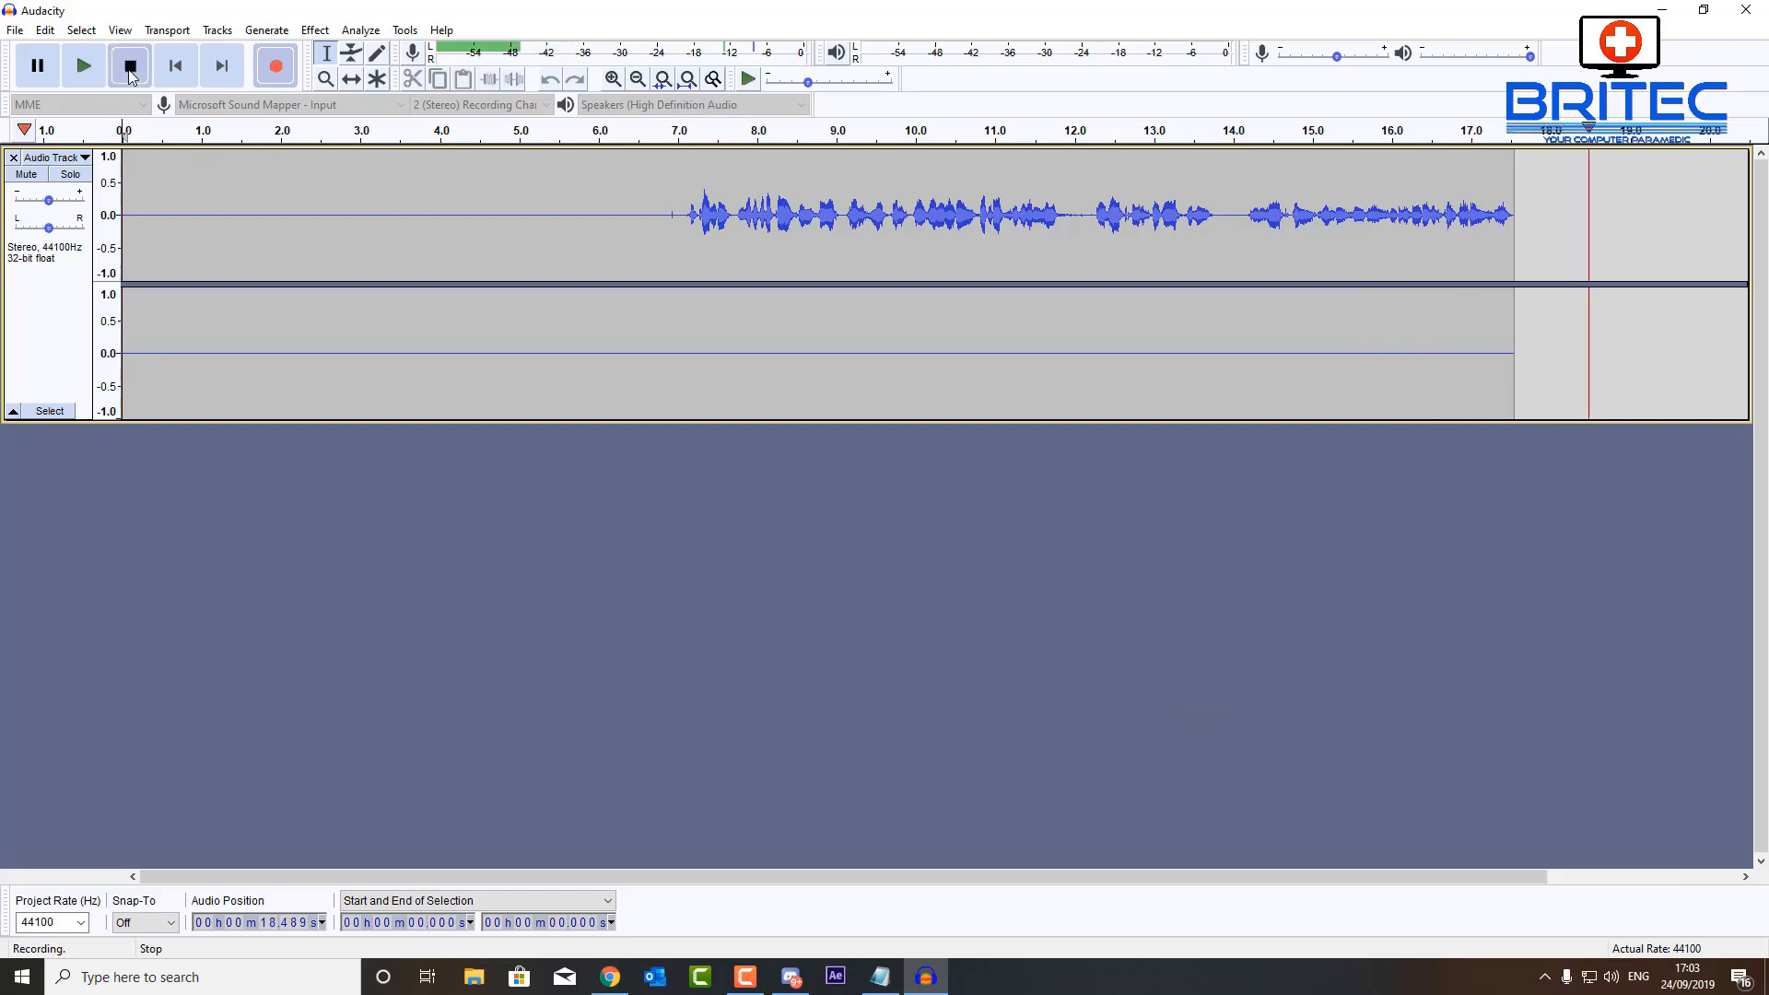
{"action": "left_click", "coordinate": [129, 64]}
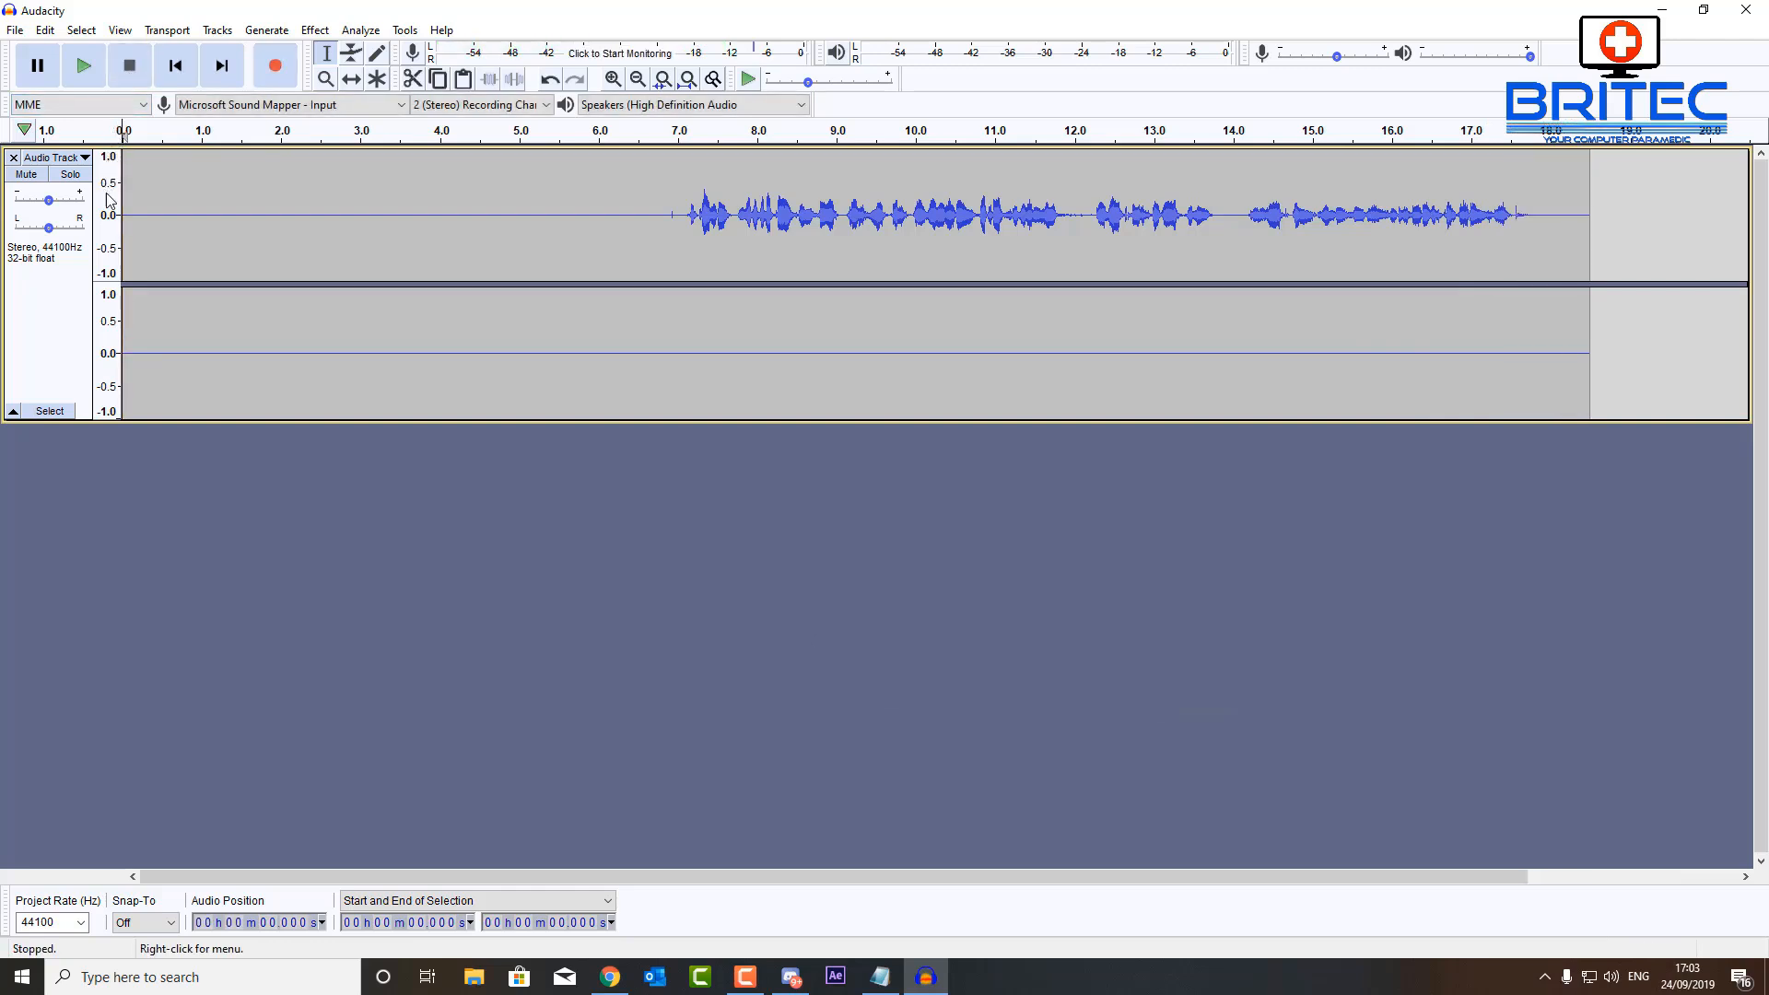
{"action": "mouse_move", "coordinate": [150, 218]}
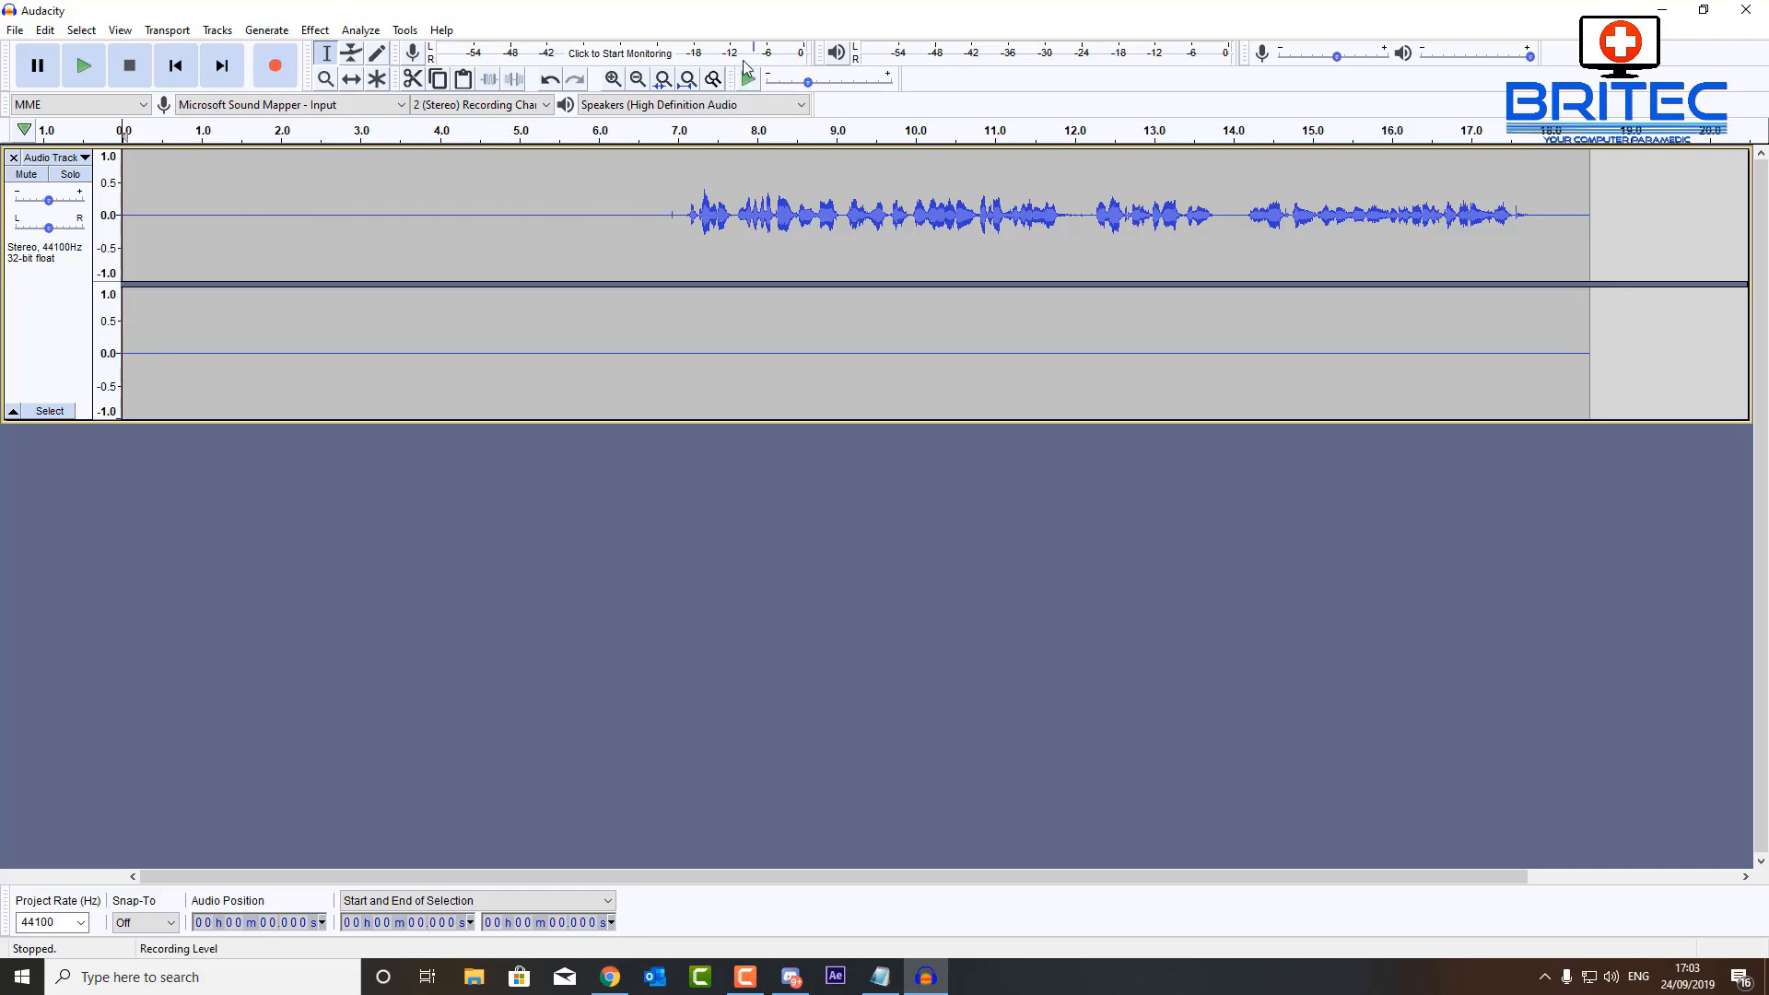
{"action": "mouse_move", "coordinate": [374, 181]}
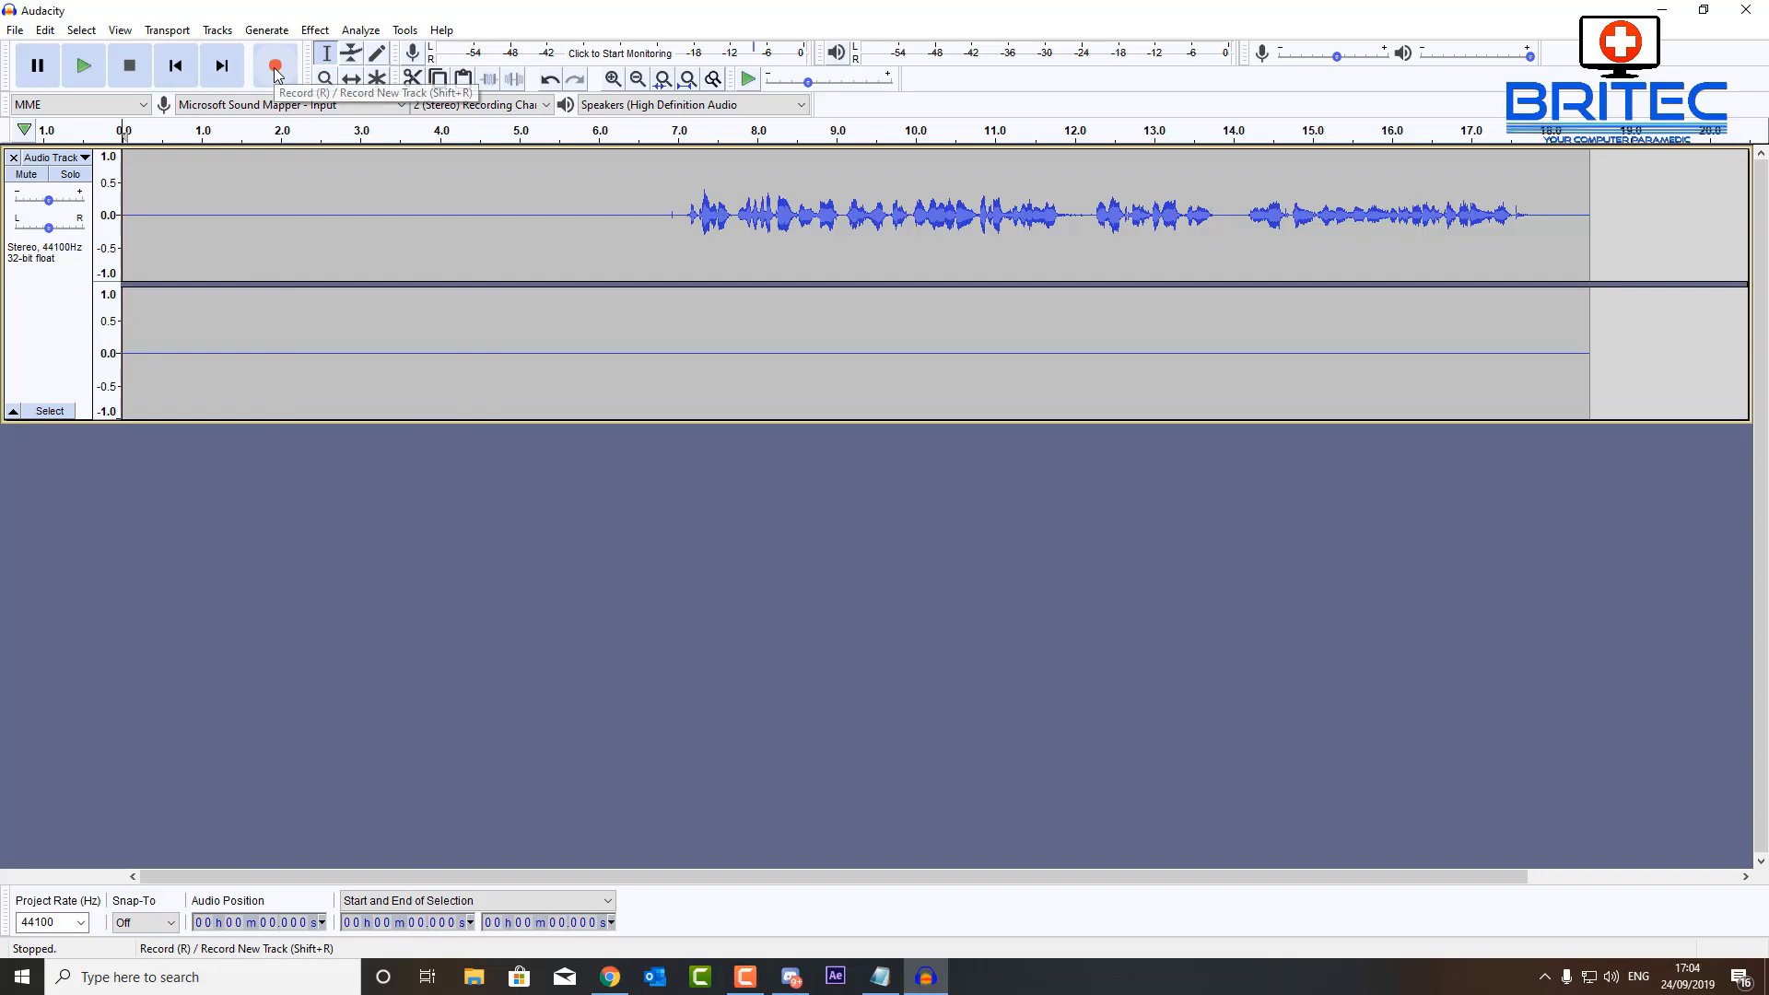
Record a brief extra take appended to the end of the track
{"action": "left_click", "coordinate": [275, 64]}
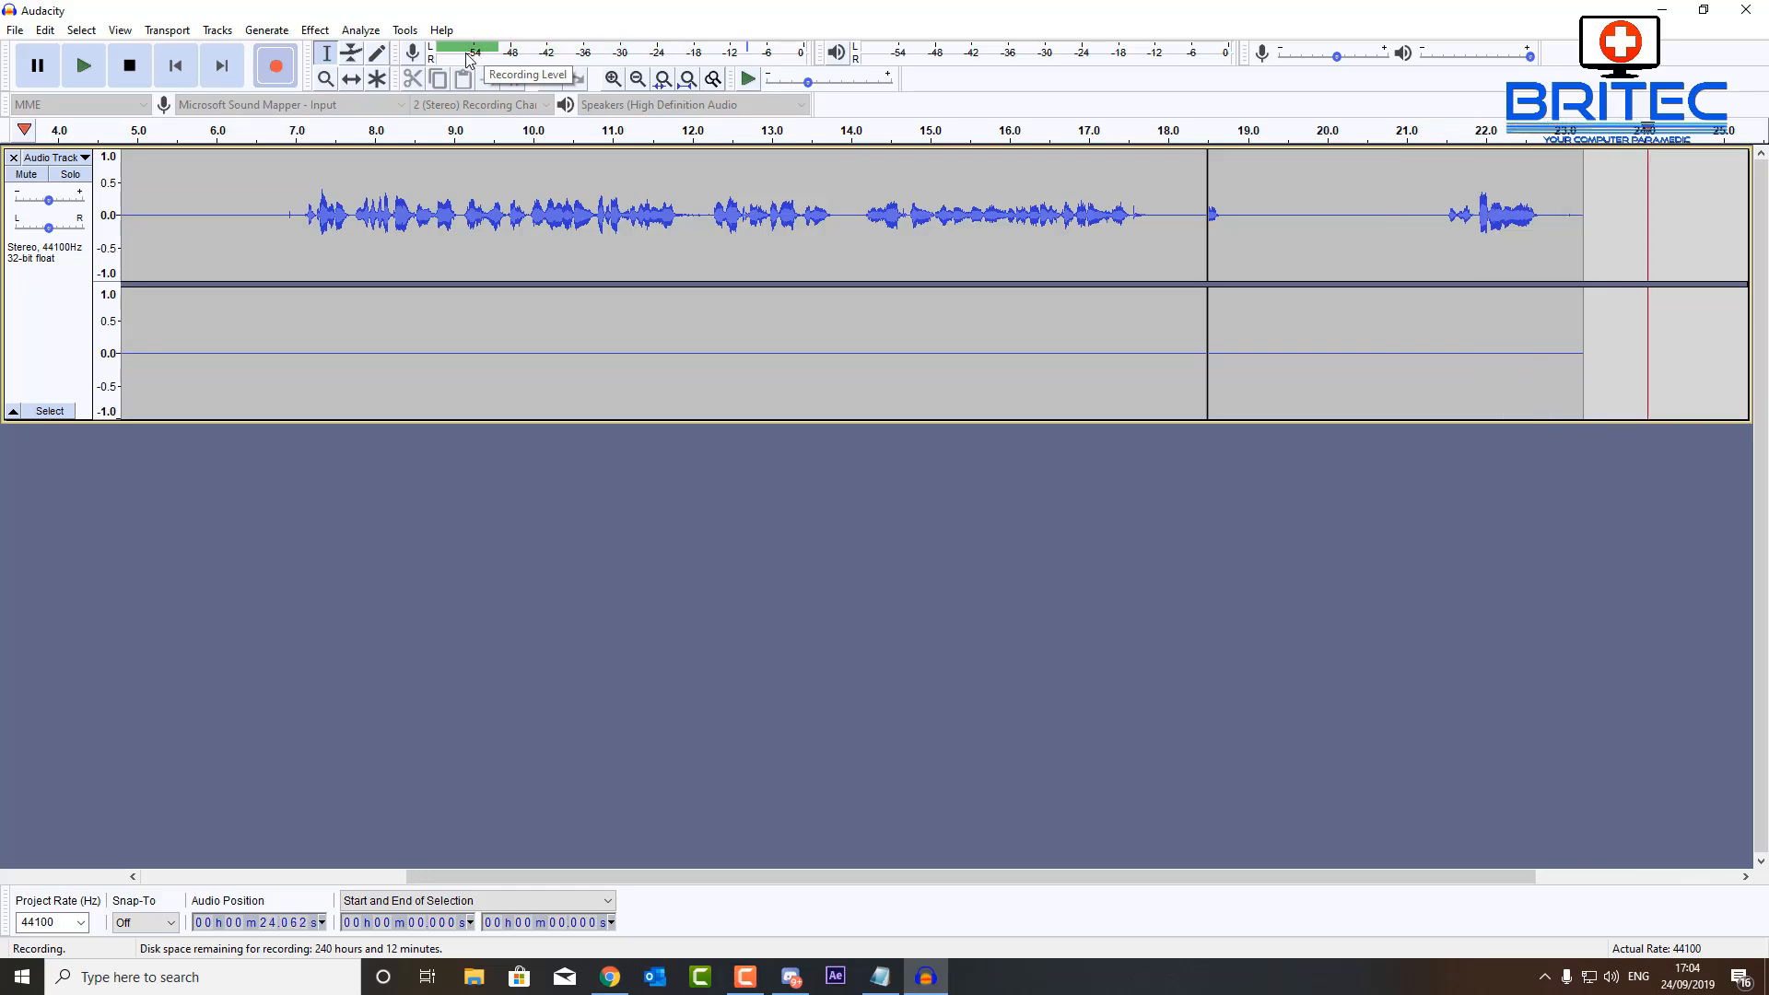
{"action": "left_click", "coordinate": [129, 65]}
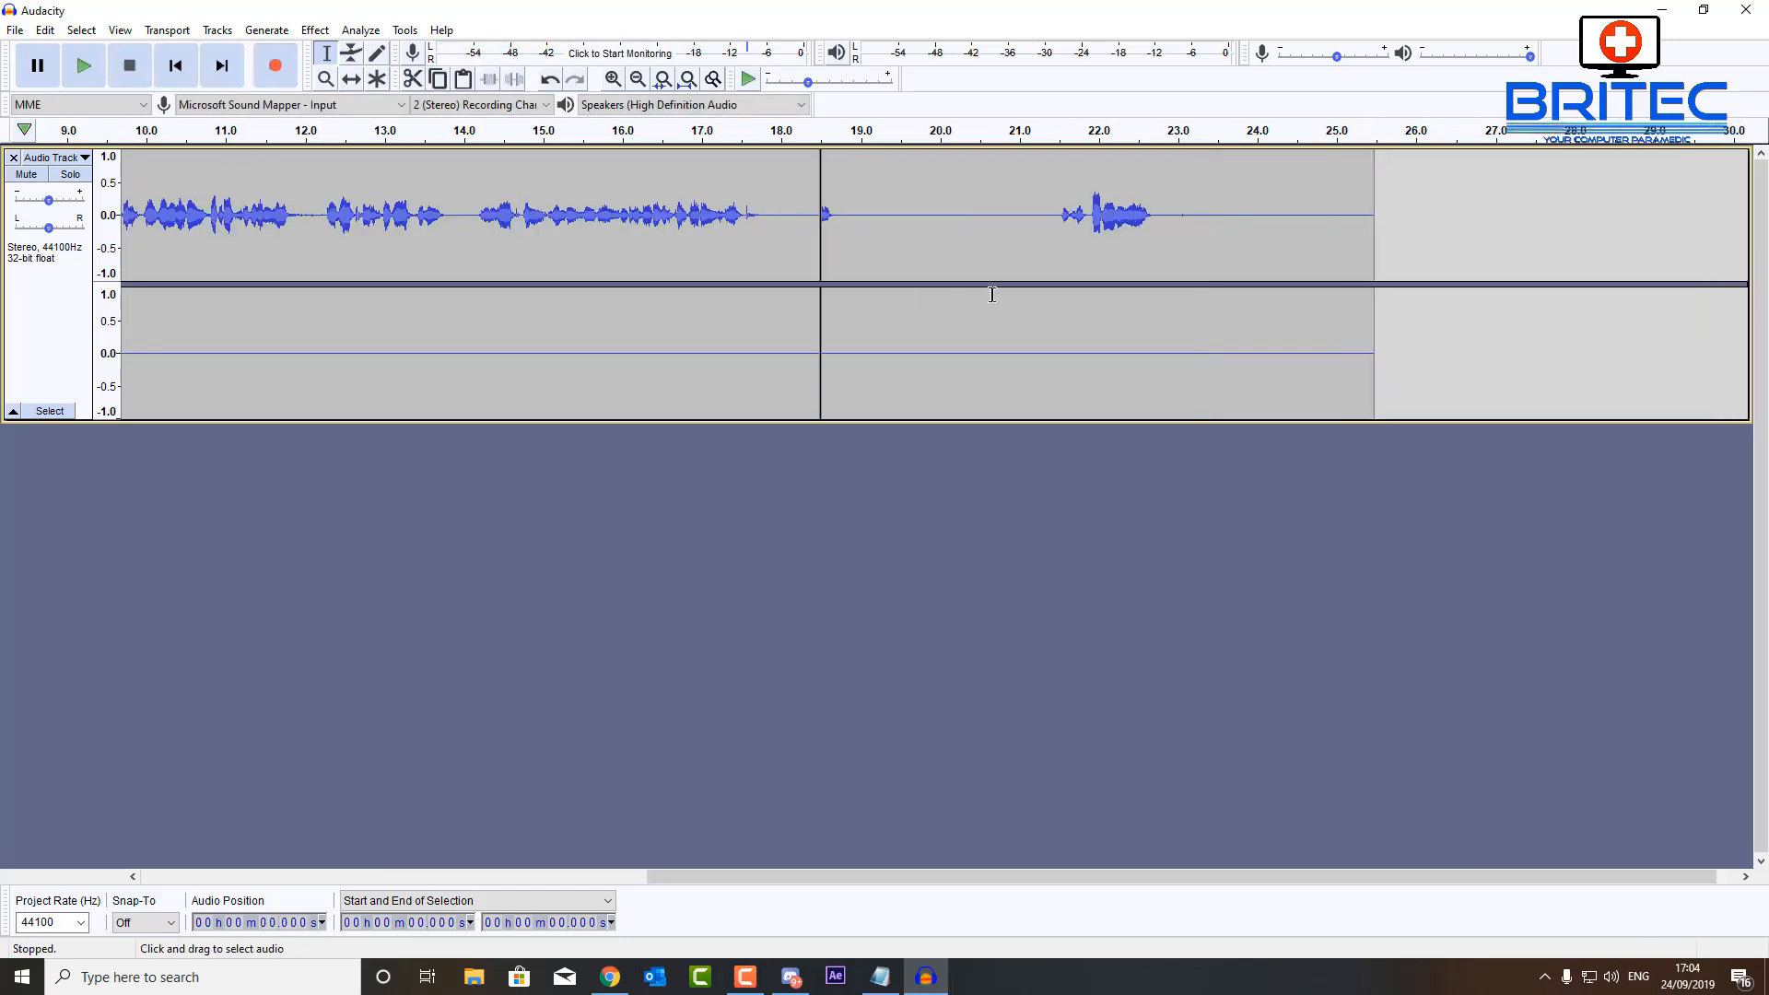
{"action": "left_click", "coordinate": [772, 214]}
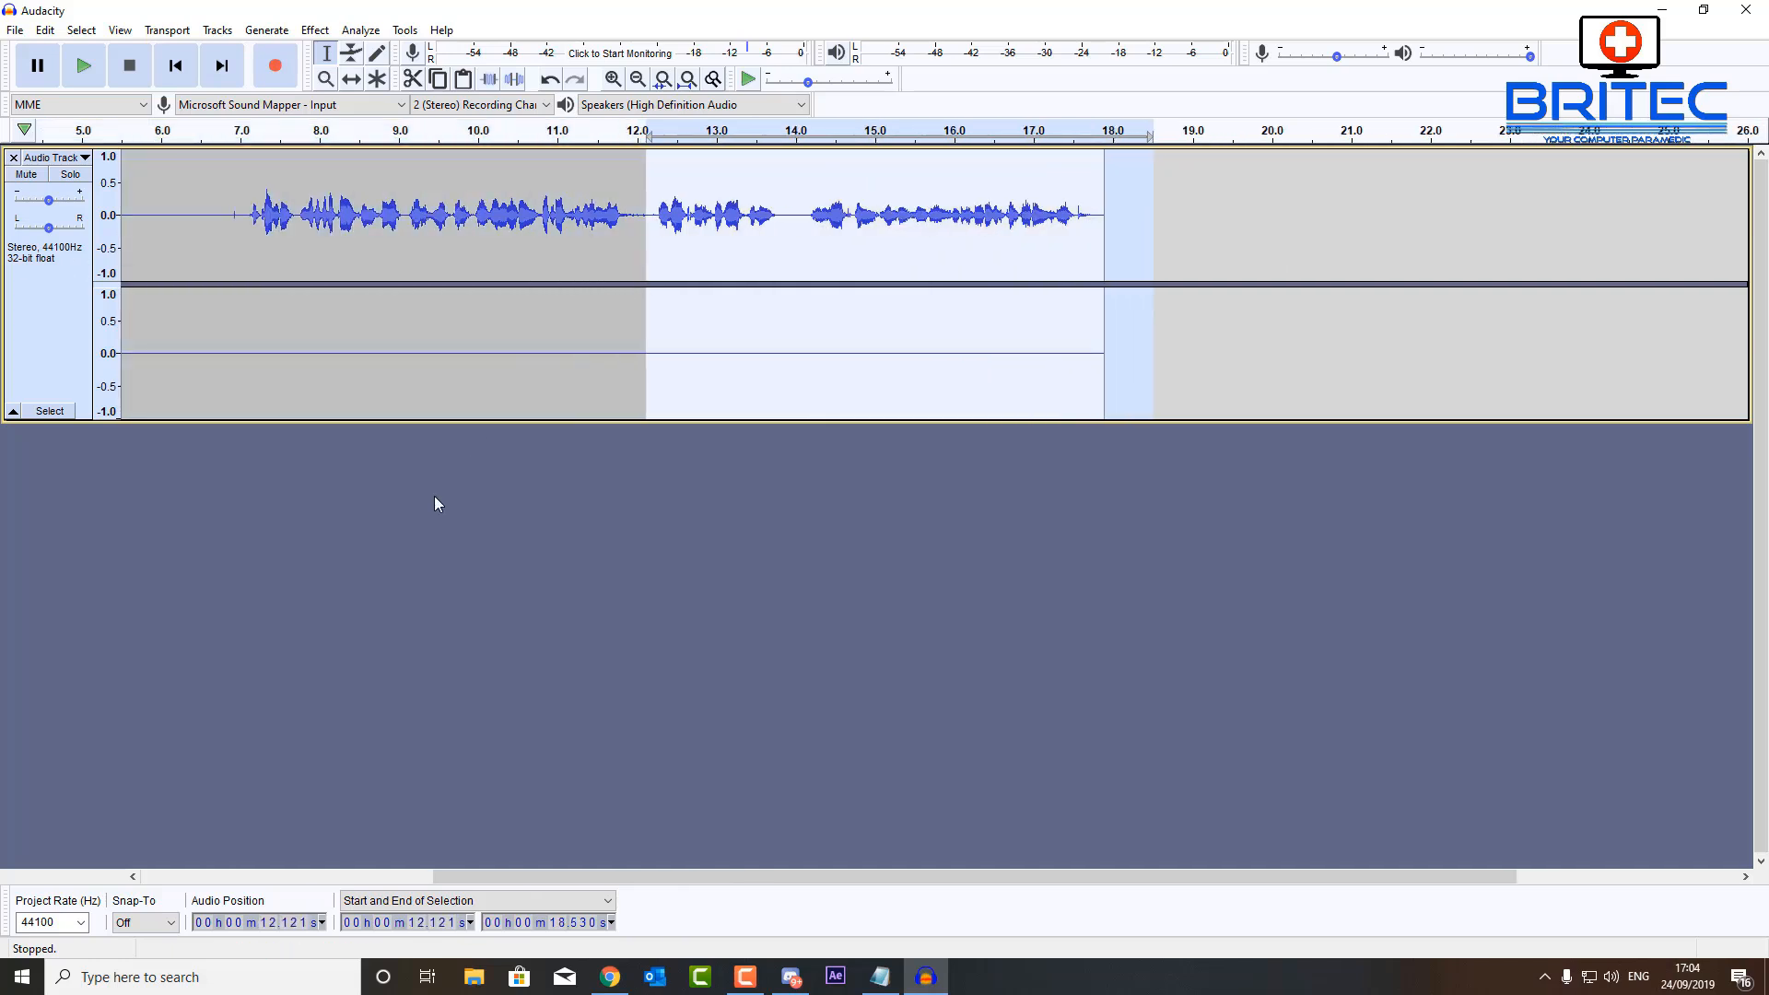
Export the recording to the Desktop as a WAV file named 'sample', leaving metadata tags blank
{"action": "left_click", "coordinate": [15, 30]}
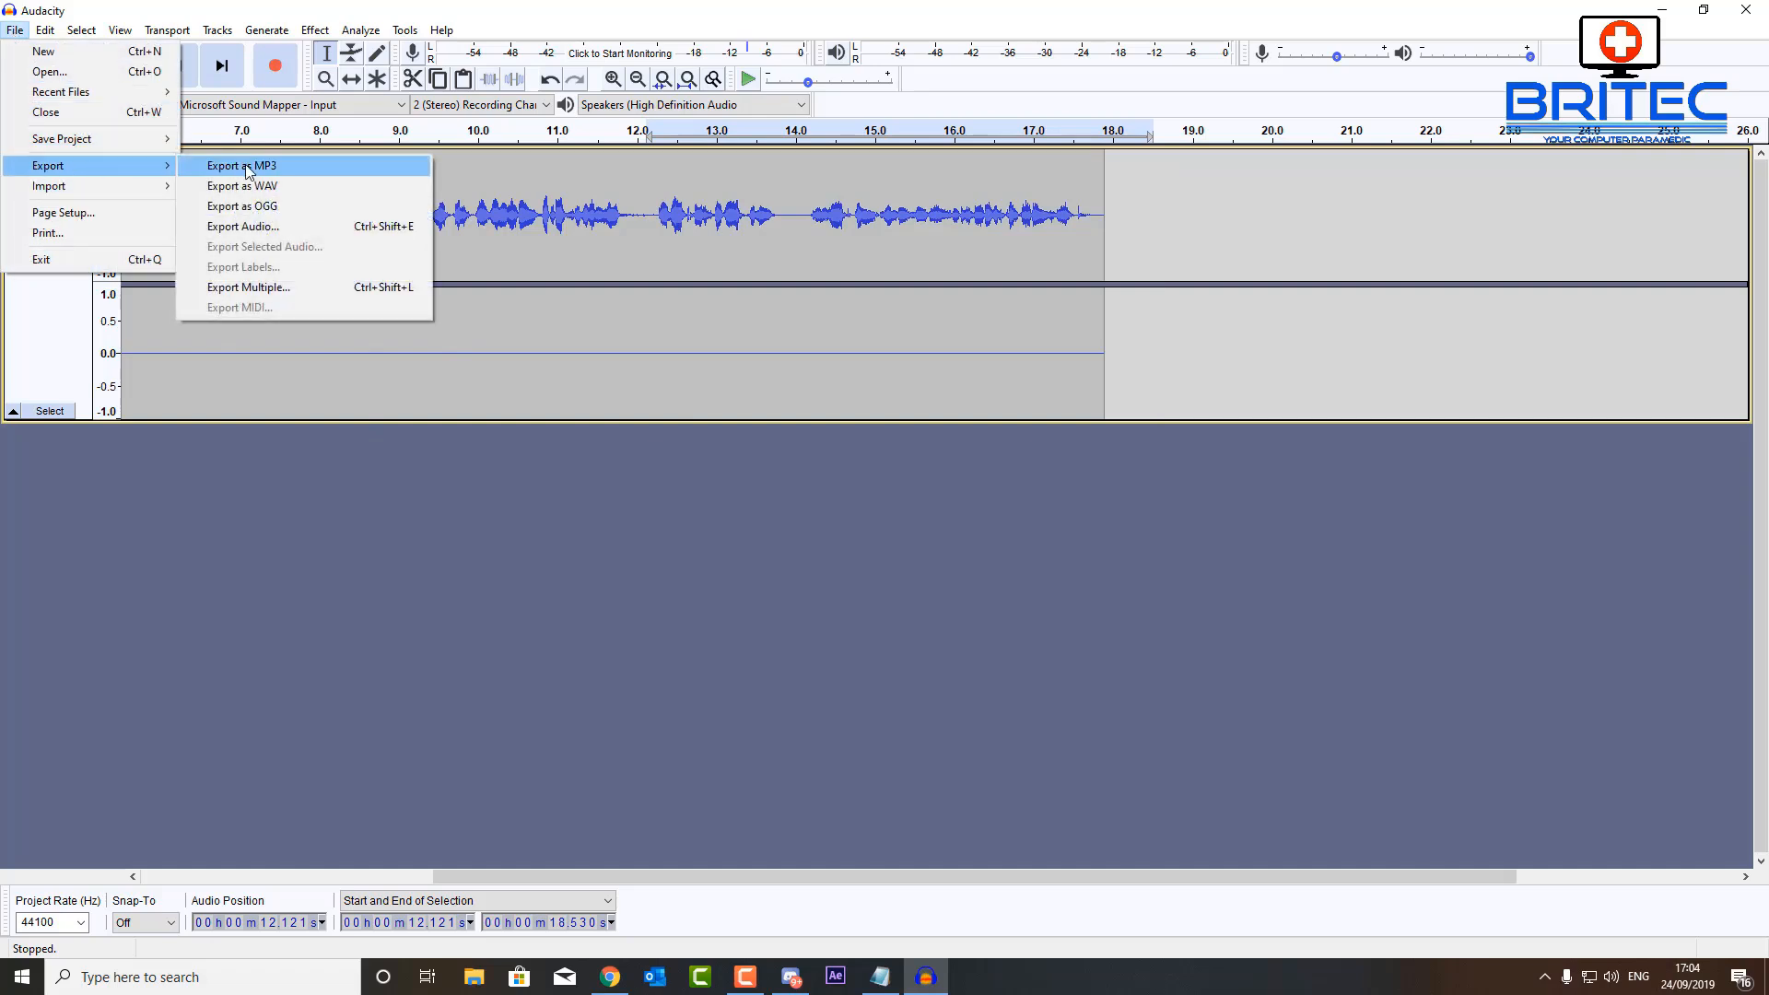
{"action": "left_click", "coordinate": [241, 184]}
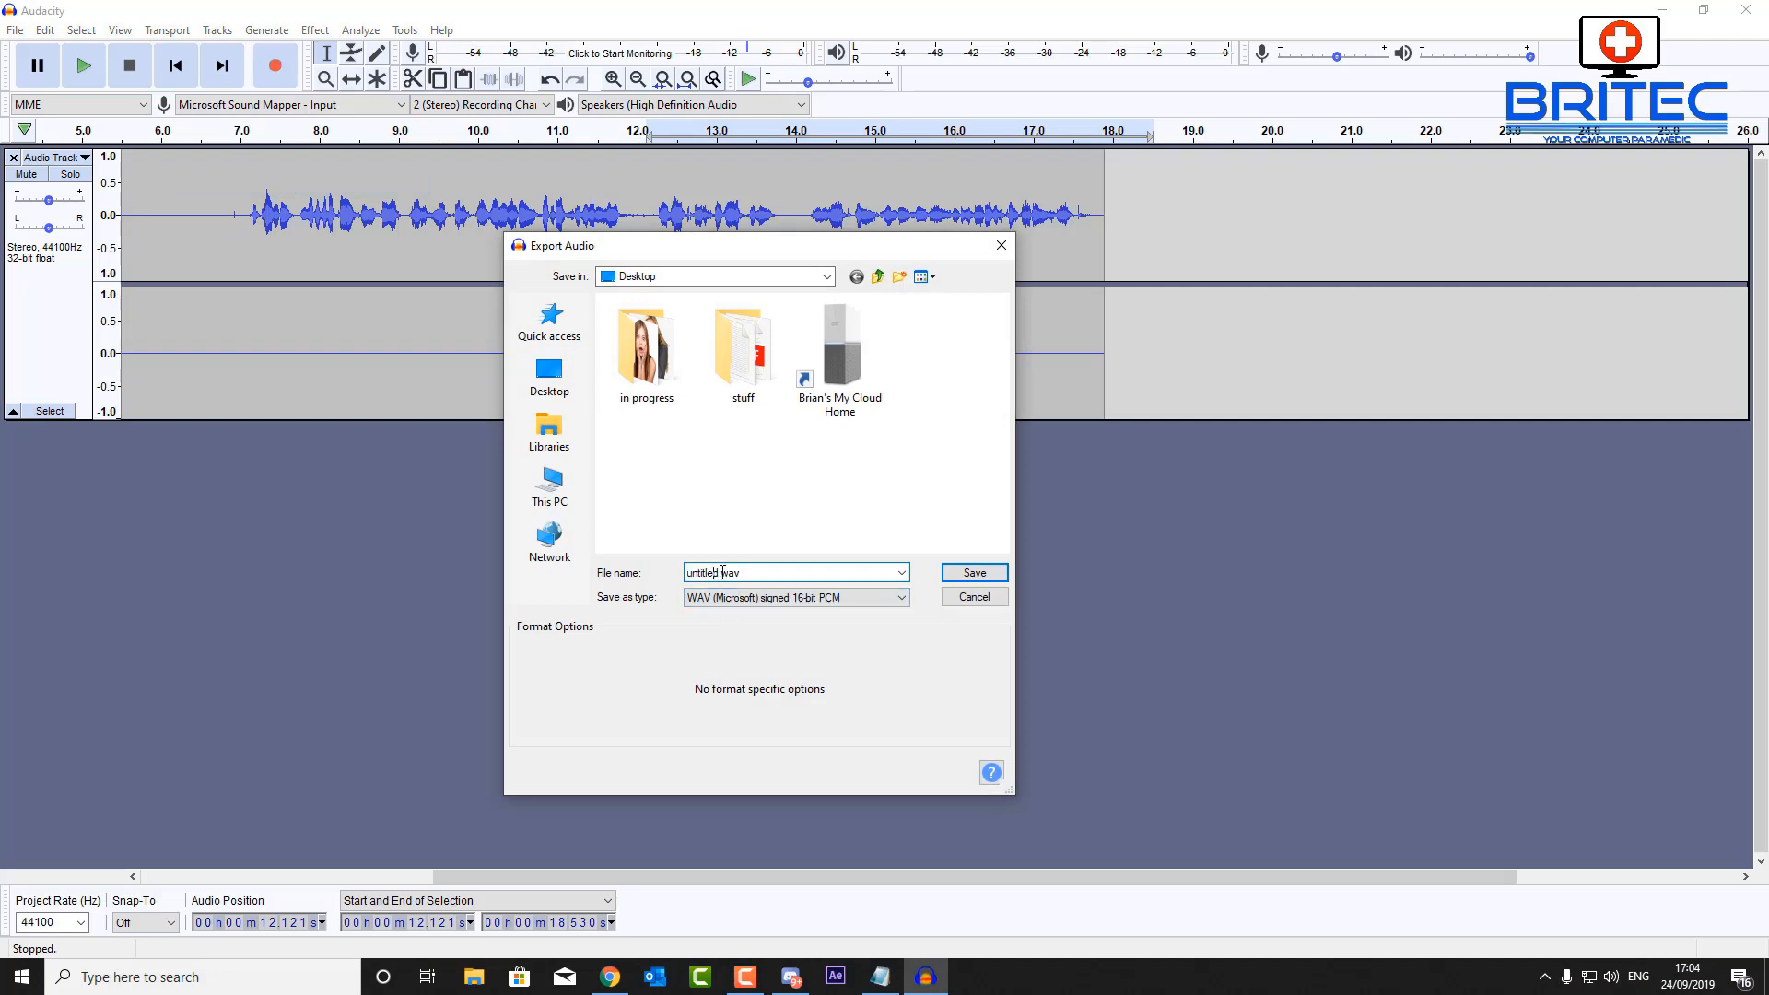
{"action": "double_click", "coordinate": [701, 571]}
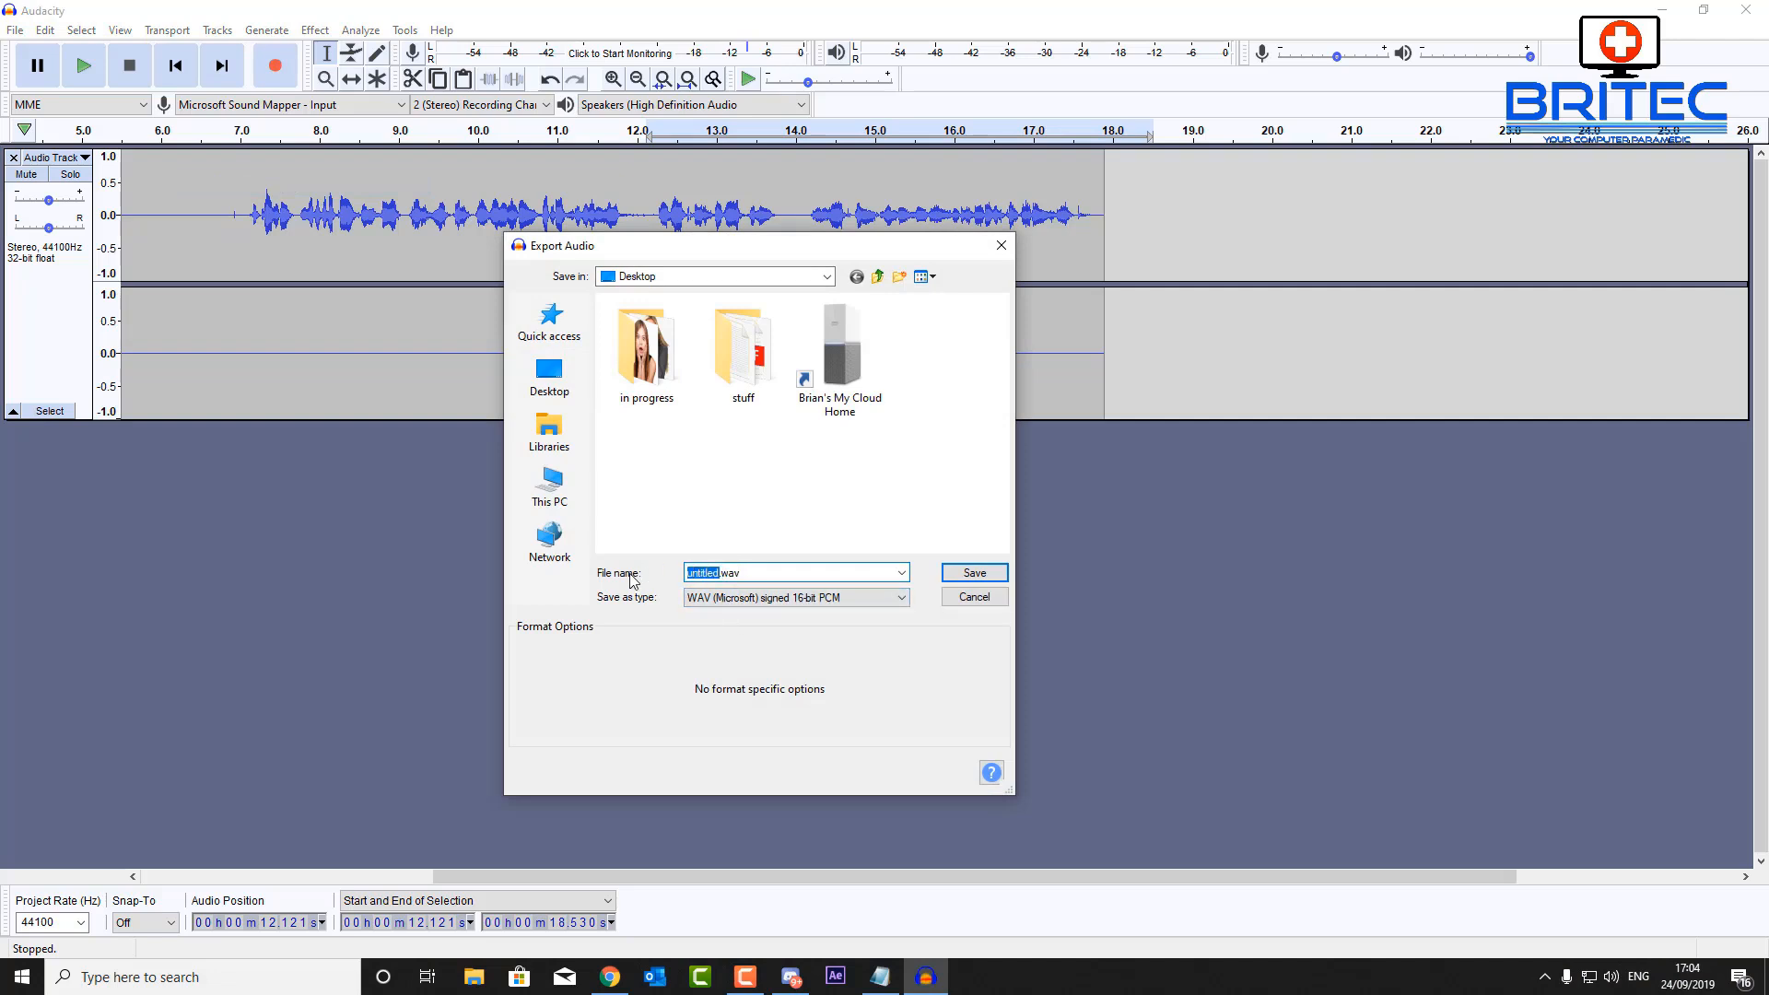
{"action": "type", "text": "sample1"}
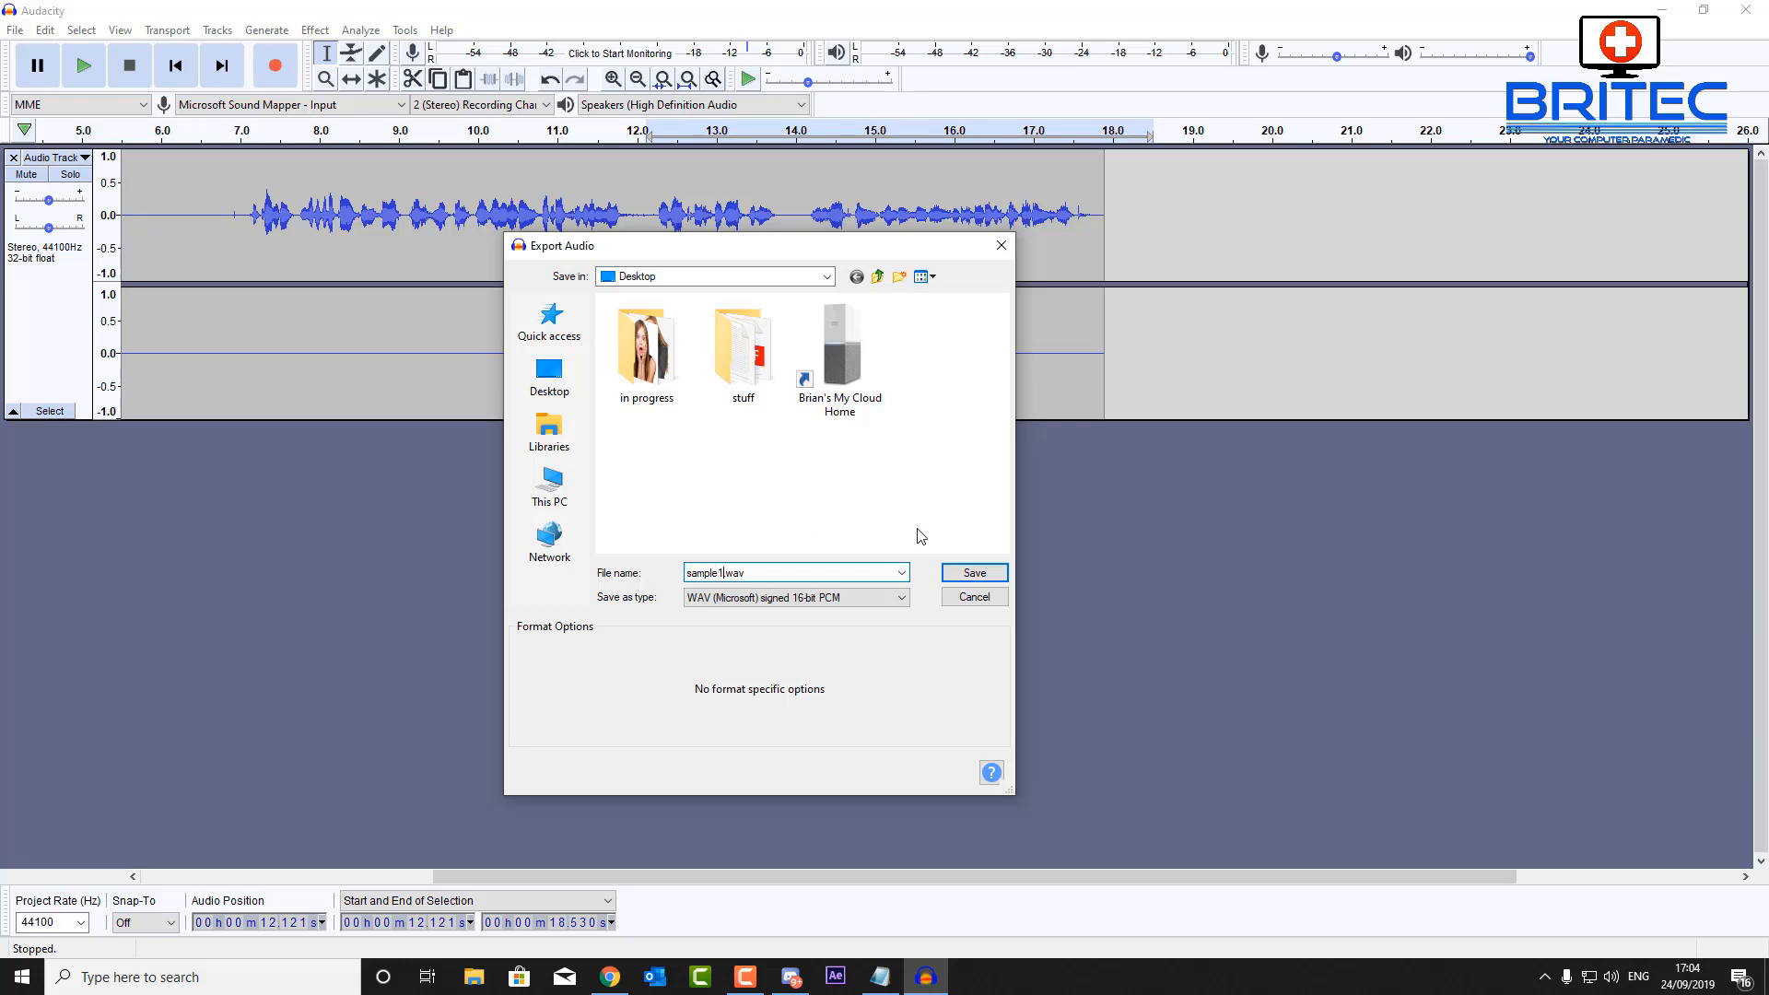
{"action": "left_click", "coordinate": [971, 572]}
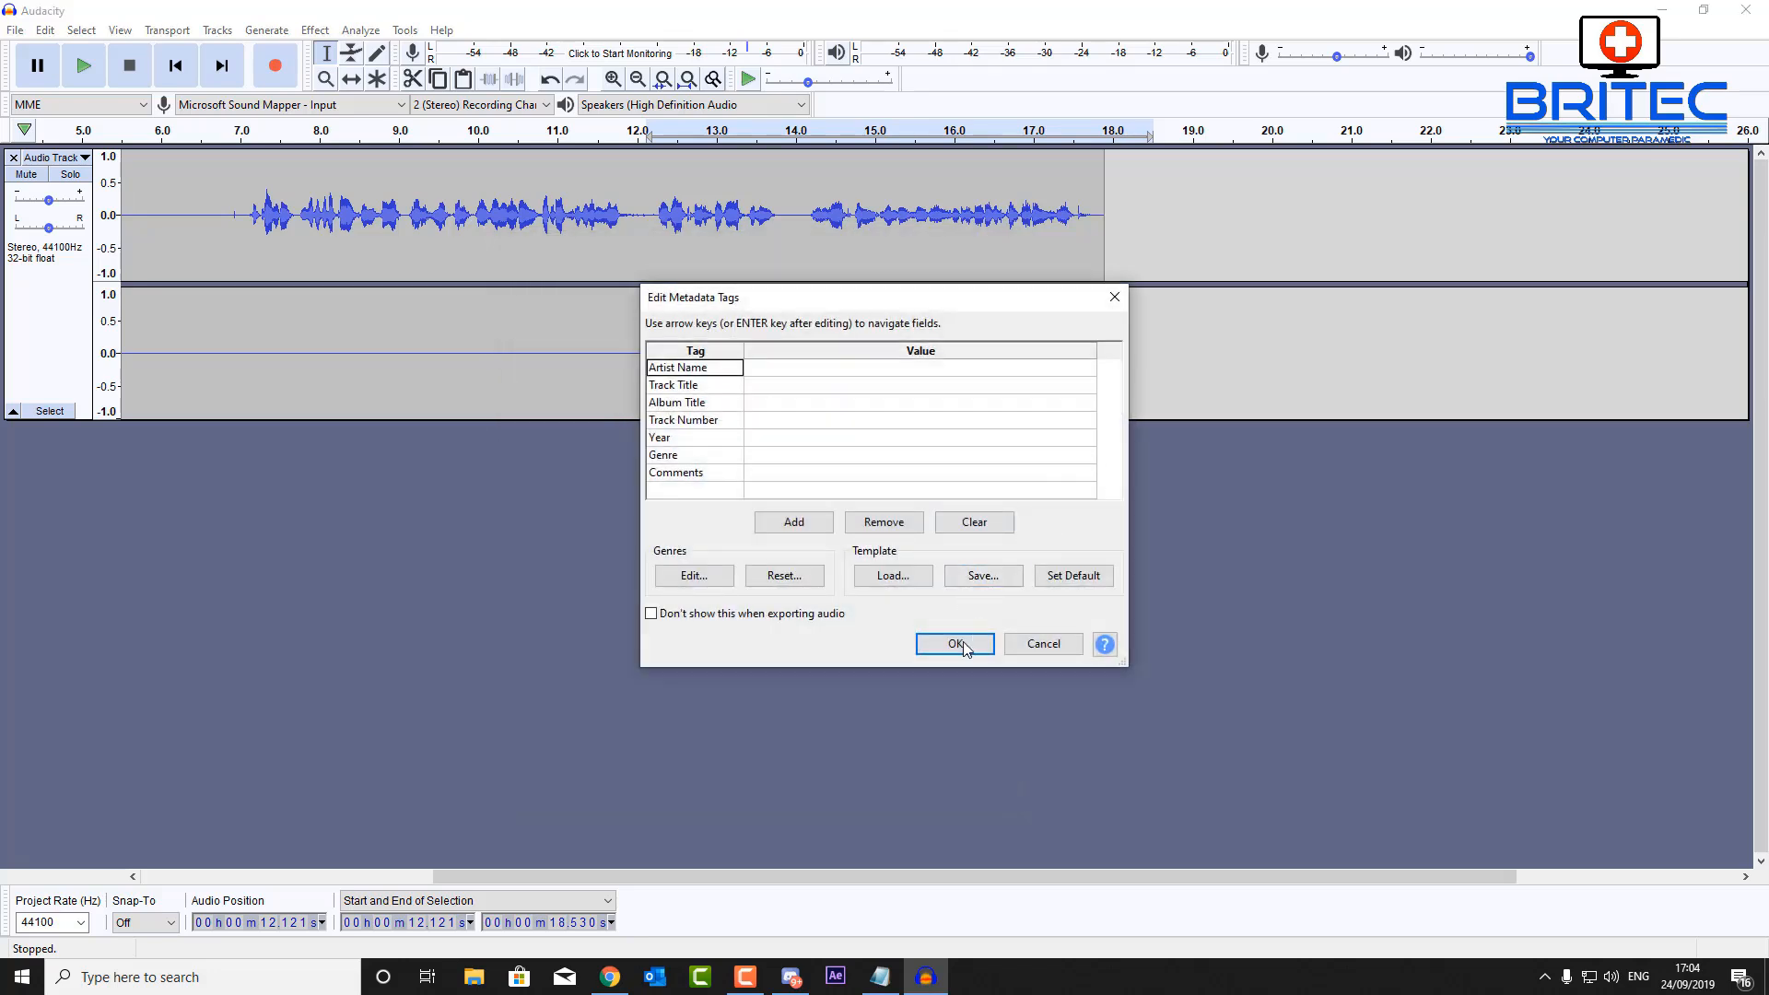
{"action": "left_click", "coordinate": [953, 643]}
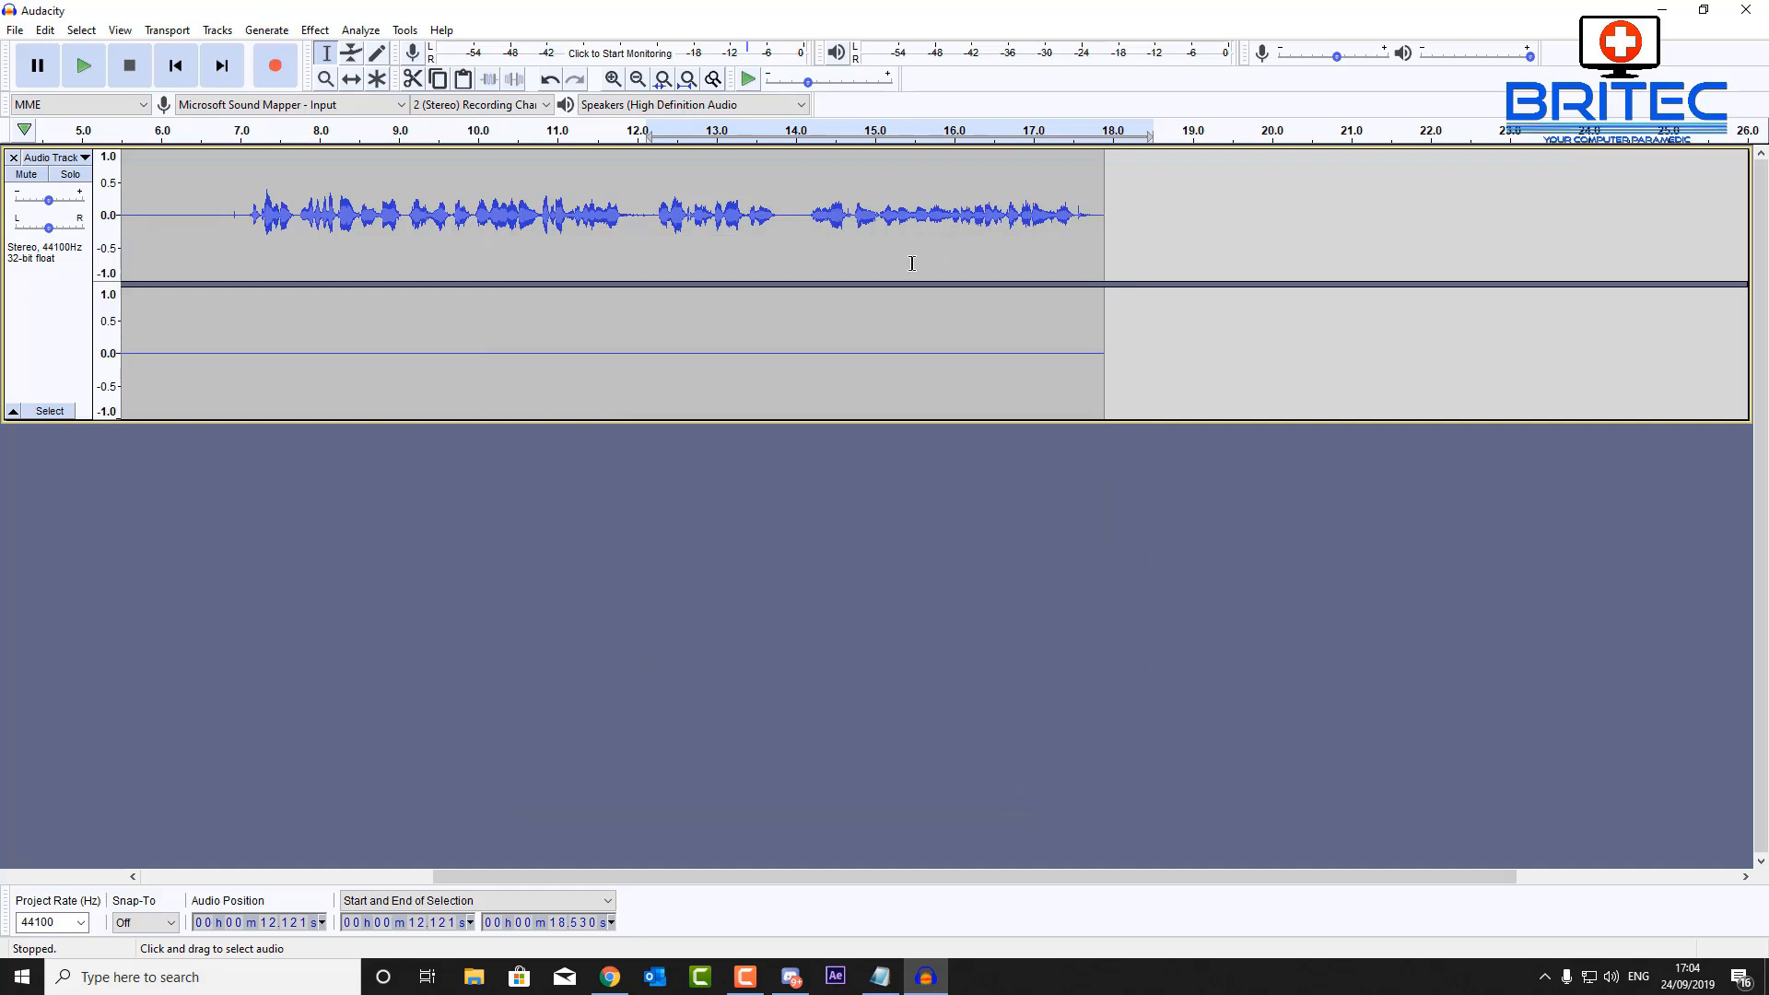
{"action": "mouse_move", "coordinate": [298, 240]}
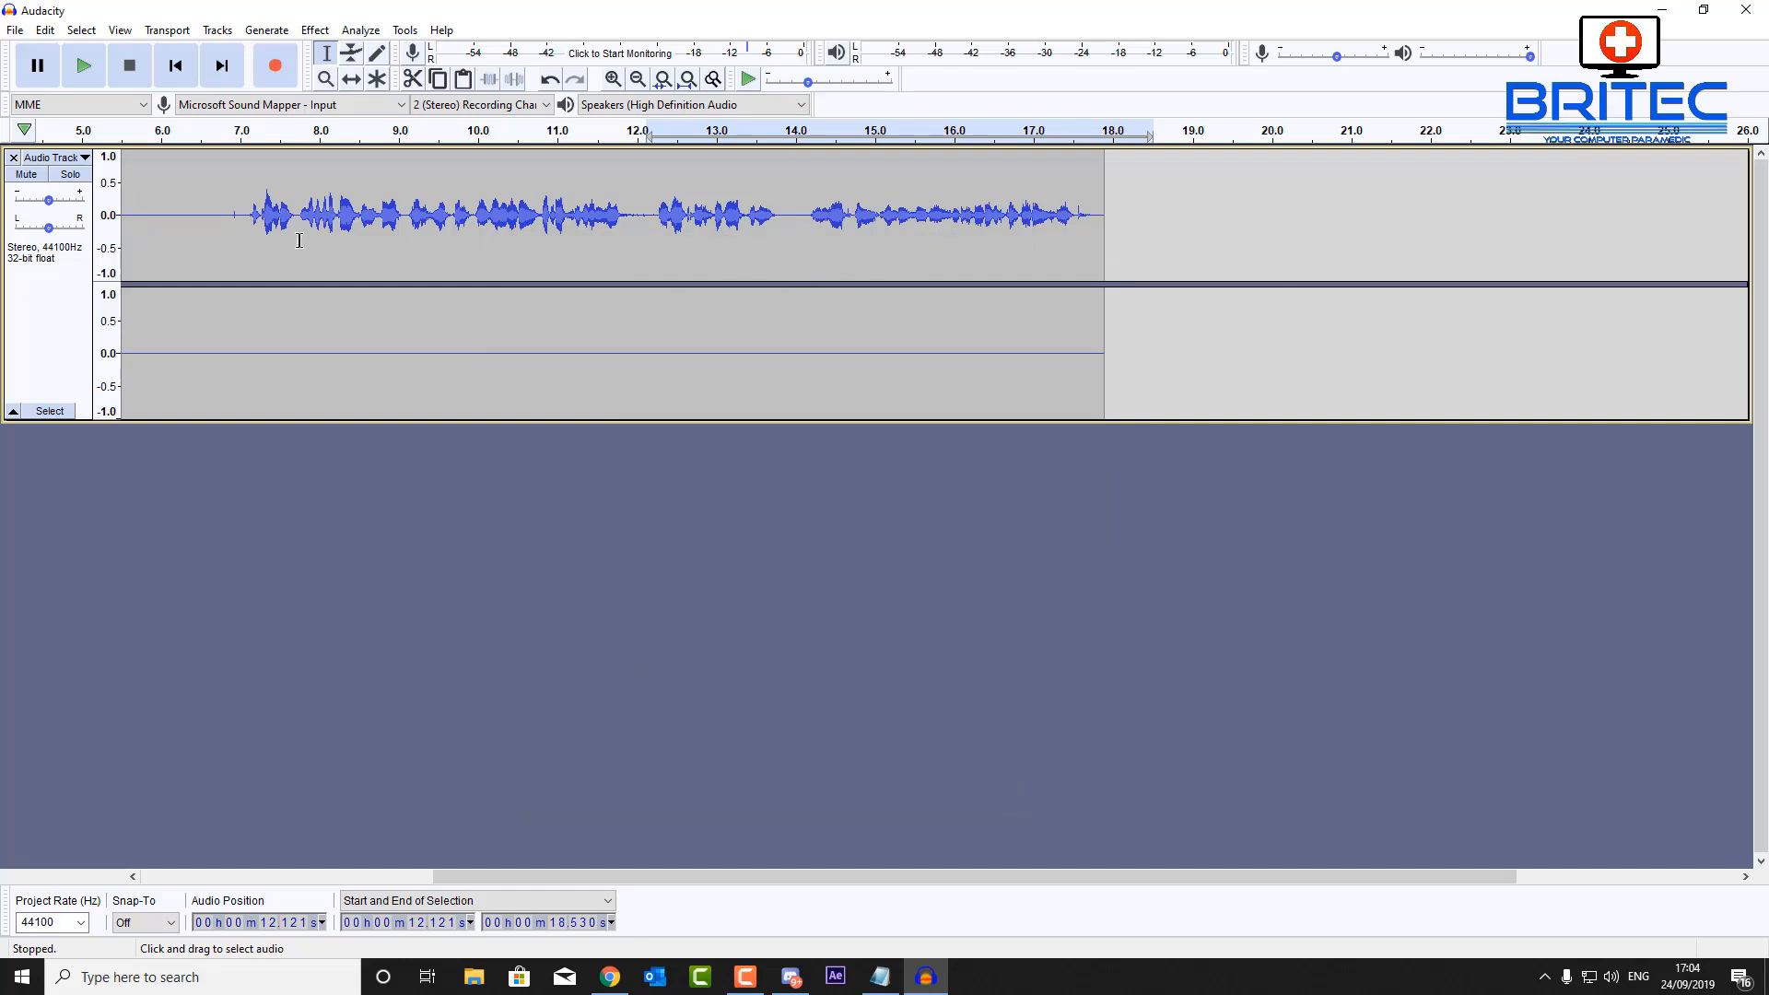
Play the recording back and stop just before the speech begins at about 6.9 seconds
{"action": "left_click", "coordinate": [81, 64]}
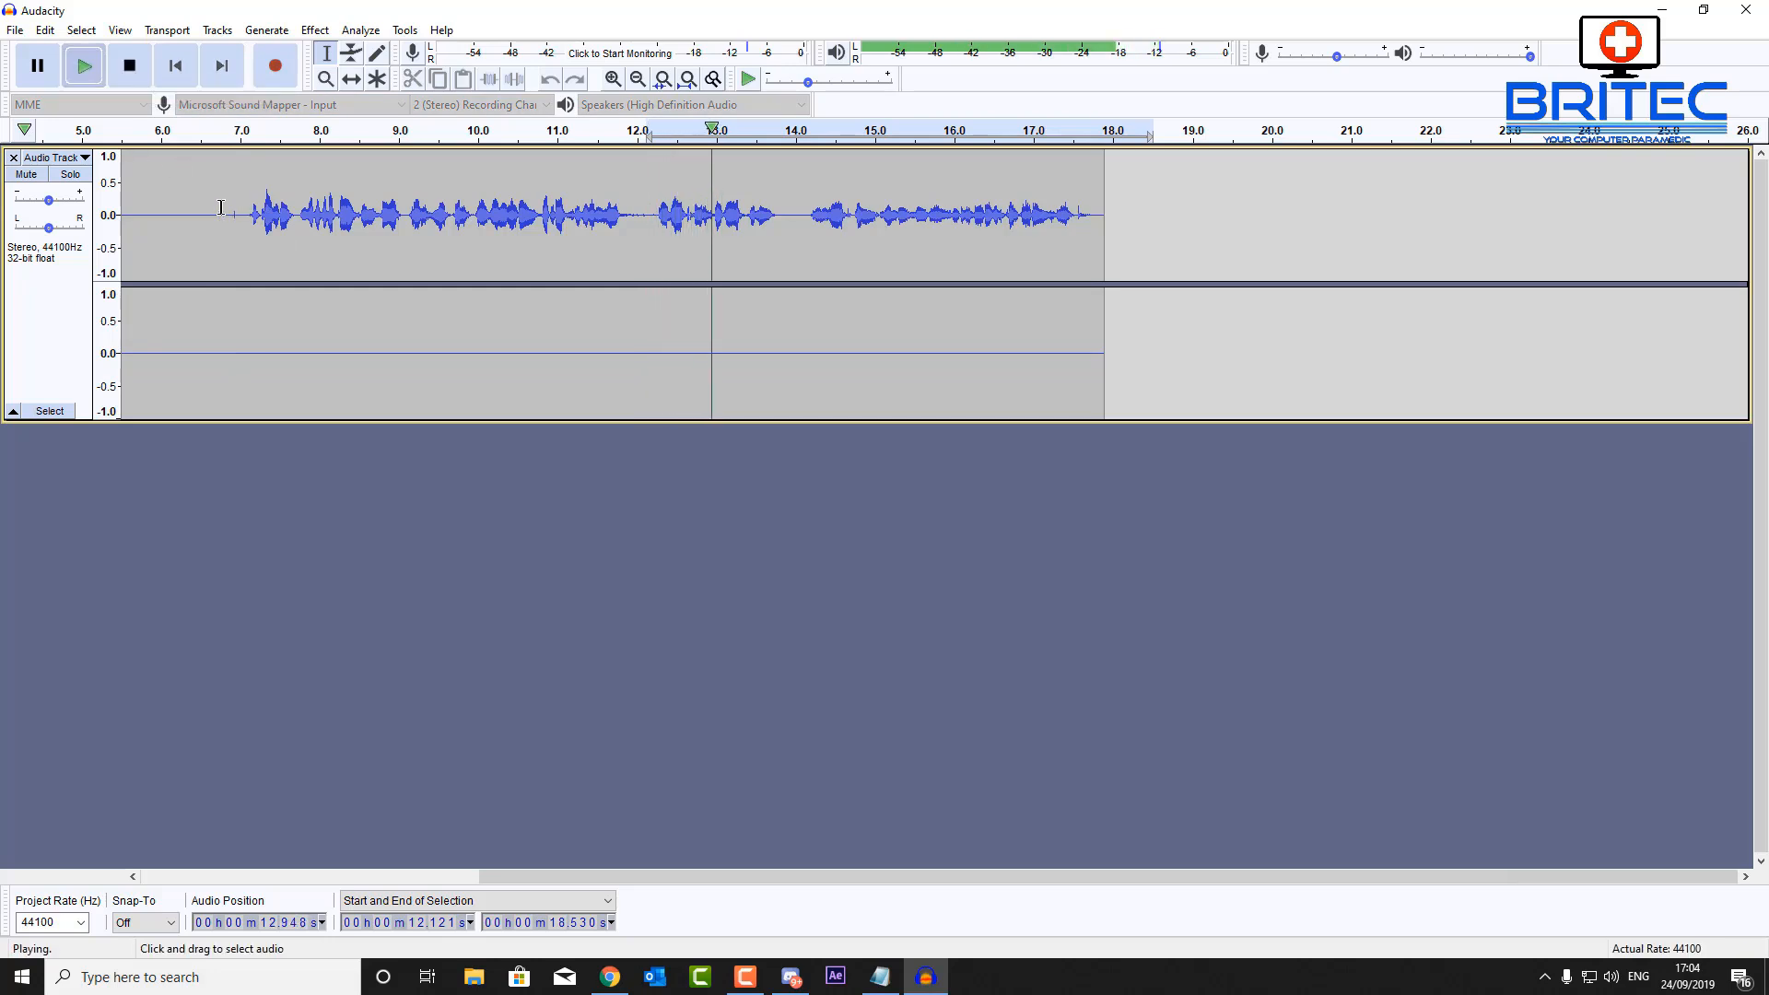
{"action": "left_click", "coordinate": [129, 65]}
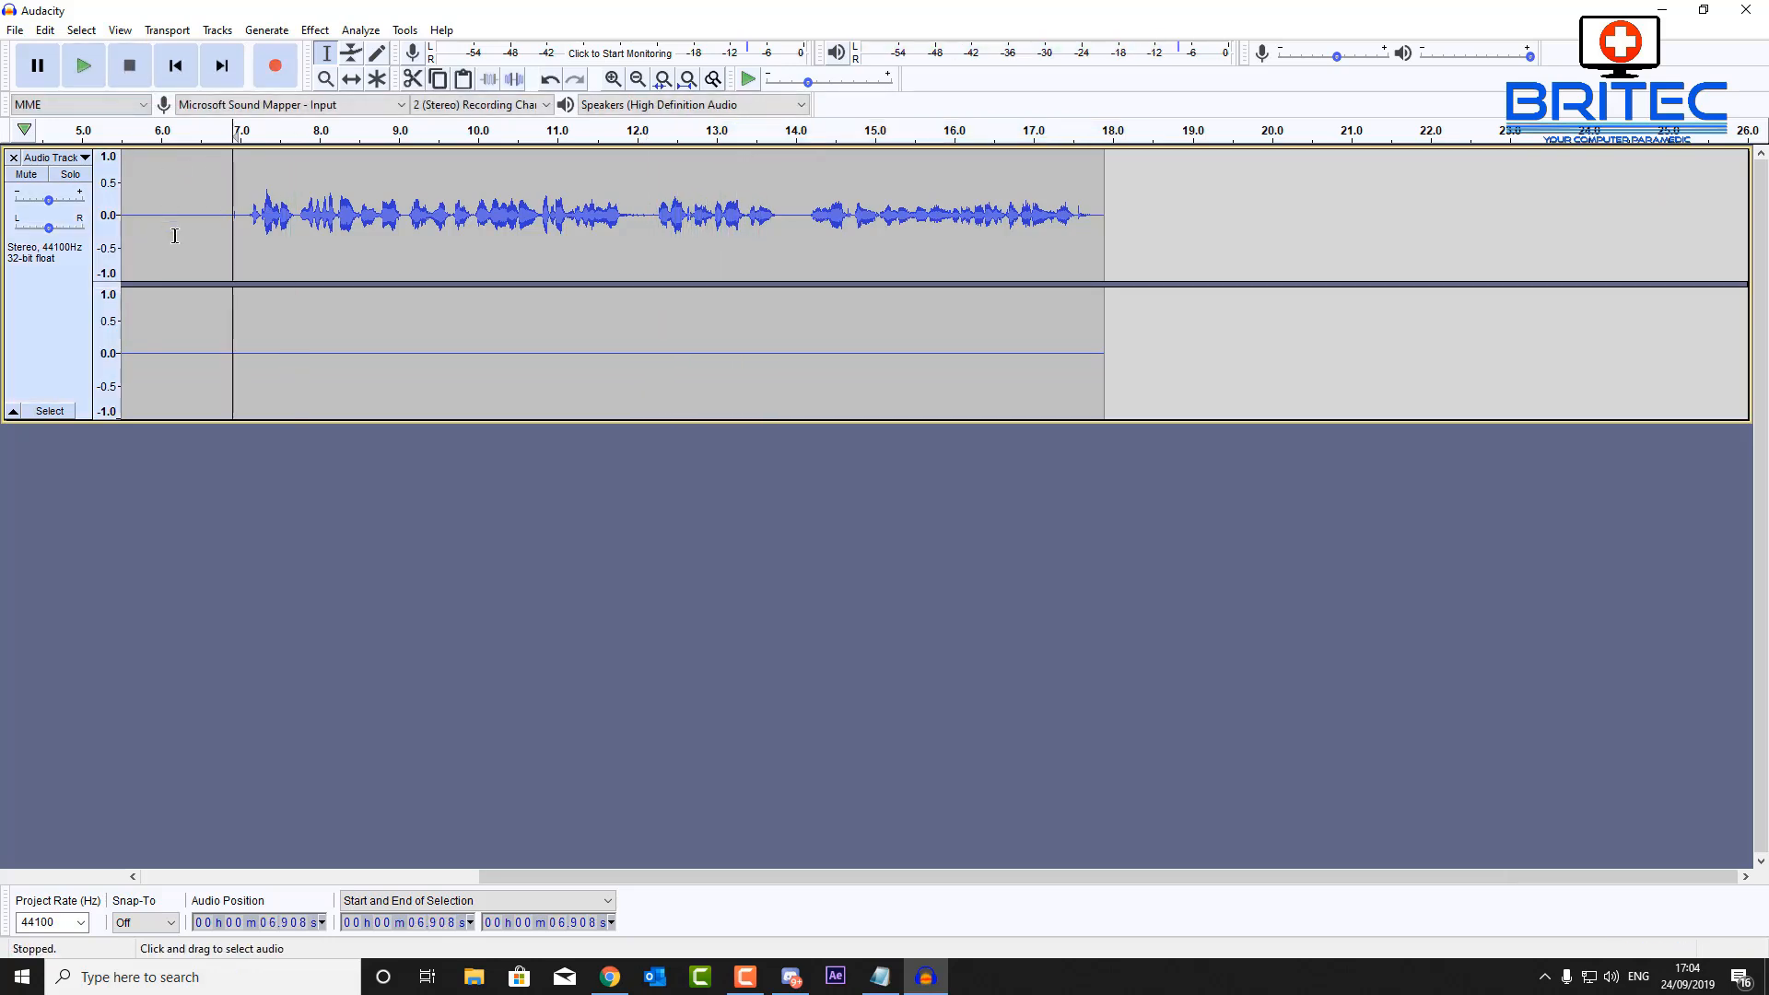
{"action": "mouse_move", "coordinate": [365, 277]}
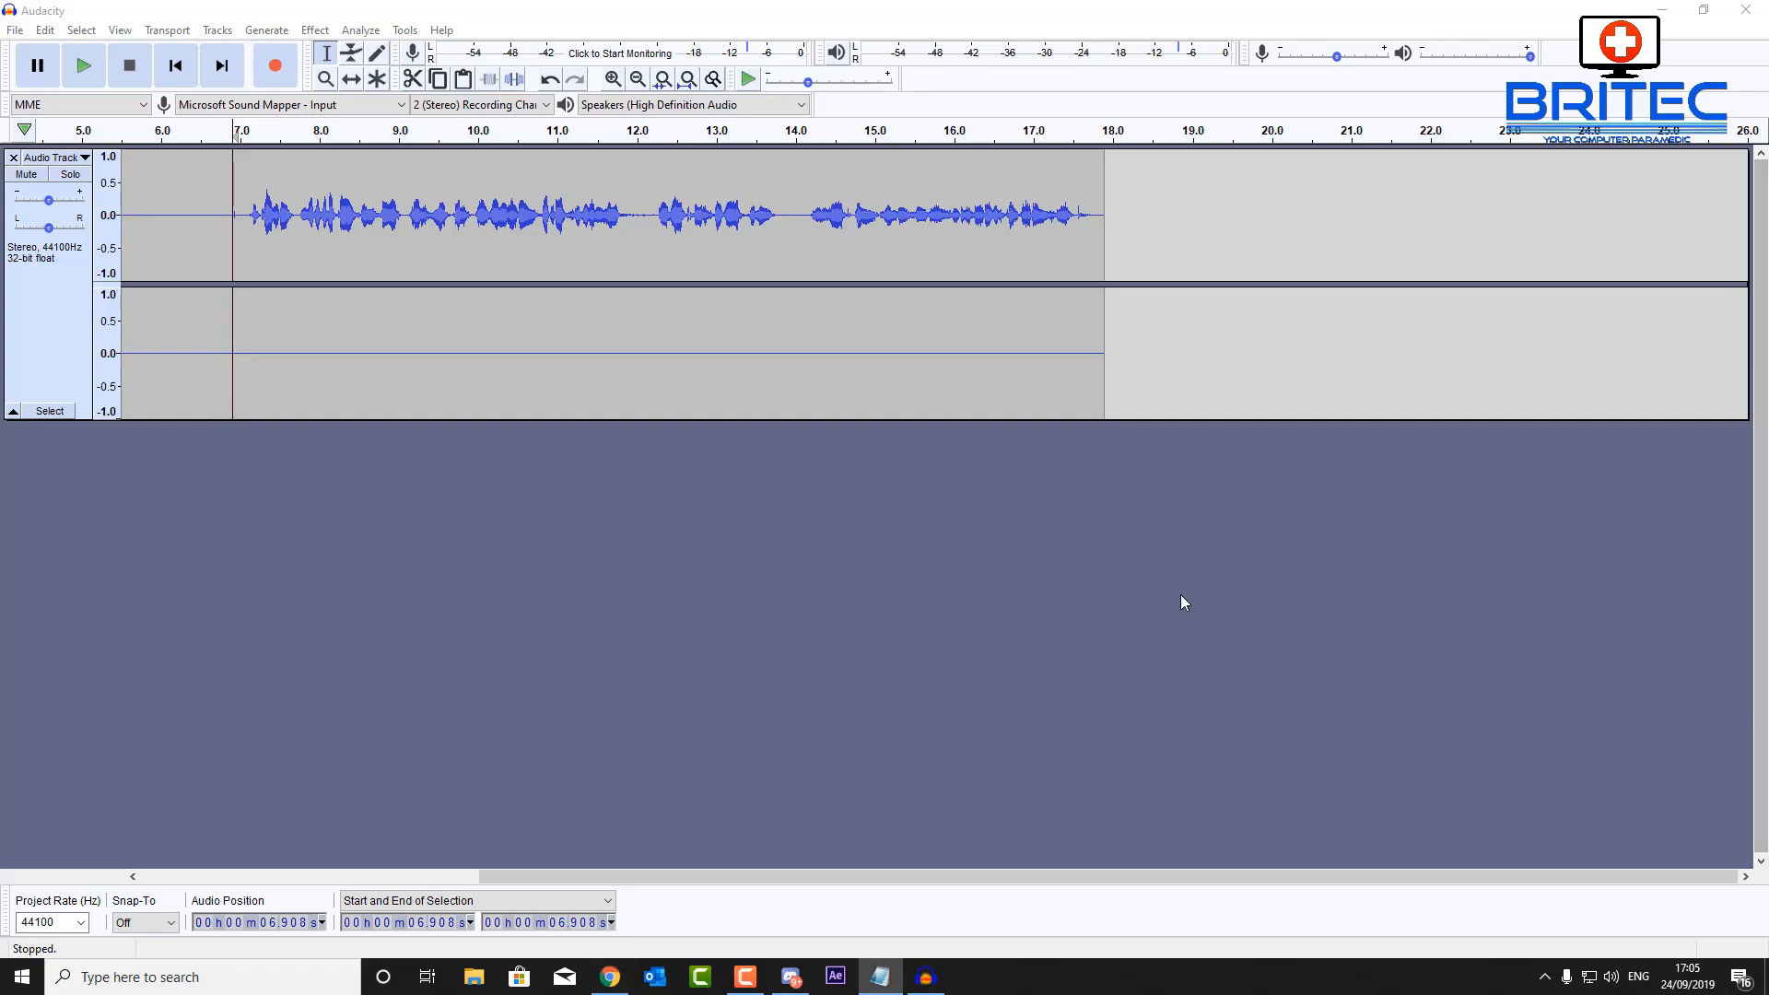
{"action": "mouse_move", "coordinate": [173, 212]}
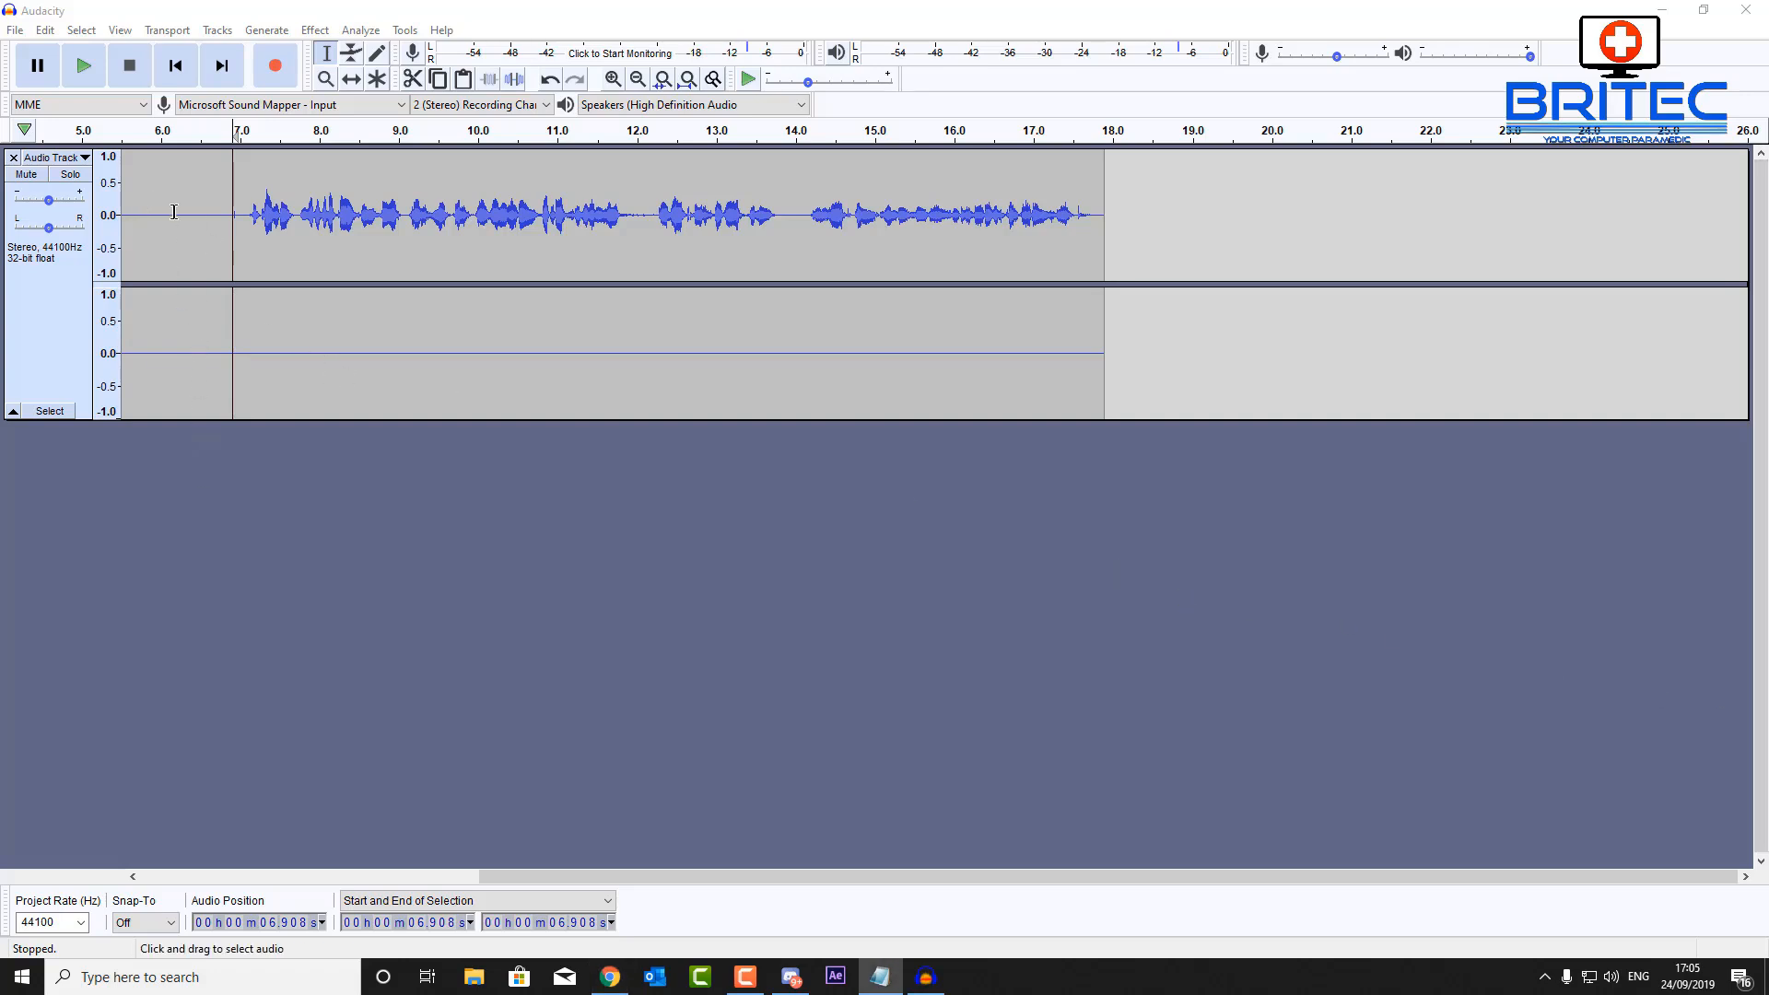
Select the silent first seven seconds before the speech and bring up the Effect menu
{"action": "left_click", "coordinate": [245, 214]}
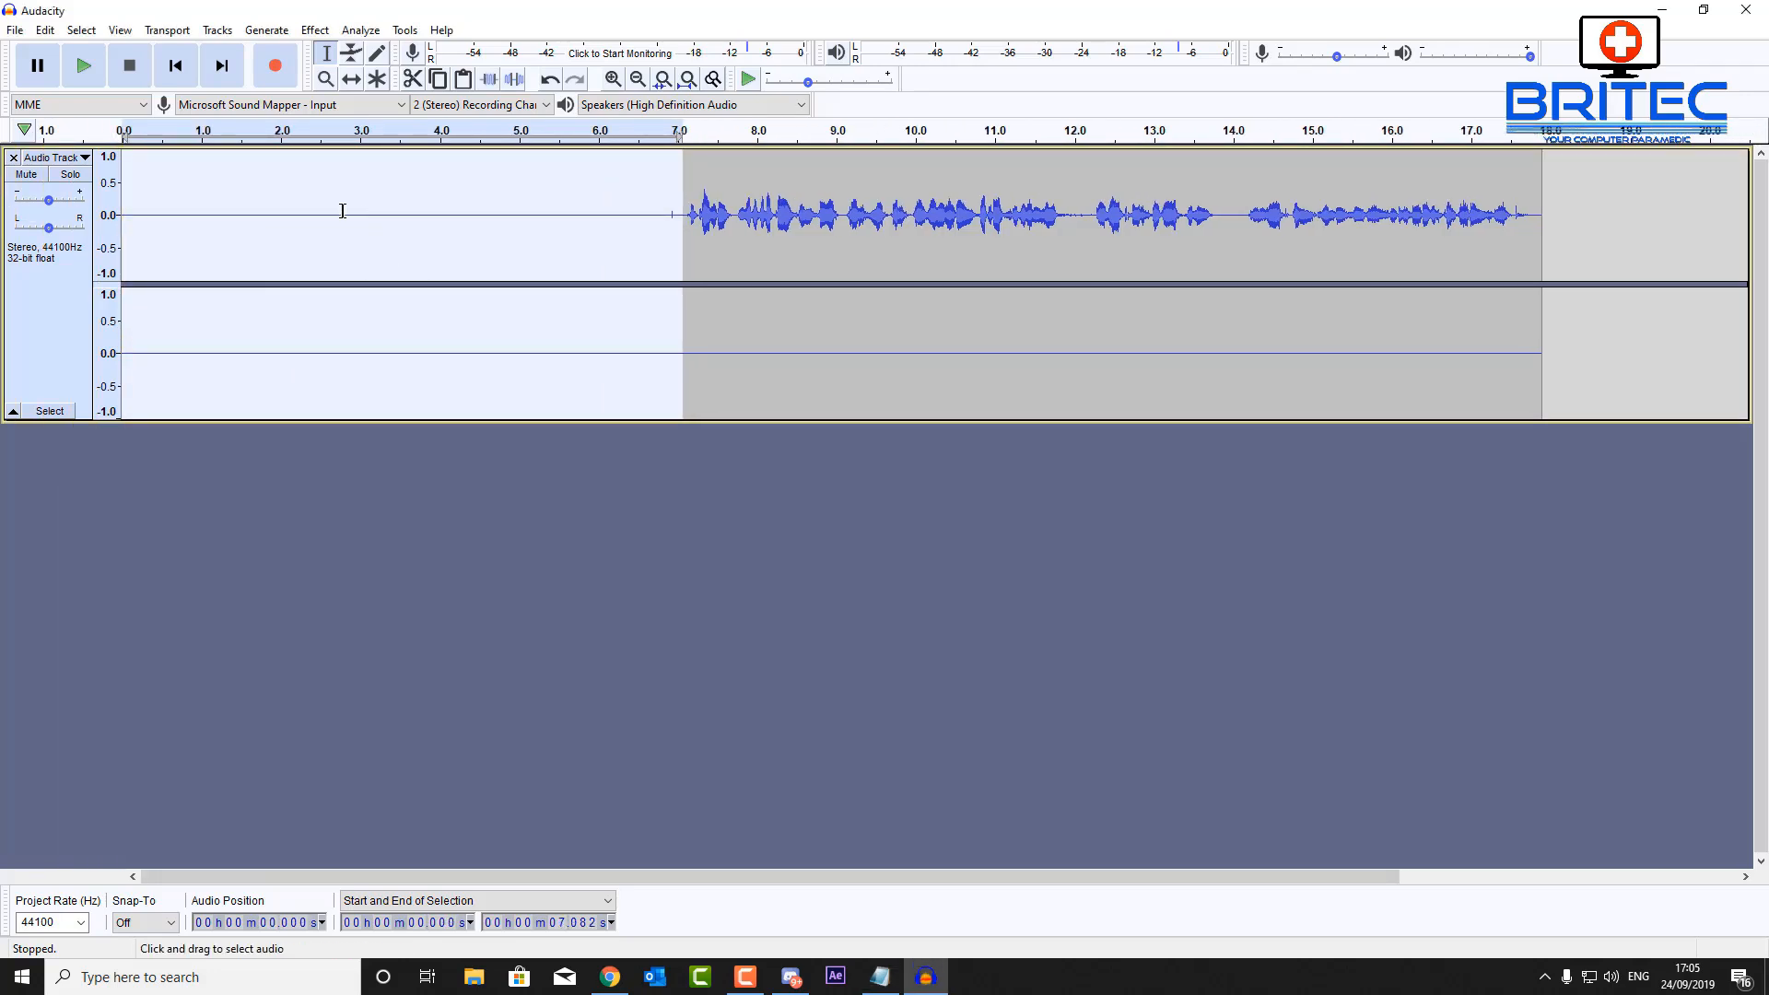
{"action": "left_click", "coordinate": [266, 30]}
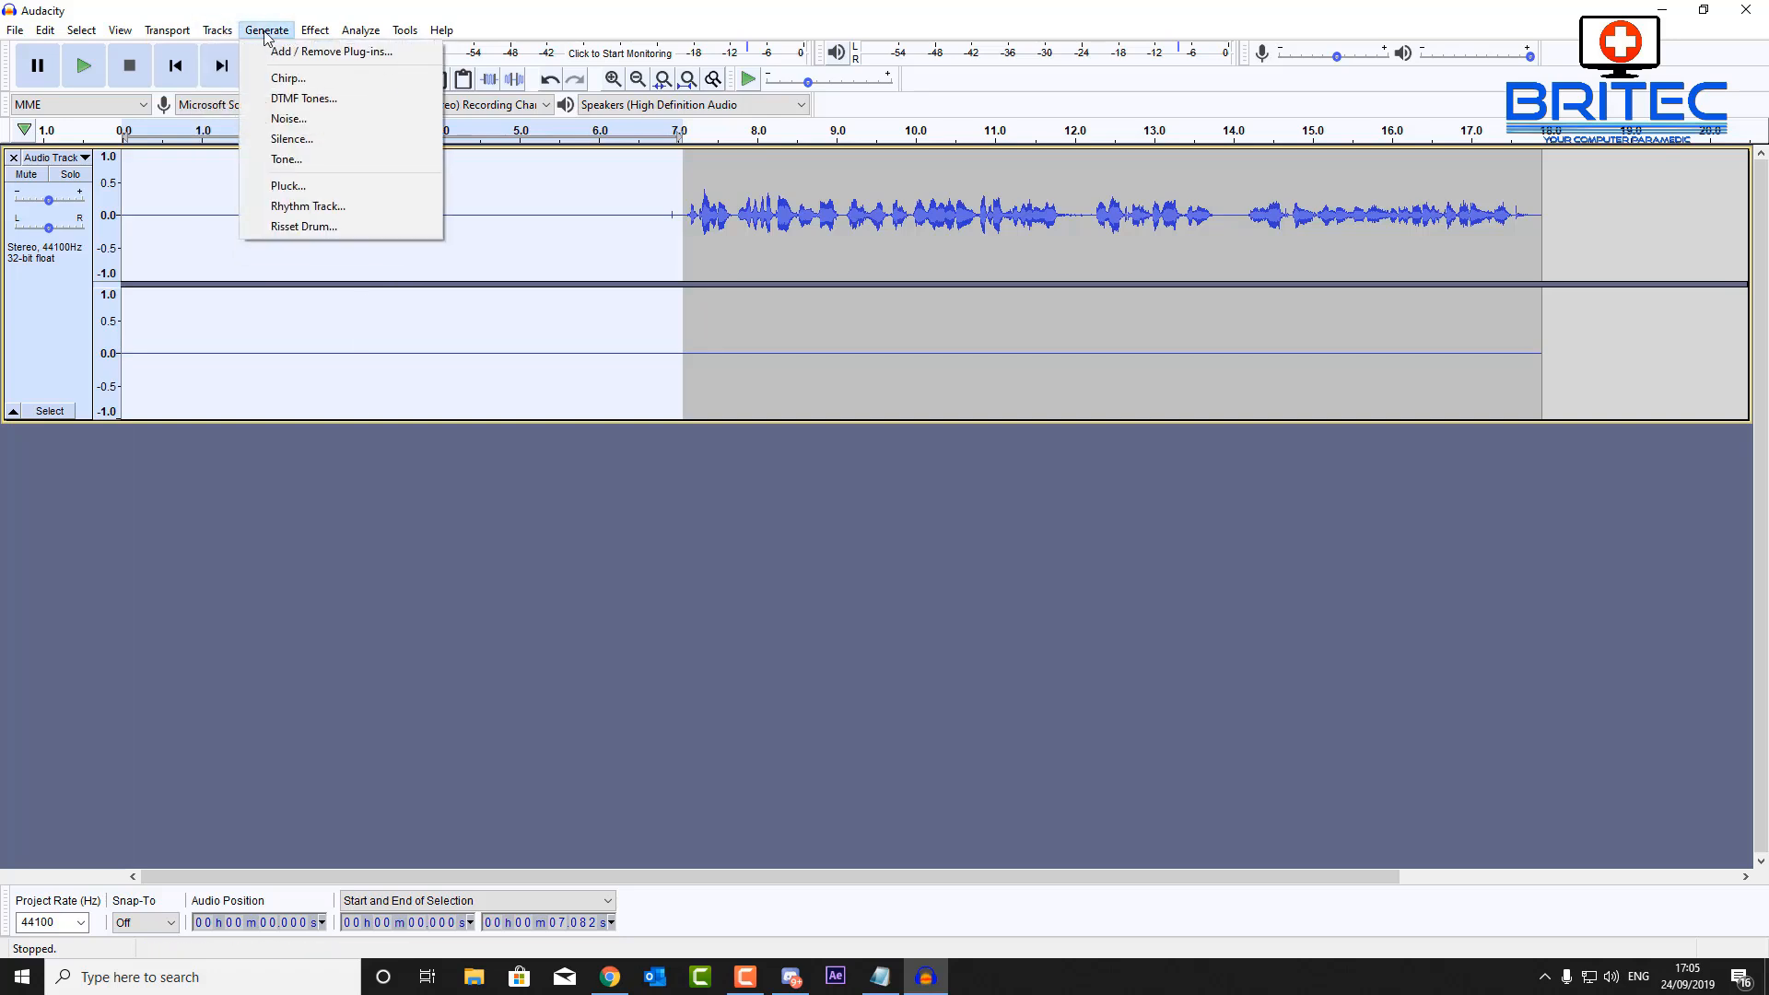
{"action": "left_click", "coordinate": [315, 30]}
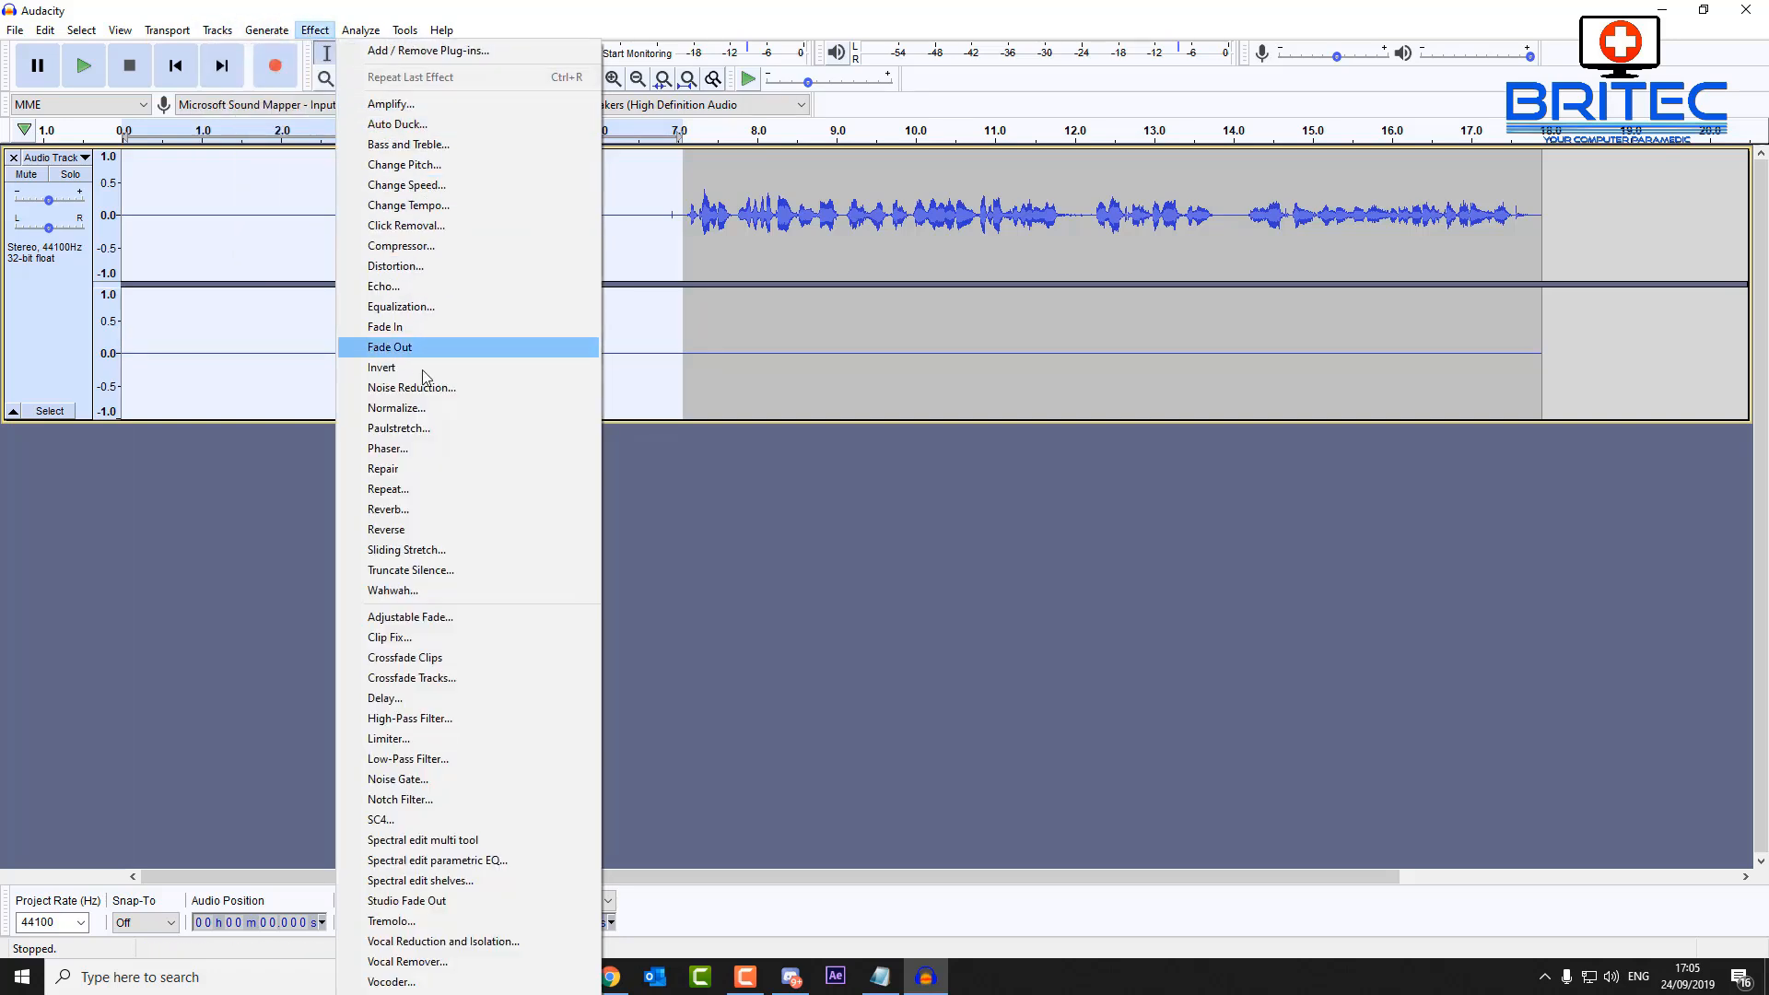
{"action": "mouse_move", "coordinate": [426, 529]}
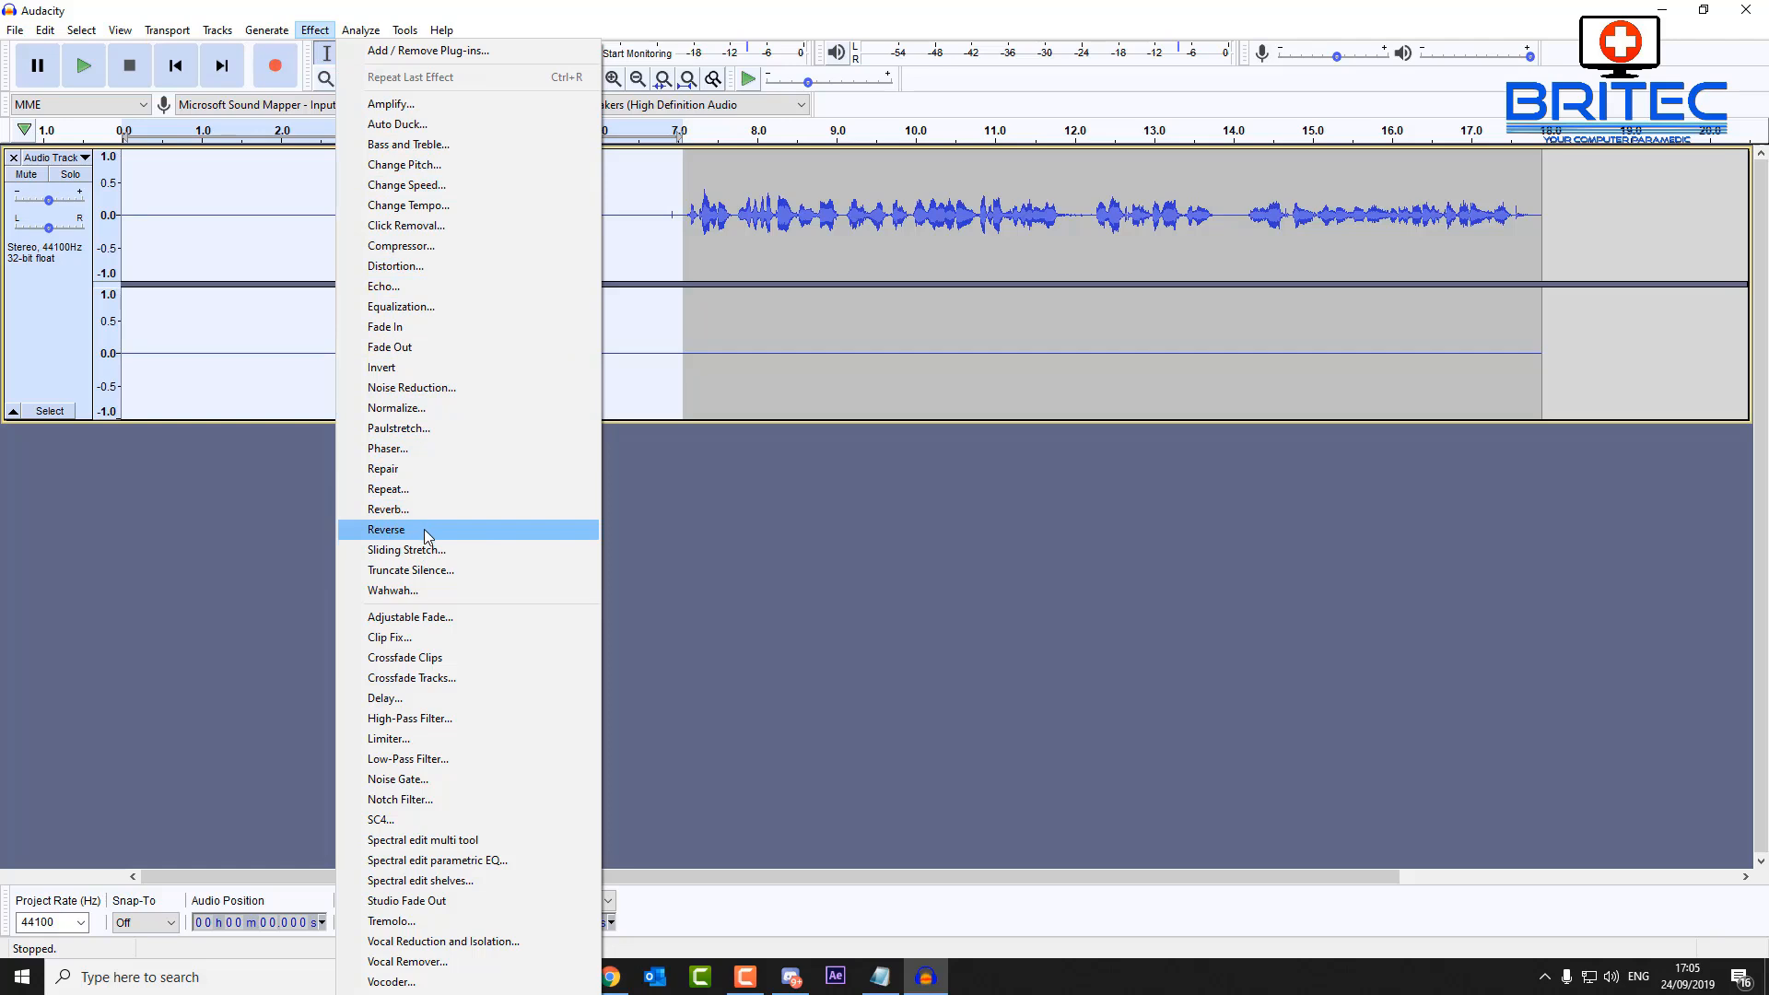
{"action": "mouse_move", "coordinate": [444, 387]}
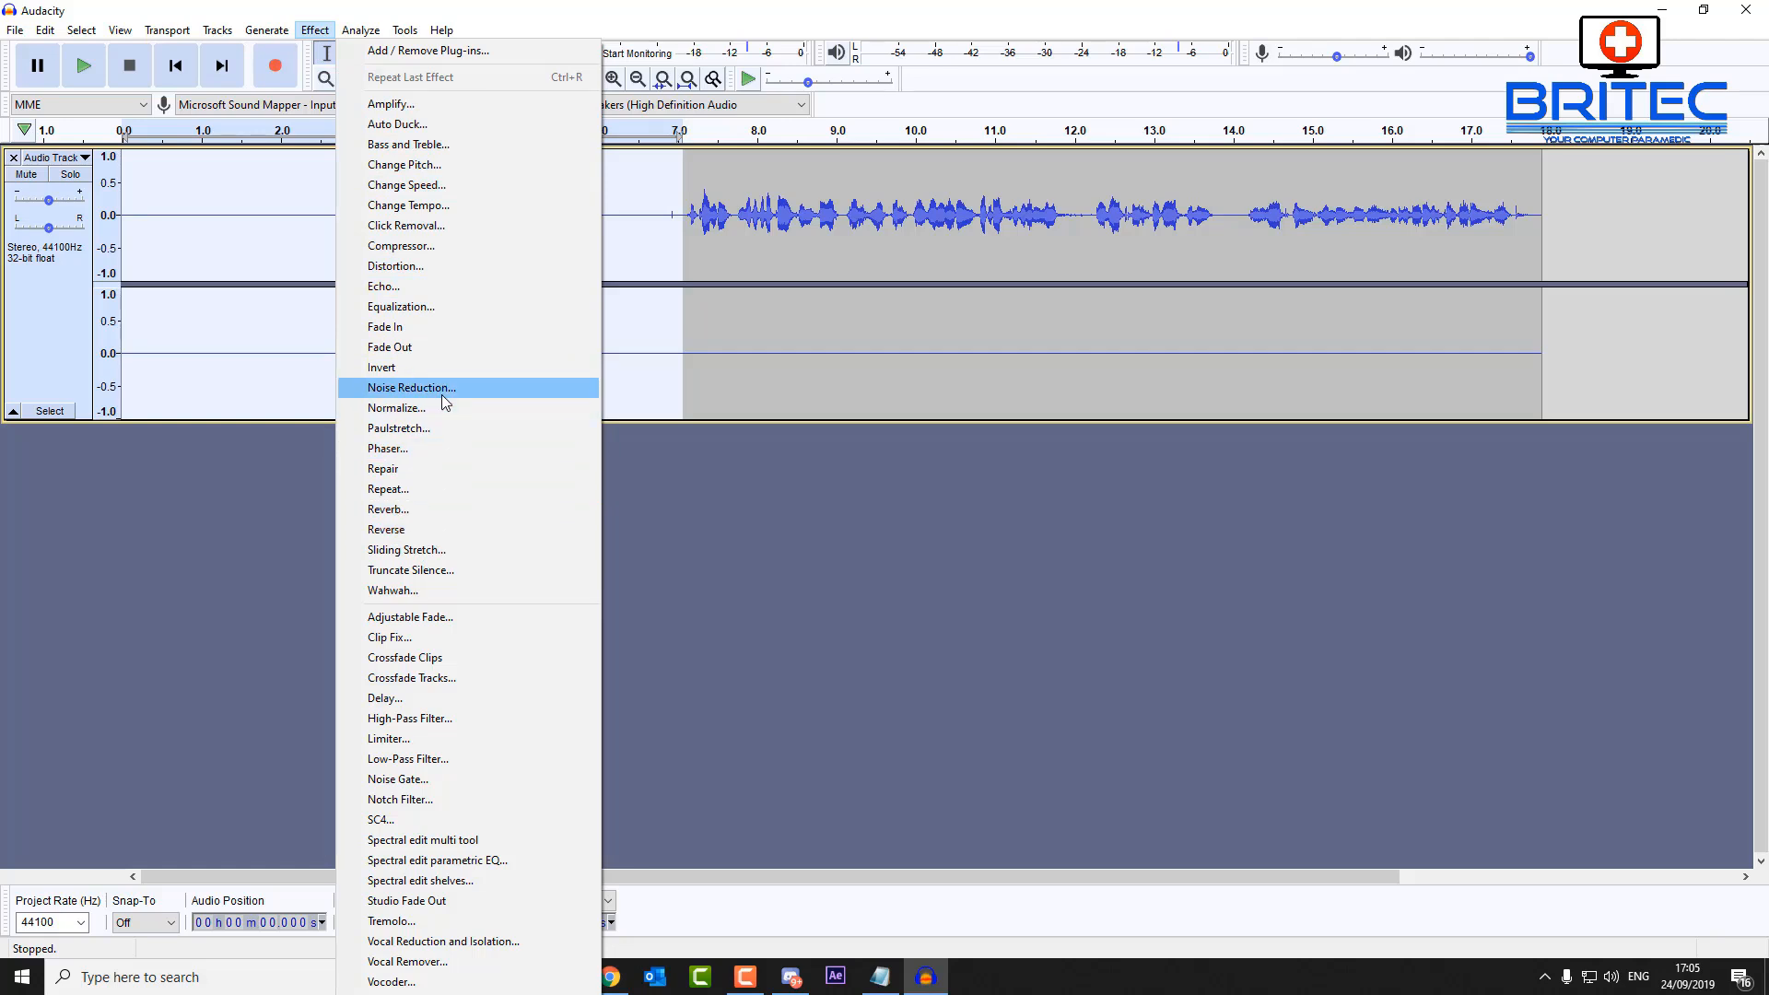
Capture a noise profile from the selected silence using the Noise Reduction effect
{"action": "left_click", "coordinate": [410, 387]}
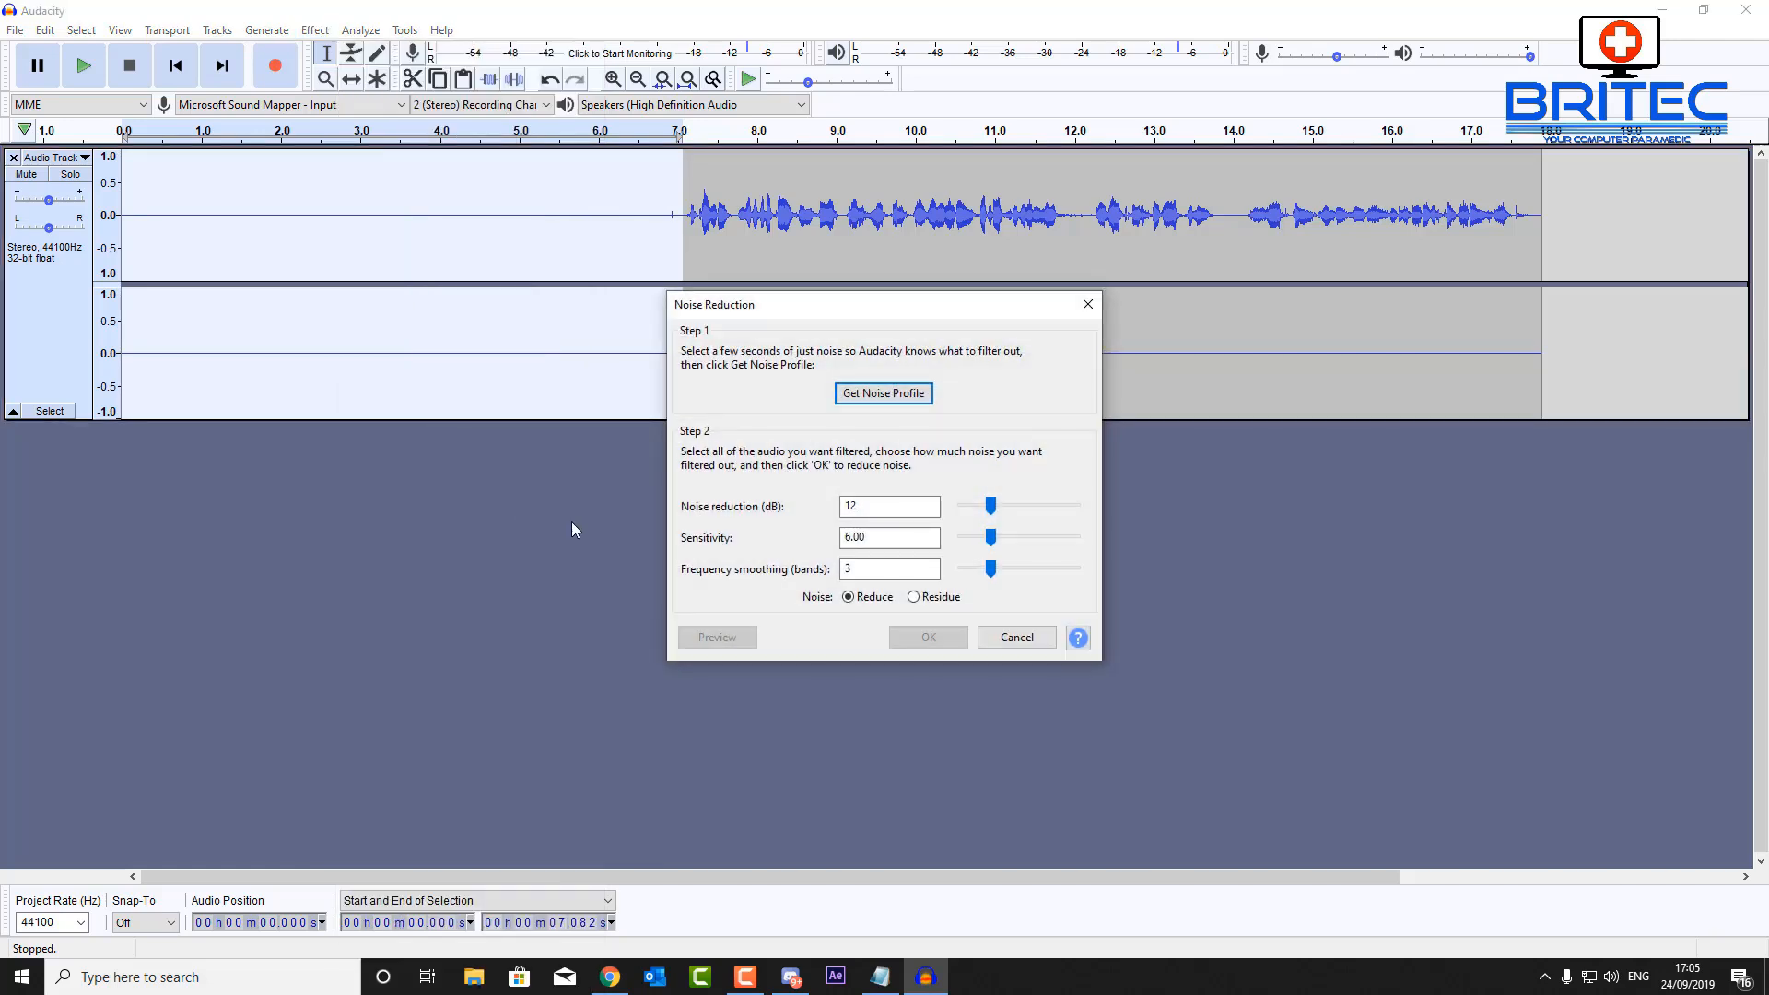
{"action": "mouse_move", "coordinate": [742, 391]}
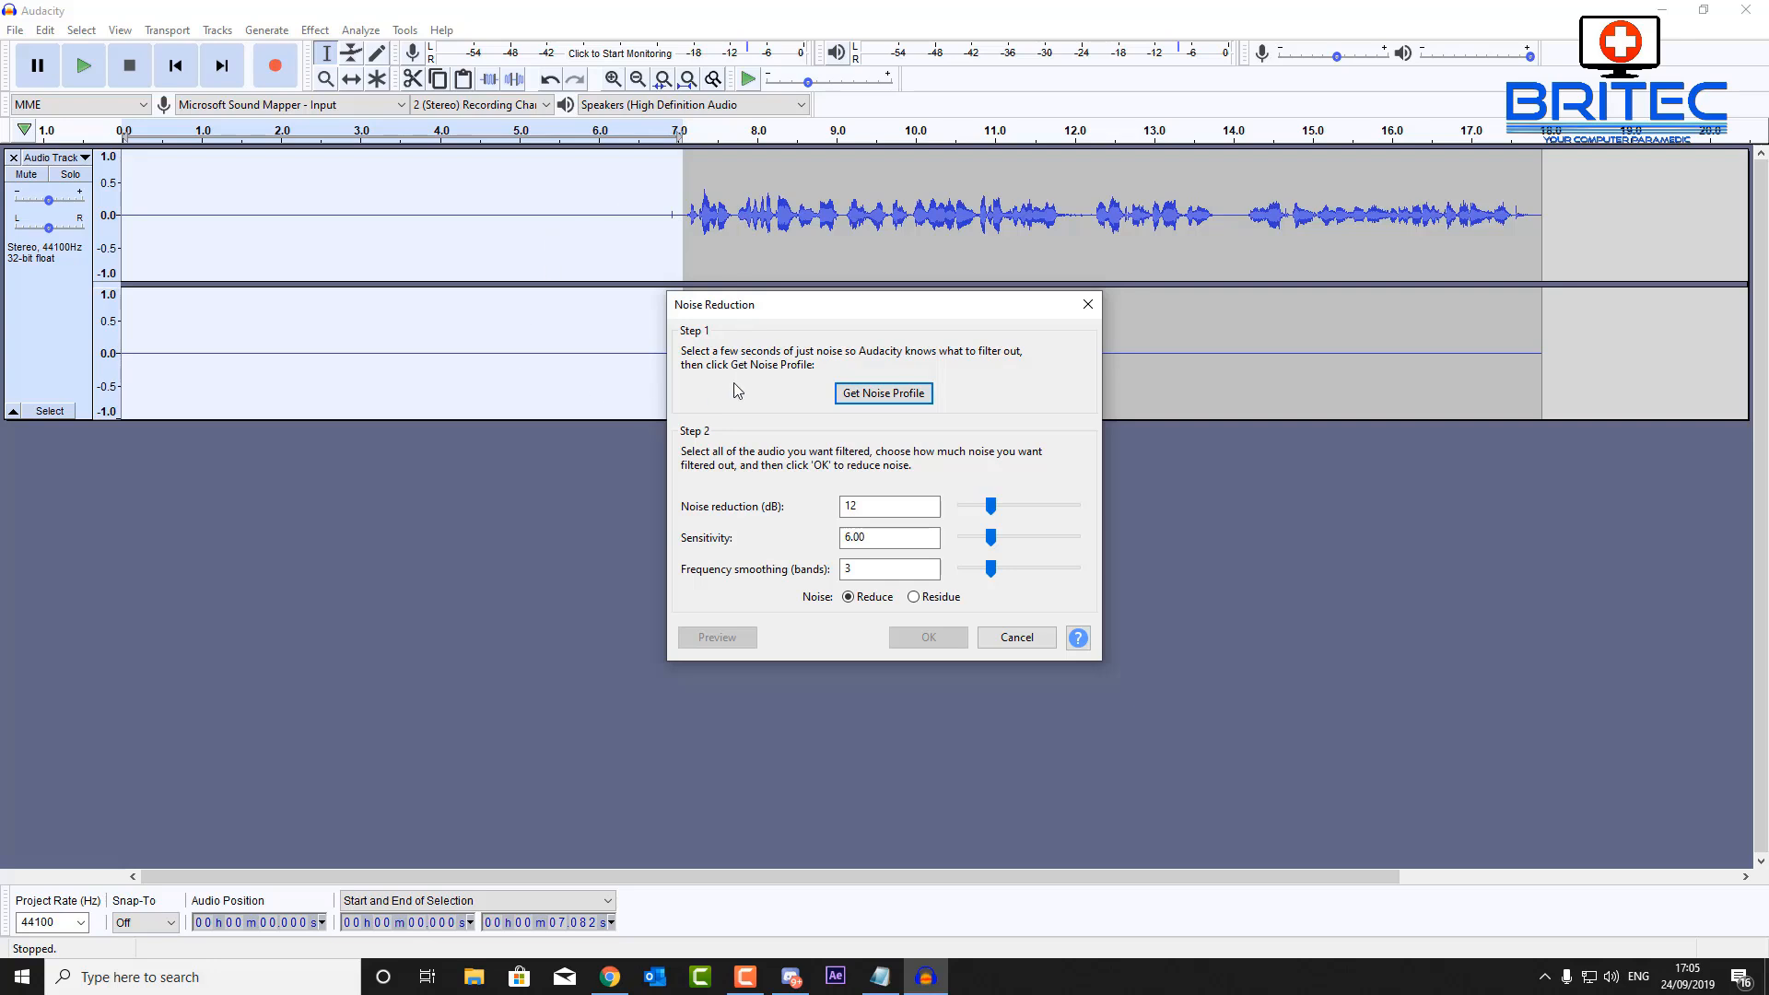
{"action": "mouse_move", "coordinate": [860, 591]}
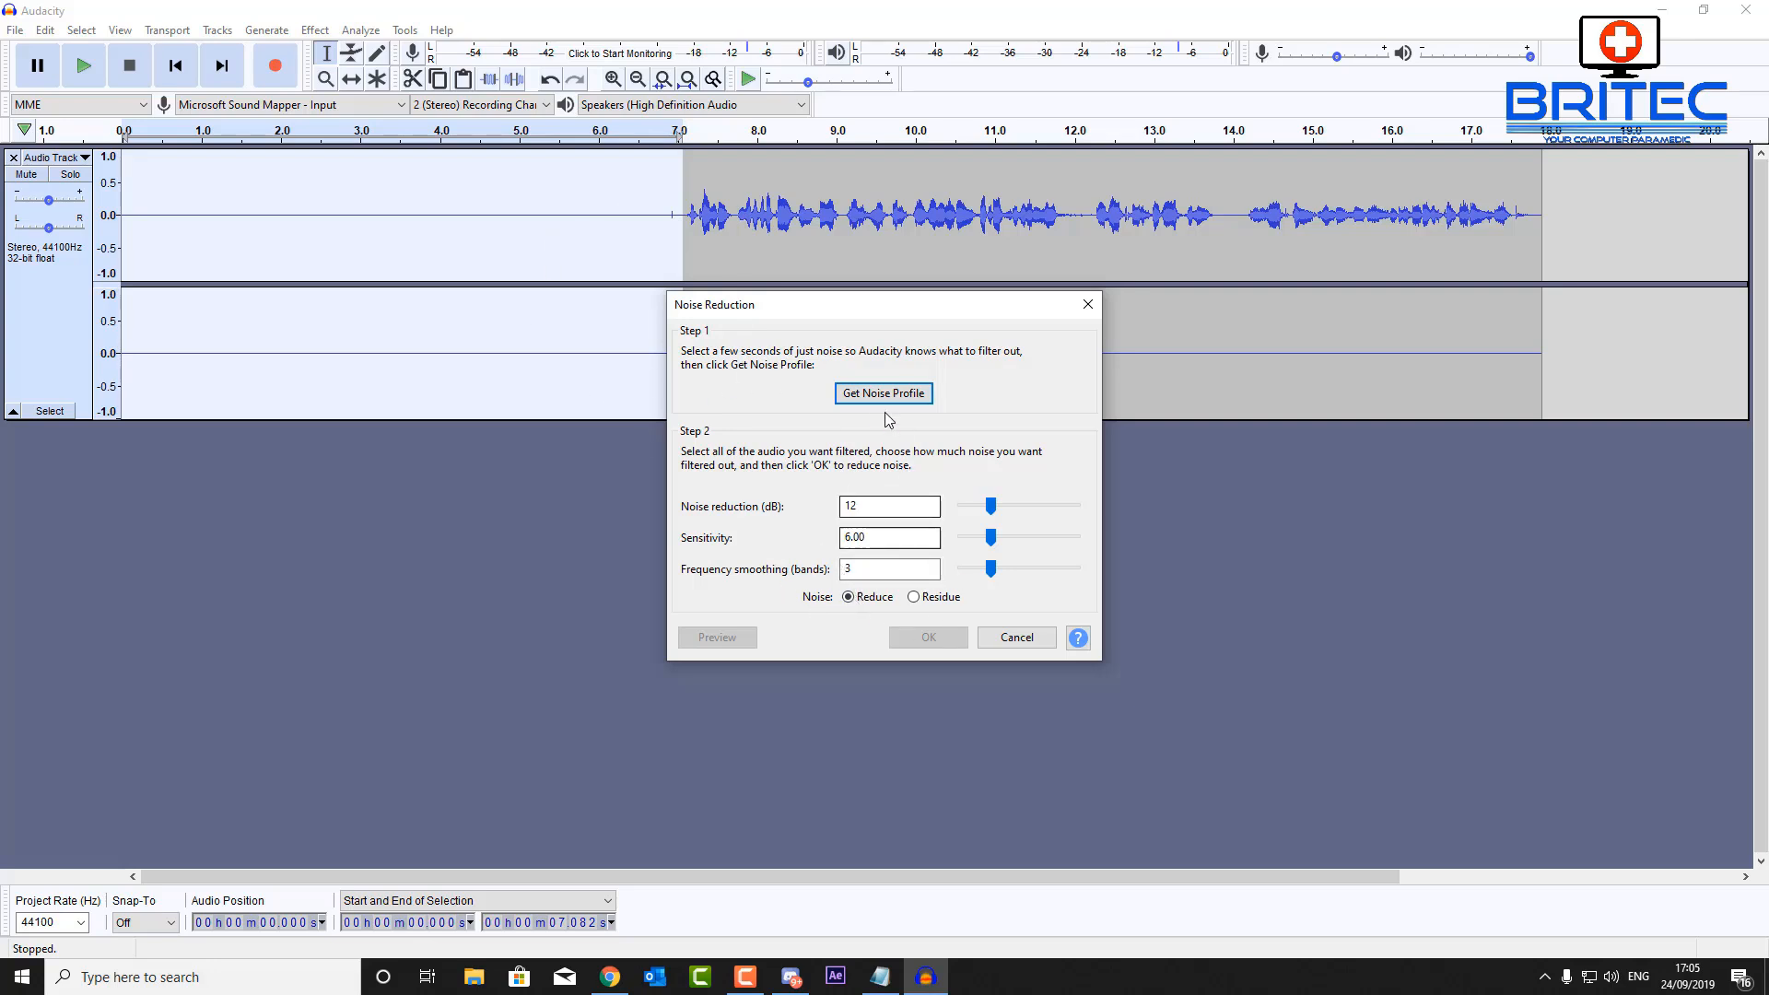
{"action": "left_click", "coordinate": [883, 393]}
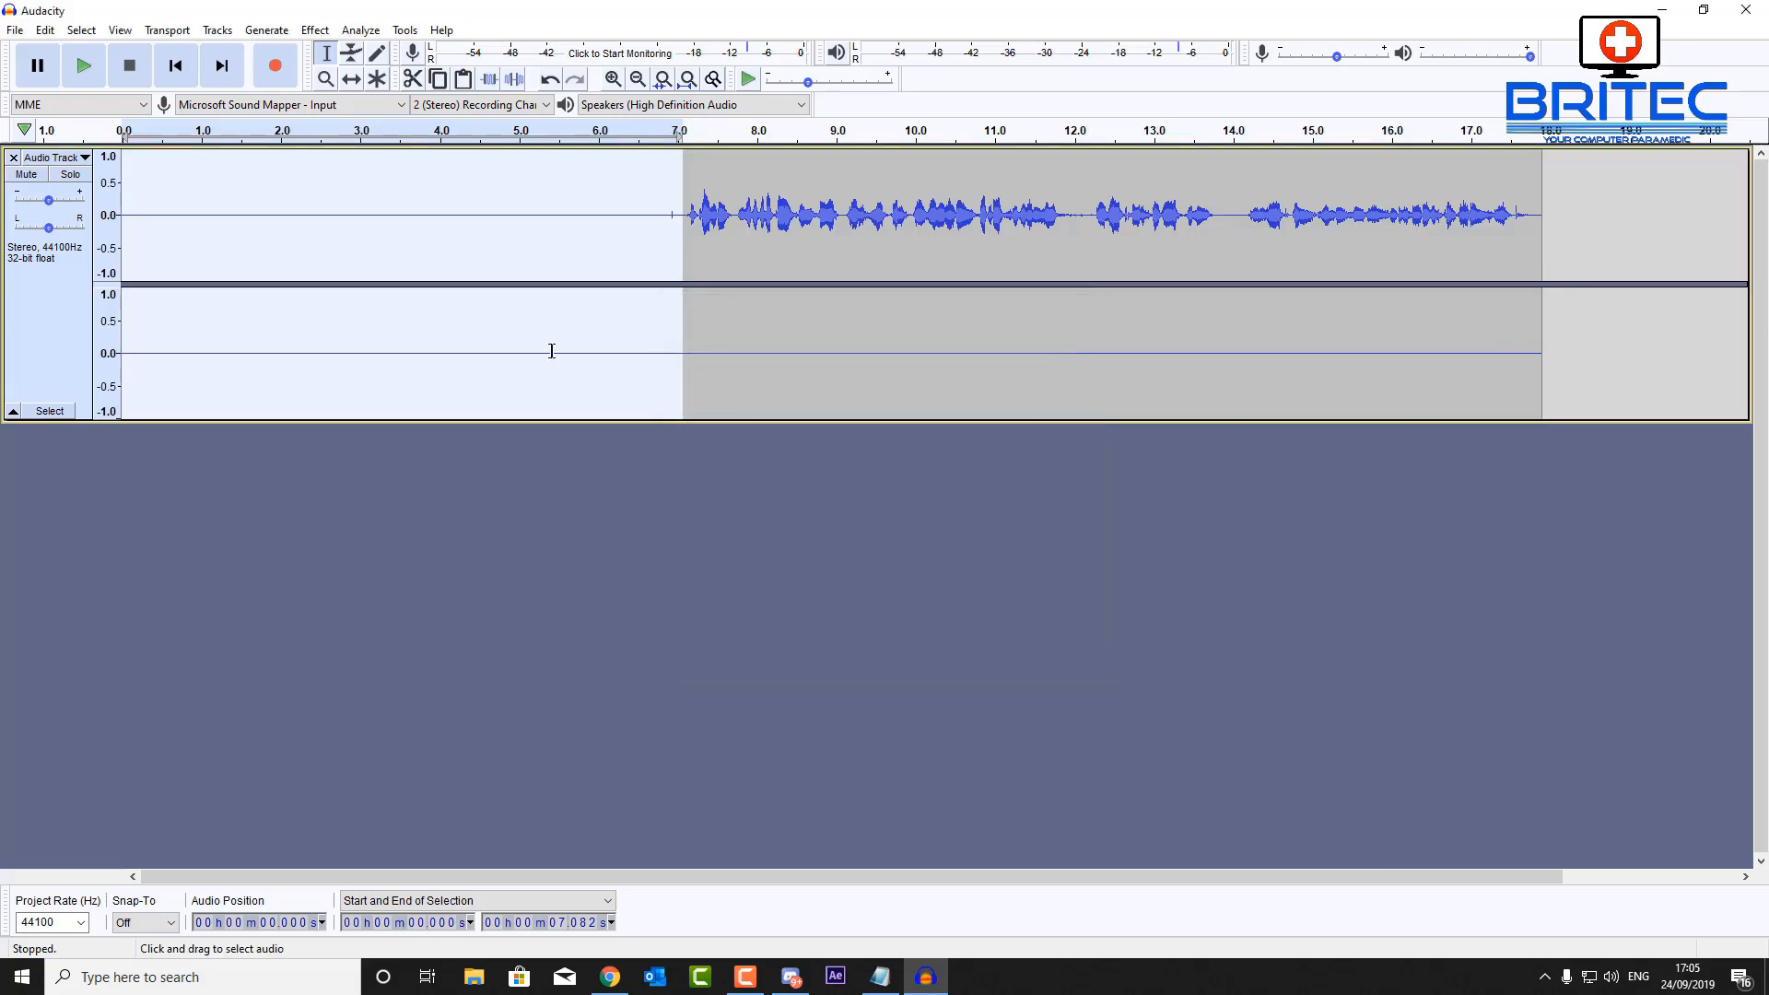
{"action": "mouse_move", "coordinate": [482, 254]}
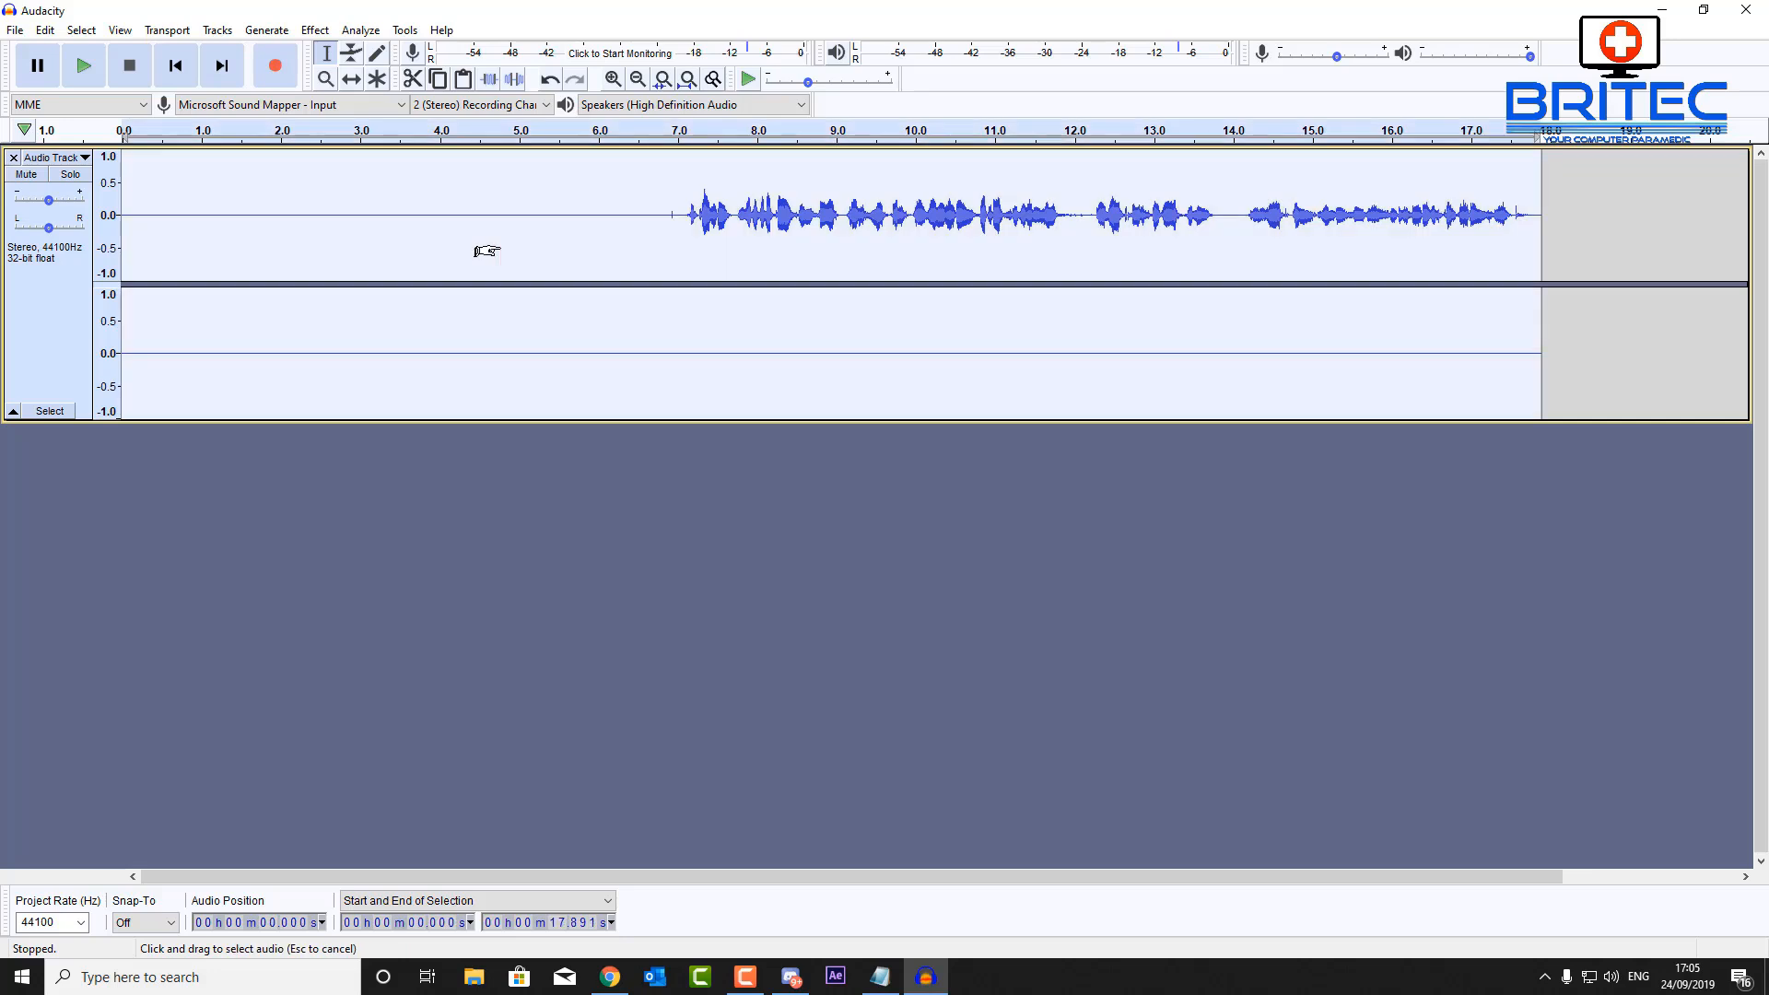
{"action": "mouse_move", "coordinate": [266, 29]}
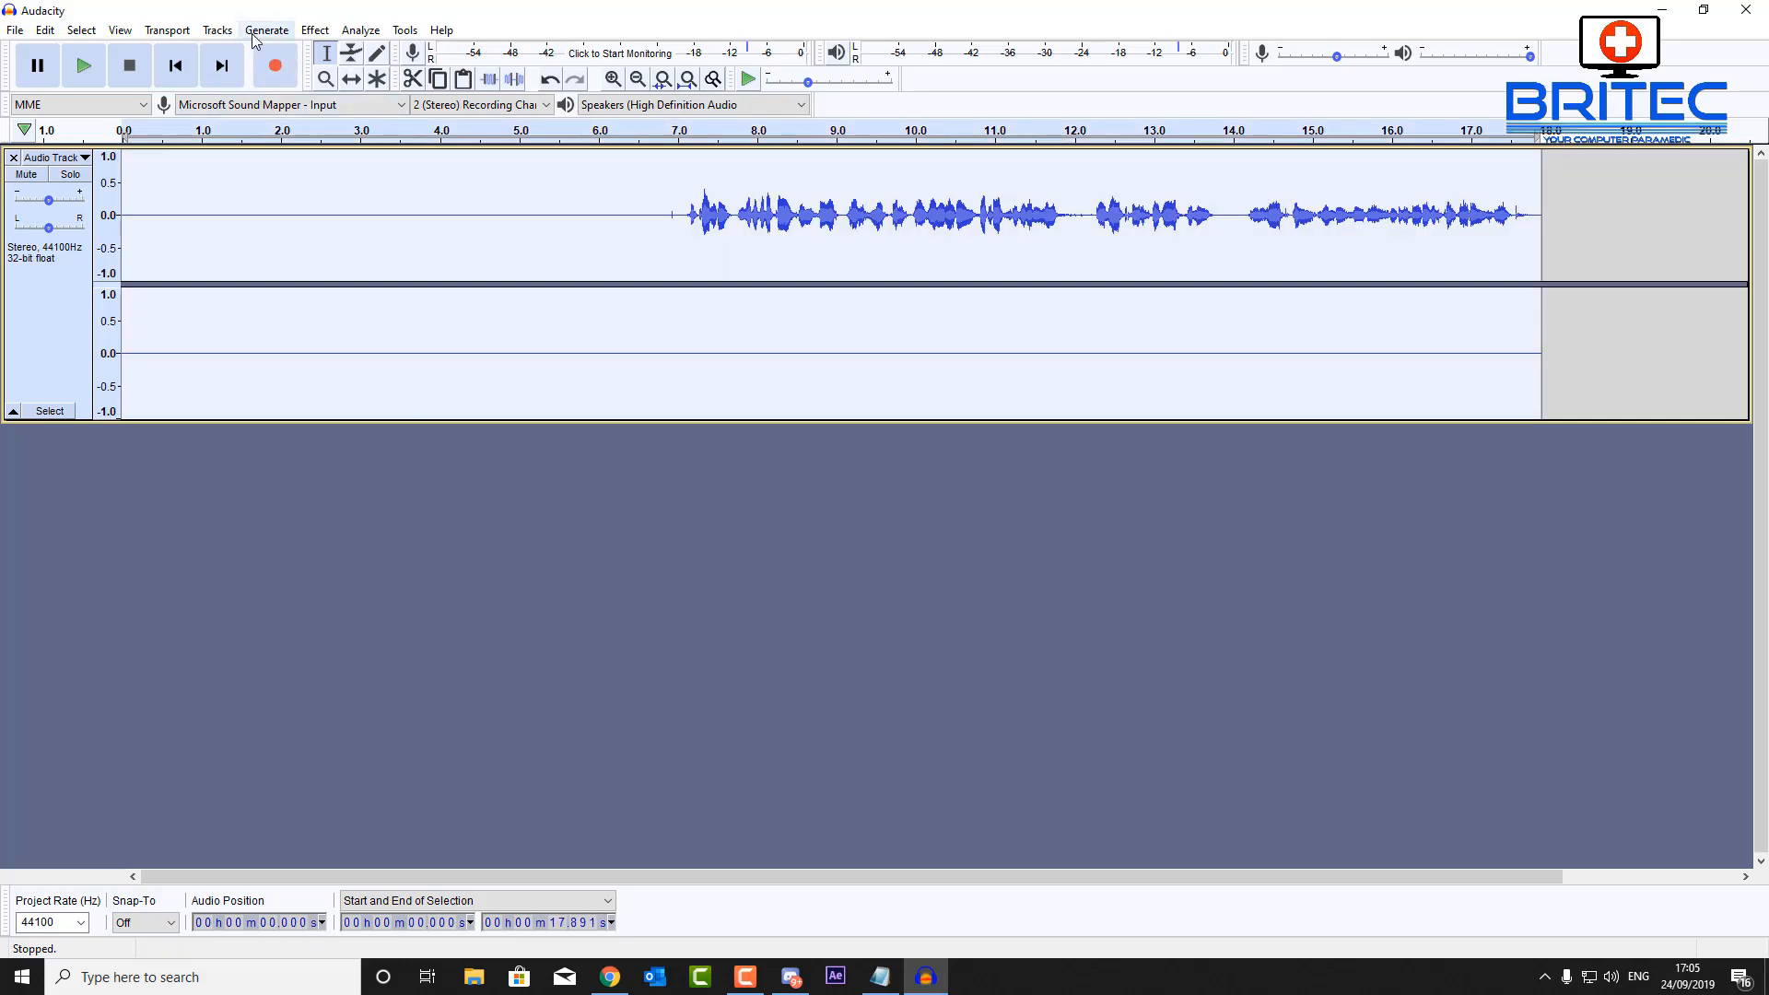
Apply Noise Reduction at default settings across the whole 18-second recording
{"action": "left_click", "coordinate": [313, 29]}
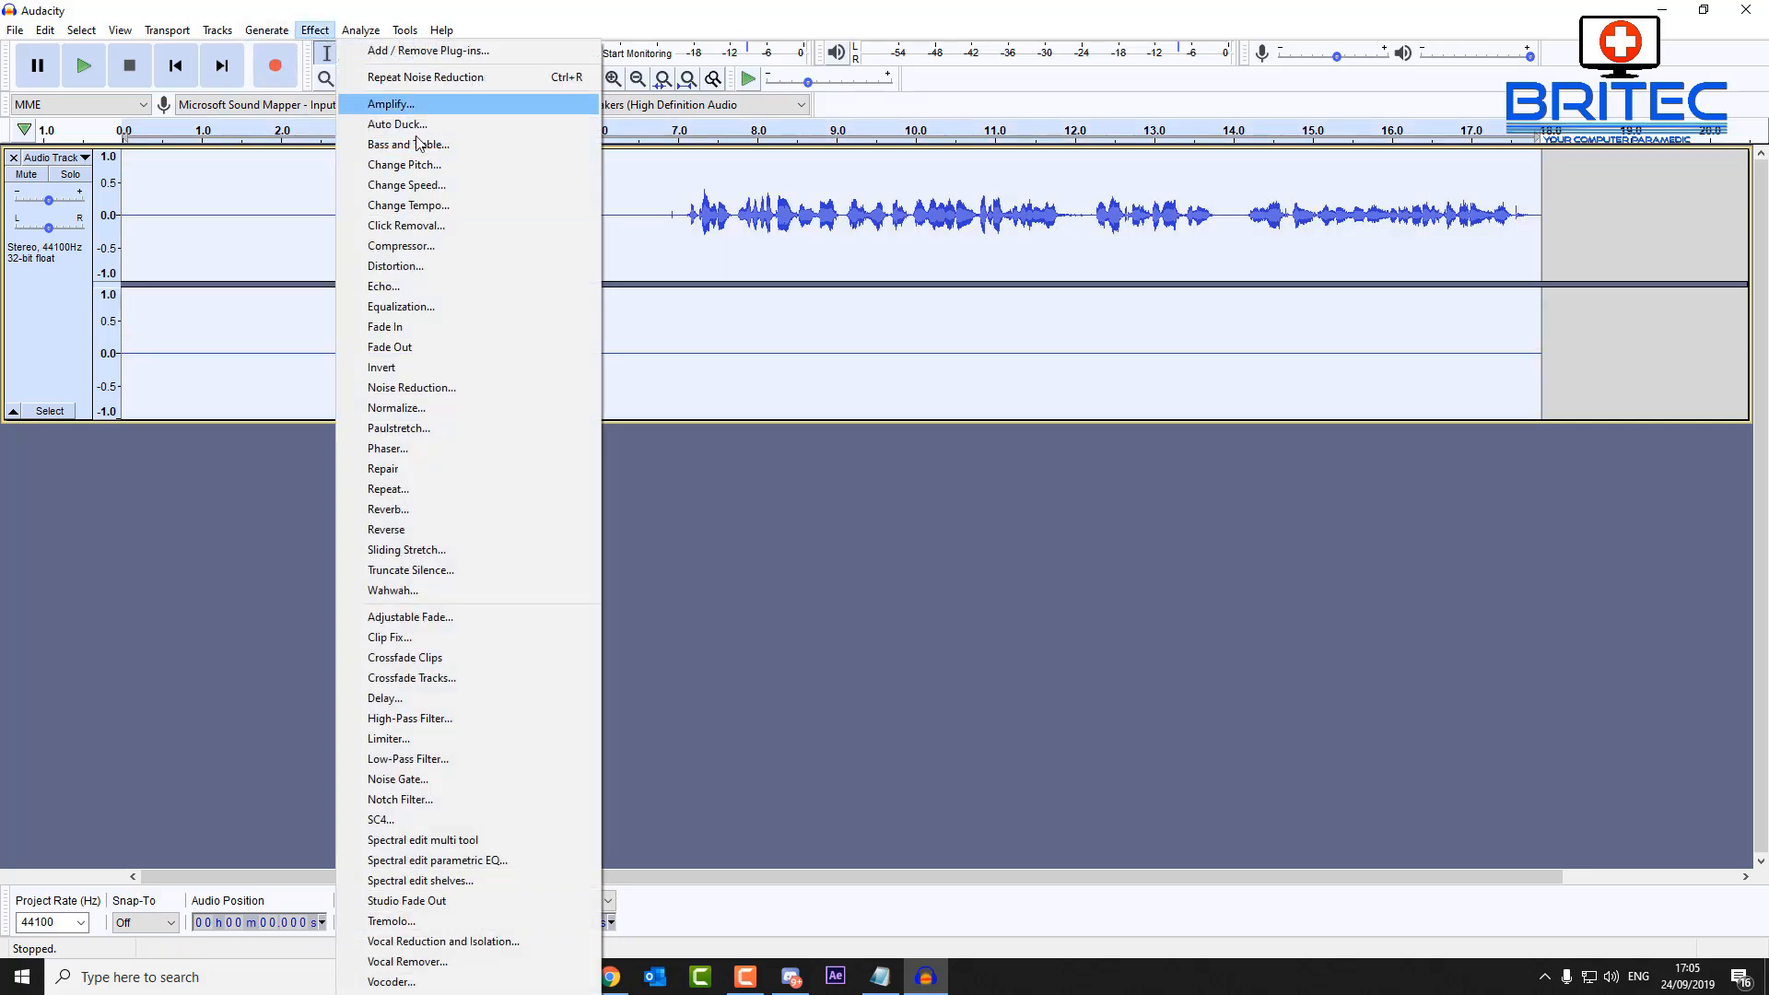
{"action": "mouse_move", "coordinate": [411, 387]}
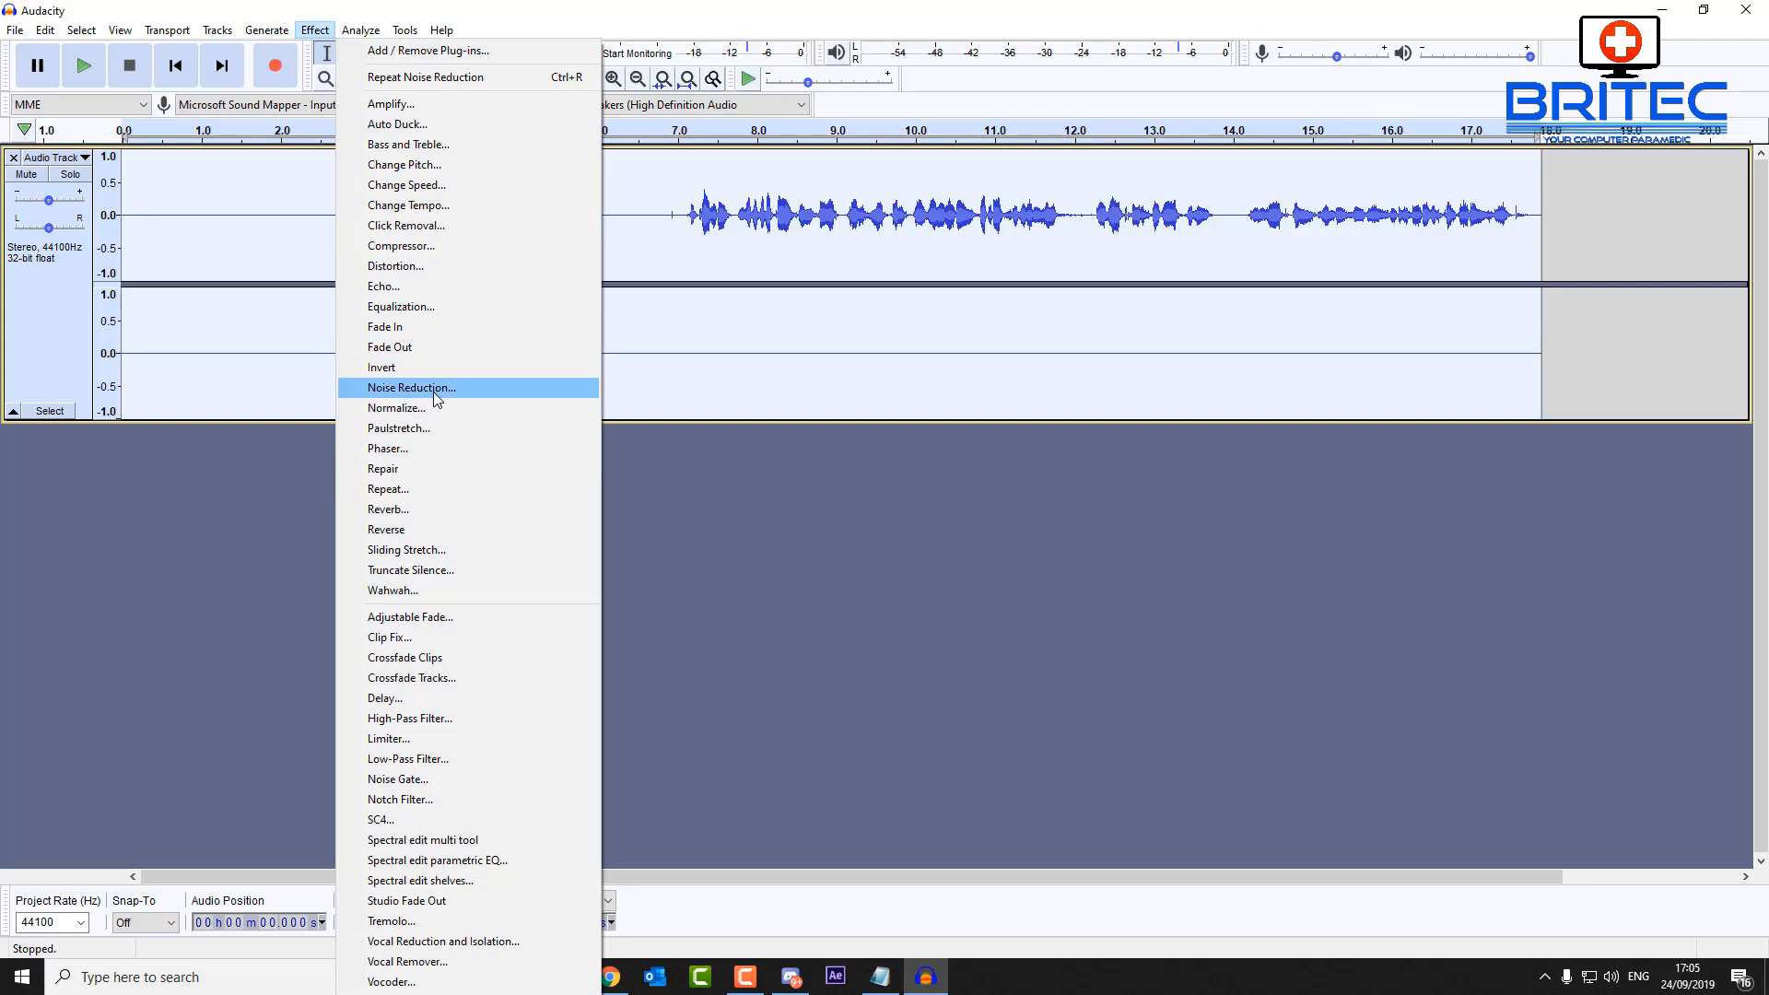
{"action": "left_click", "coordinate": [411, 387]}
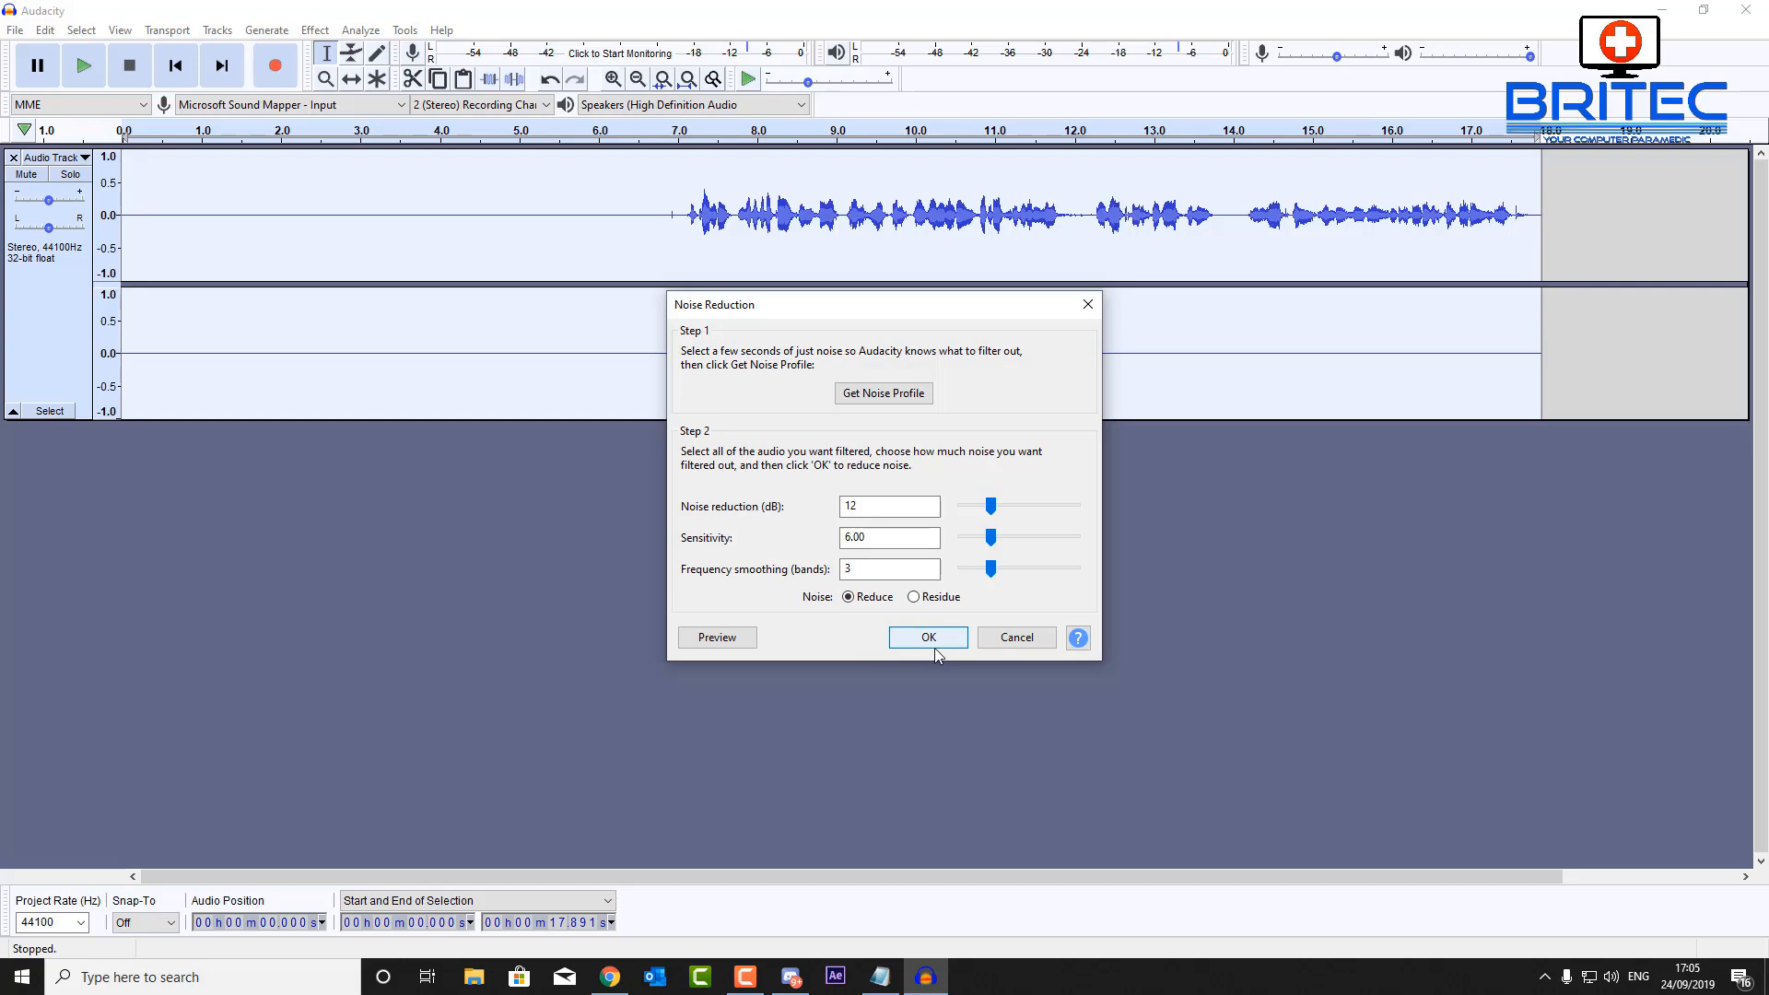
{"action": "left_click", "coordinate": [926, 637]}
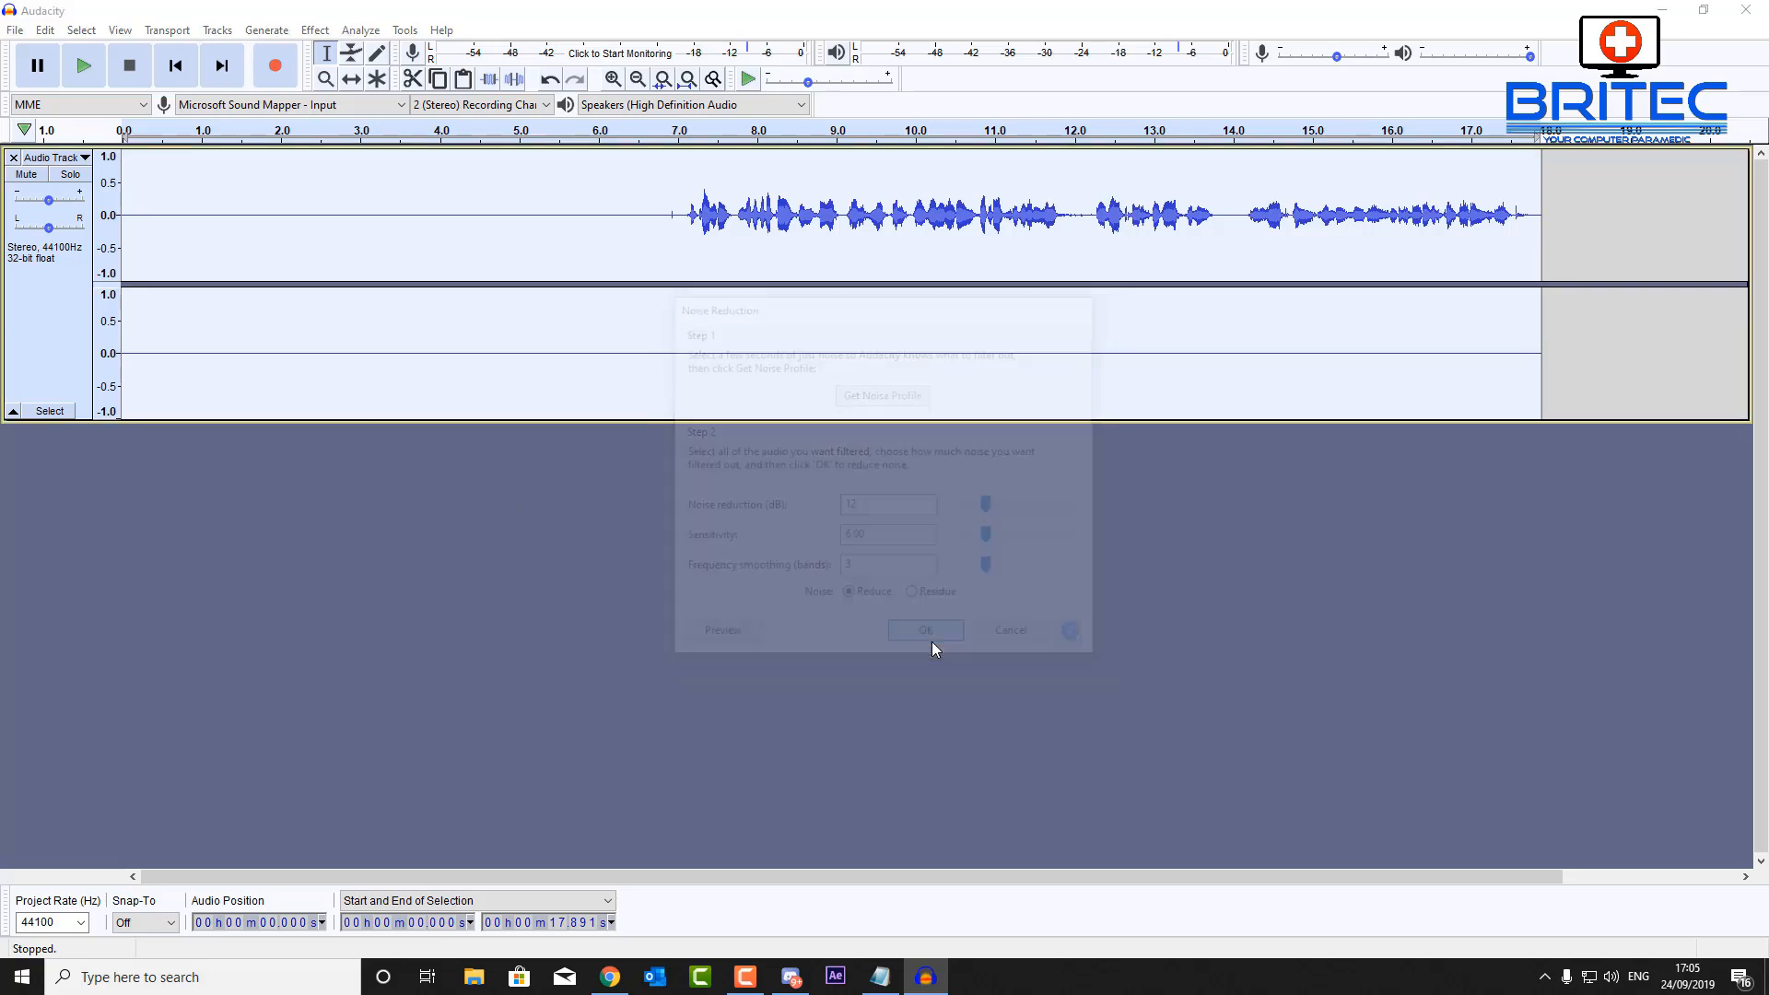
{"action": "left_click", "coordinate": [923, 630]}
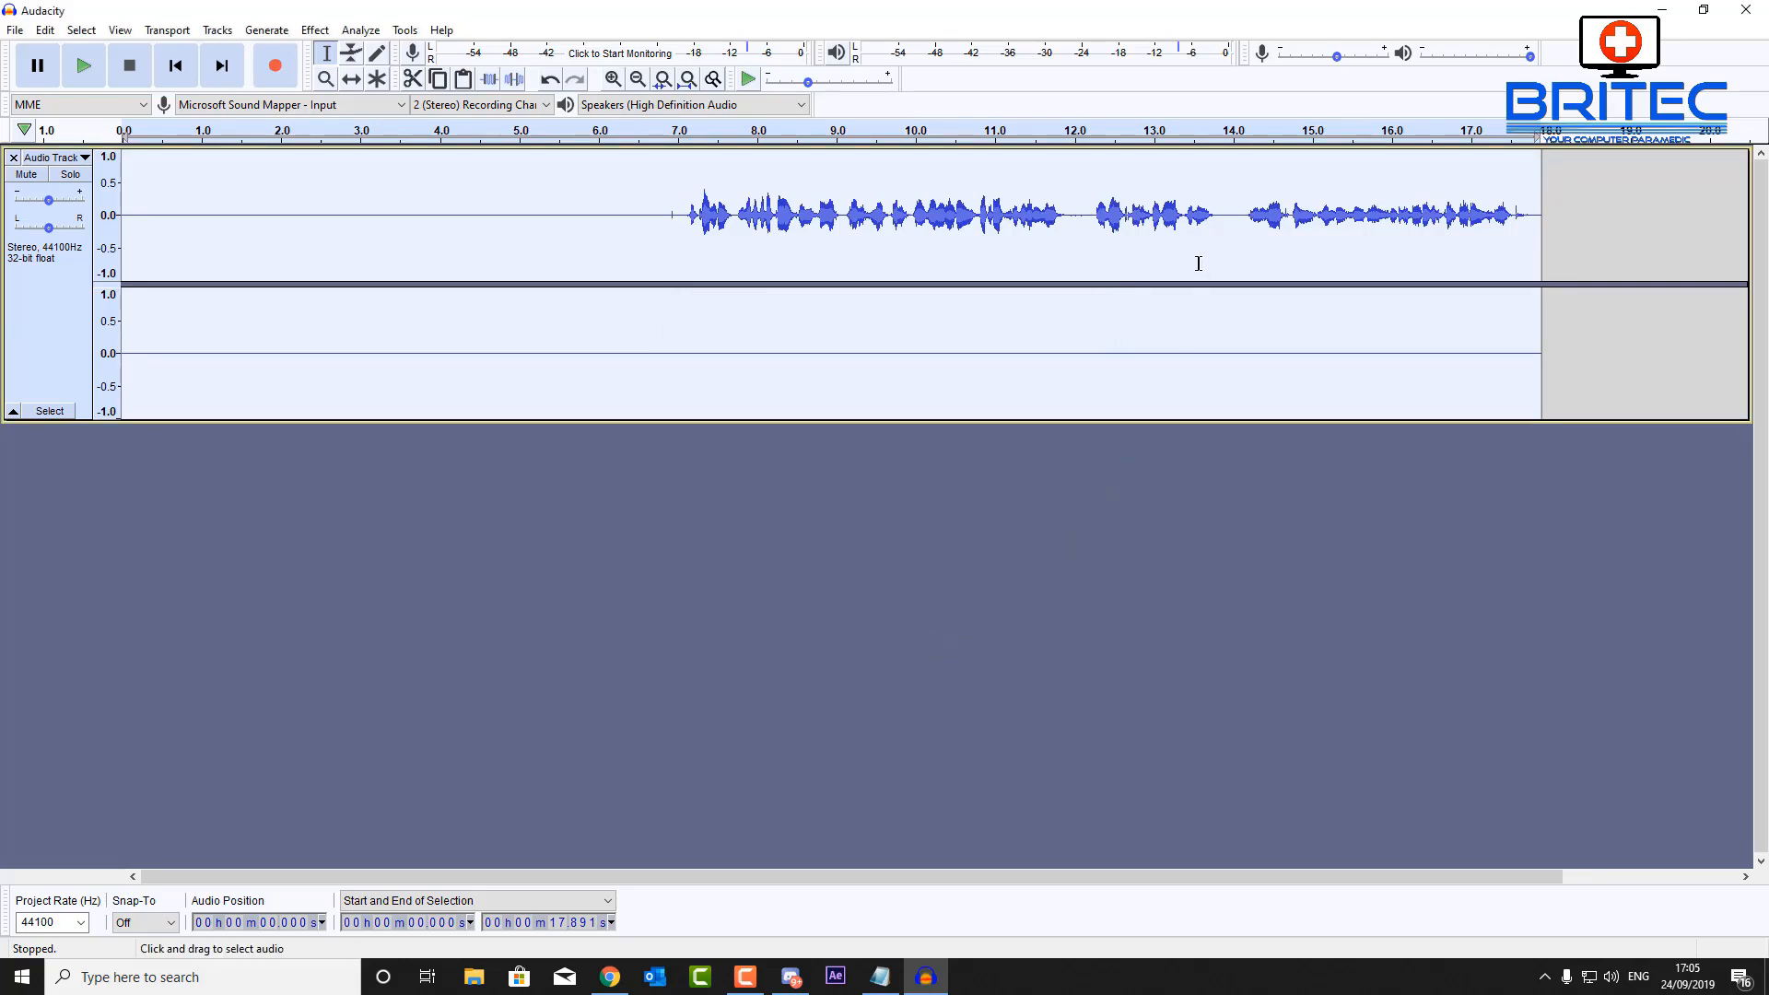
{"action": "mouse_move", "coordinate": [670, 228]}
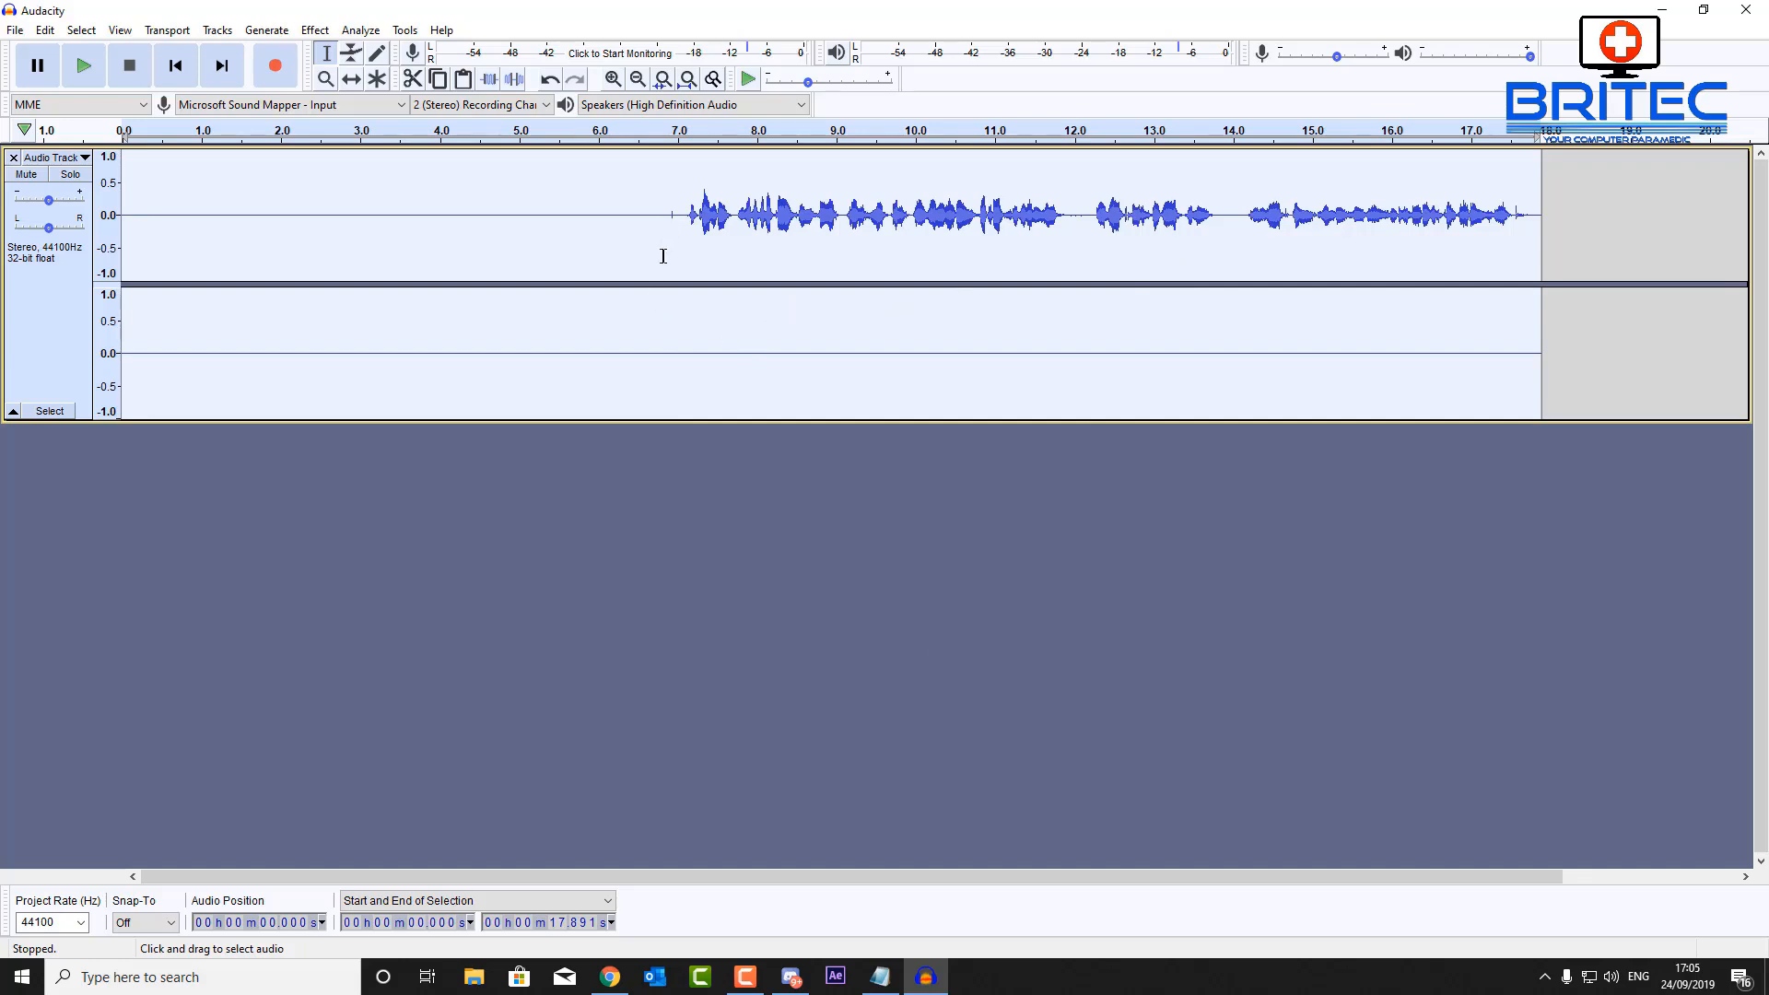
Select the silent seven-second lead-in so it can be deleted
{"action": "left_click_drag", "start_coordinate": [473, 213], "coordinate": [676, 214]}
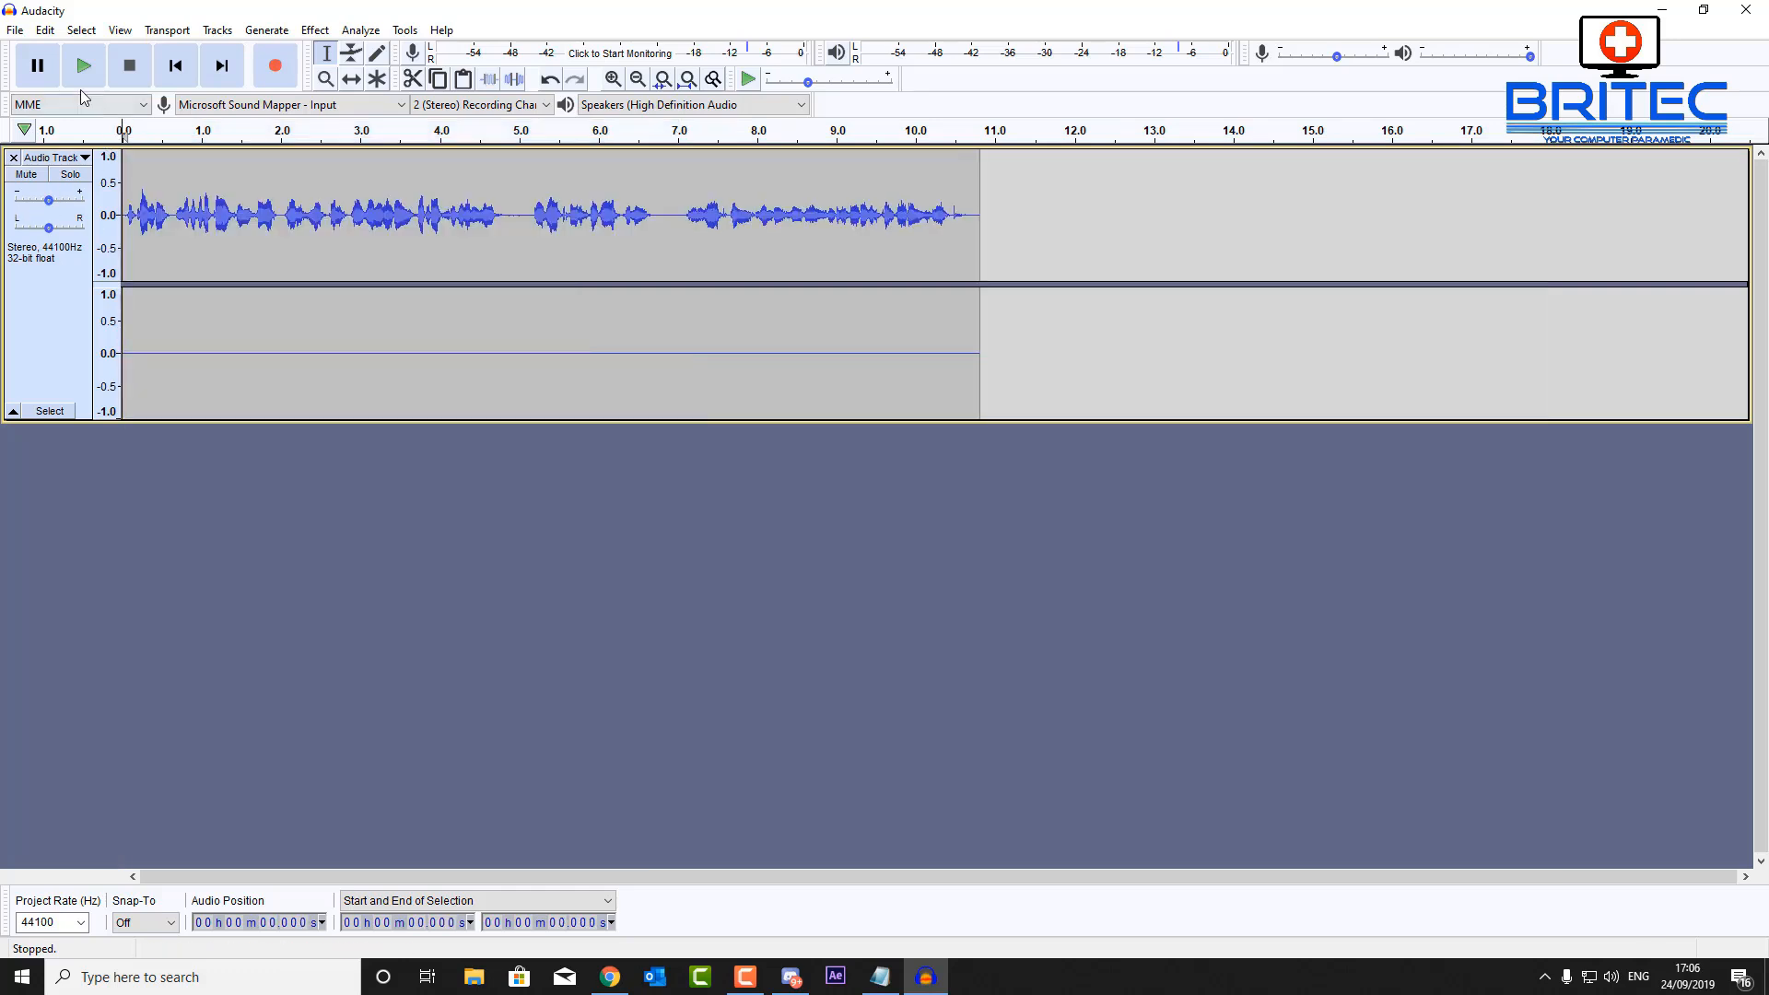
{"action": "mouse_move", "coordinate": [463, 223]}
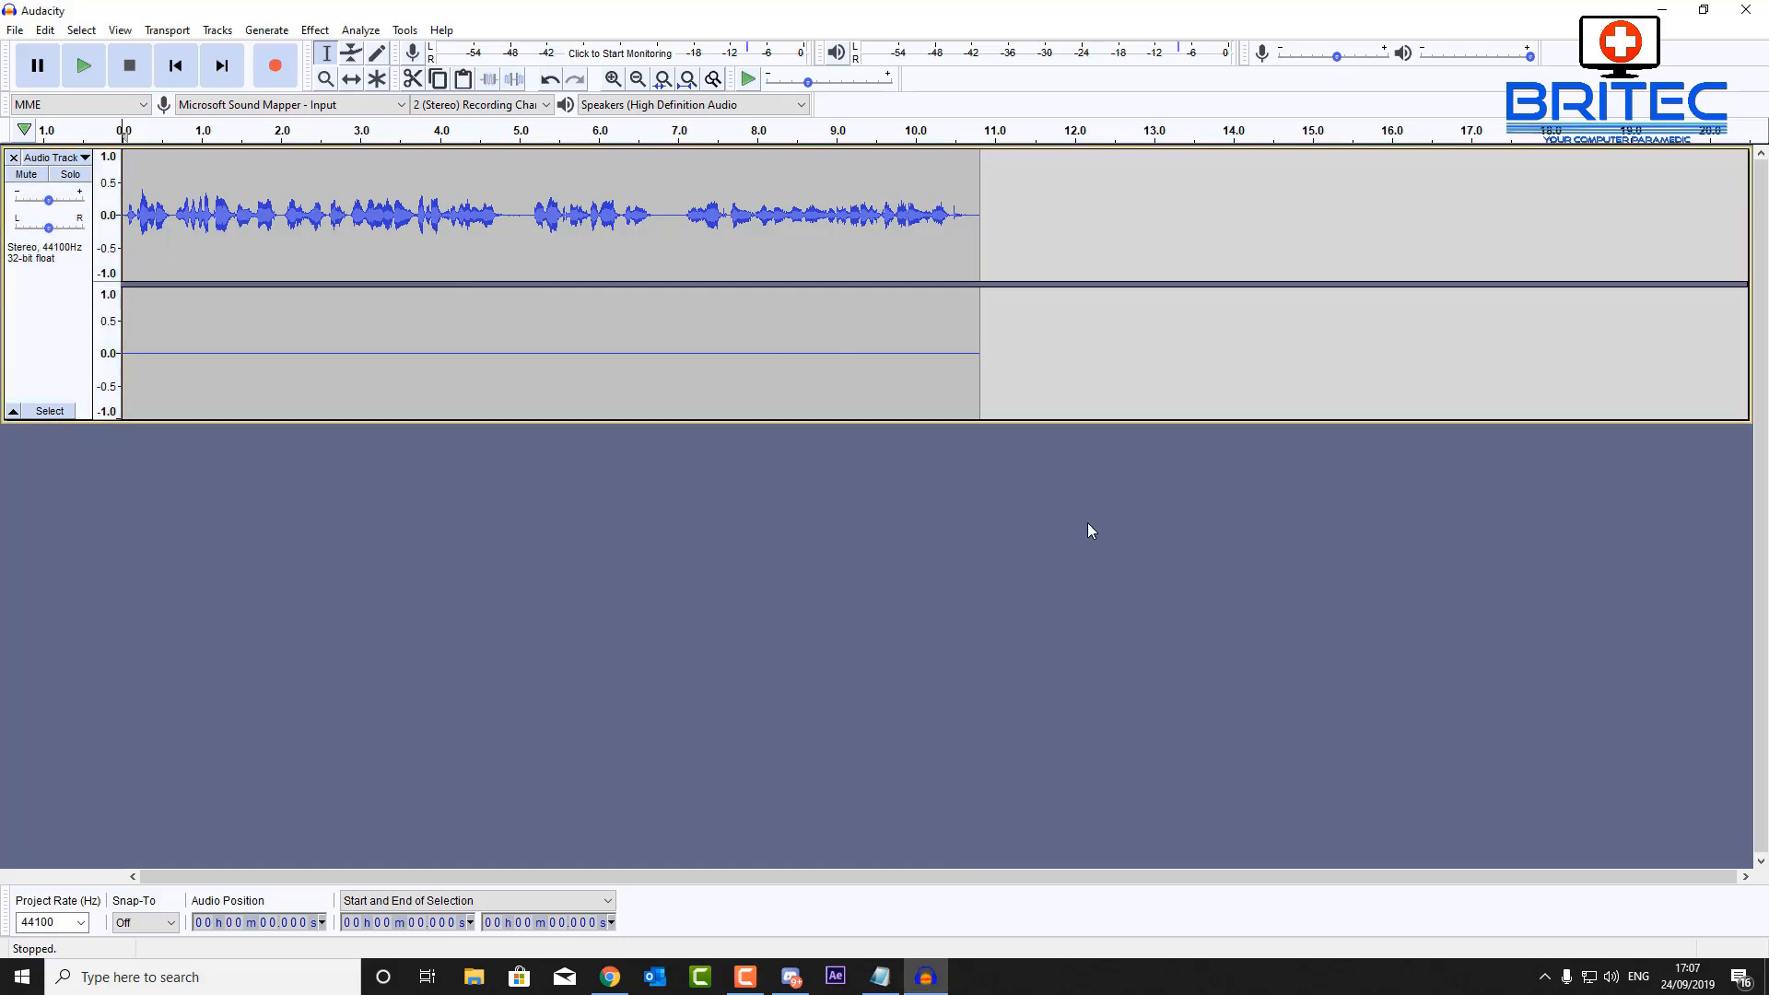
{"action": "mouse_move", "coordinate": [313, 30]}
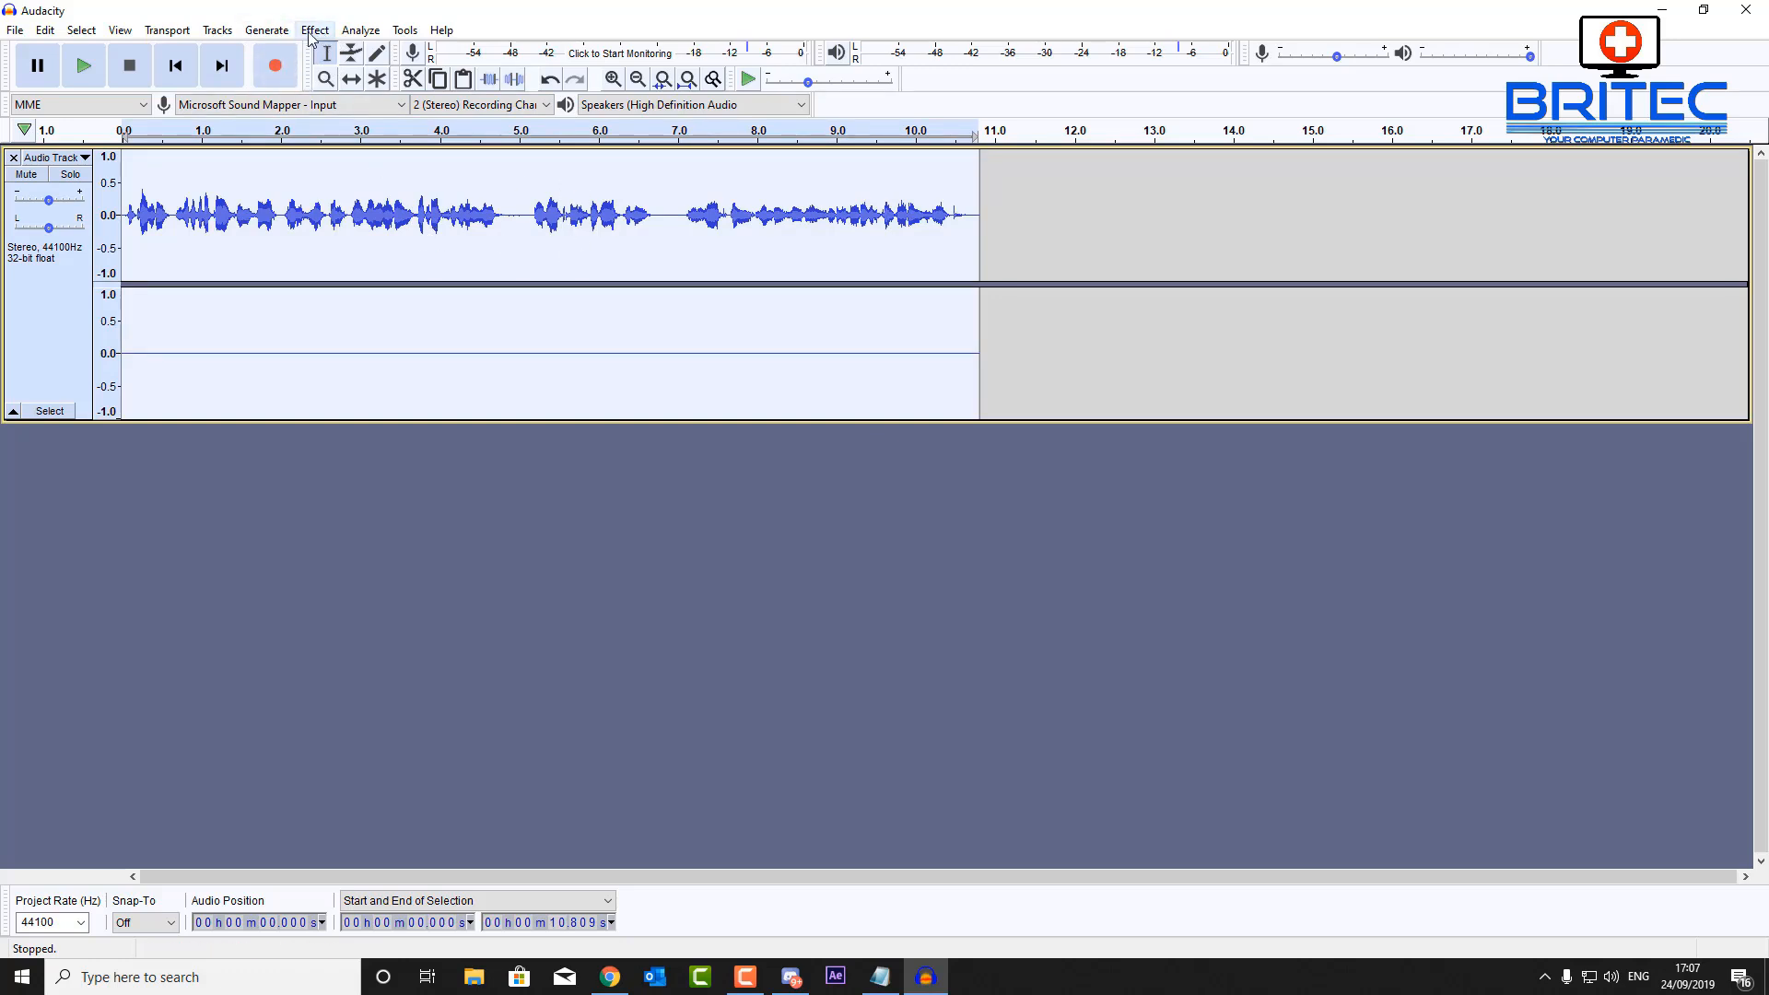
Apply the Compressor with -15 dB threshold, -35 dB noise floor, 5:1 ratio, 0.10 s attack, 1.0 s release
{"action": "left_click", "coordinate": [313, 30]}
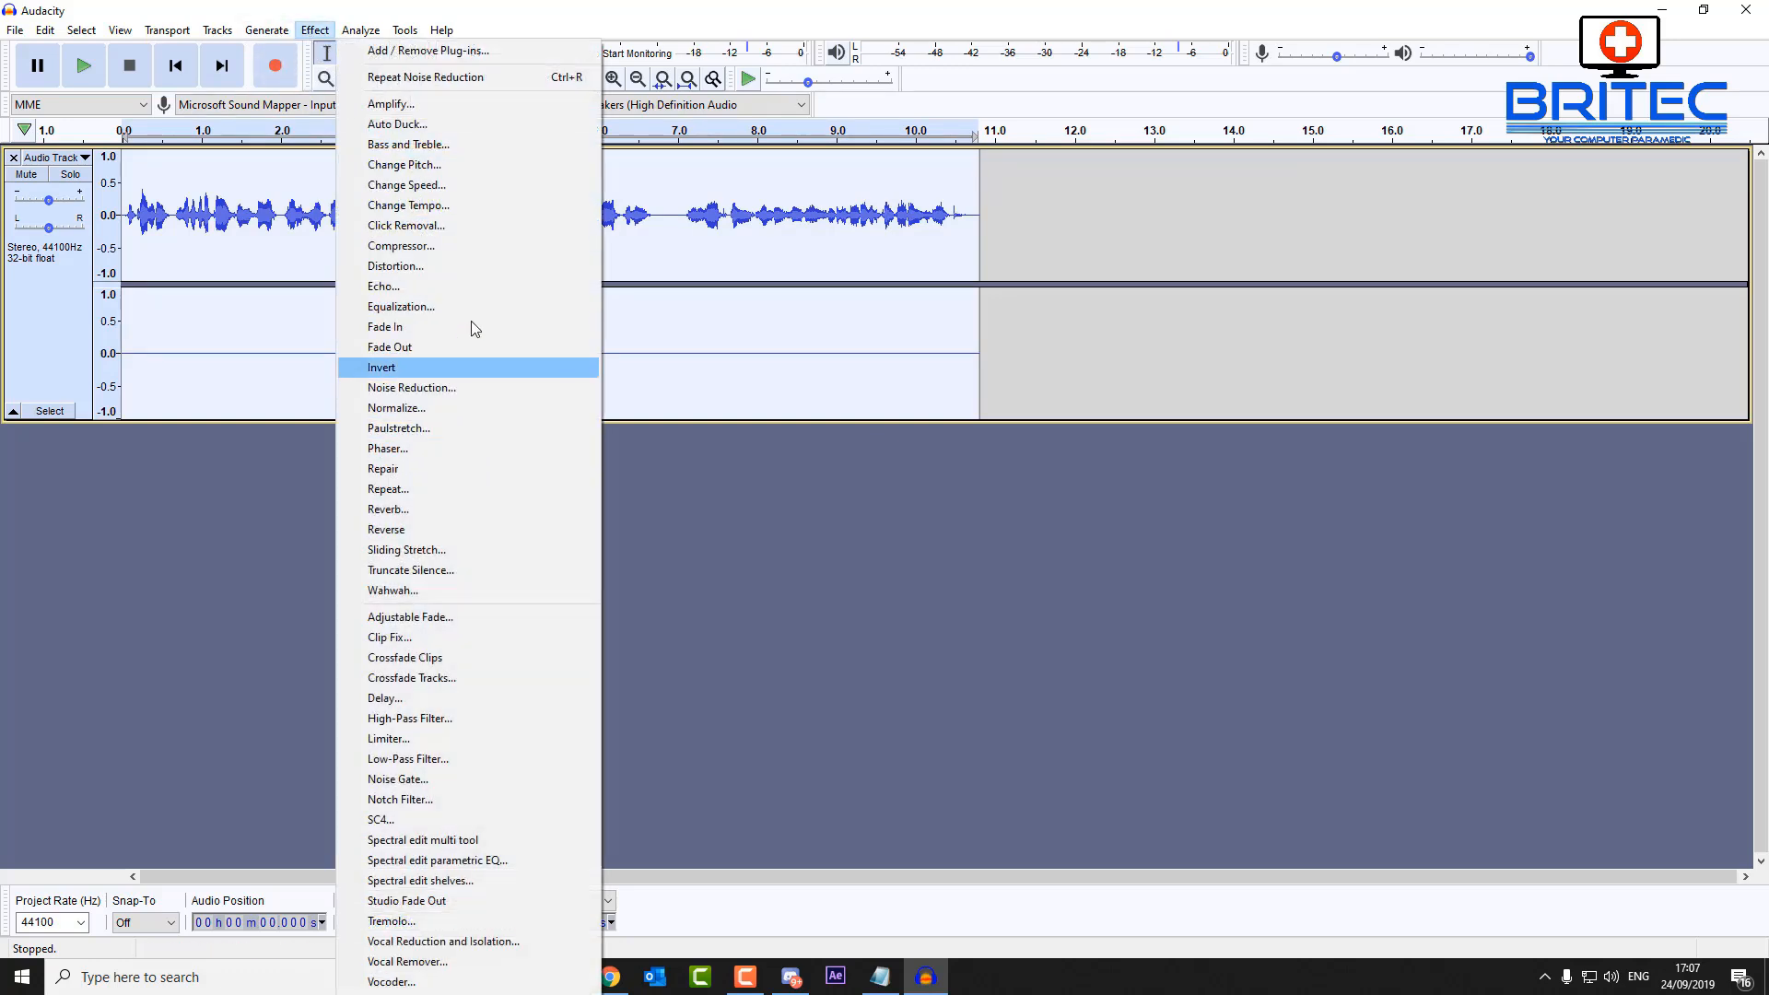
{"action": "left_click", "coordinate": [400, 245]}
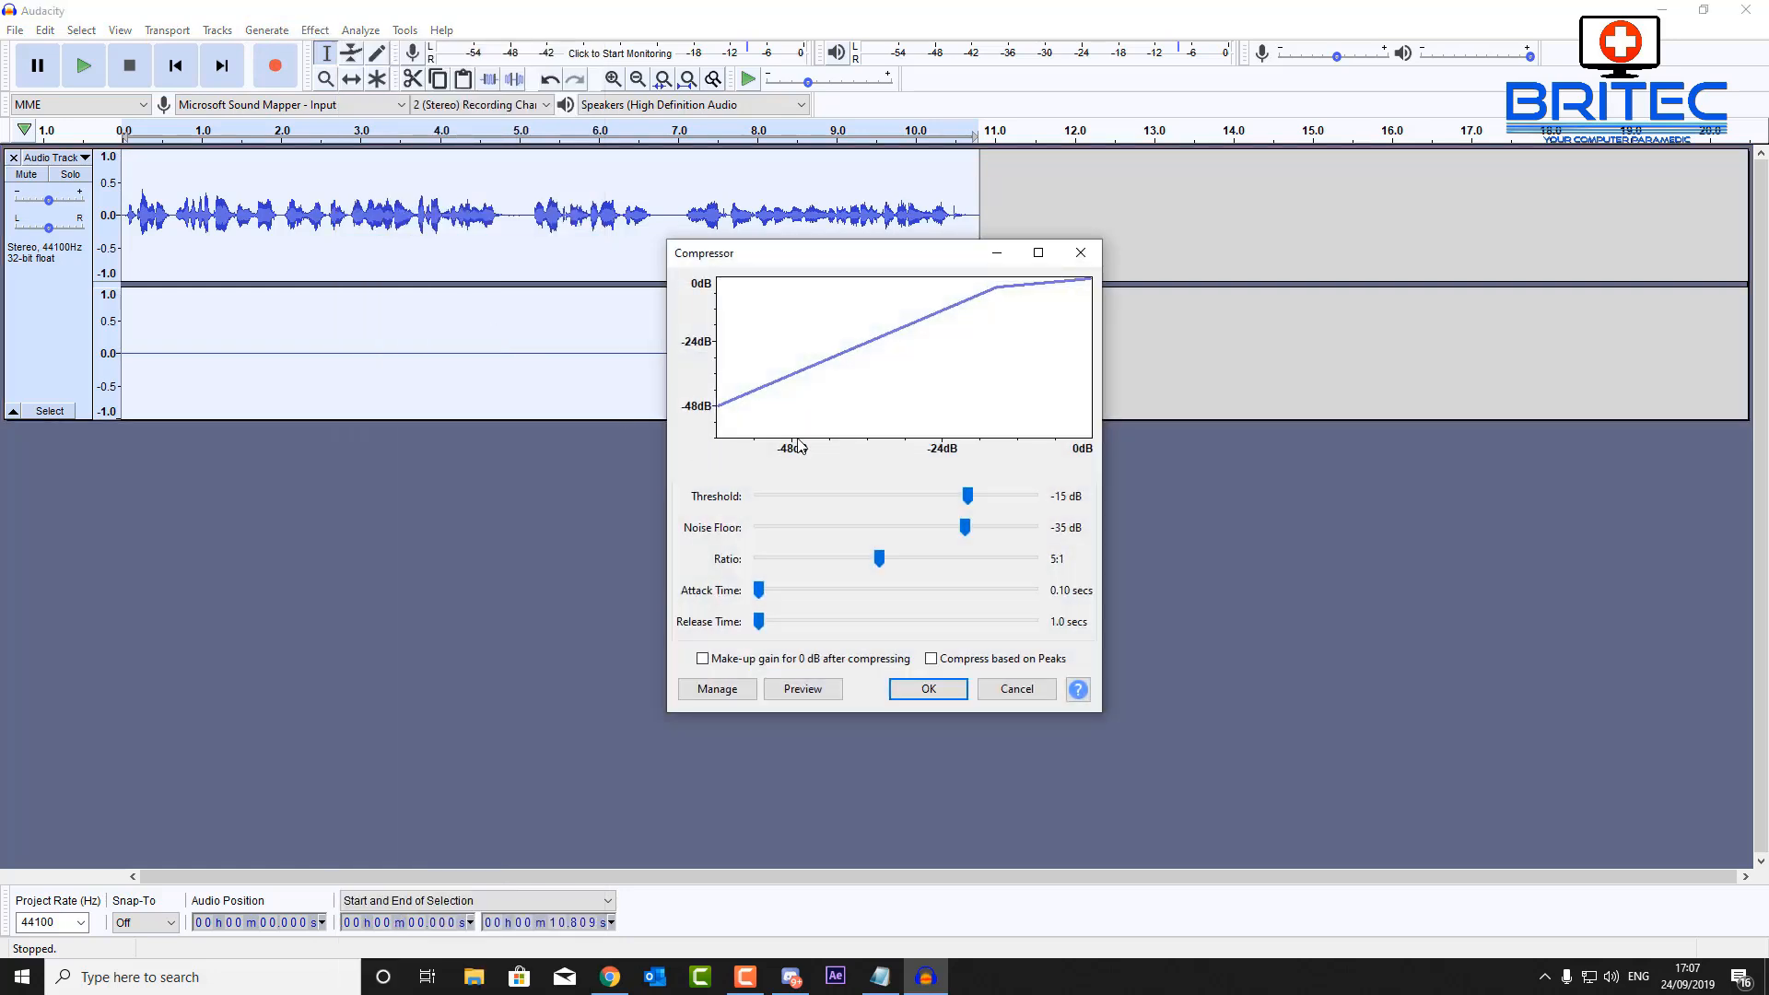
{"action": "mouse_move", "coordinate": [1024, 545]}
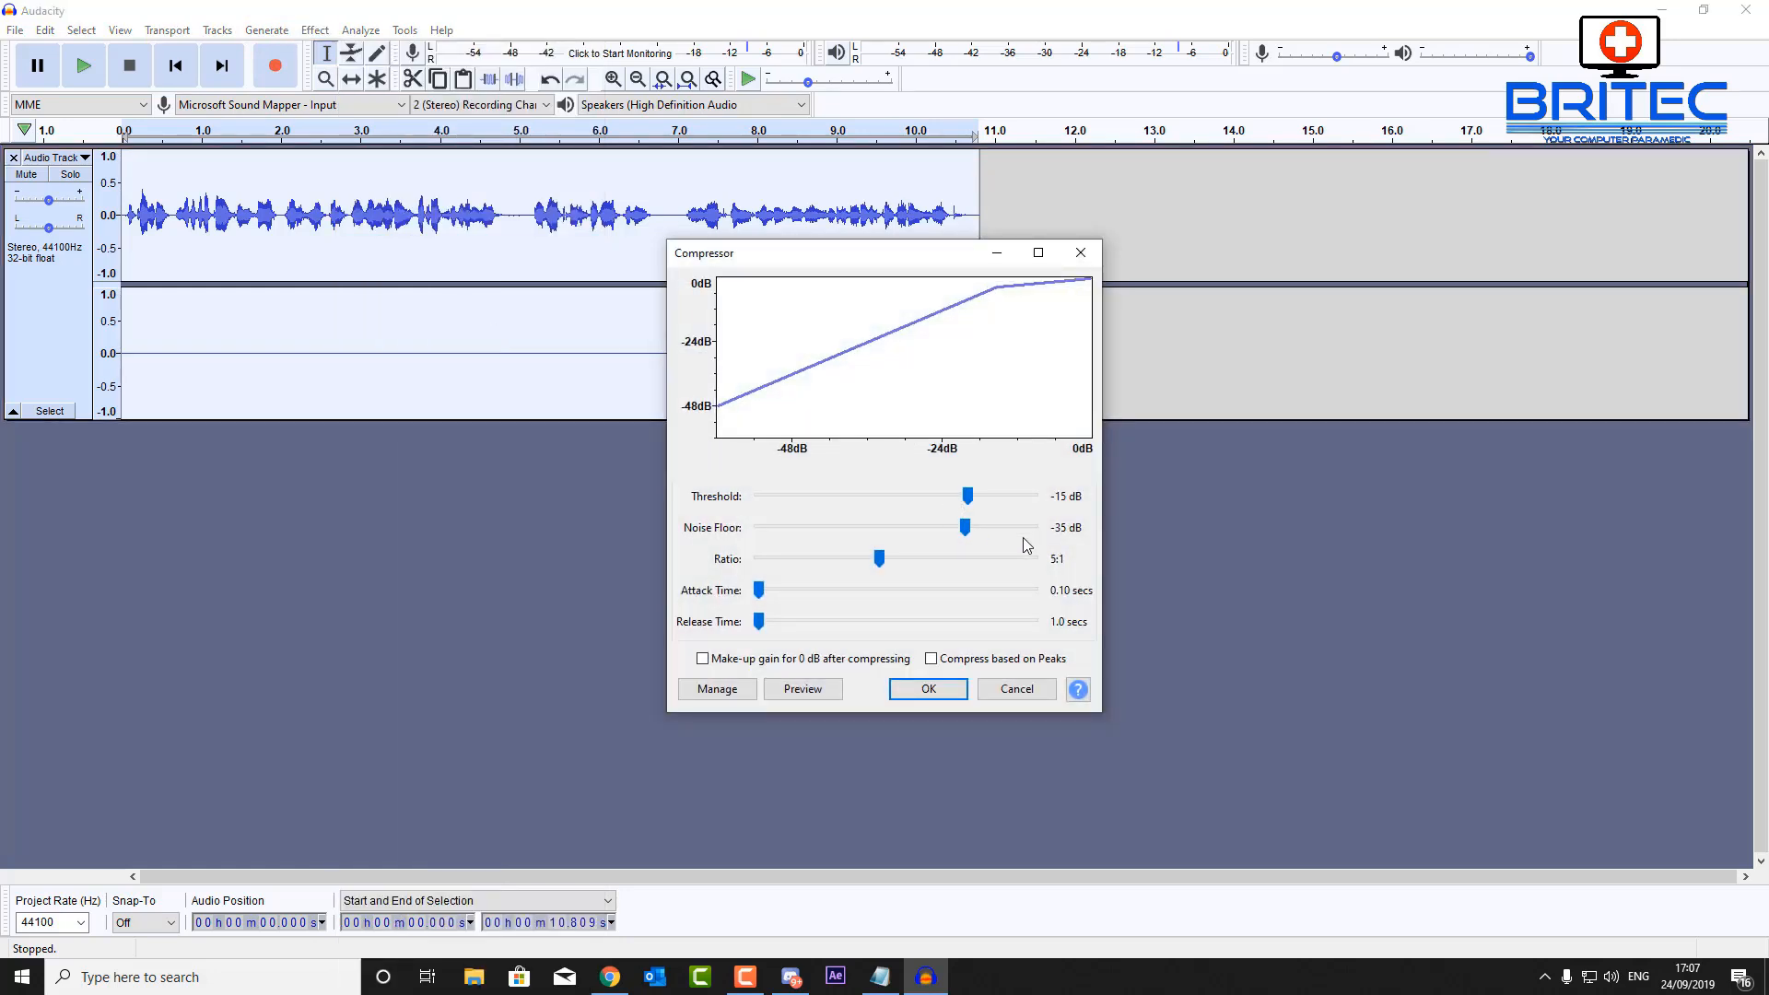
{"action": "mouse_move", "coordinate": [1004, 546]}
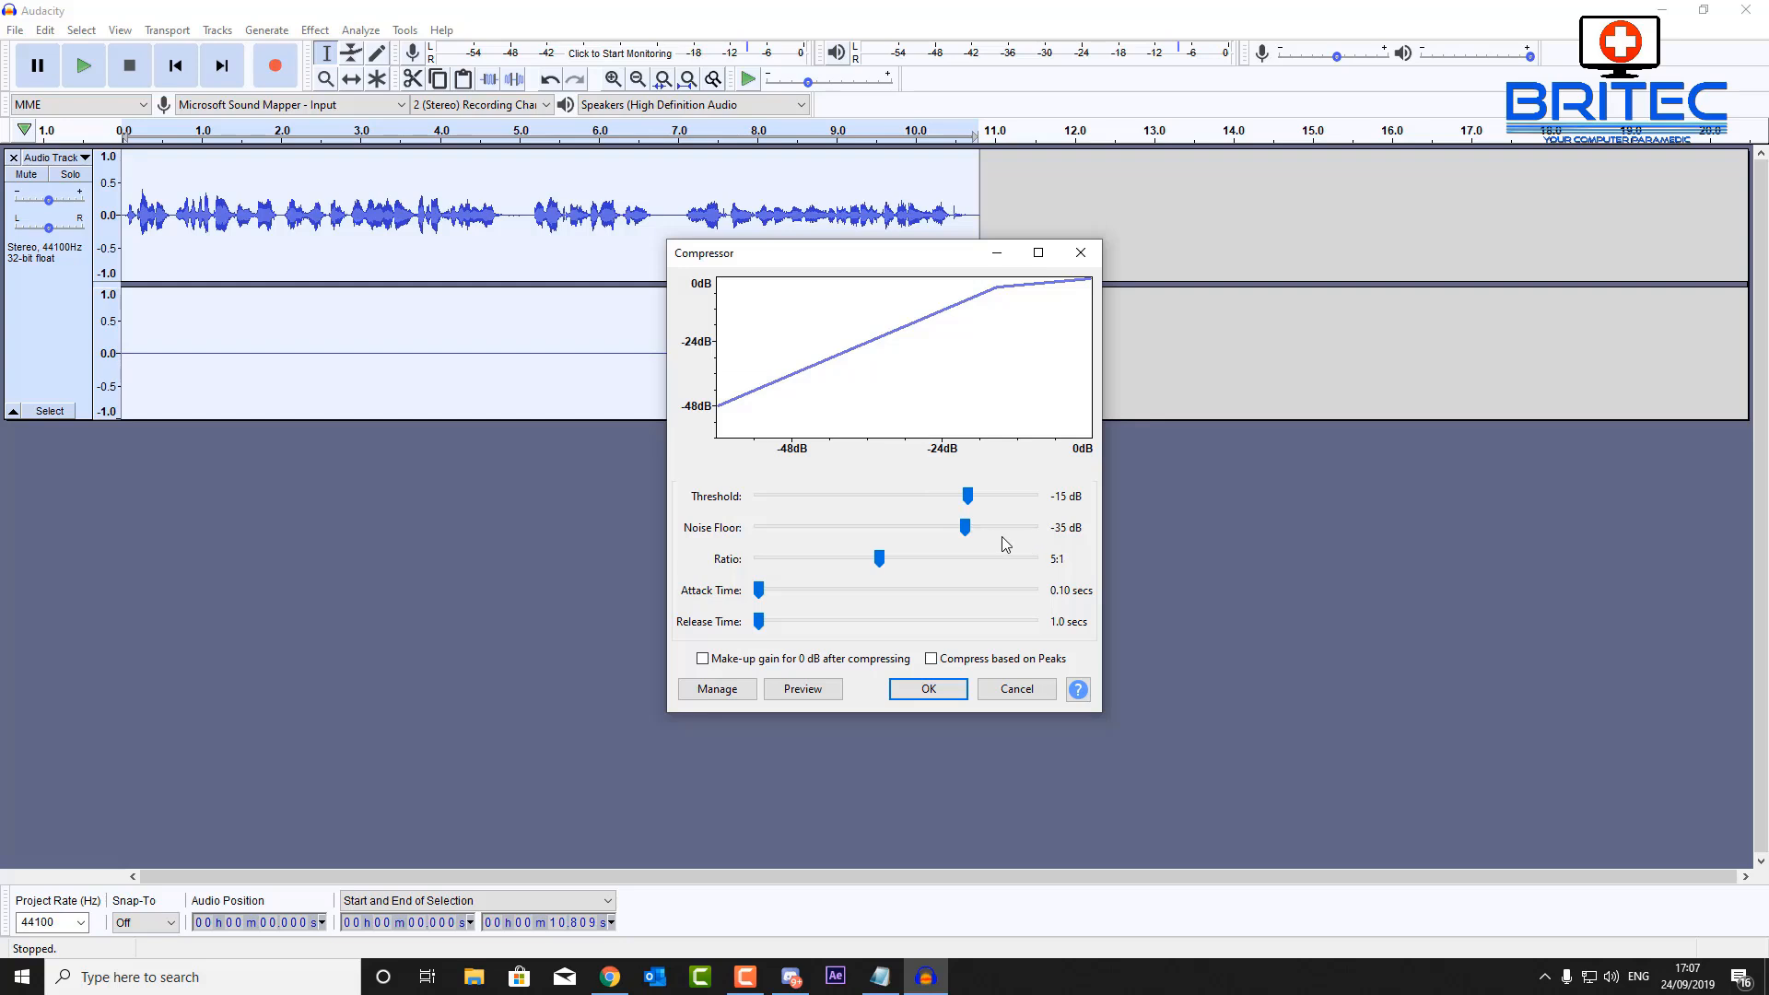
{"action": "mouse_move", "coordinate": [982, 549]}
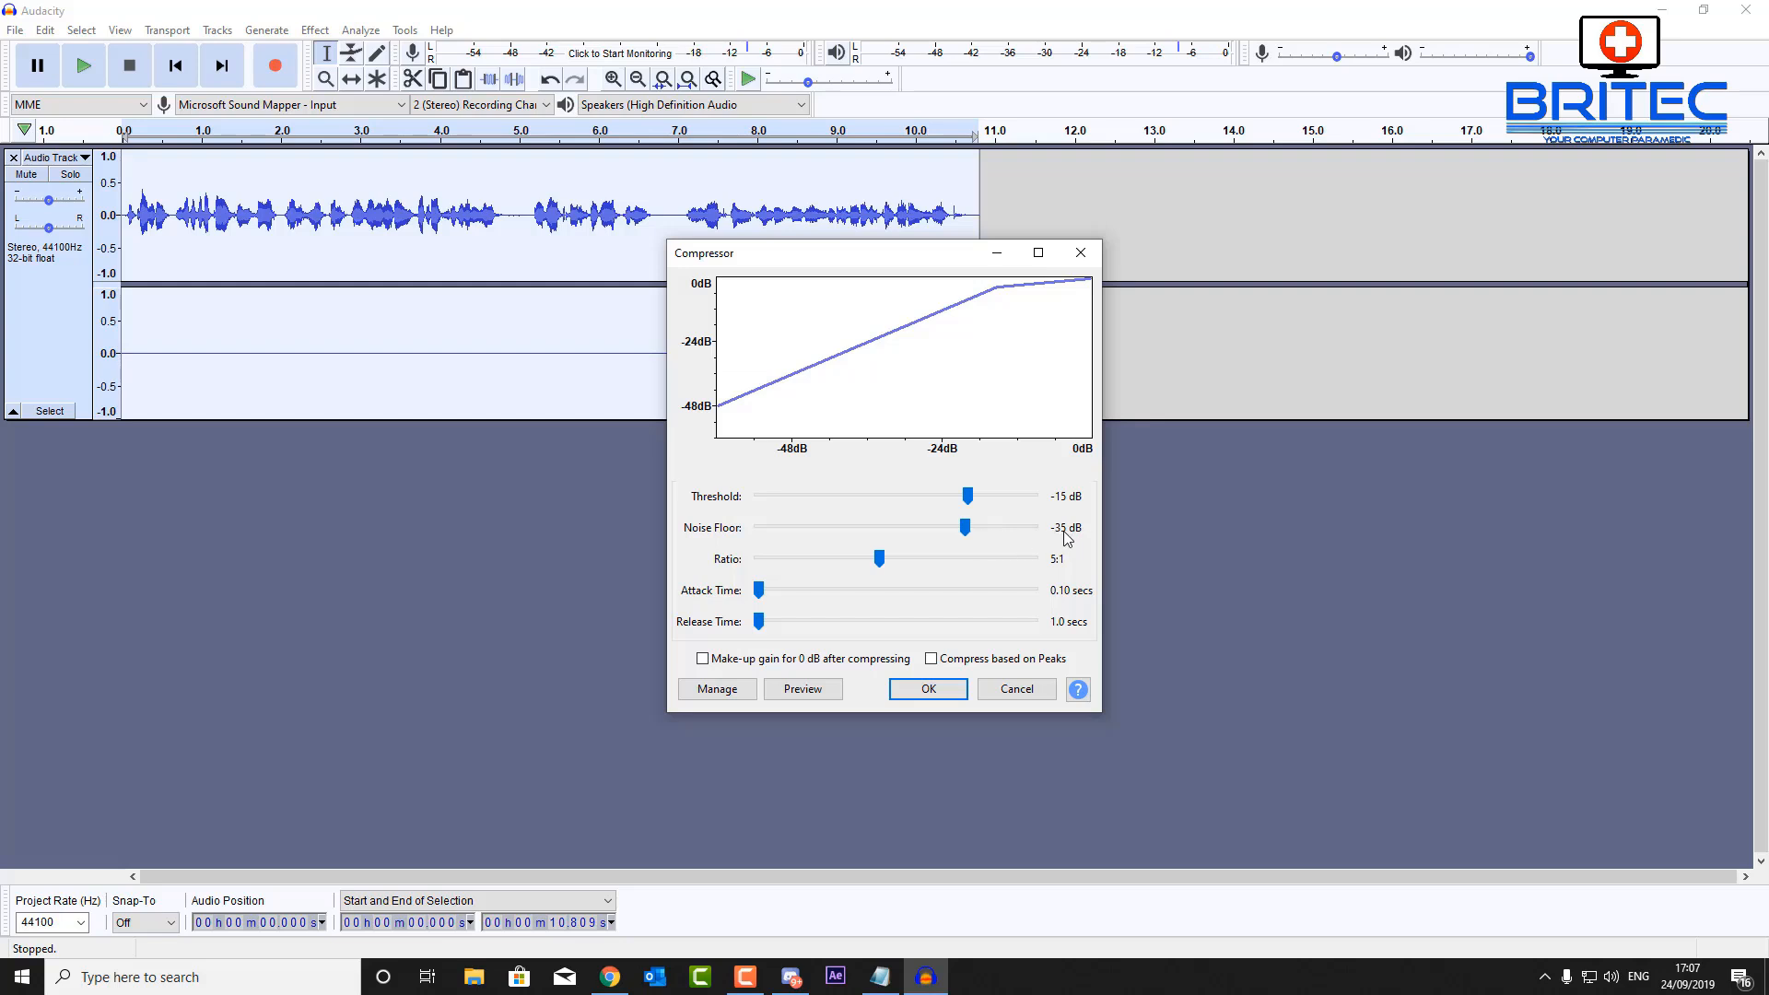
{"action": "mouse_move", "coordinate": [886, 578]}
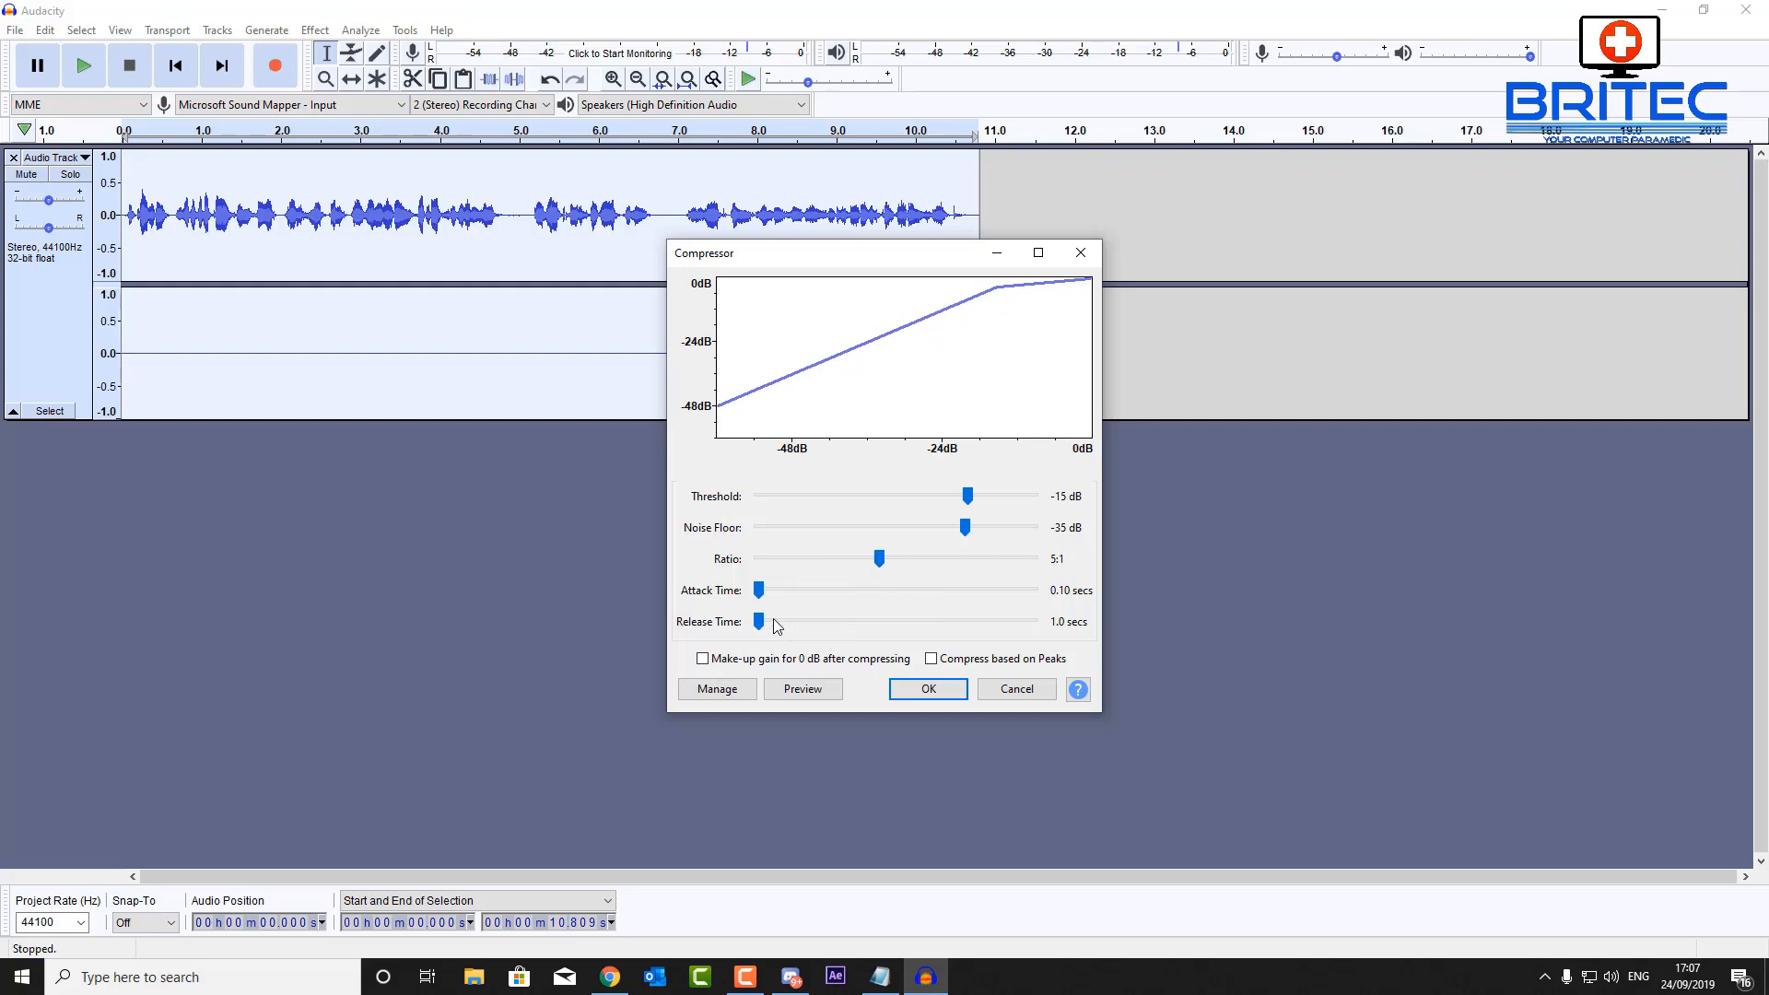
{"action": "mouse_move", "coordinate": [732, 615]}
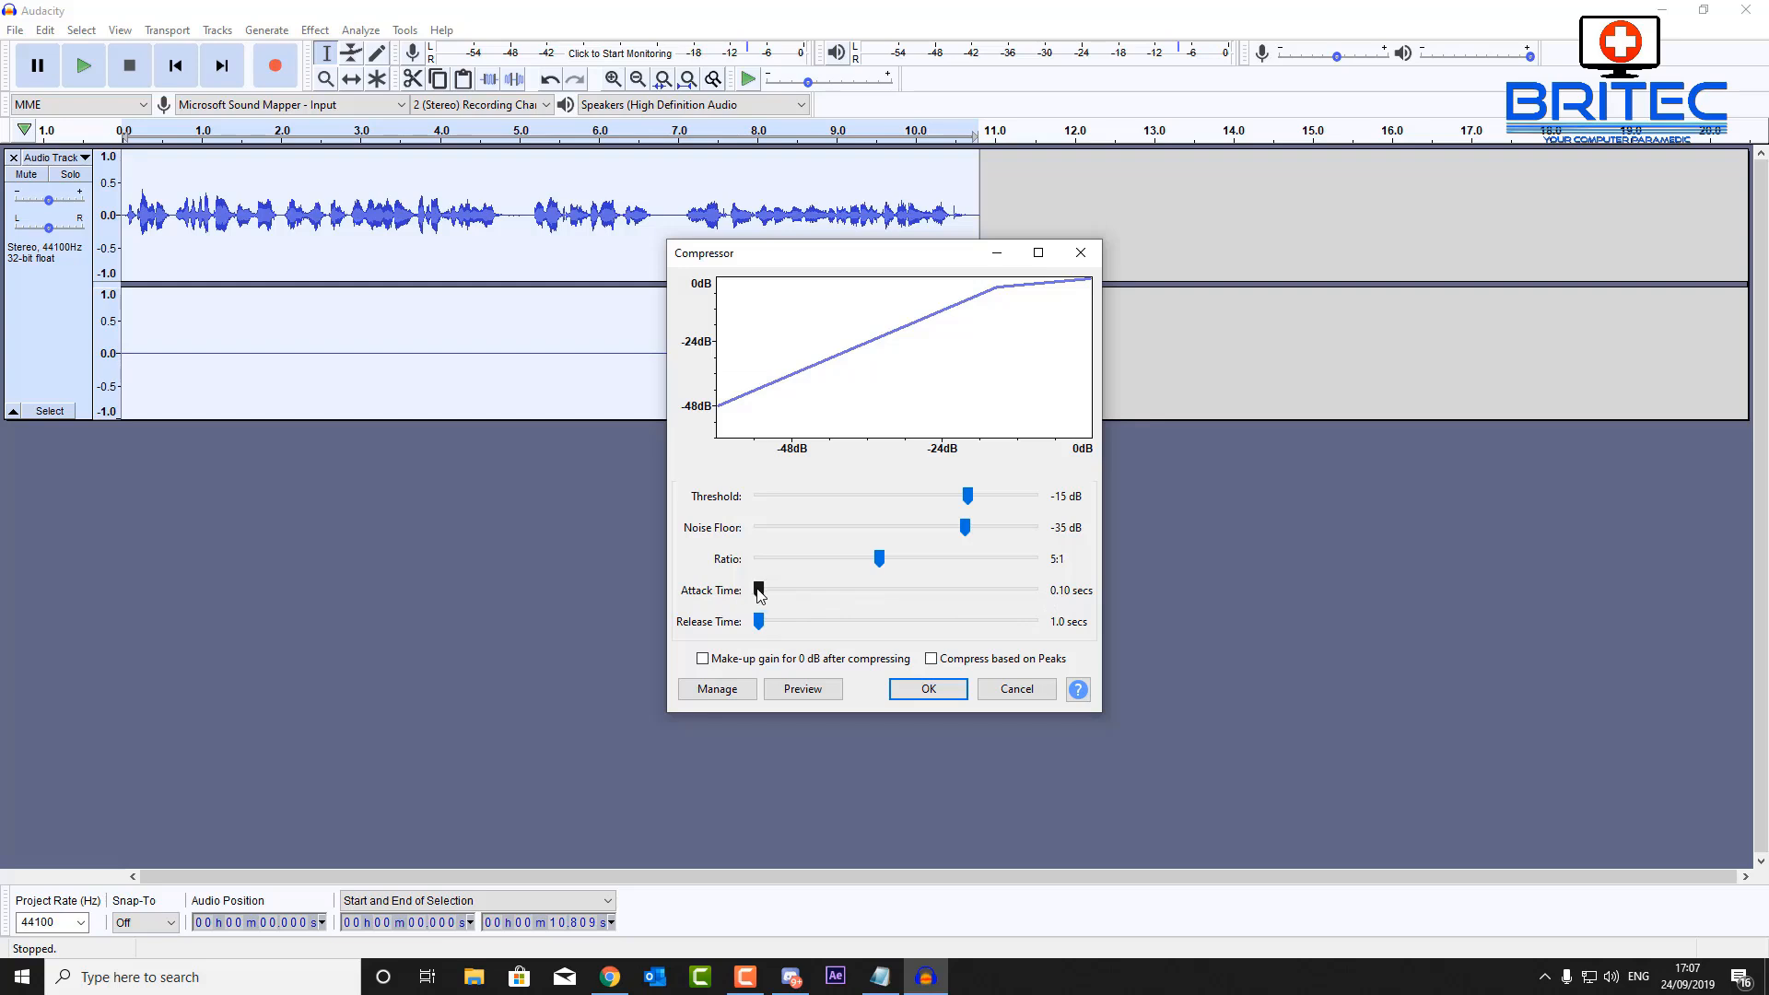
{"action": "mouse_move", "coordinate": [759, 595]}
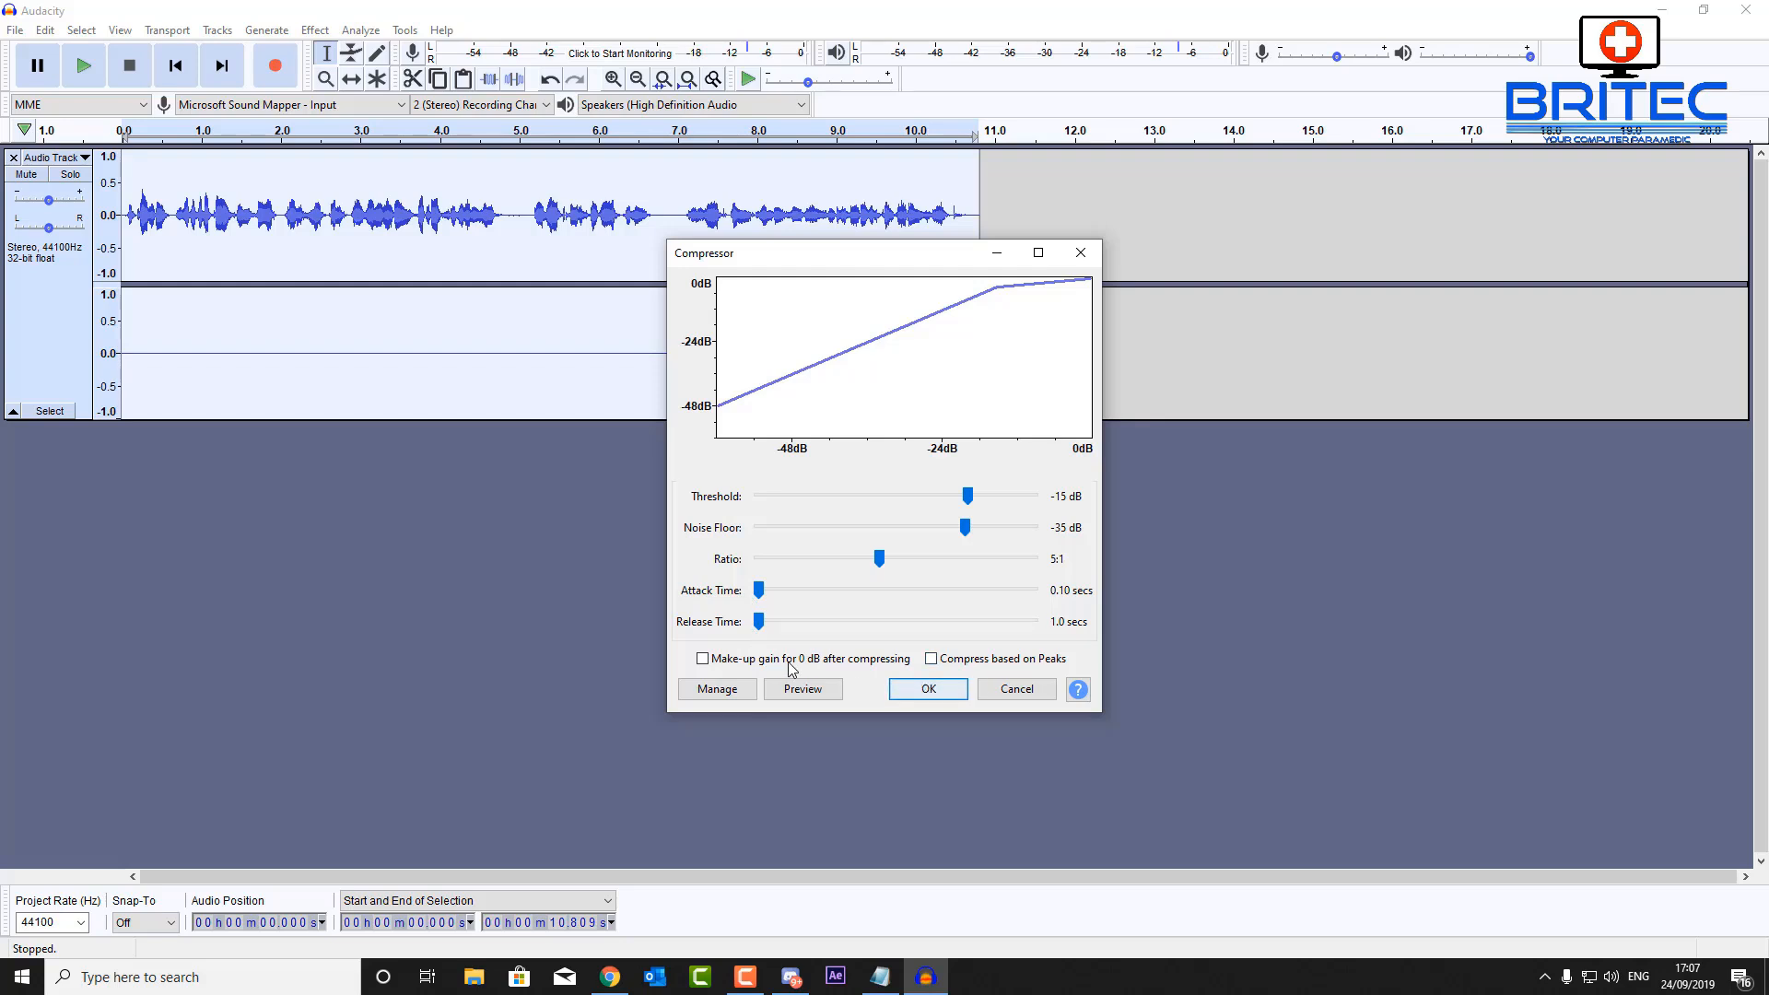
{"action": "mouse_move", "coordinate": [927, 689]}
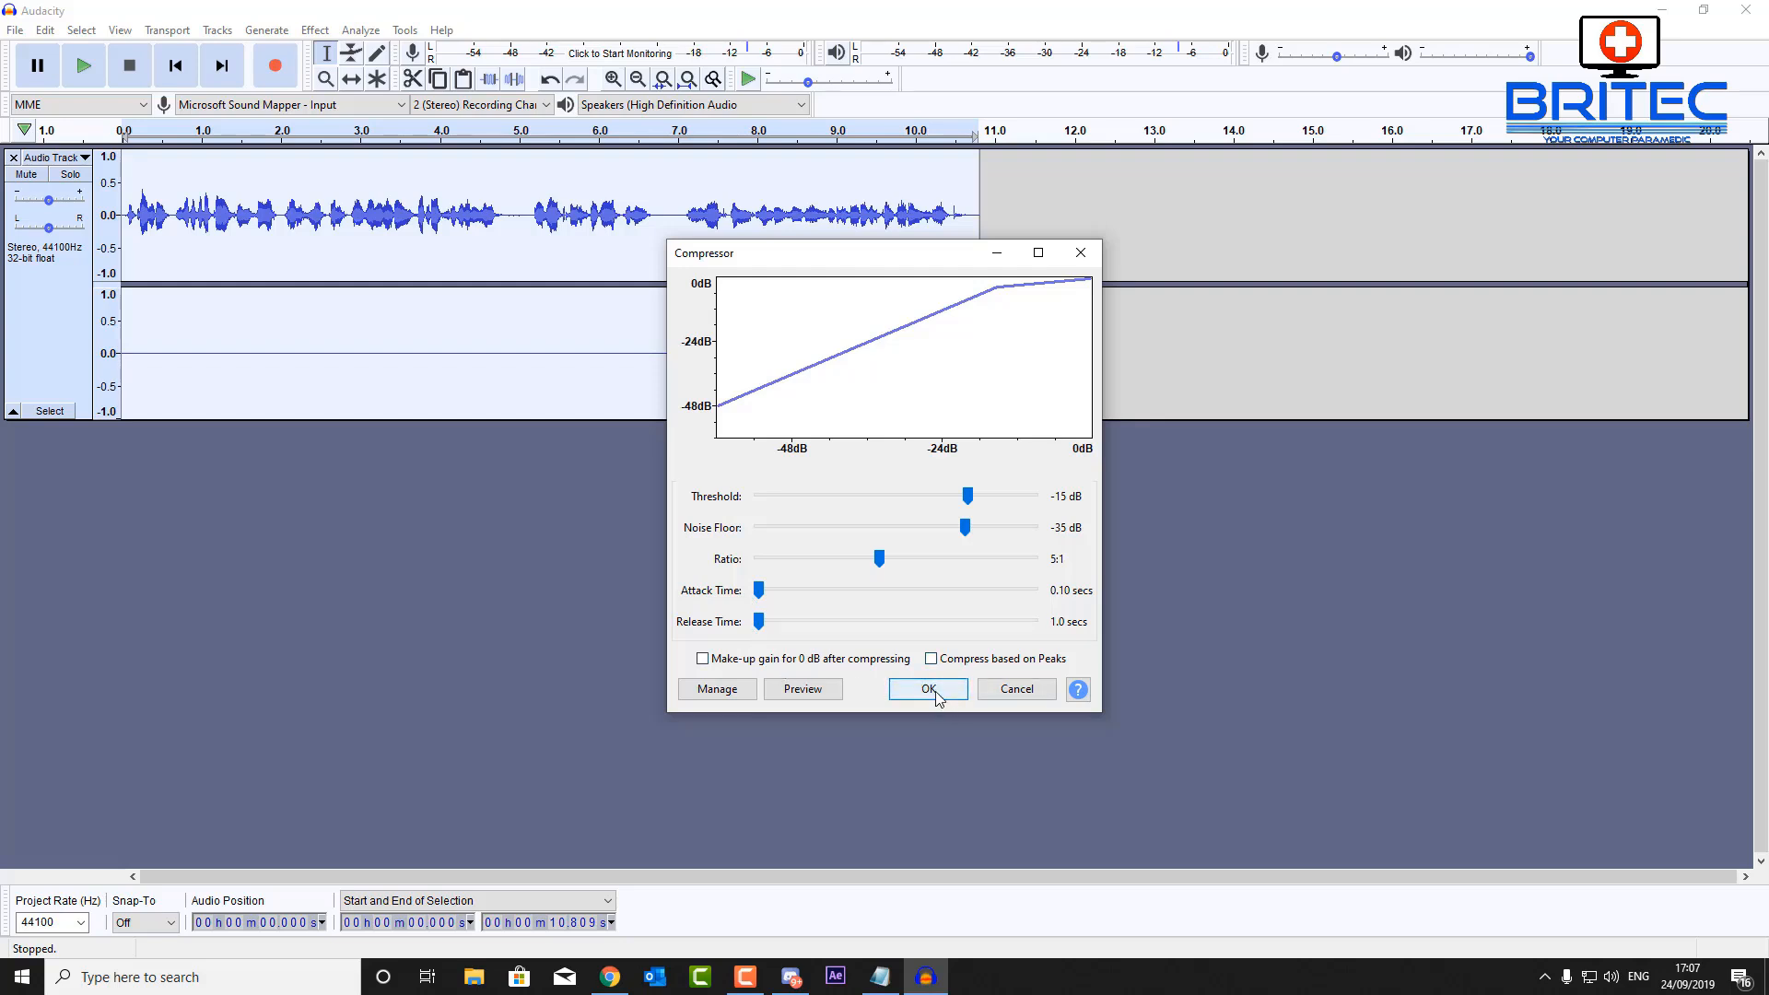
{"action": "left_click", "coordinate": [926, 689]}
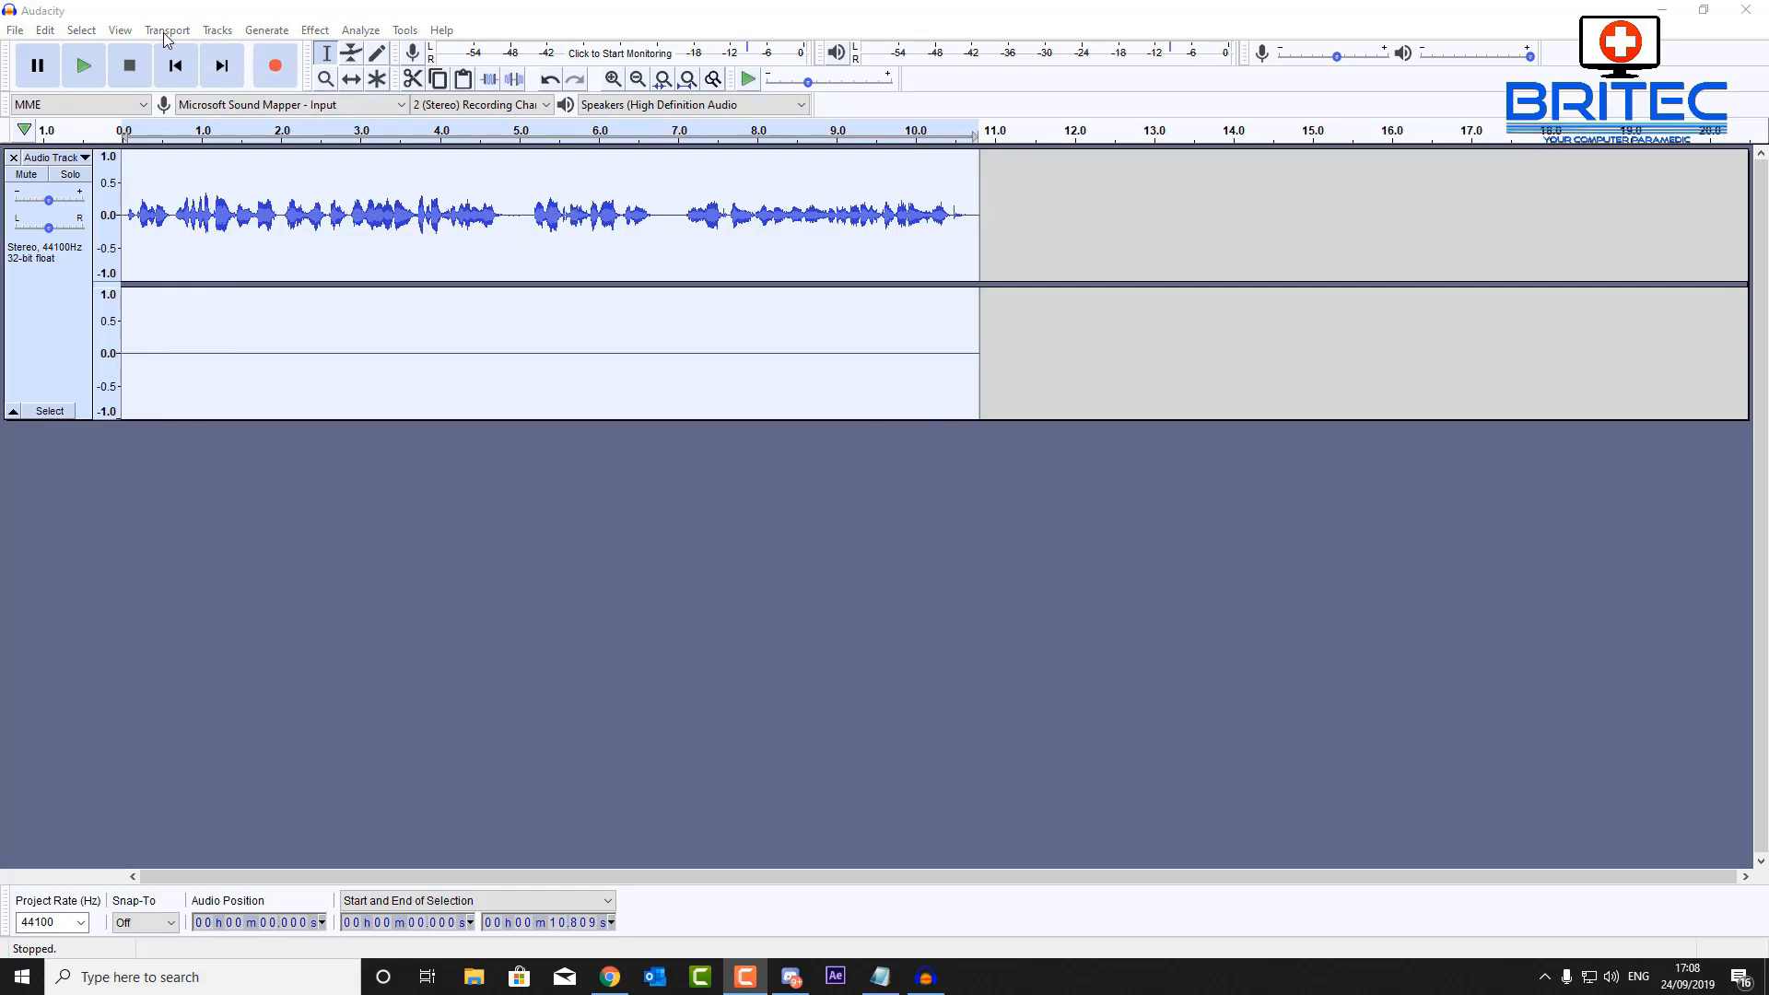
{"action": "mouse_move", "coordinate": [243, 214]}
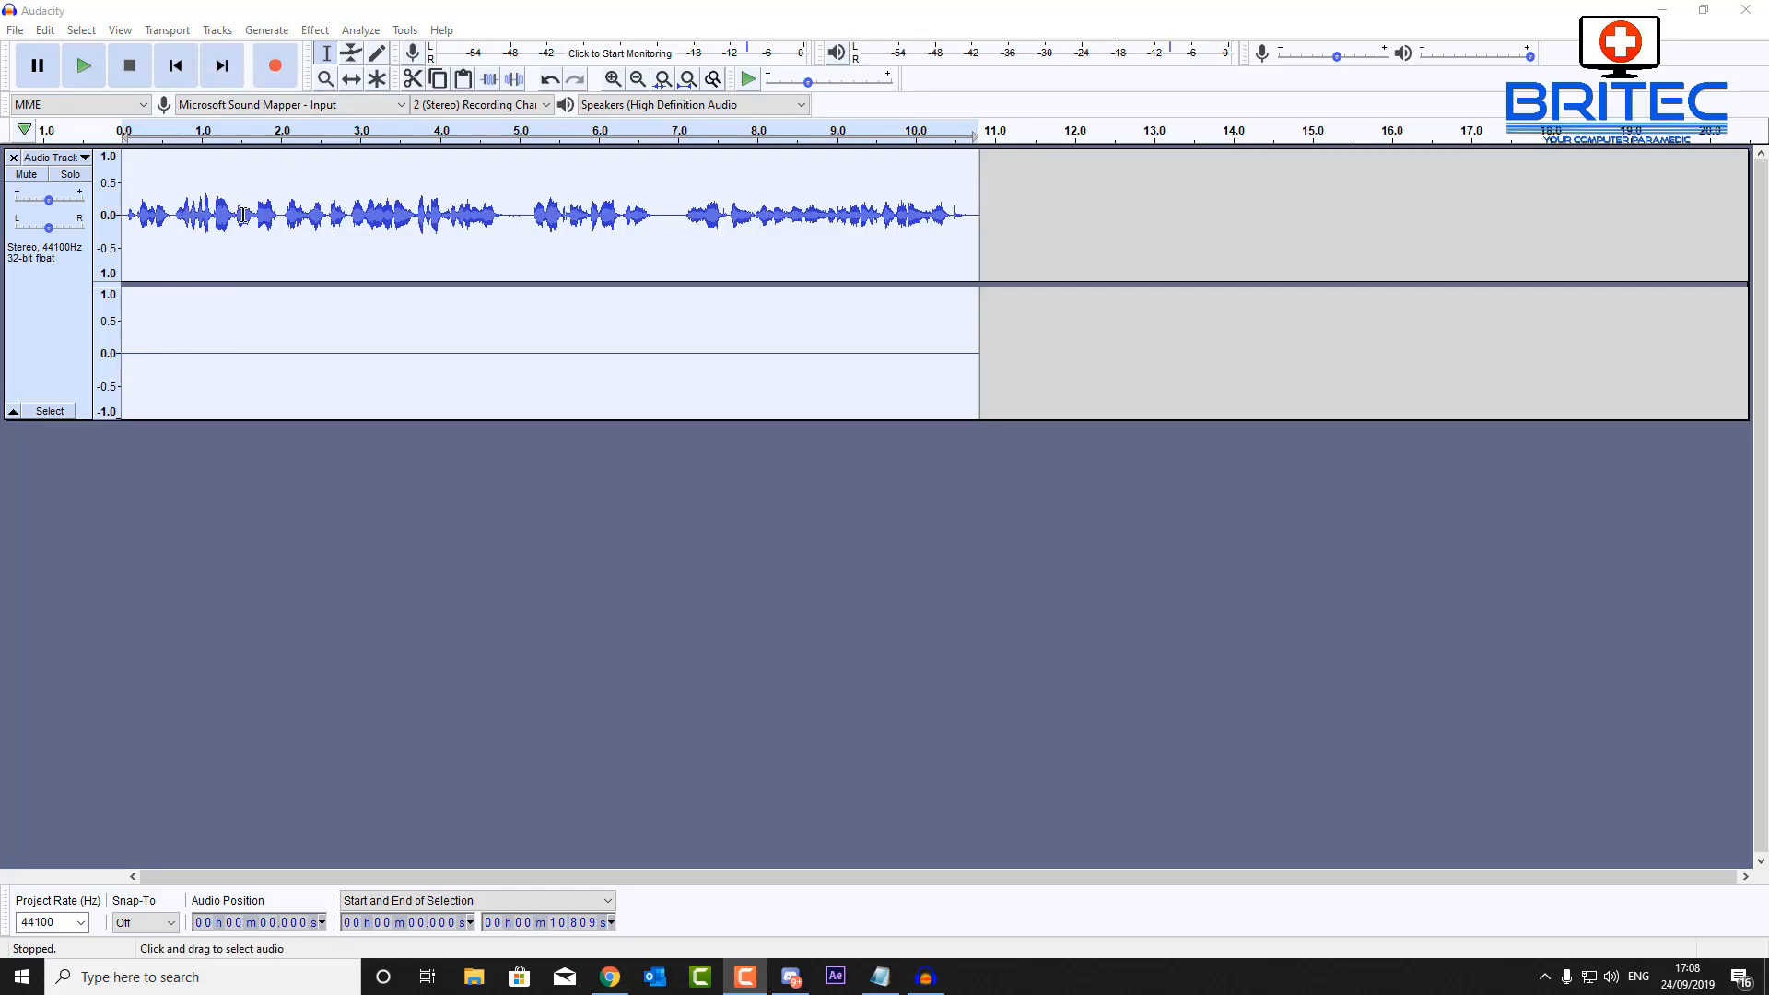
Apply the Equalization effect with the Bass Boost preset curve
{"action": "left_click", "coordinate": [313, 30]}
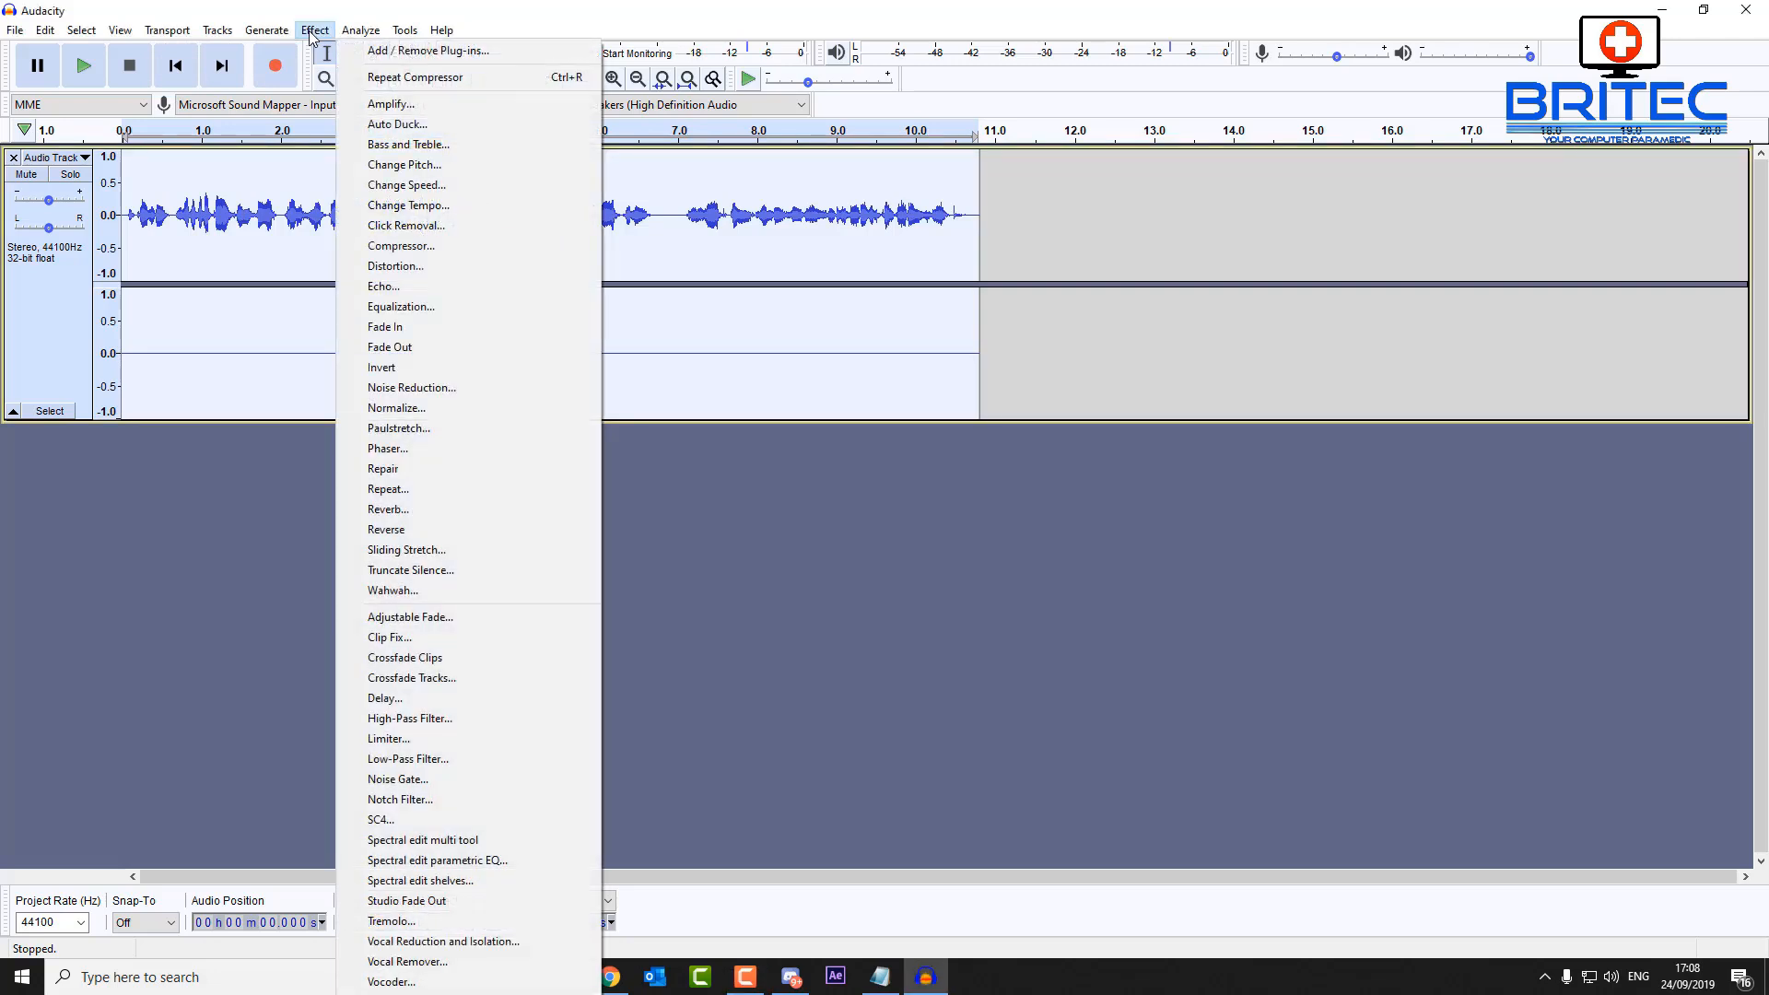
{"action": "mouse_move", "coordinate": [400, 306]}
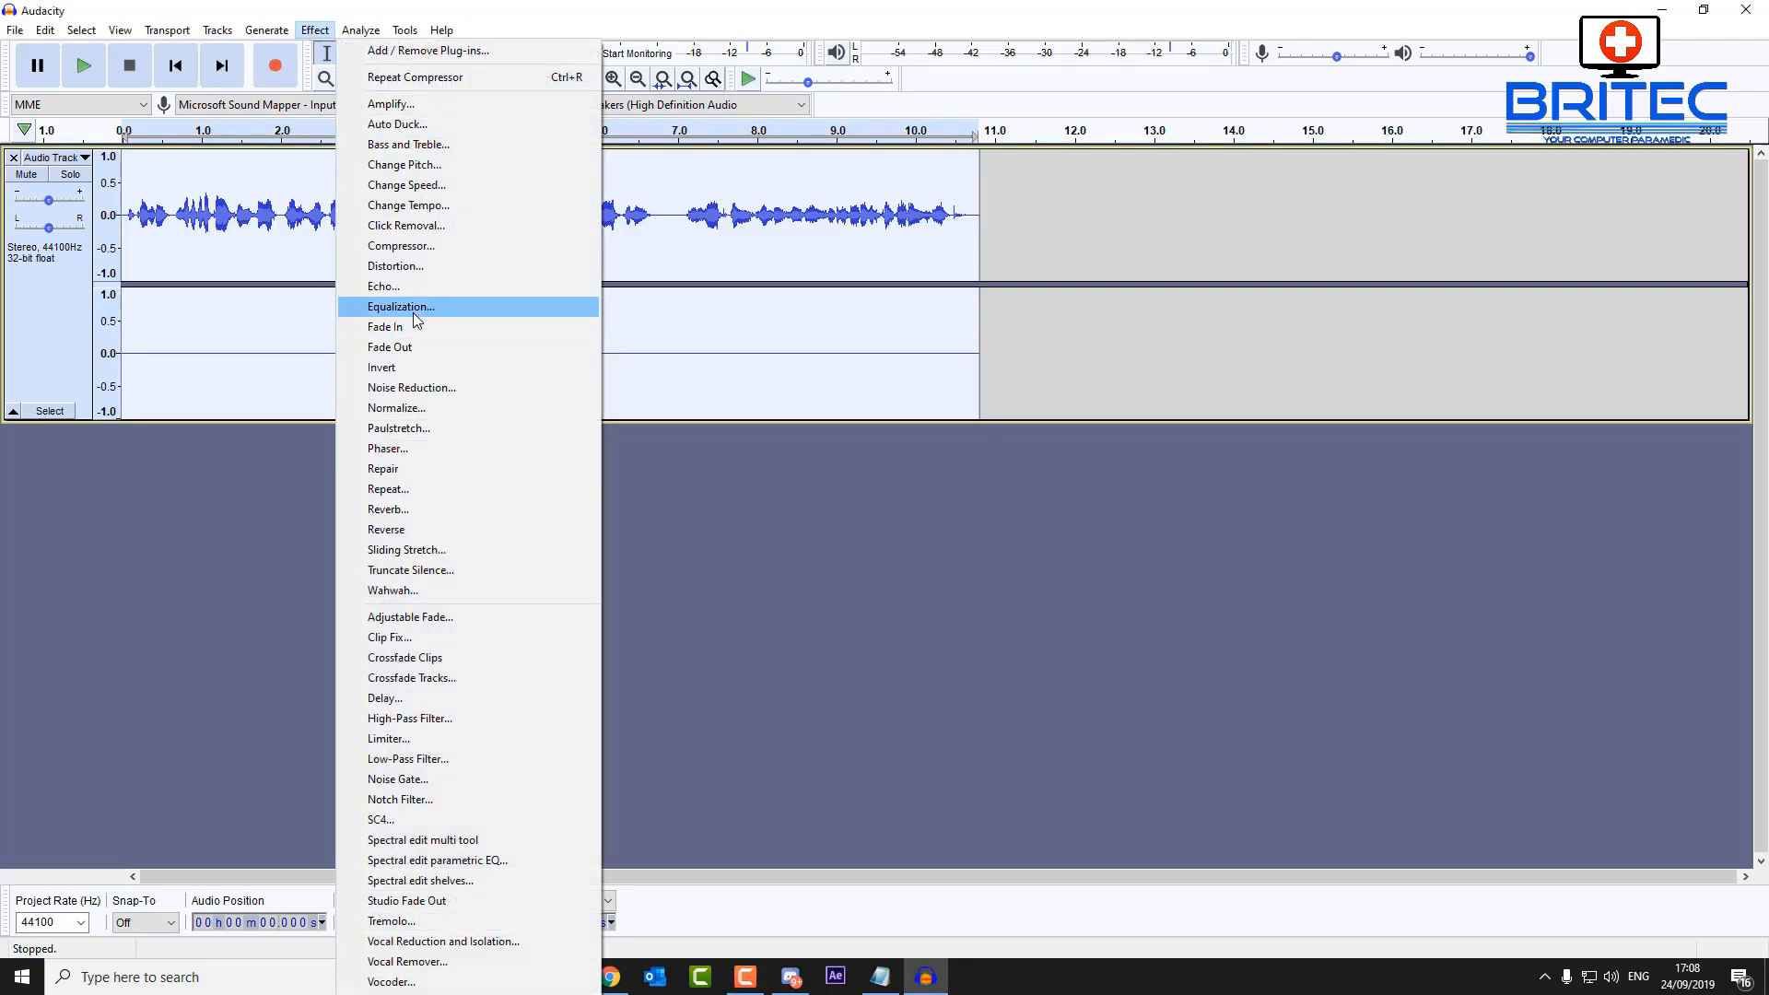
{"action": "left_click", "coordinate": [400, 305]}
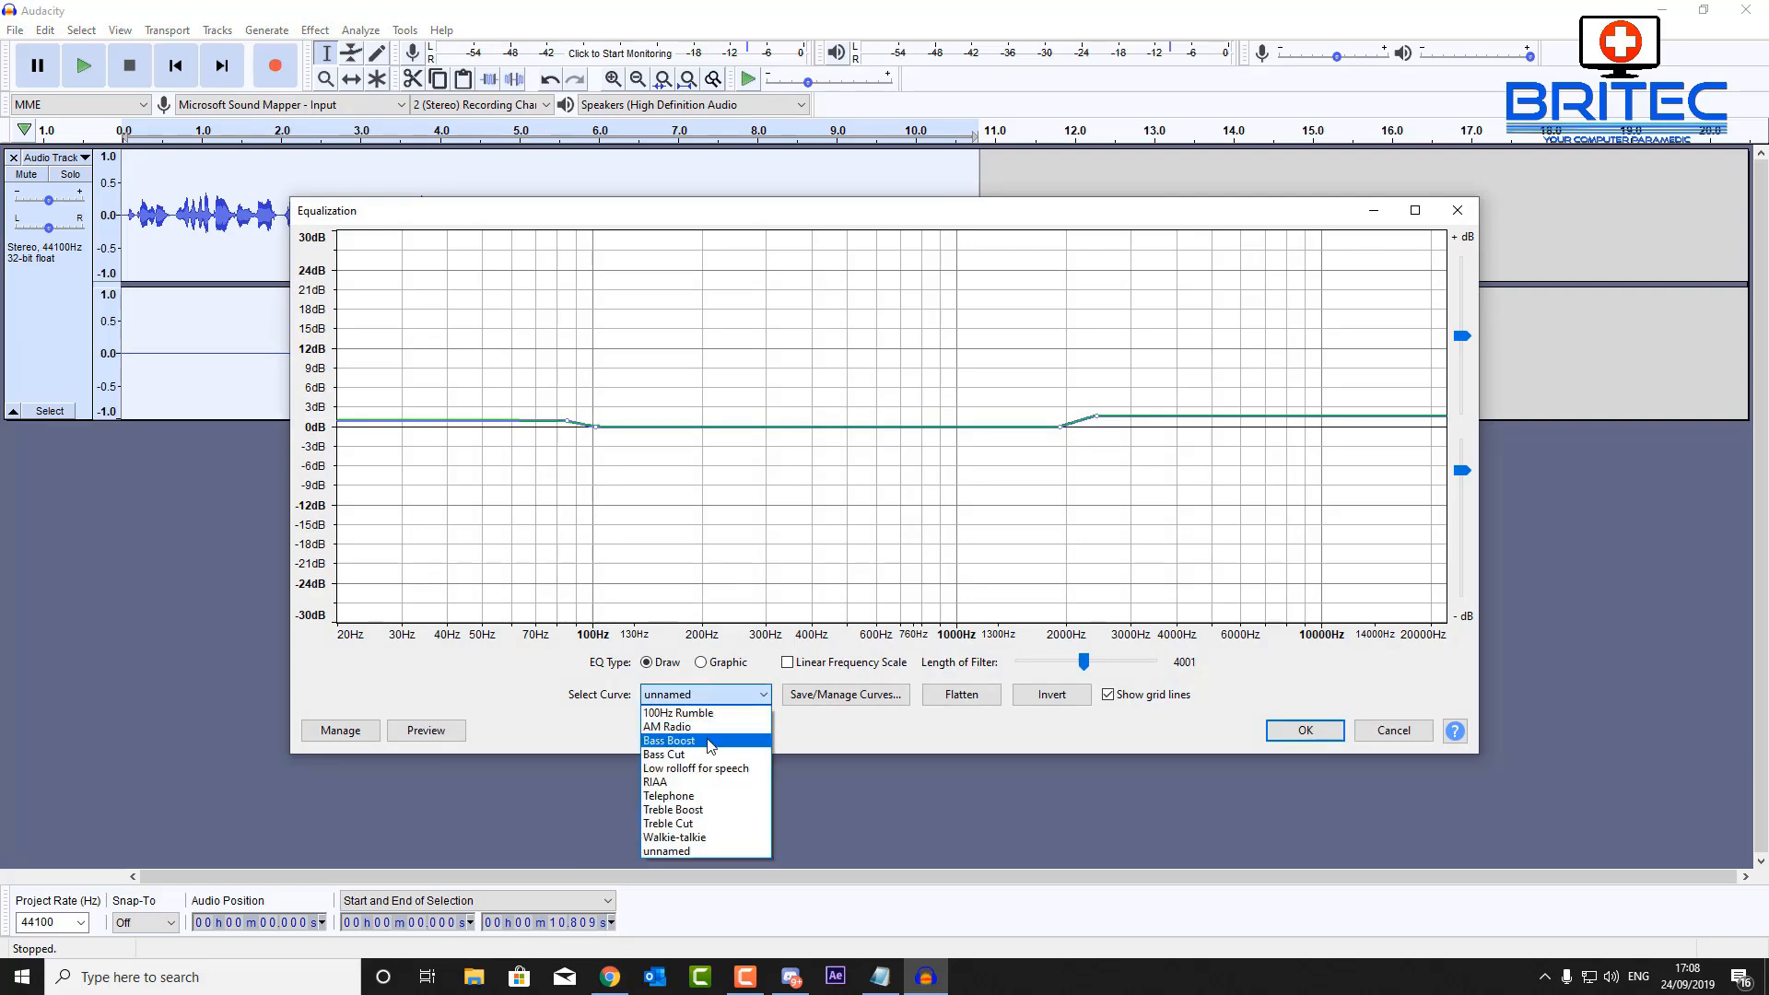
{"action": "left_click", "coordinate": [667, 741]}
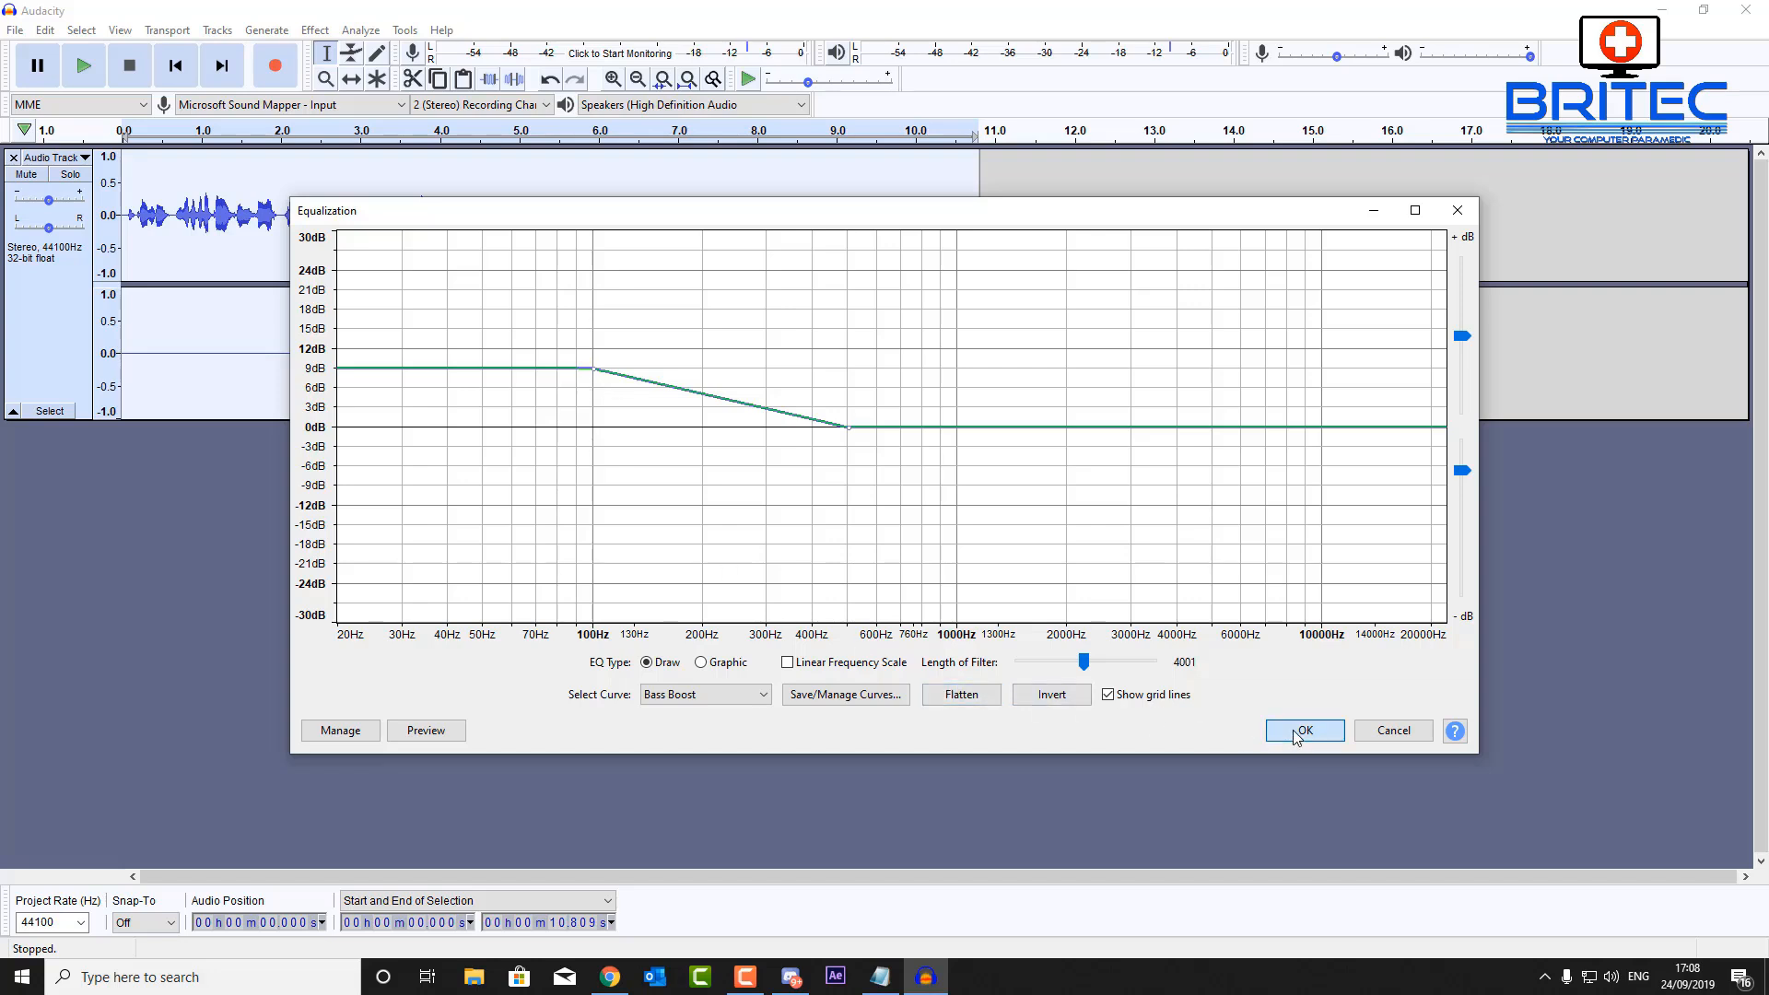
{"action": "left_click", "coordinate": [1304, 730]}
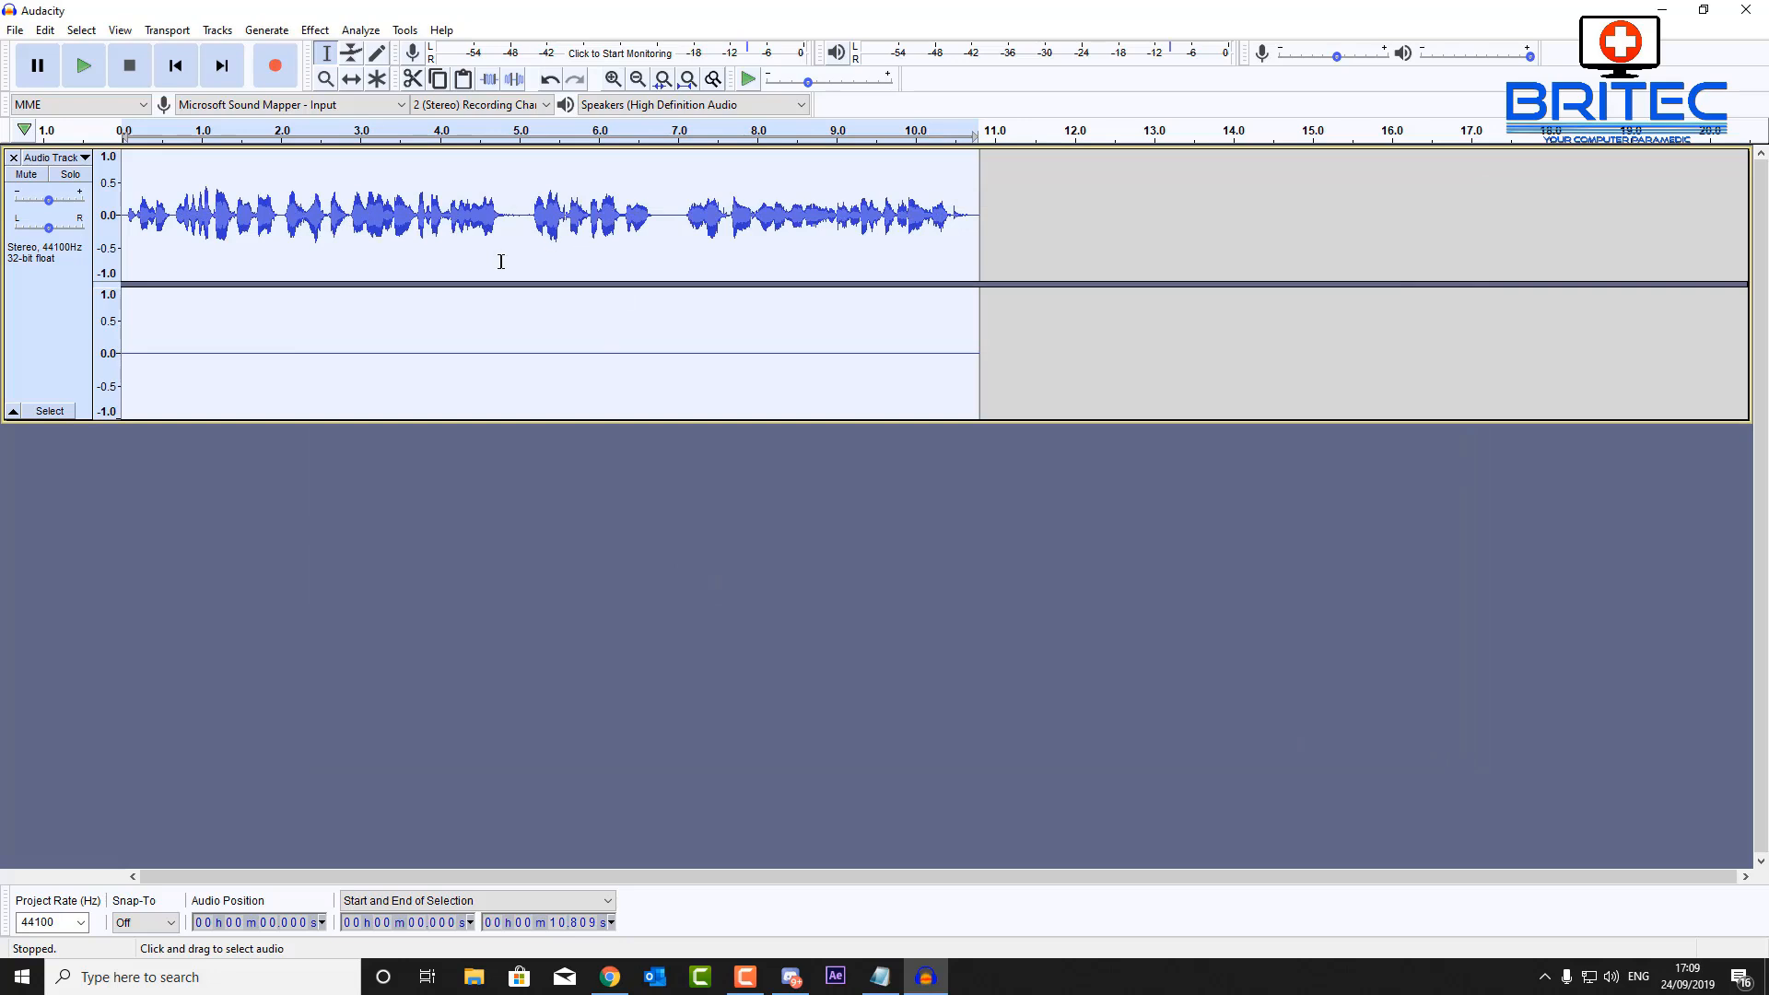
Play back the bass-boosted voice and stop playback
{"action": "left_click", "coordinate": [83, 65]}
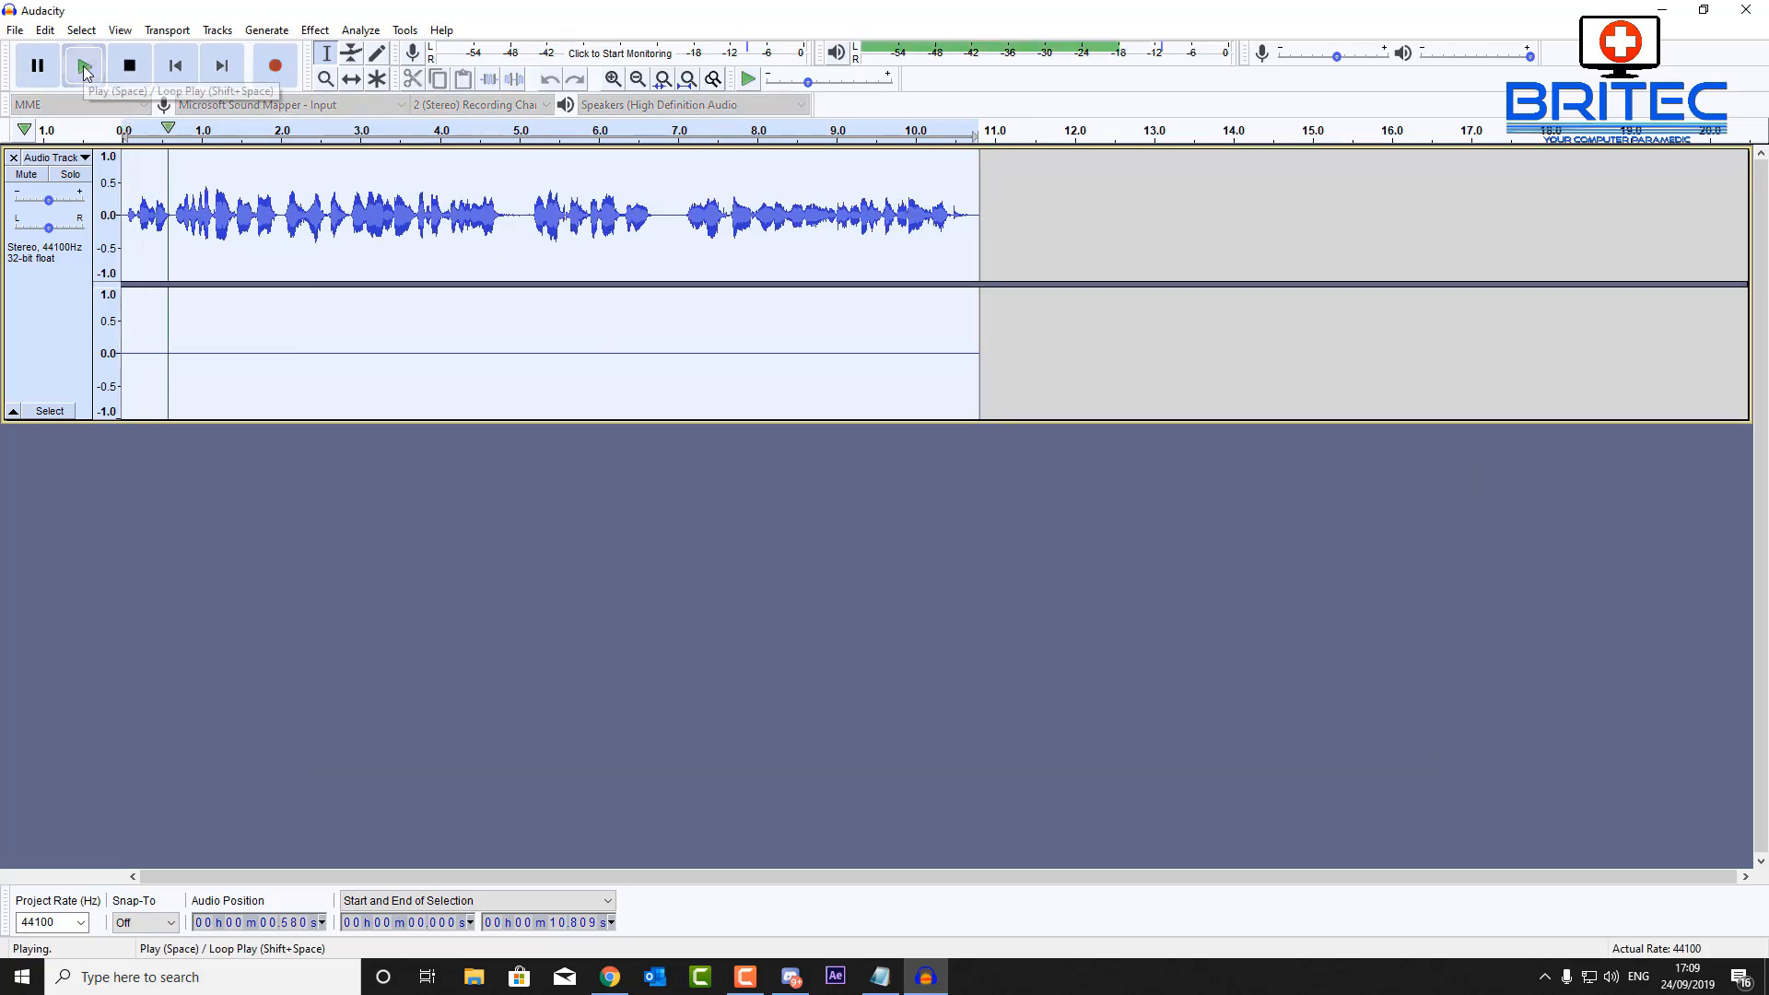
{"action": "left_click", "coordinate": [83, 65]}
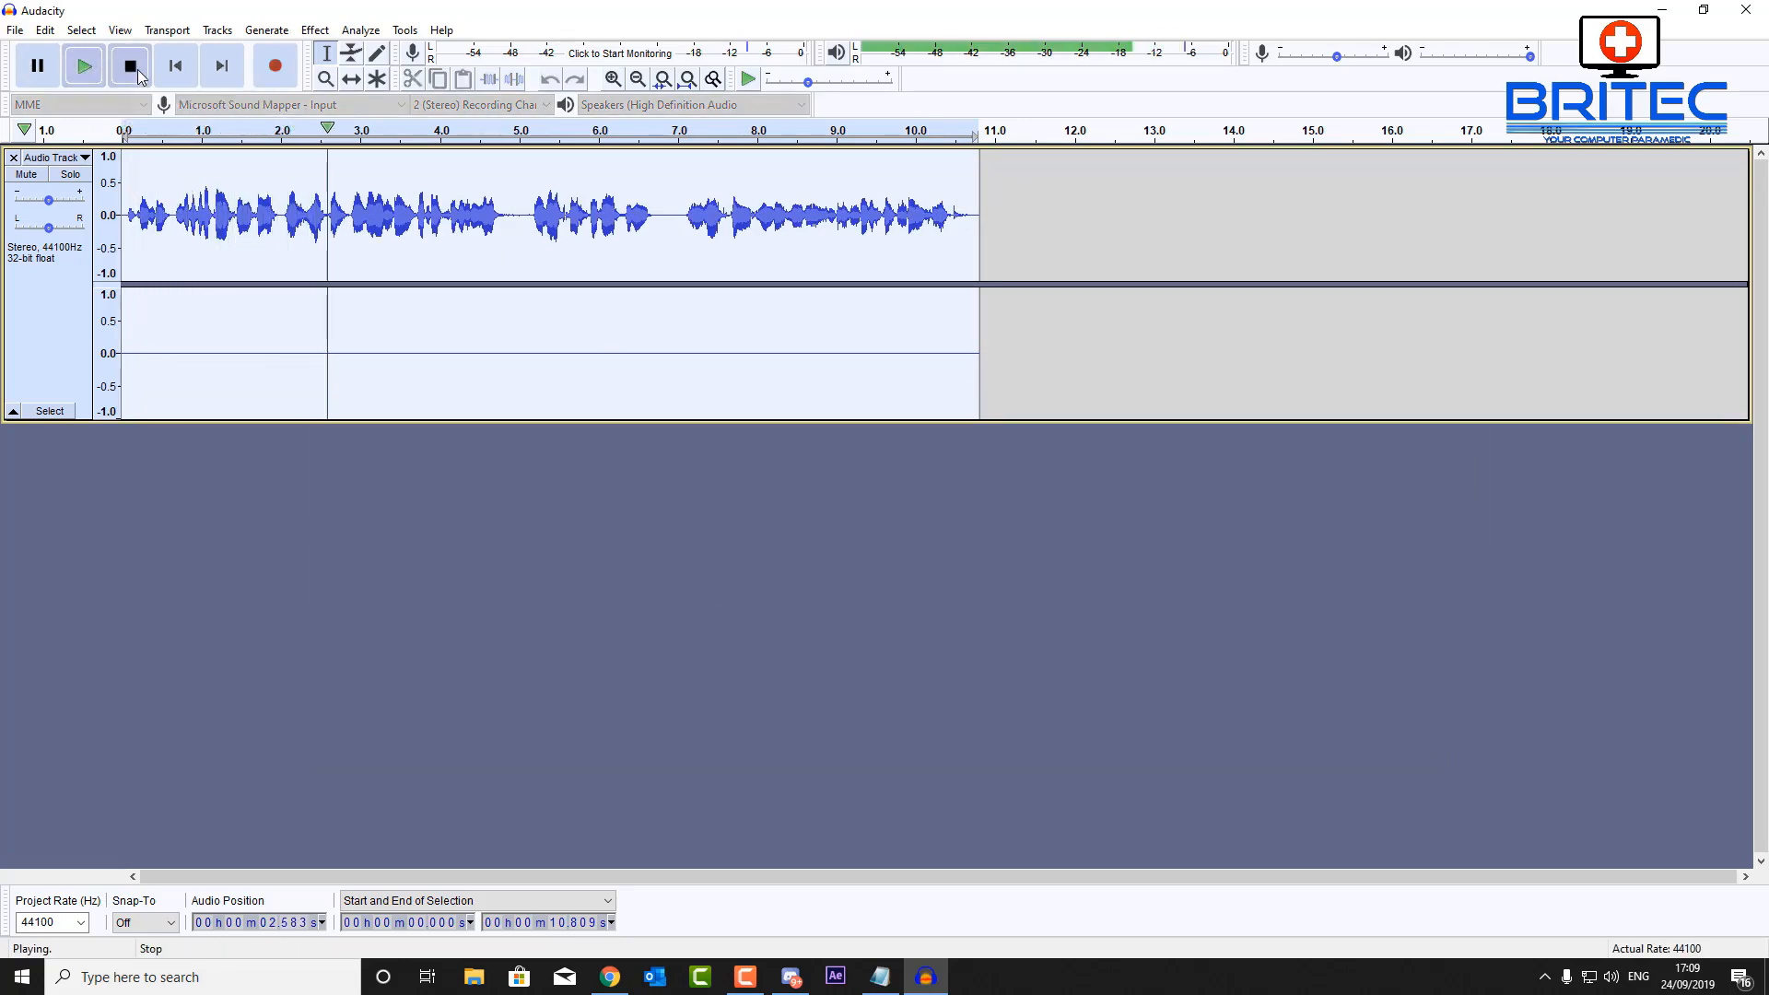
{"action": "left_click", "coordinate": [129, 64]}
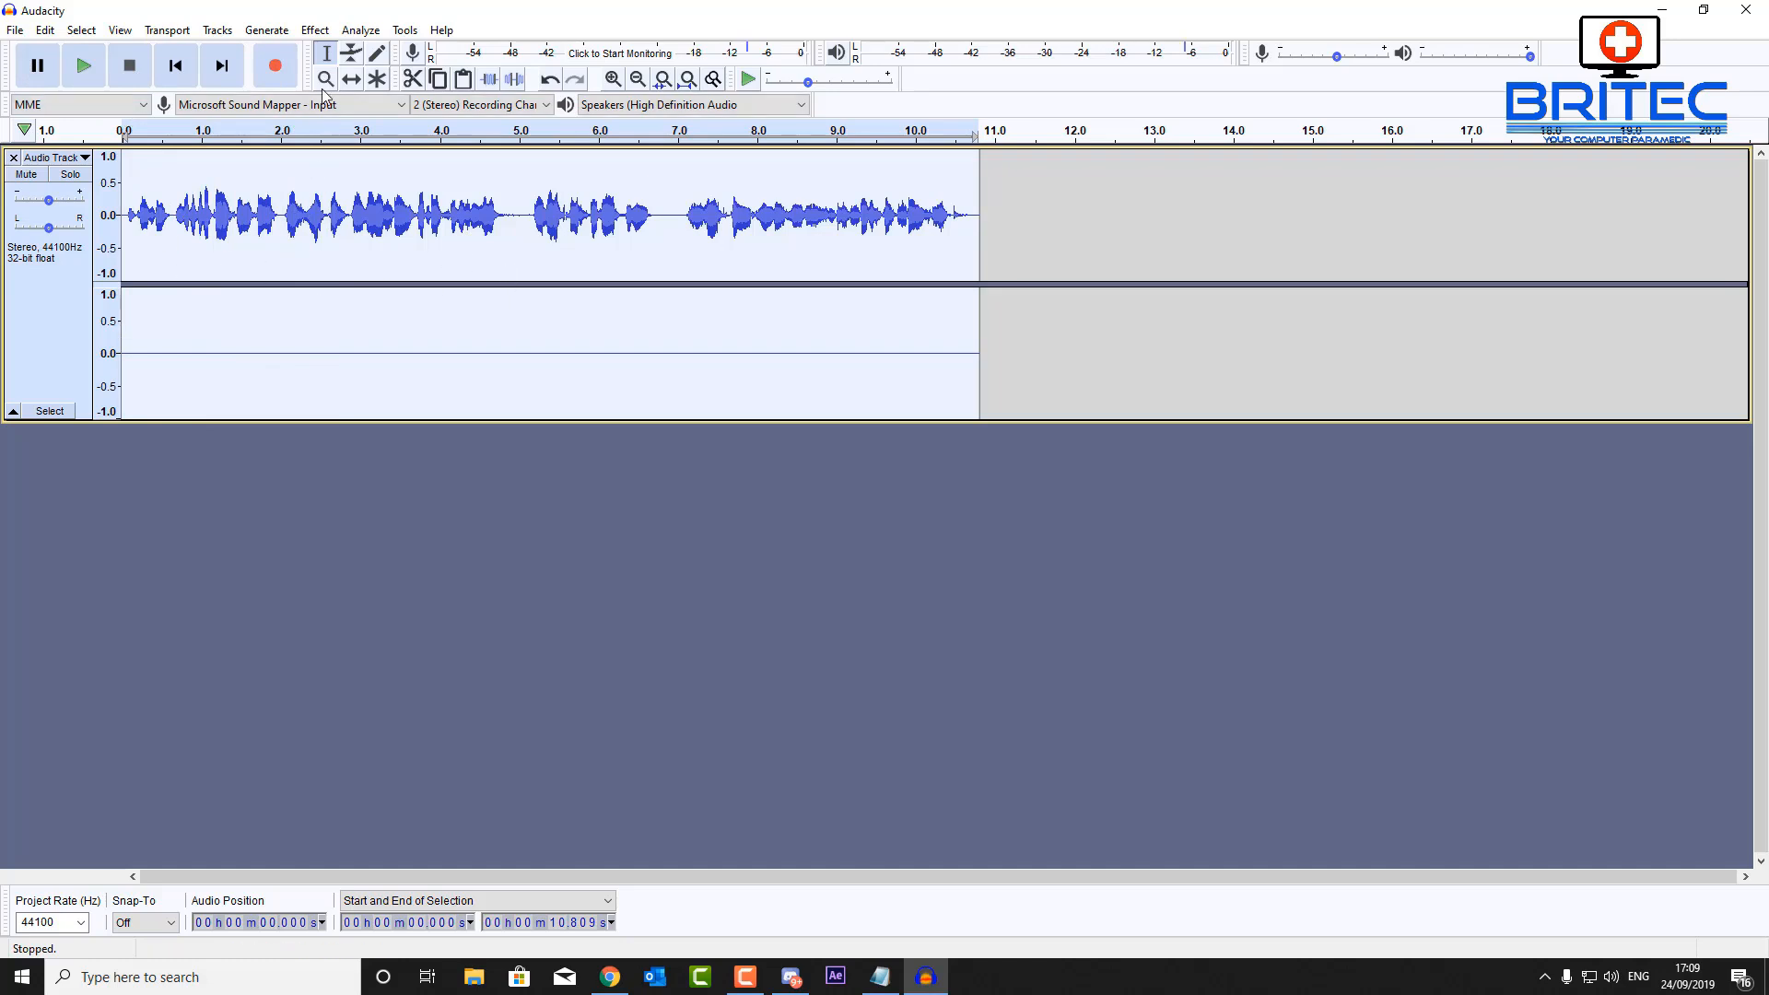
Reopen the Equalization effect dialog
{"action": "left_click", "coordinate": [313, 31]}
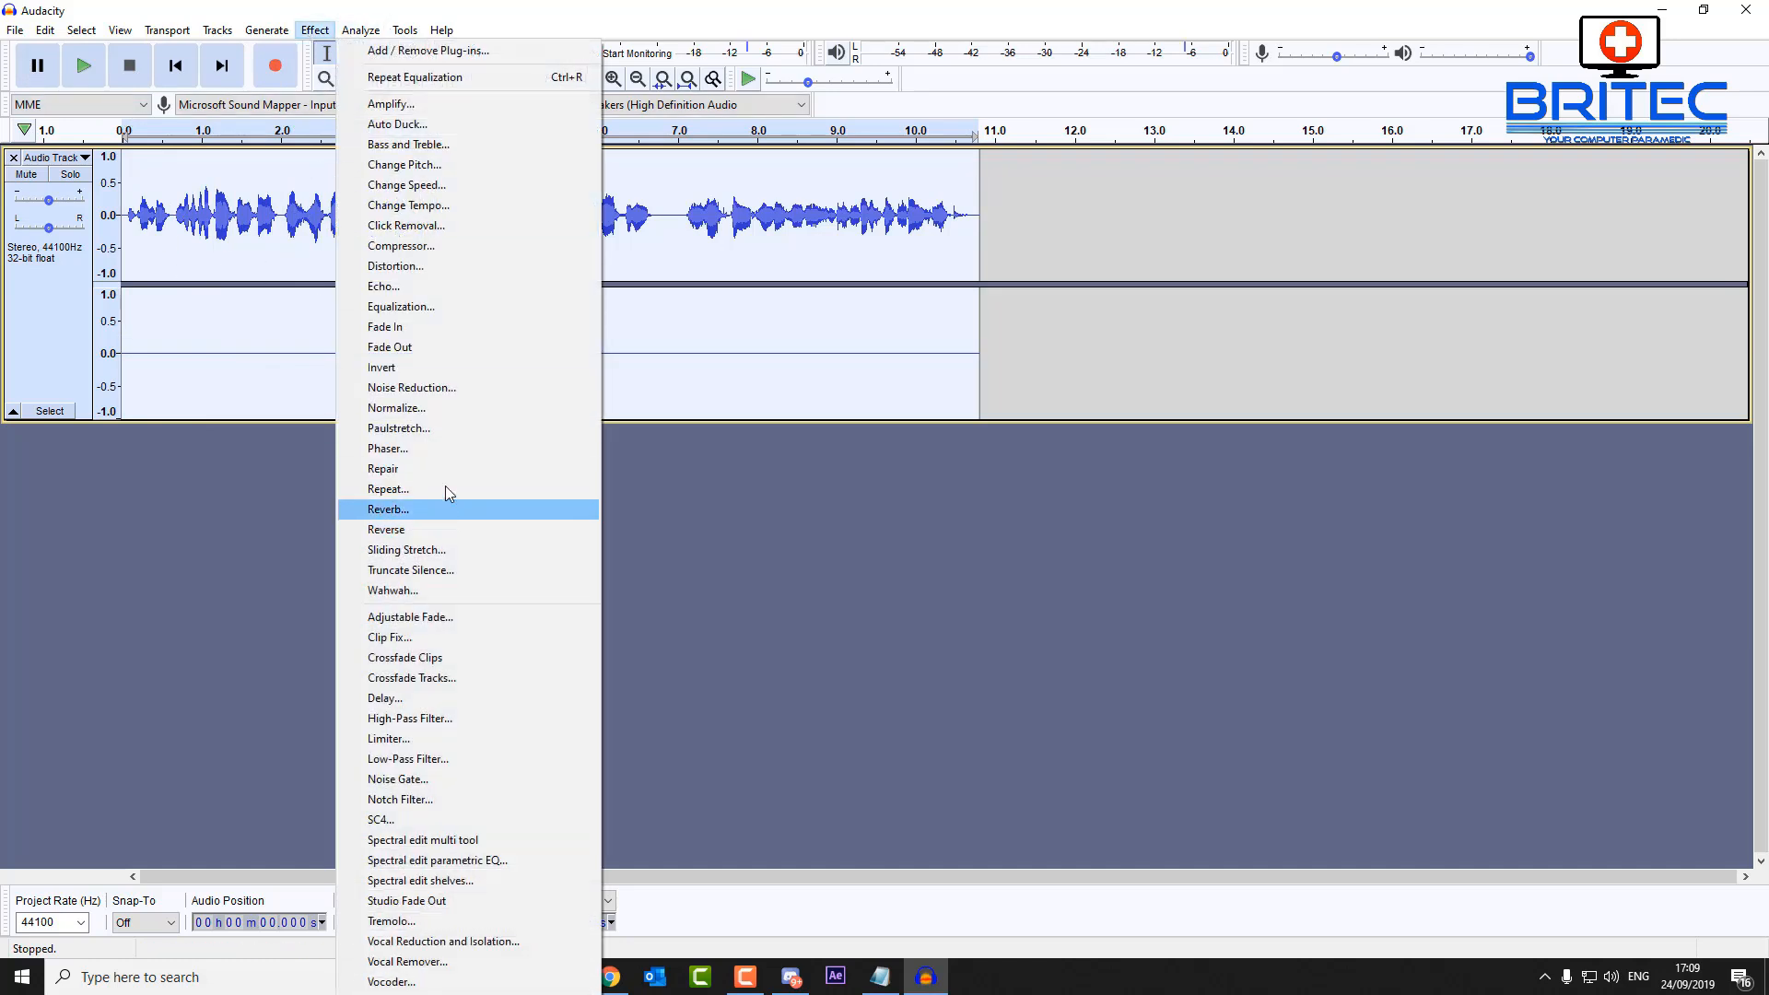
{"action": "left_click", "coordinate": [399, 305]}
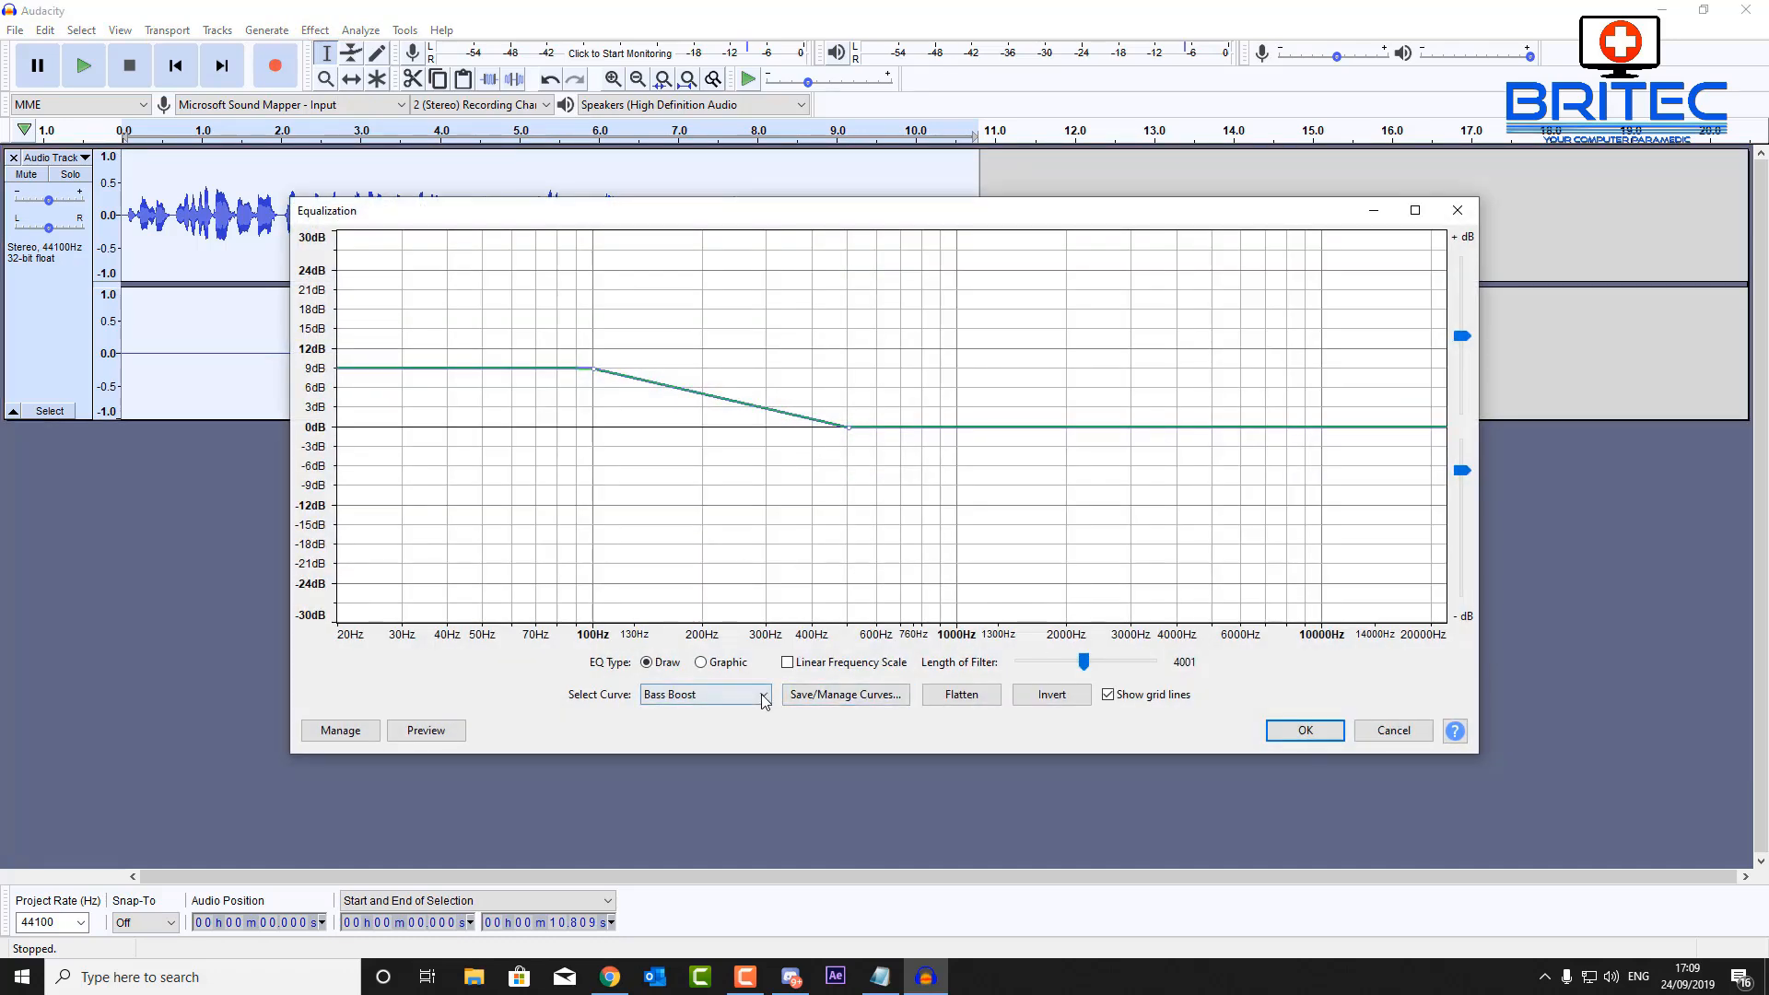
Apply the Treble Boost preset curve in the Equalization dialog
{"action": "left_click", "coordinate": [763, 695]}
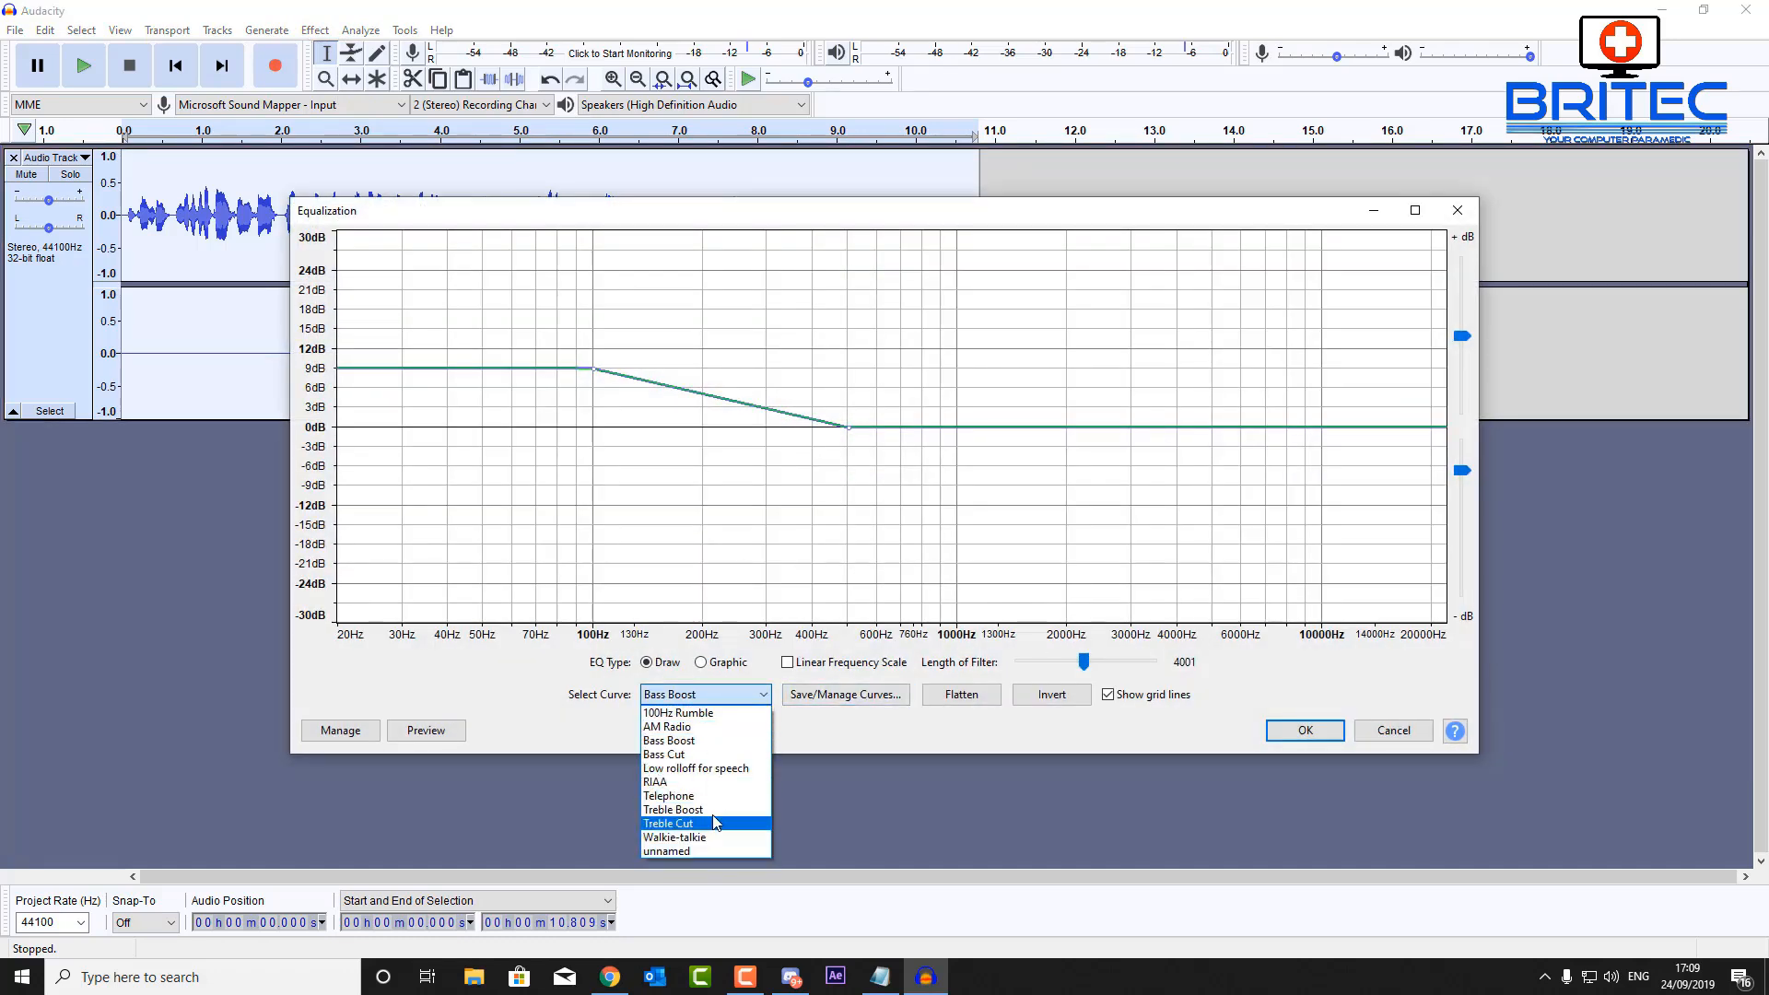
{"action": "left_click", "coordinate": [672, 809]}
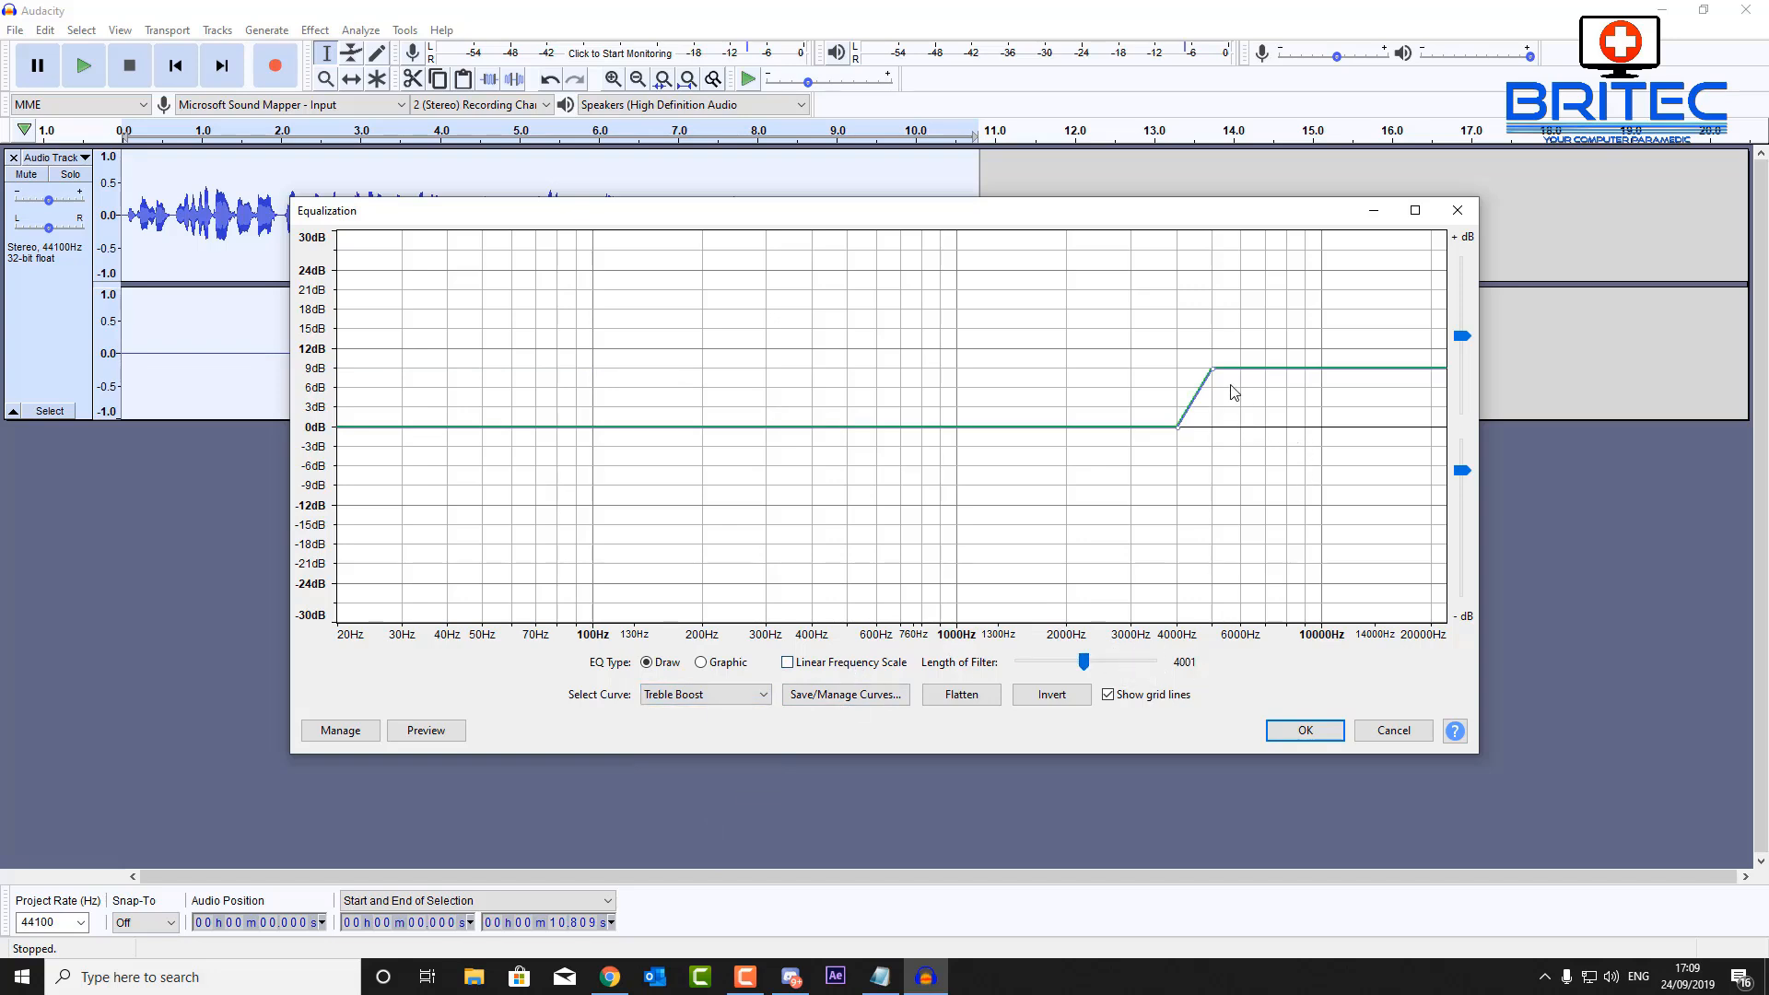
{"action": "mouse_move", "coordinate": [1304, 729]}
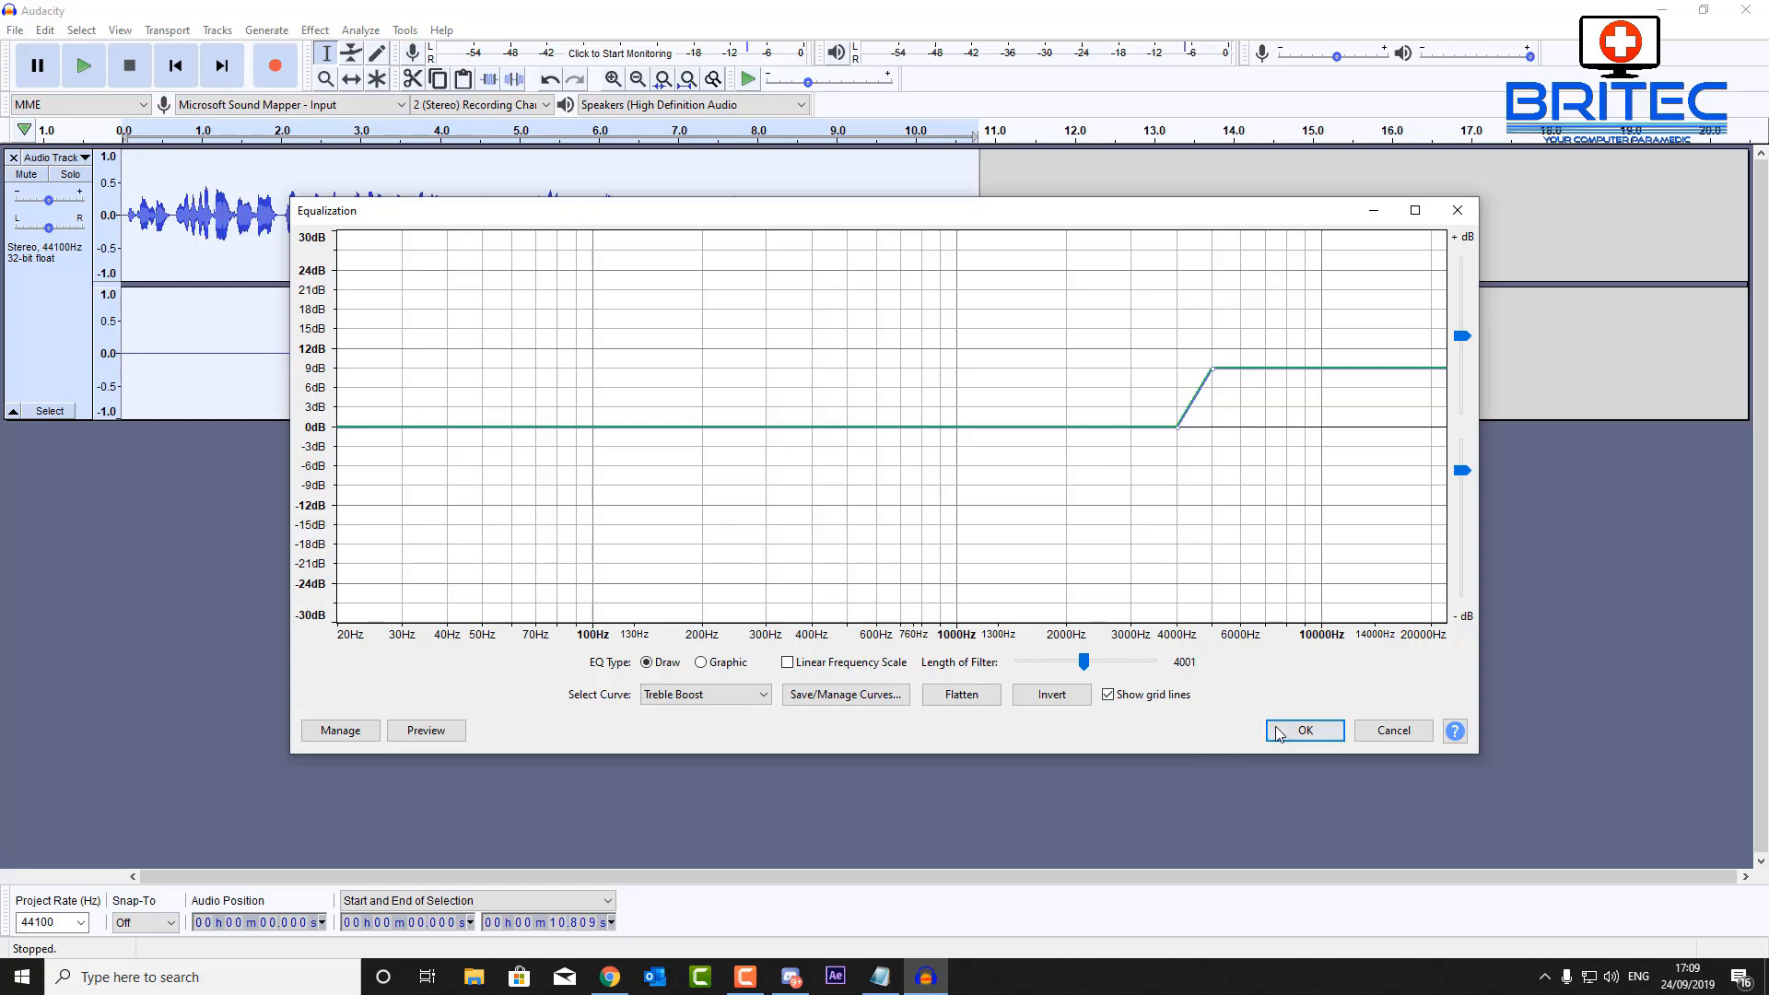
{"action": "left_click", "coordinate": [1304, 729]}
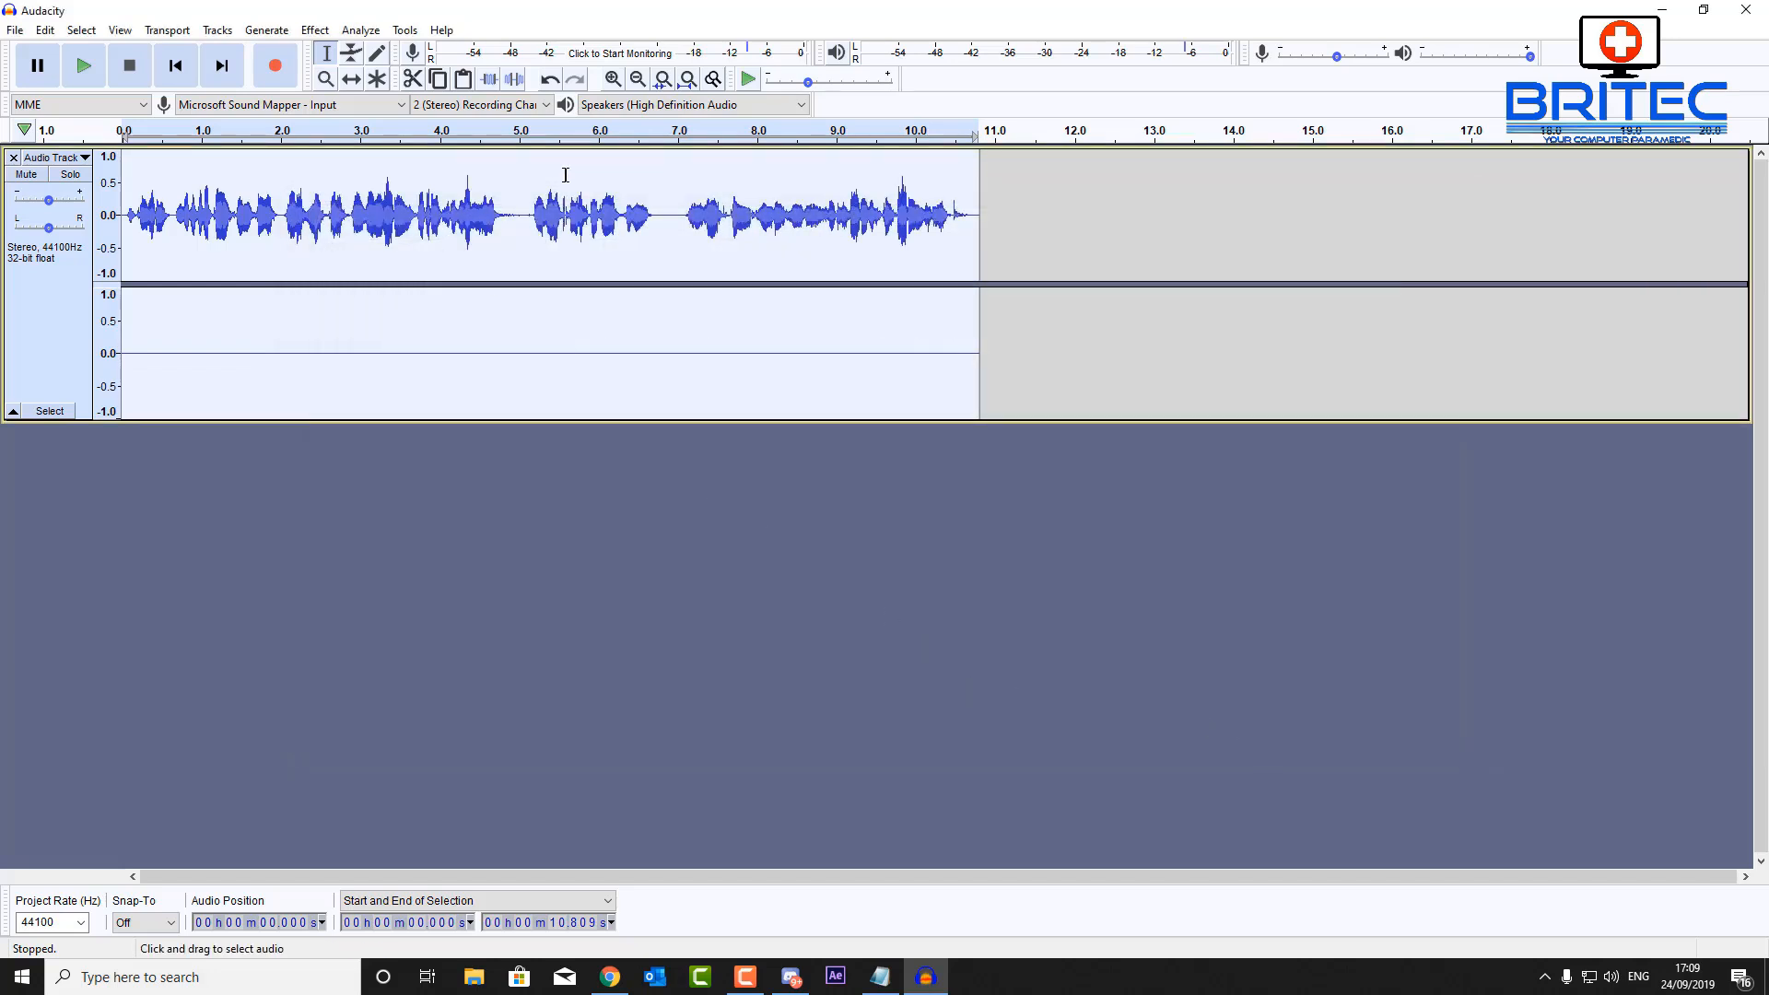
{"action": "left_click", "coordinate": [83, 65]}
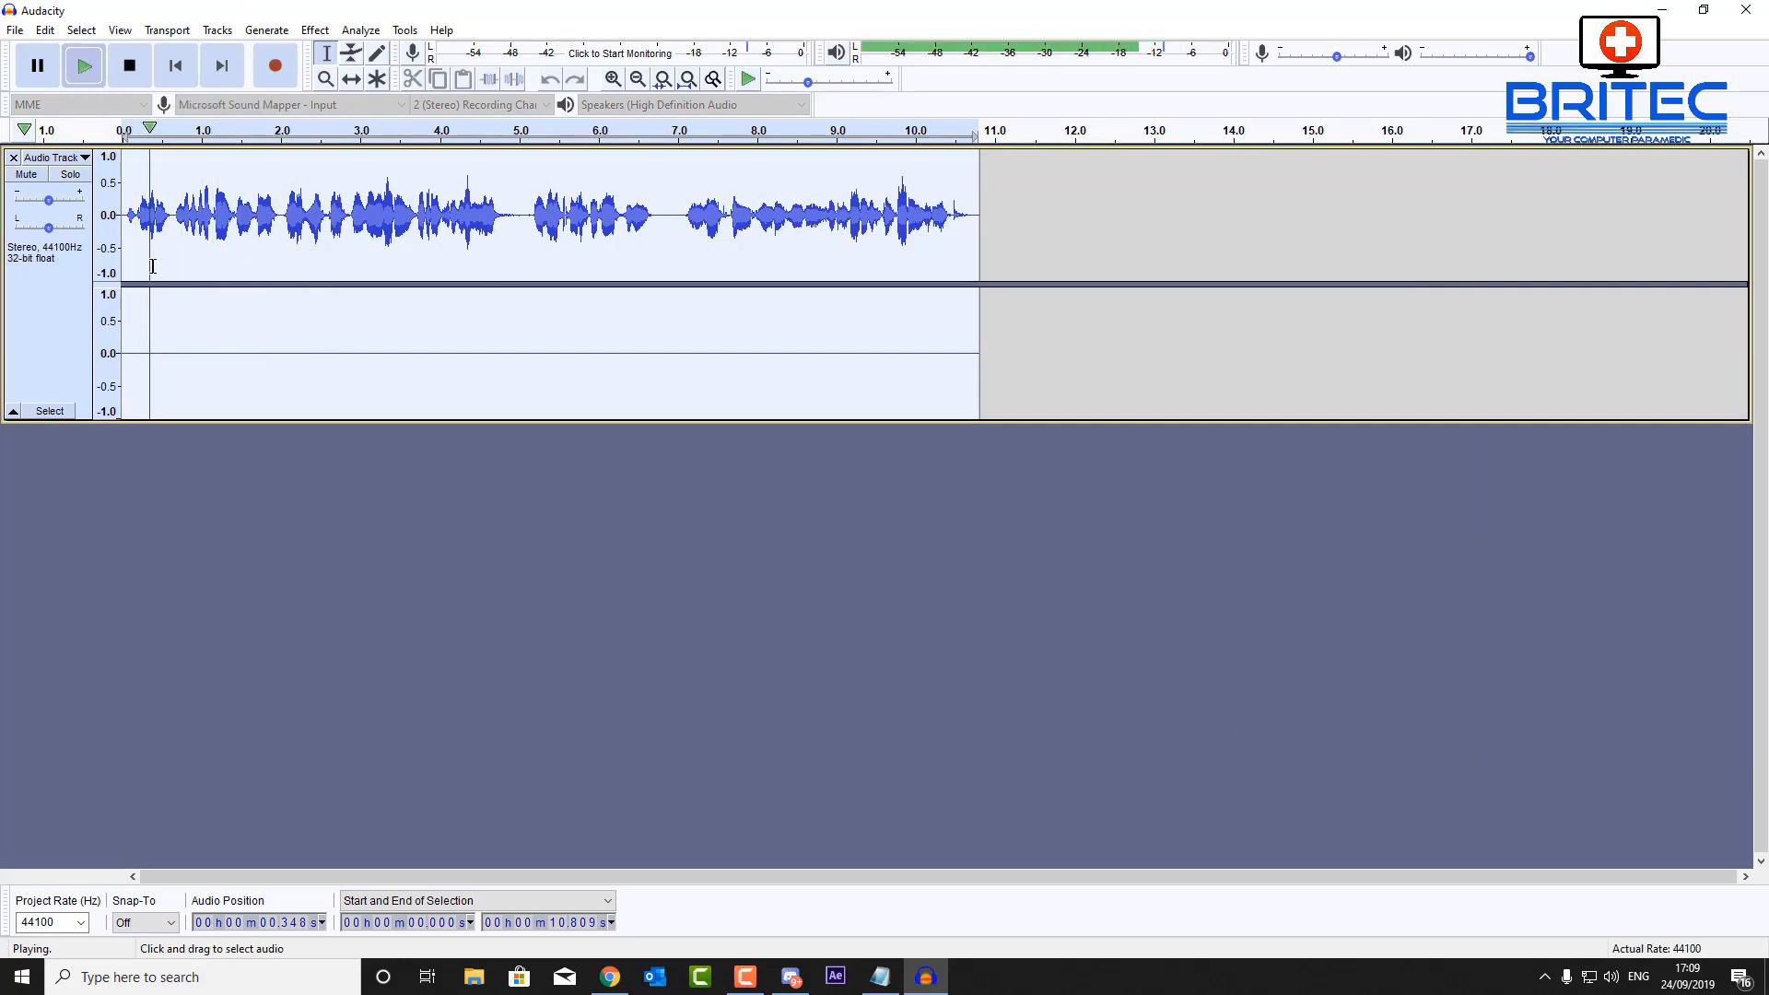
{"action": "left_click", "coordinate": [129, 64]}
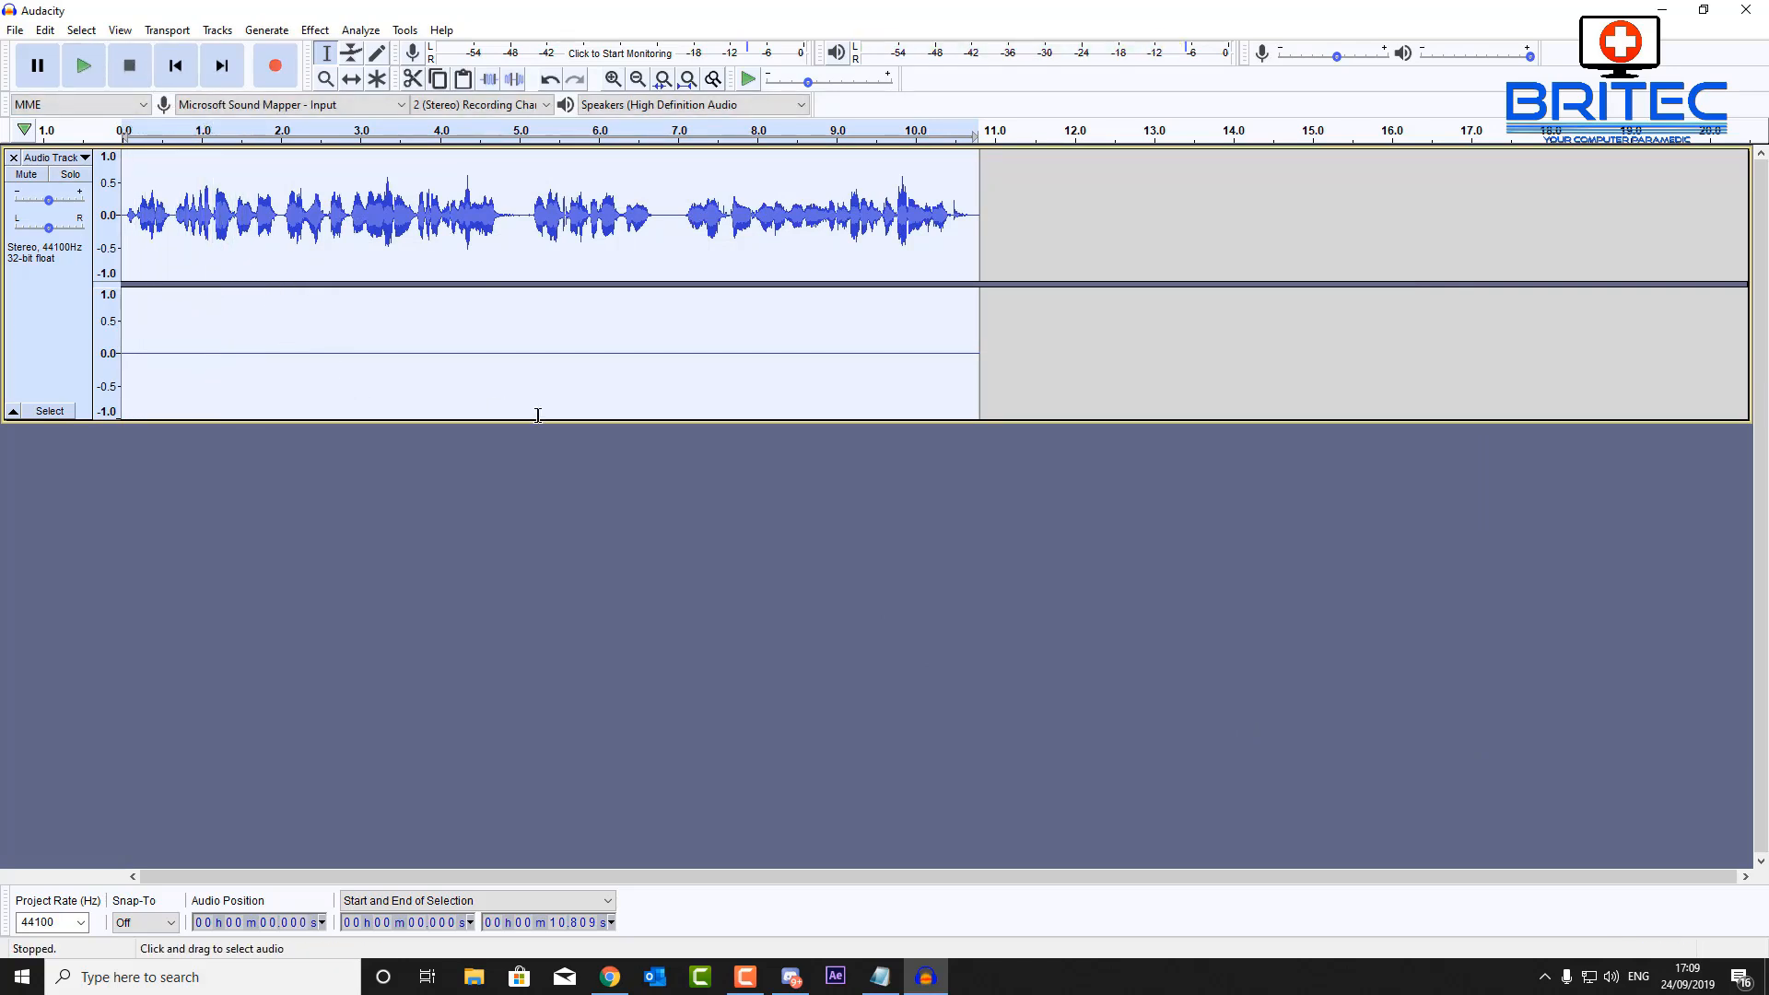
{"action": "mouse_move", "coordinate": [807, 494]}
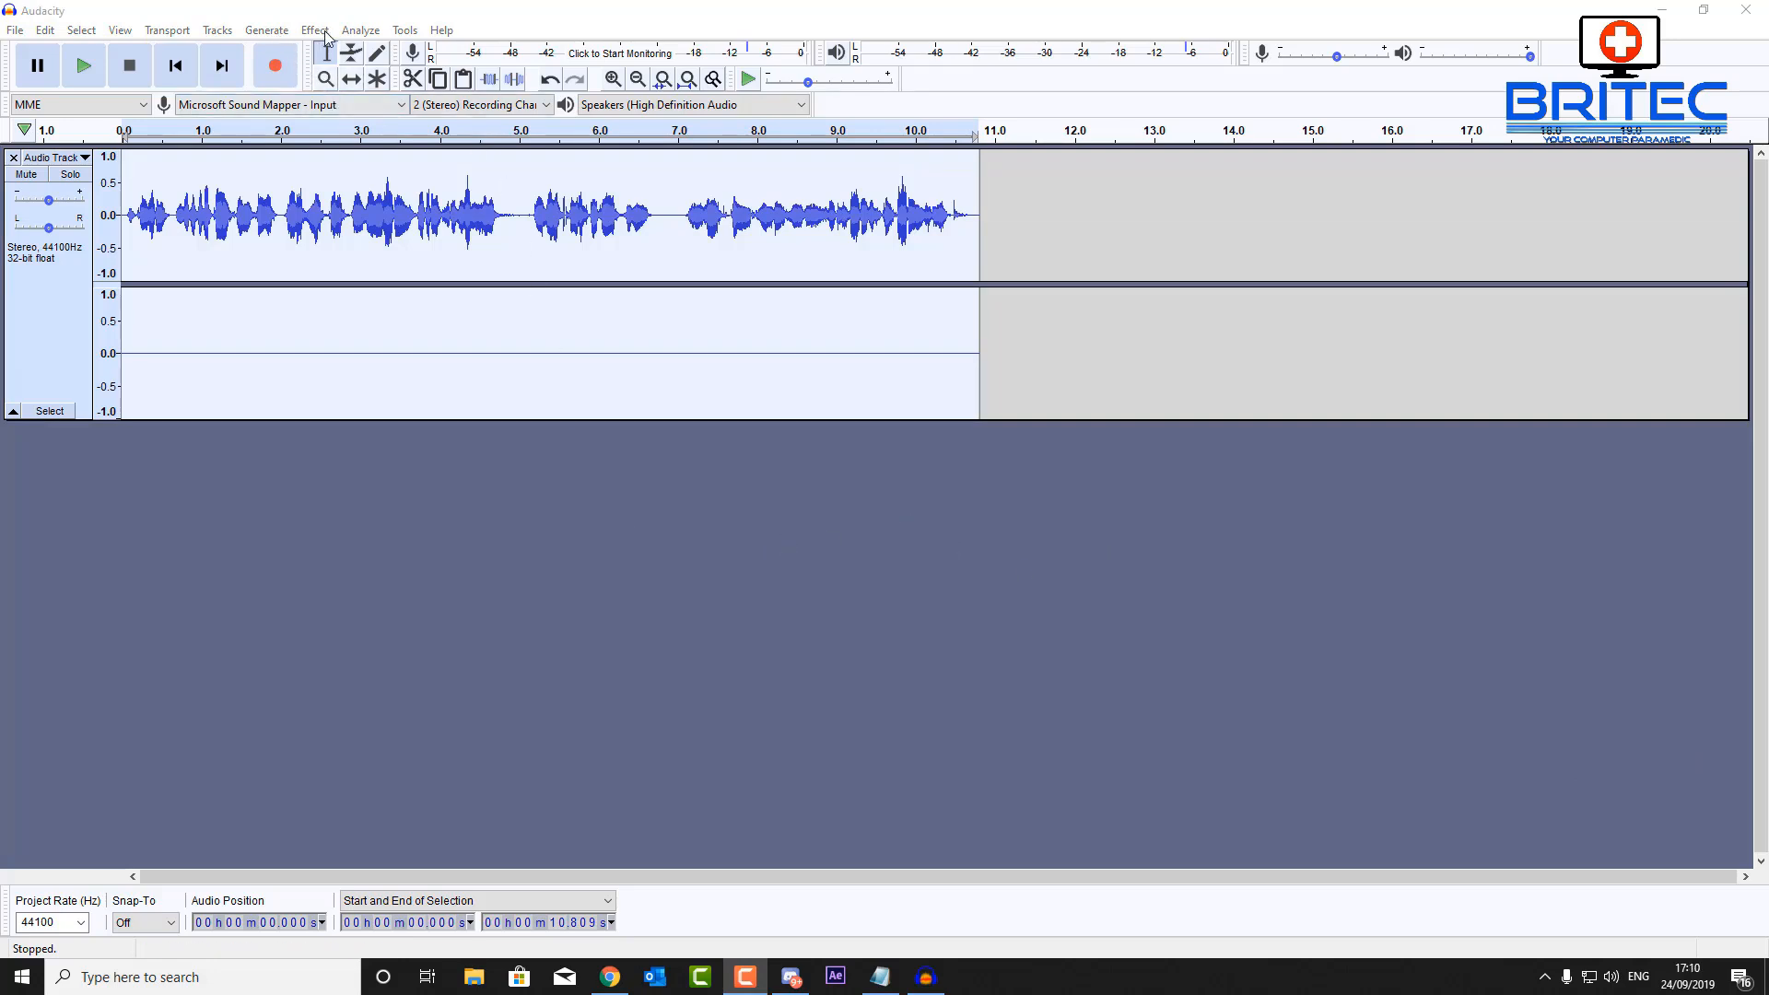
Normalize the track to -1.0 dB peak amplitude with DC offset removed
{"action": "left_click", "coordinate": [315, 30]}
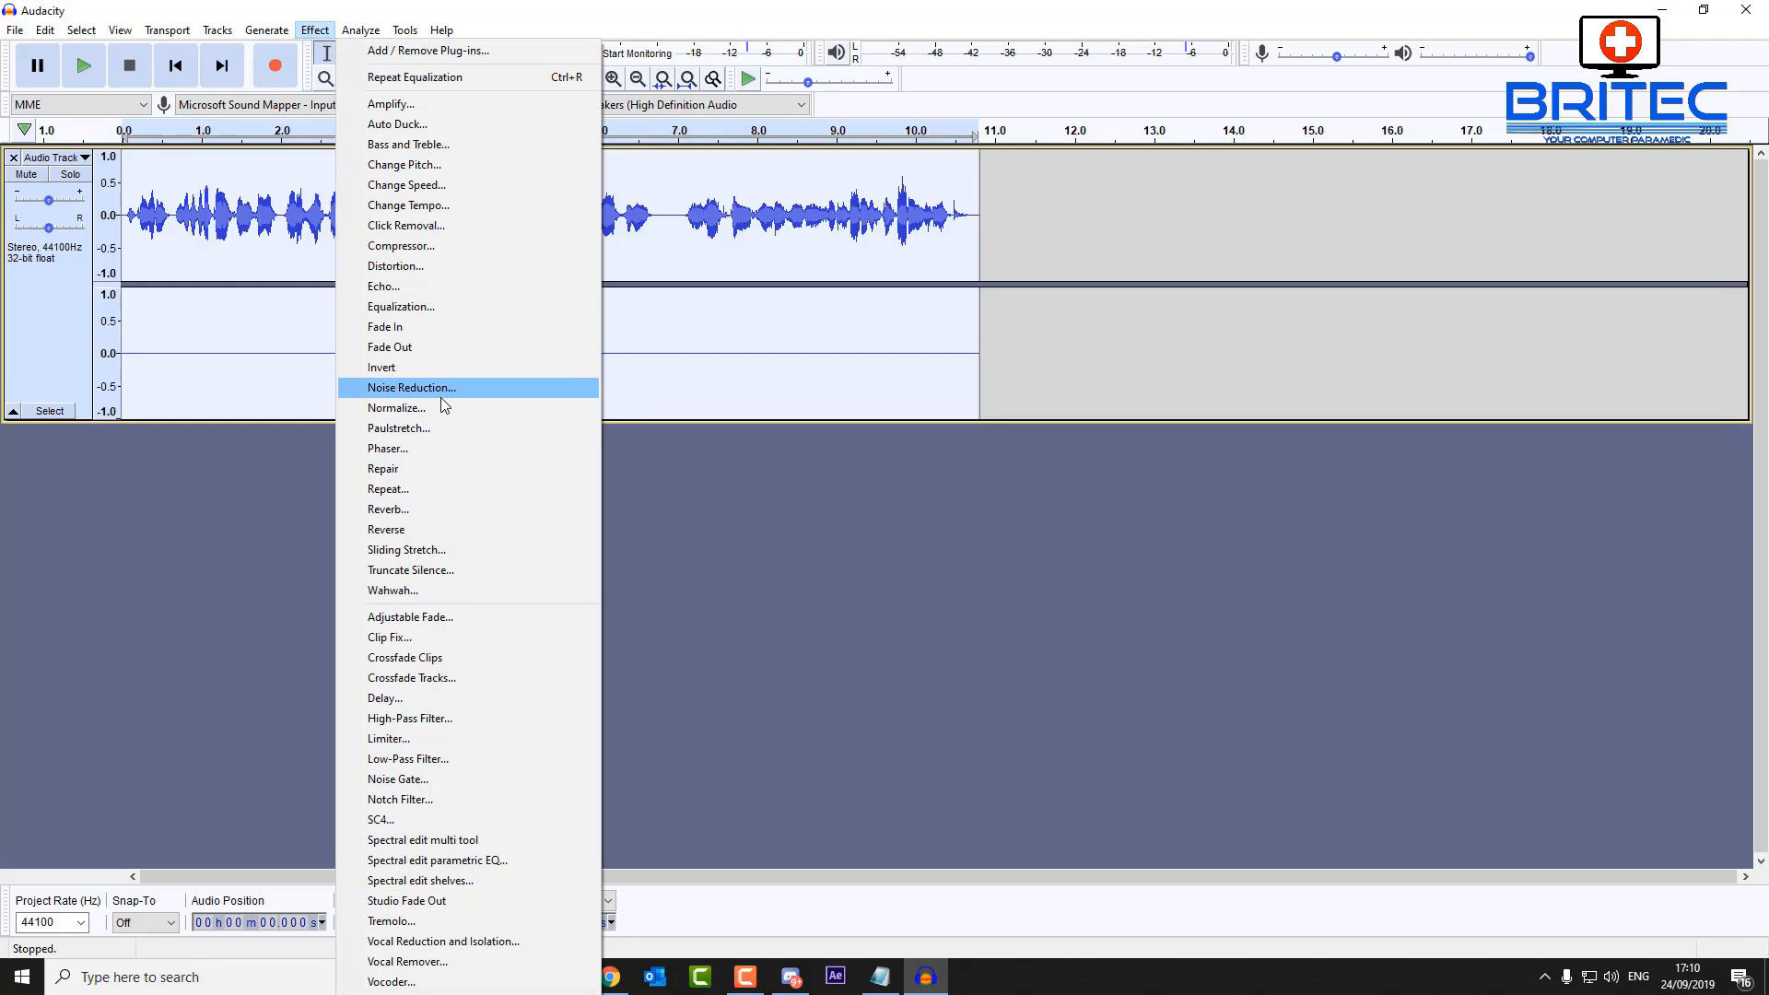
{"action": "left_click", "coordinate": [396, 407]}
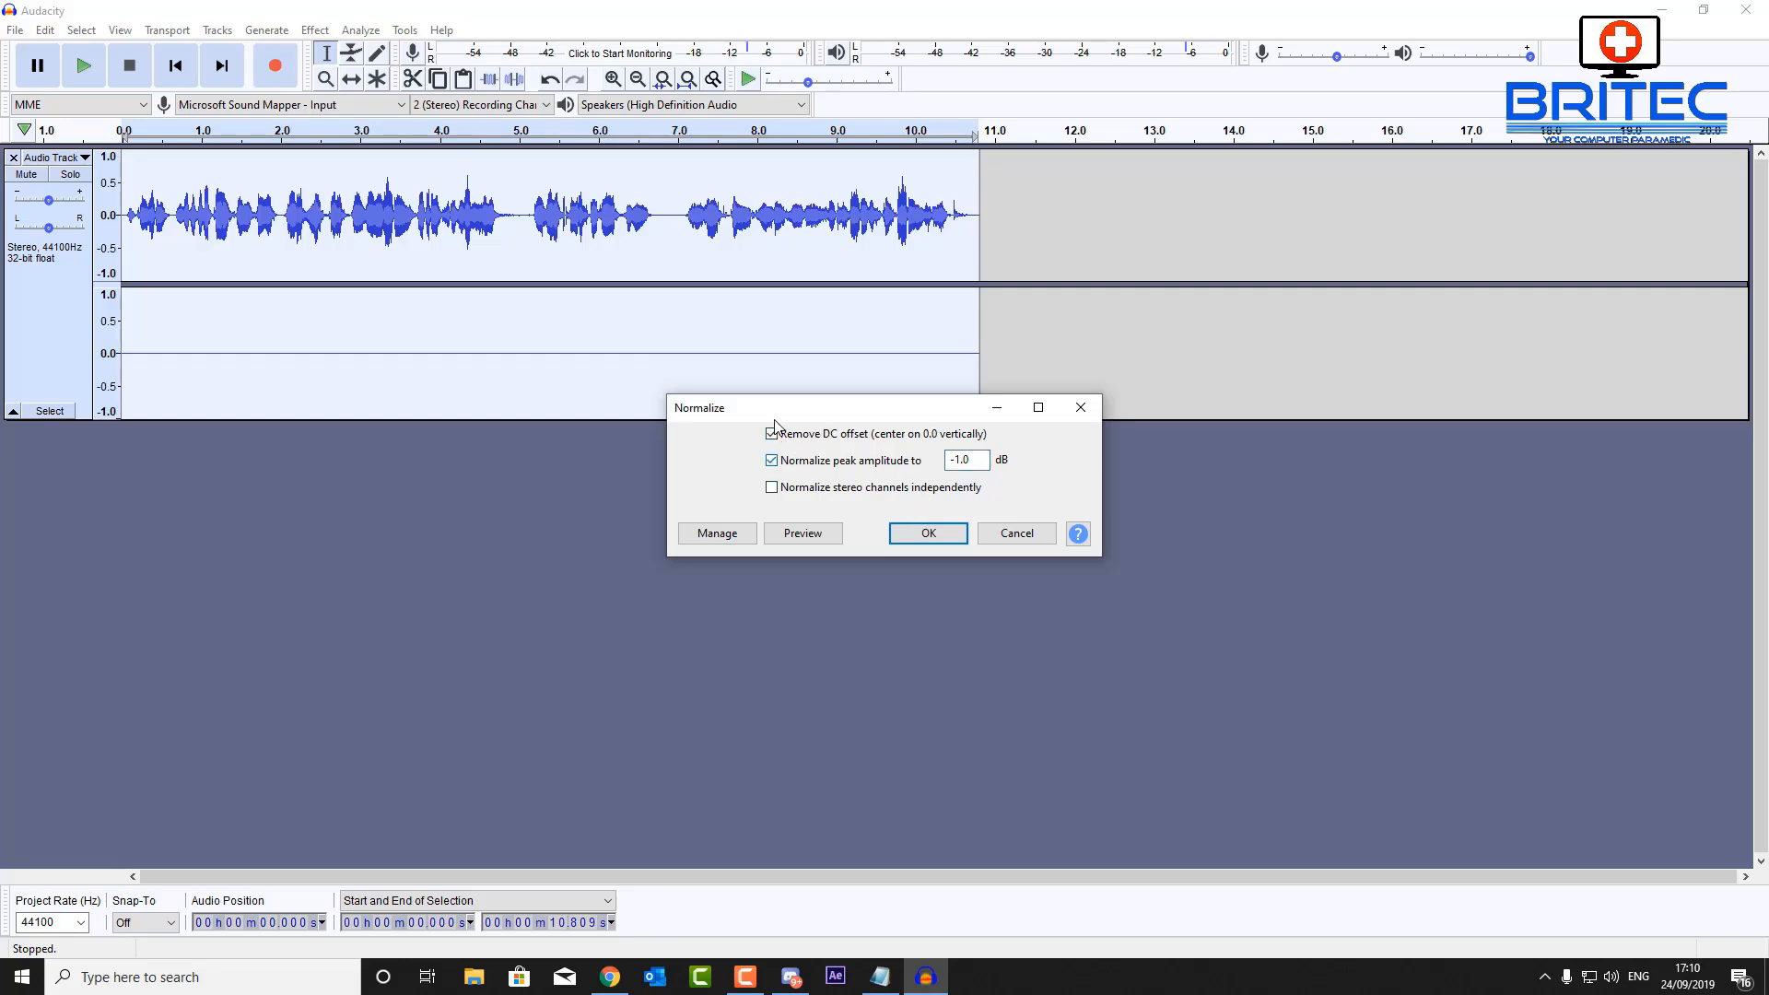
{"action": "left_click", "coordinate": [927, 532]}
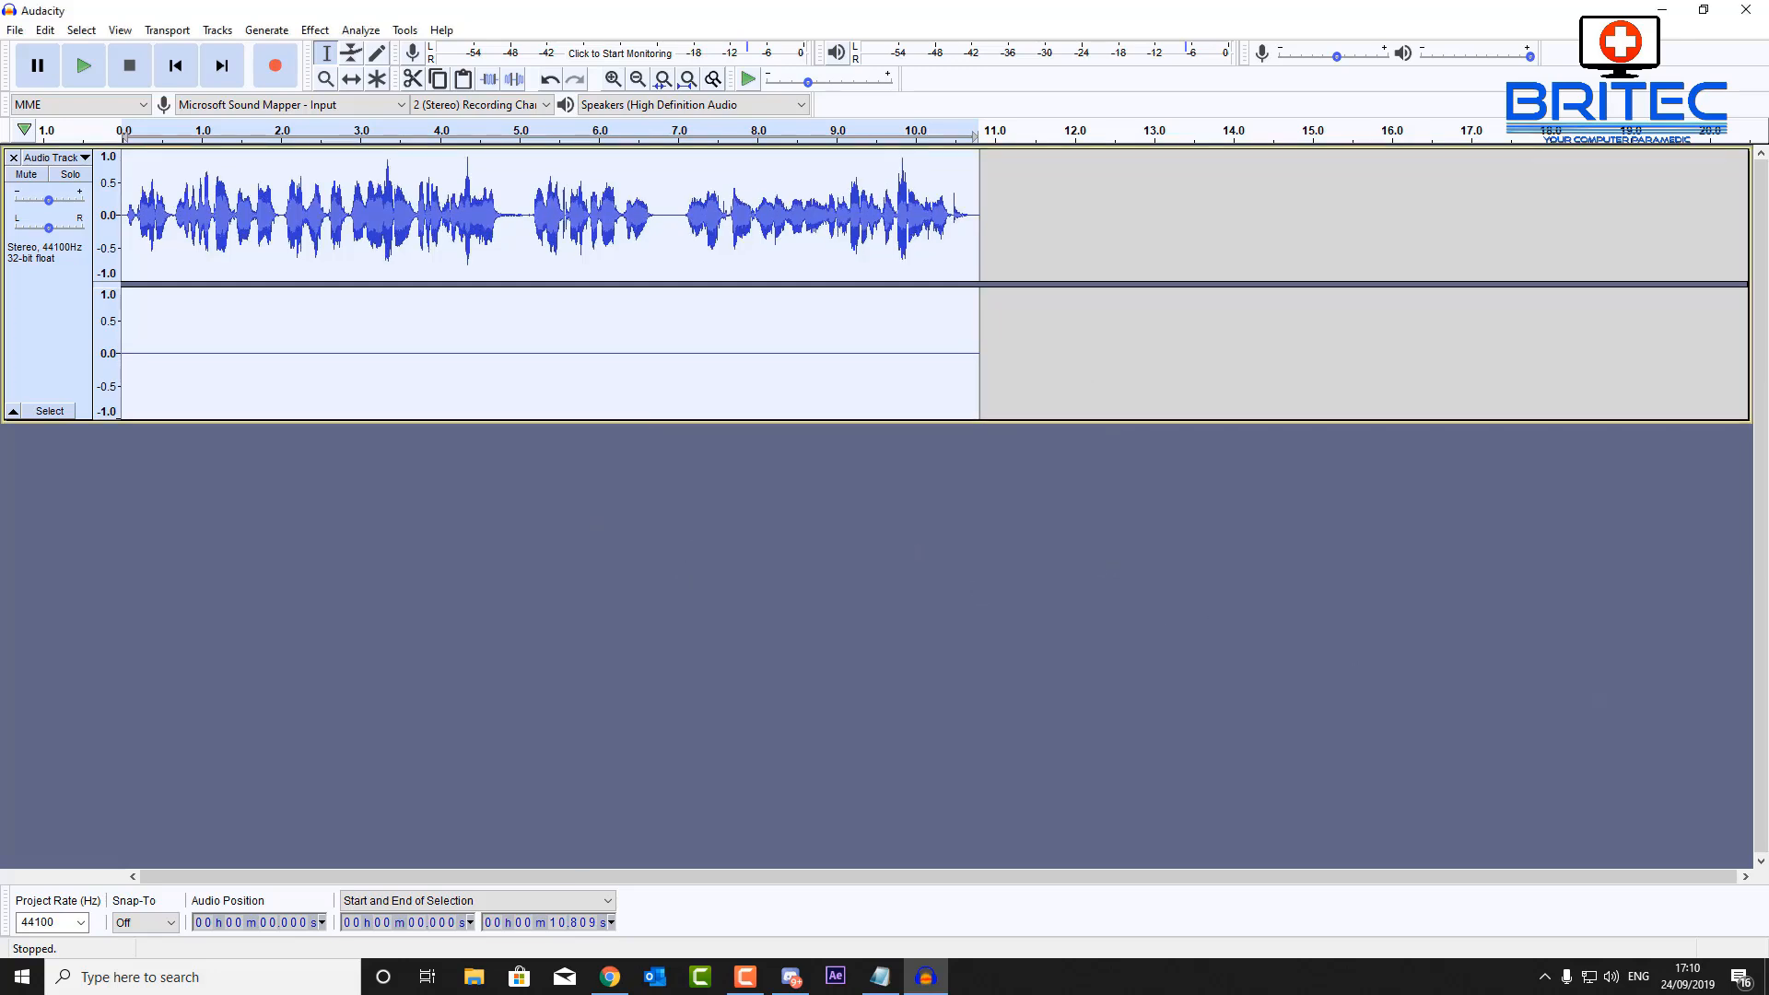
Apply the Limiter effect set to Hard Limit at -3 dB
{"action": "left_click", "coordinate": [313, 29]}
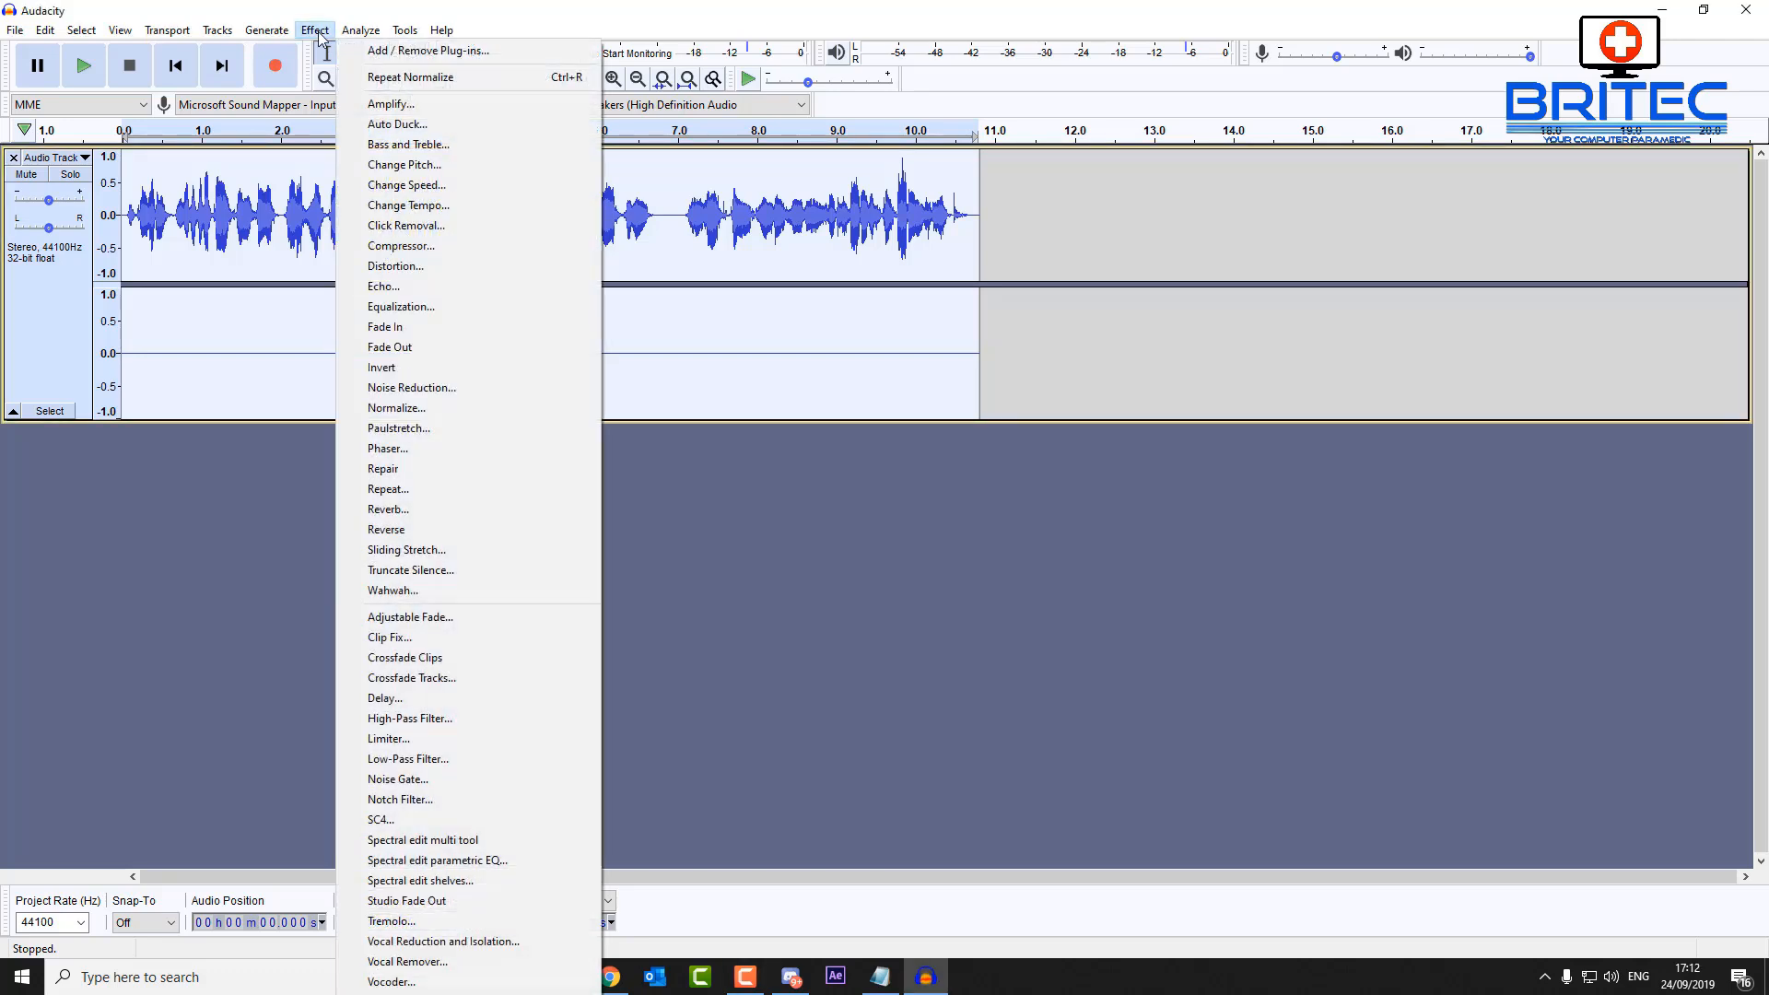
{"action": "left_click", "coordinate": [359, 30]}
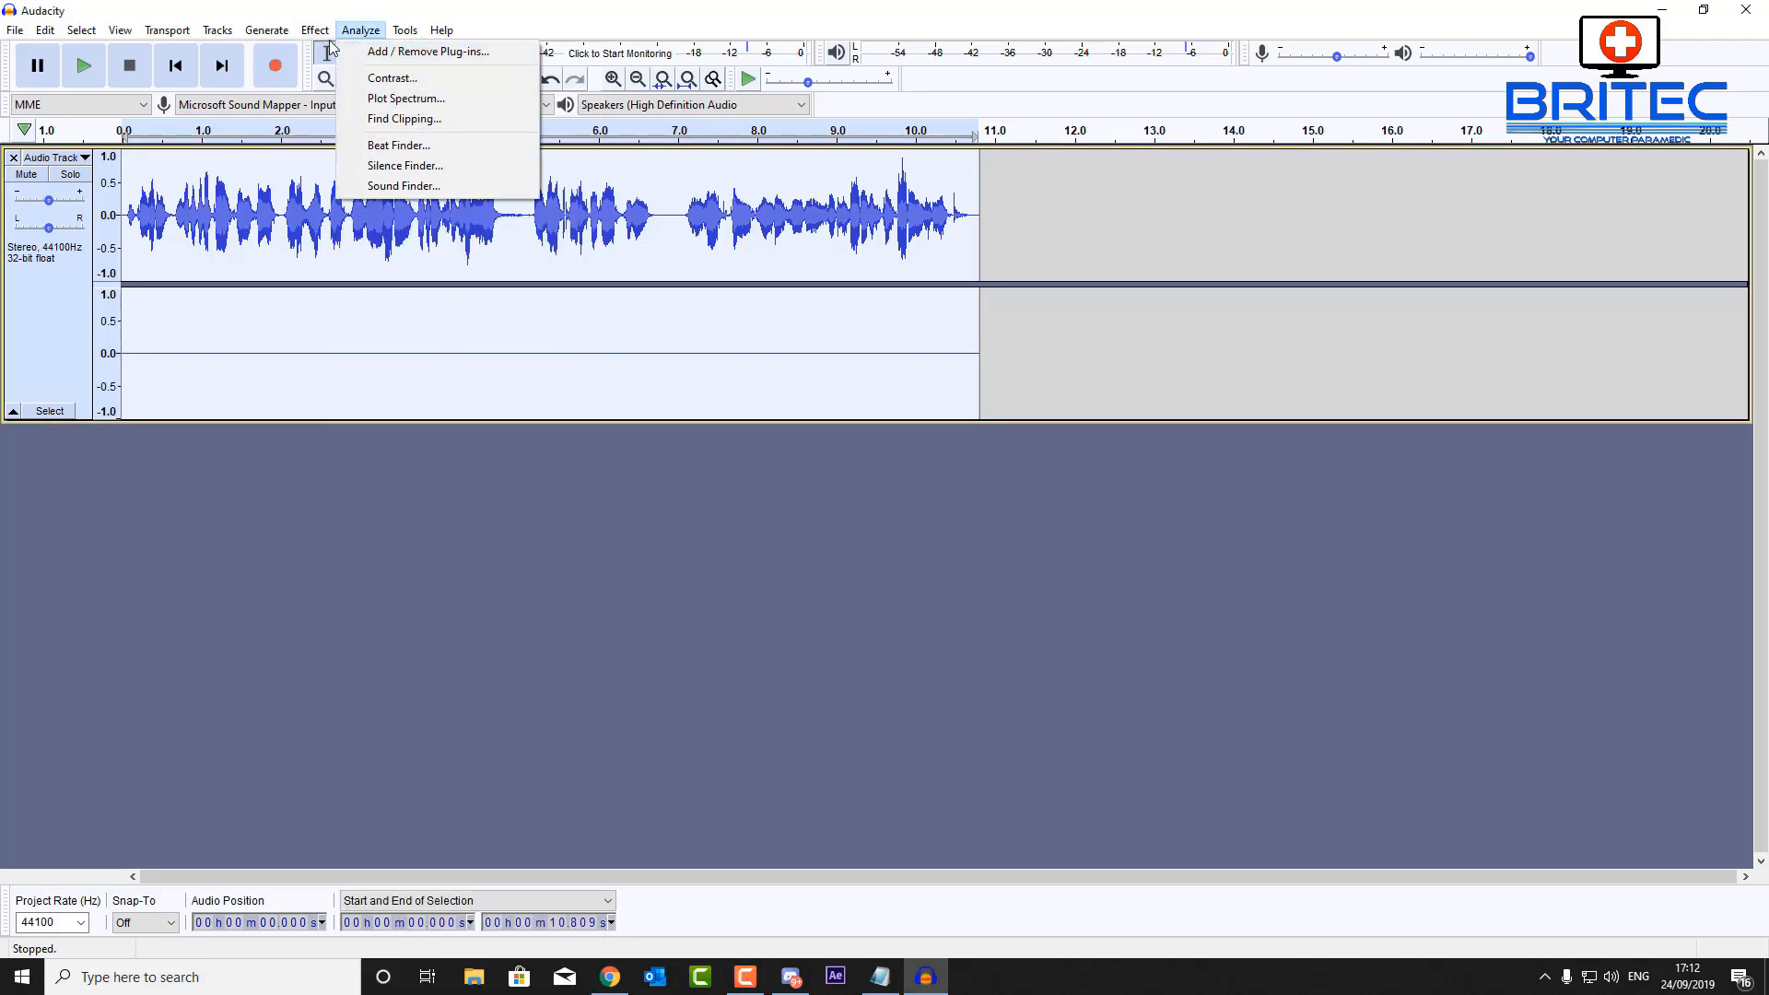
{"action": "left_click", "coordinate": [313, 30]}
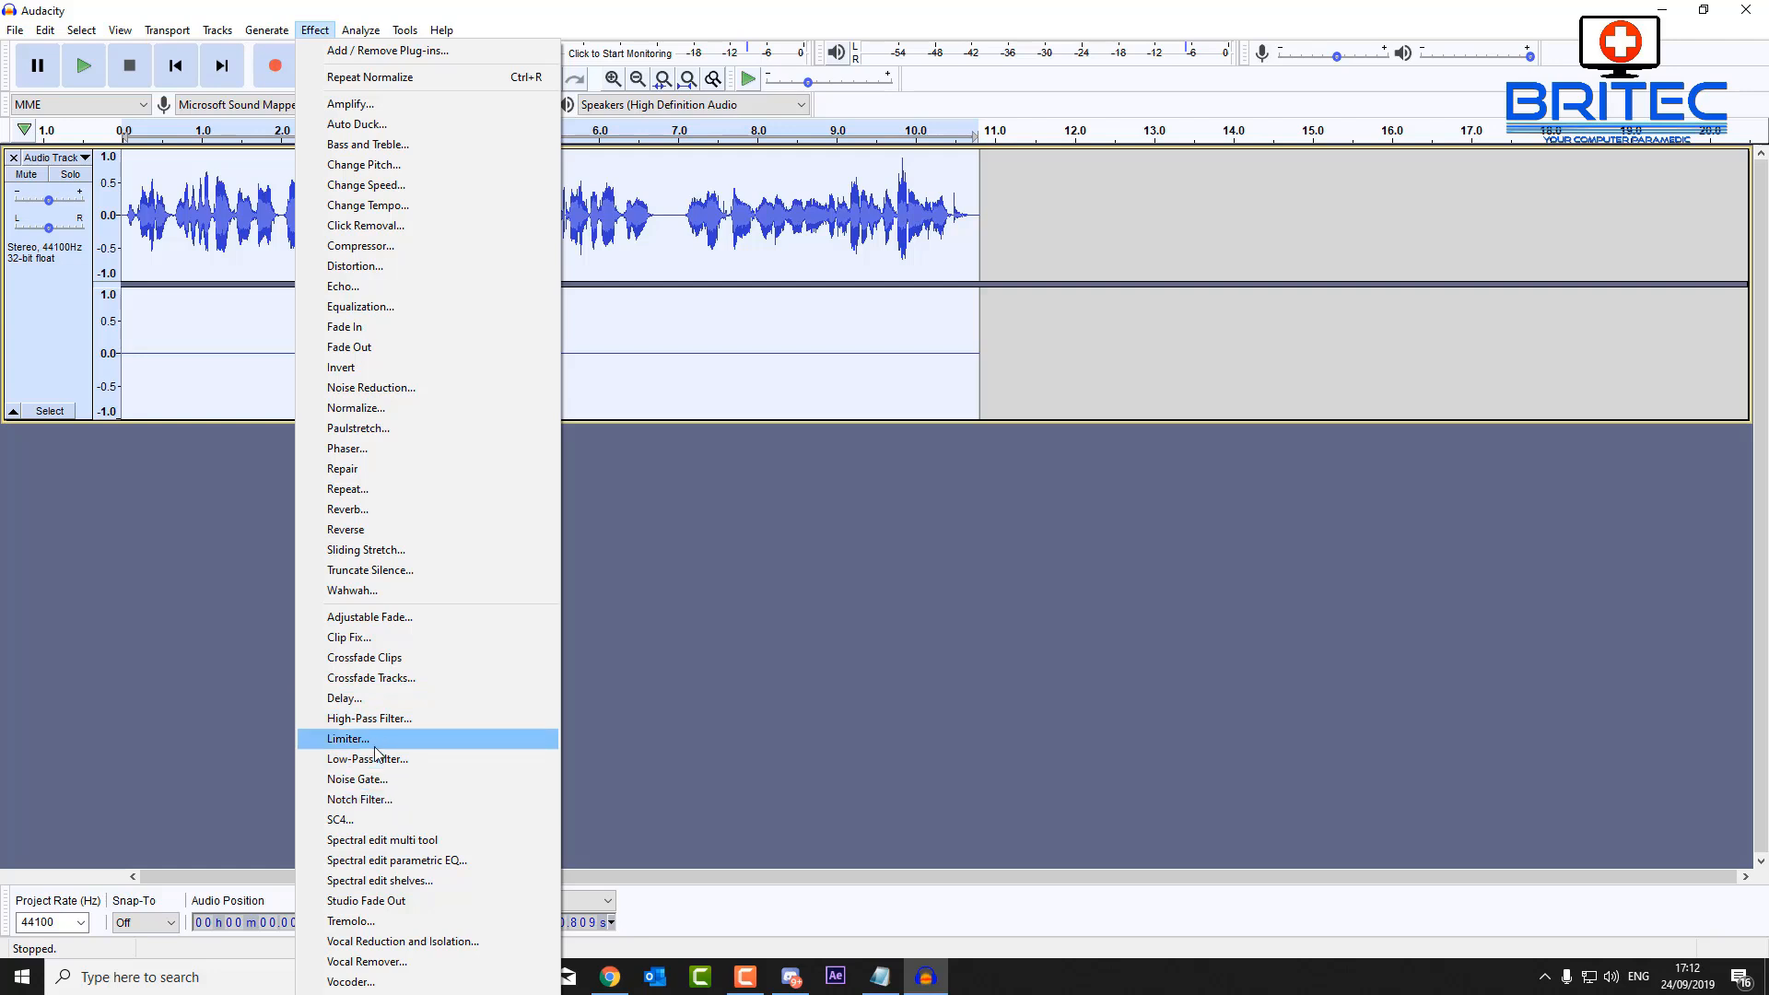
{"action": "left_click", "coordinate": [348, 737]}
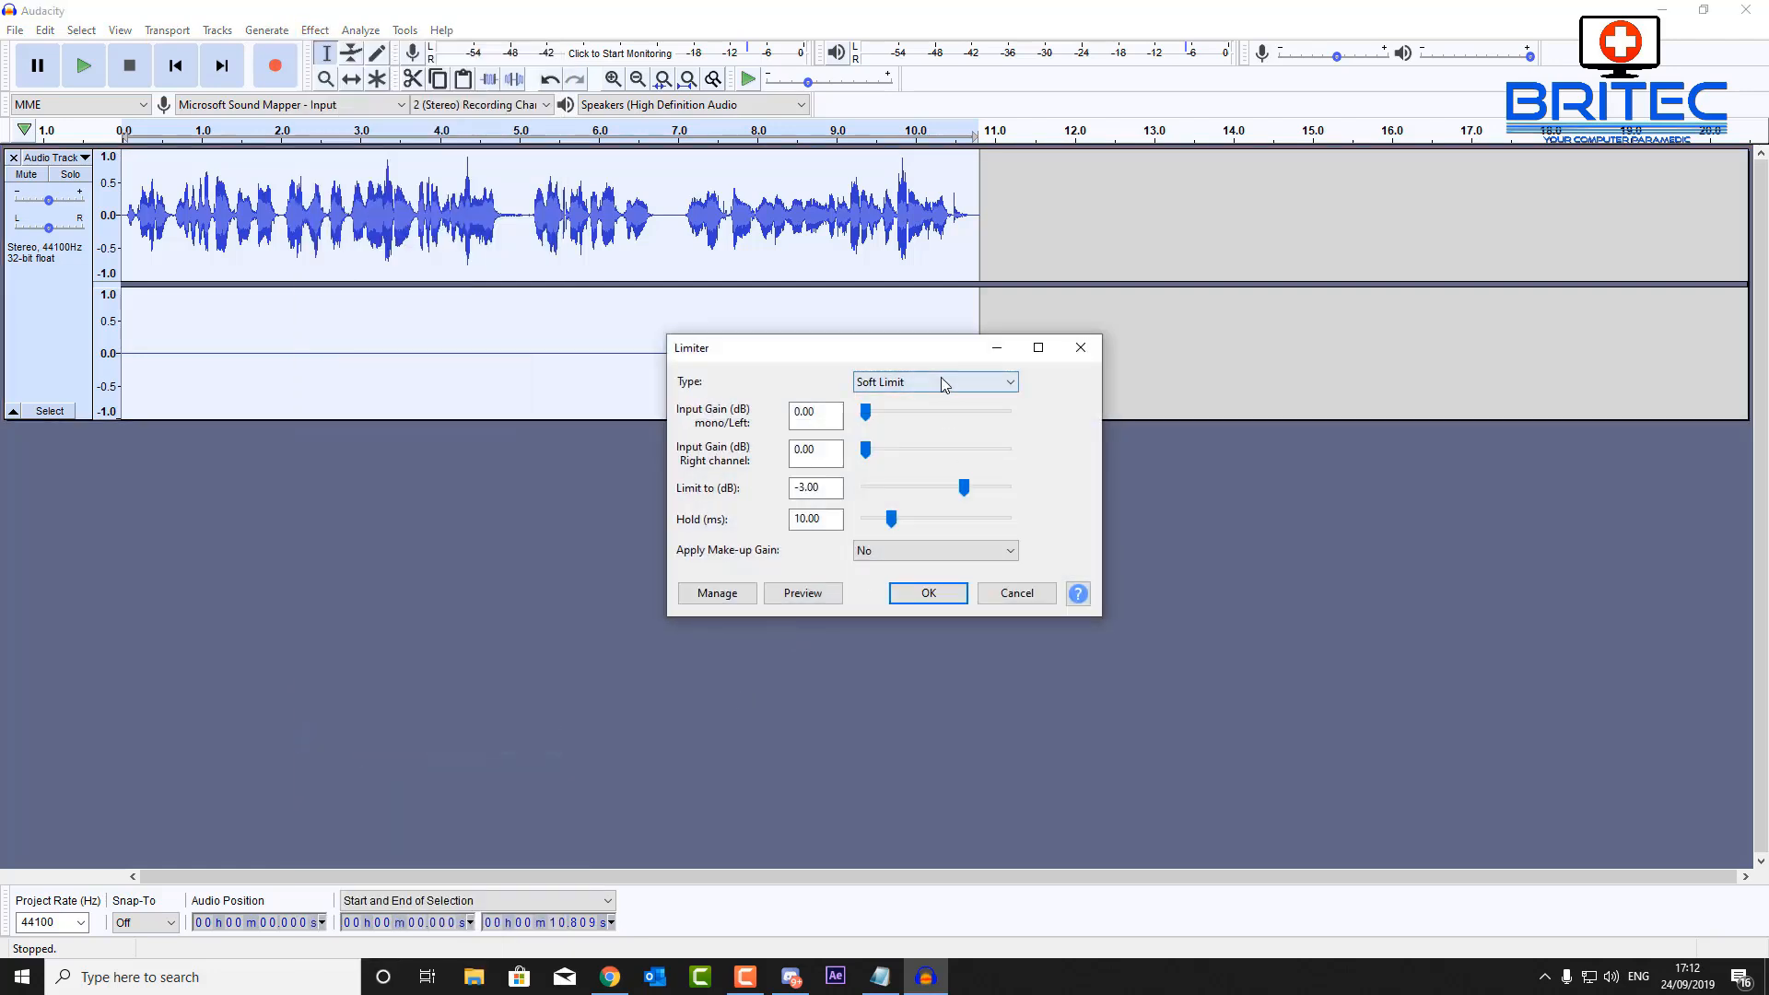
{"action": "left_click", "coordinate": [934, 381]}
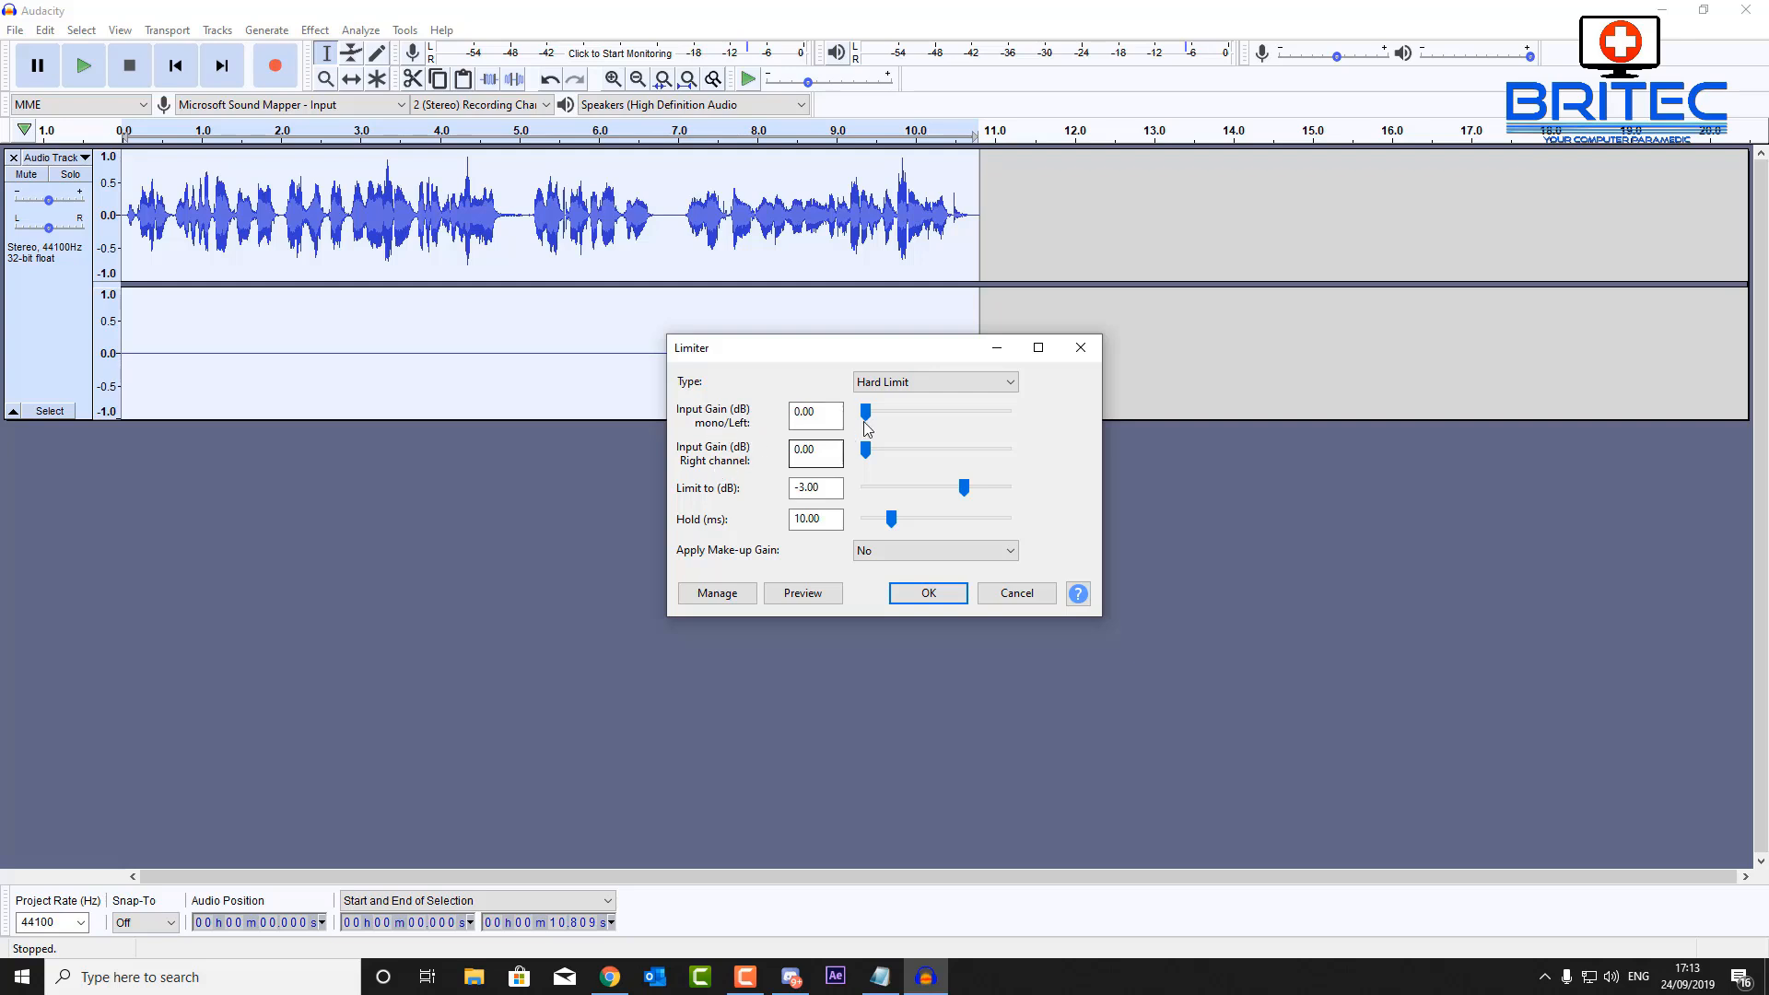
{"action": "mouse_move", "coordinate": [694, 501]}
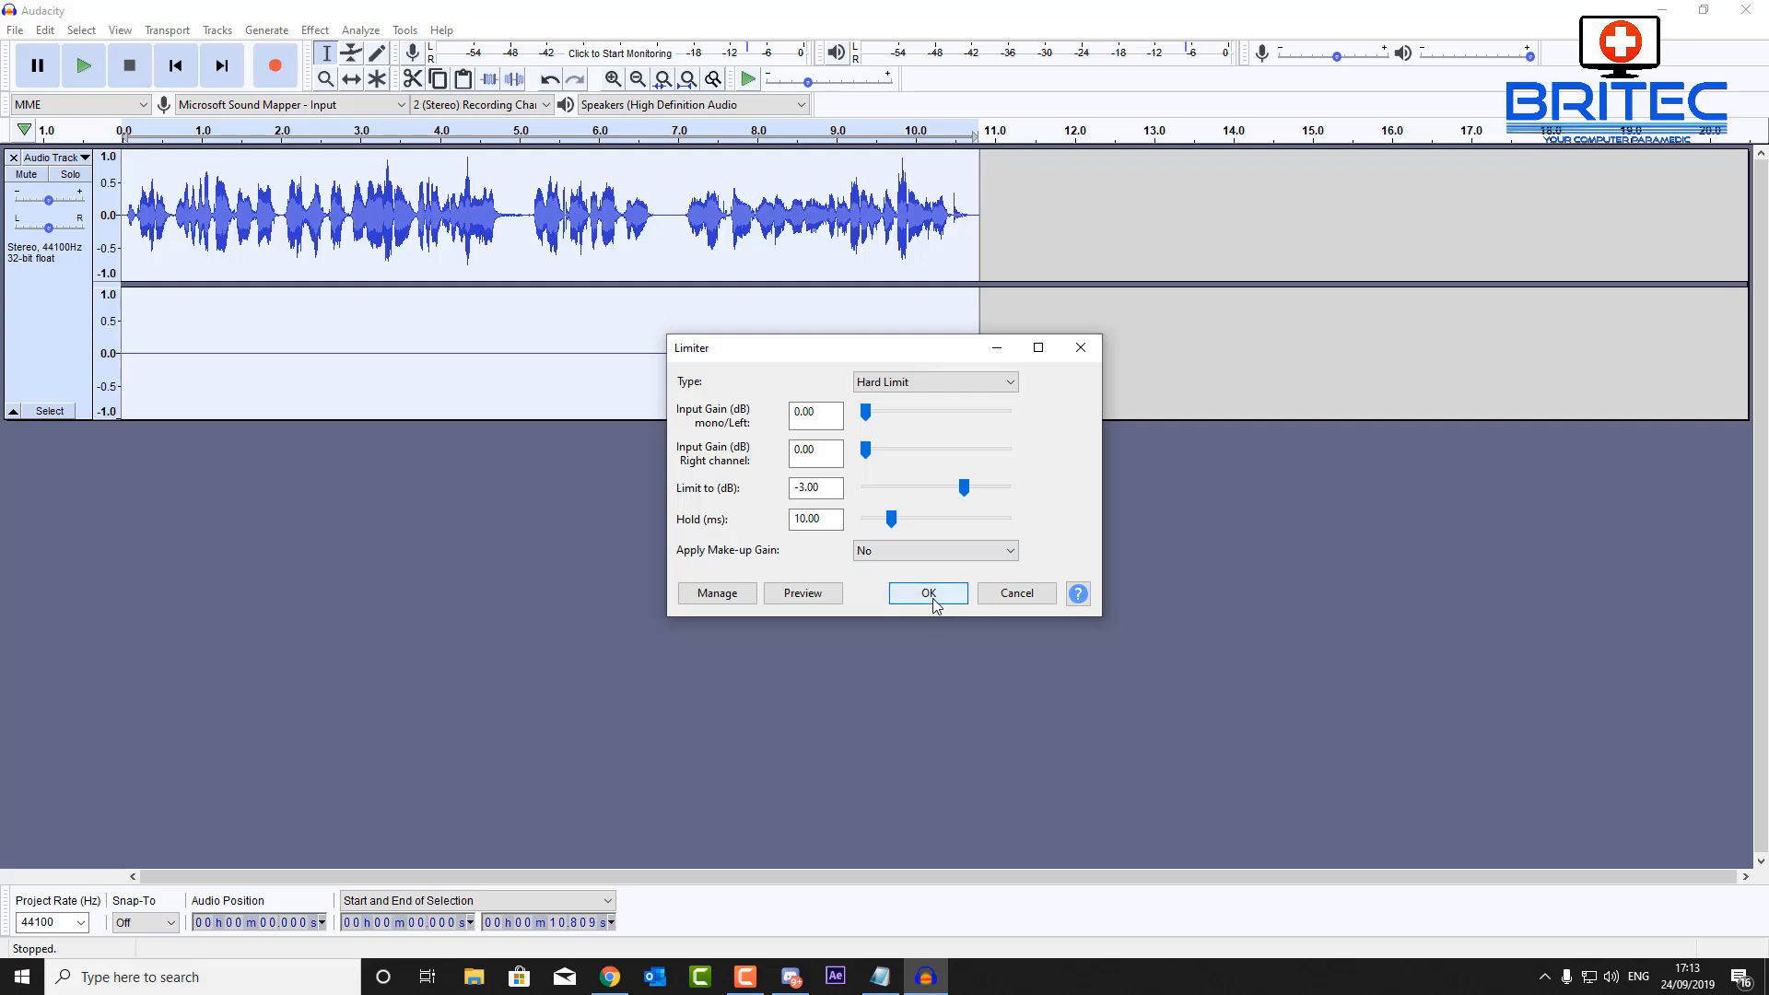
{"action": "left_click", "coordinate": [927, 591]}
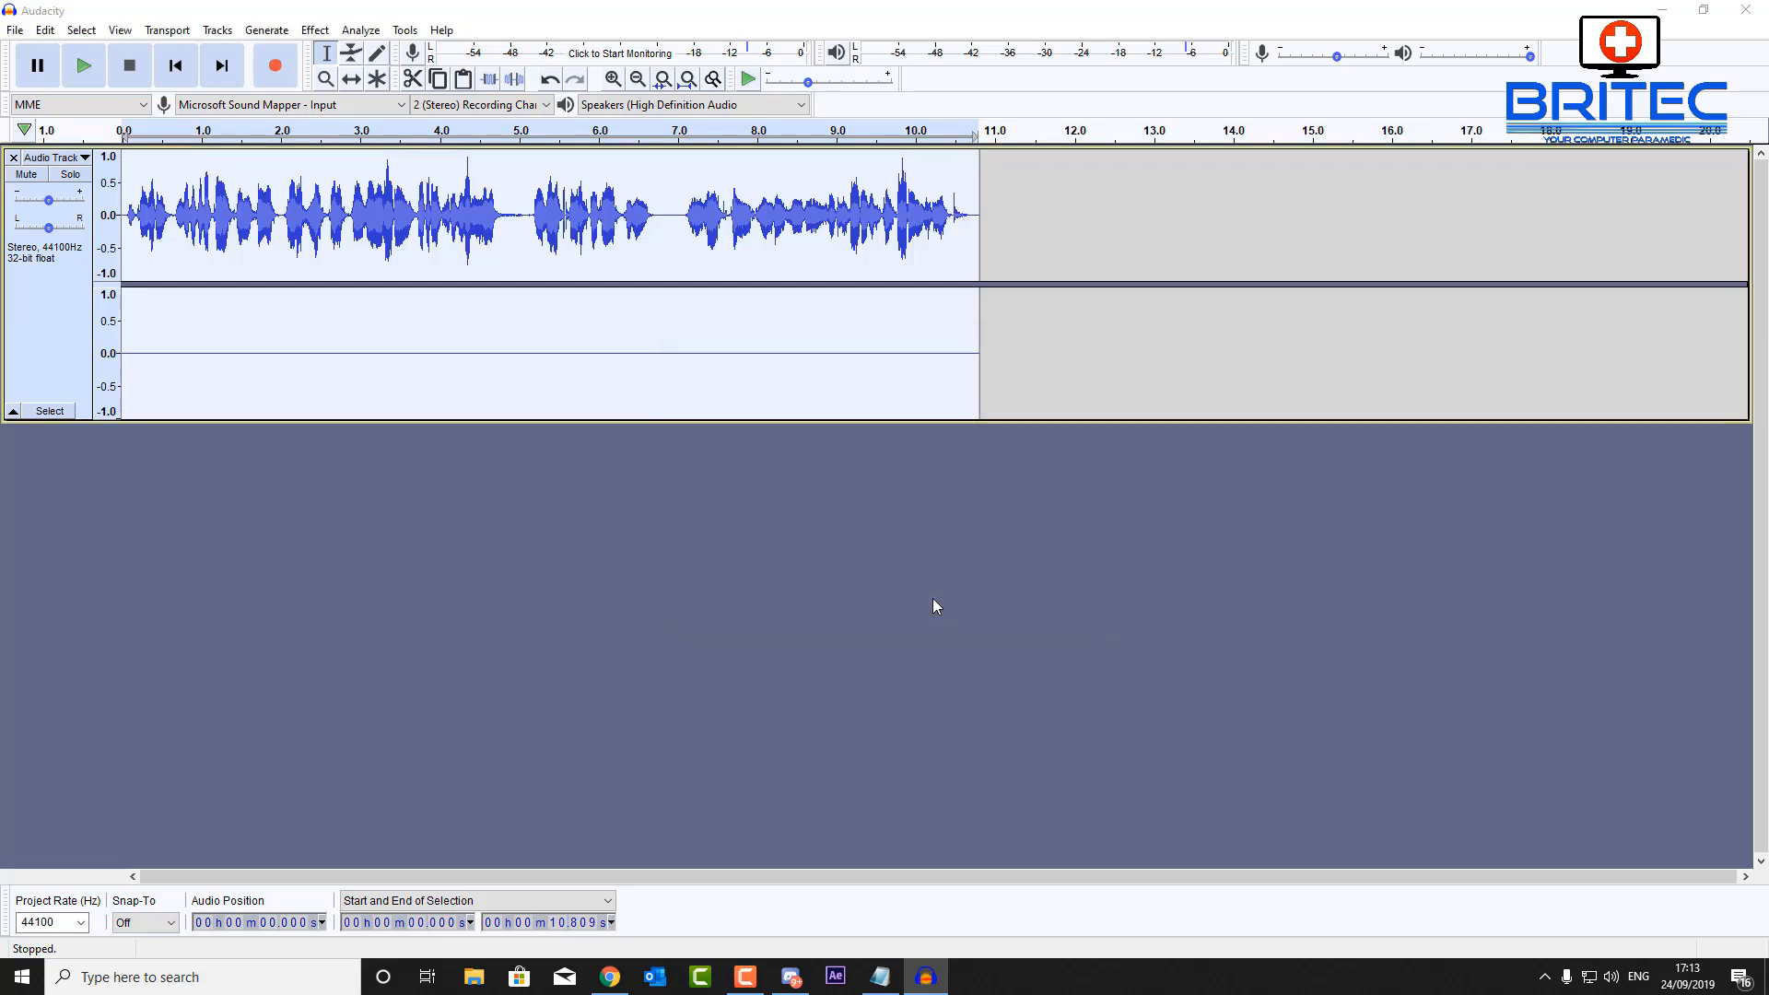
{"action": "mouse_move", "coordinate": [555, 321]}
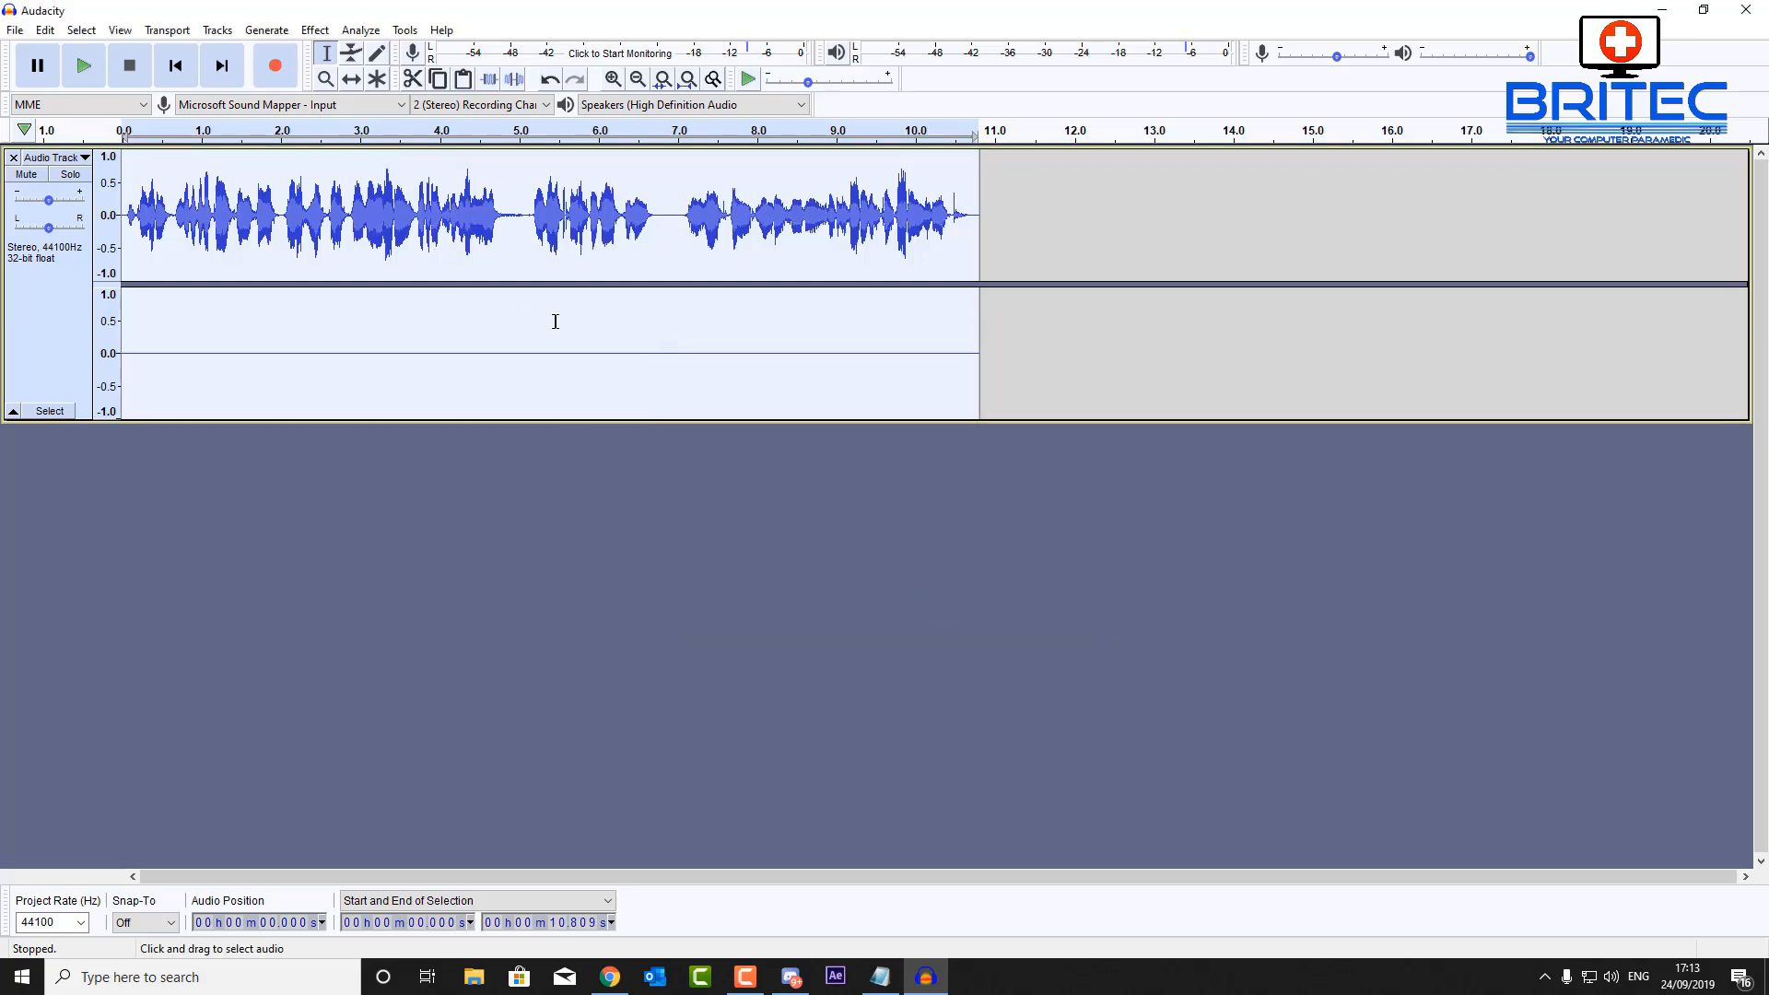
Apply the Hard Limit limiter again with the limit at -4.50 dB
{"action": "left_click", "coordinate": [314, 30]}
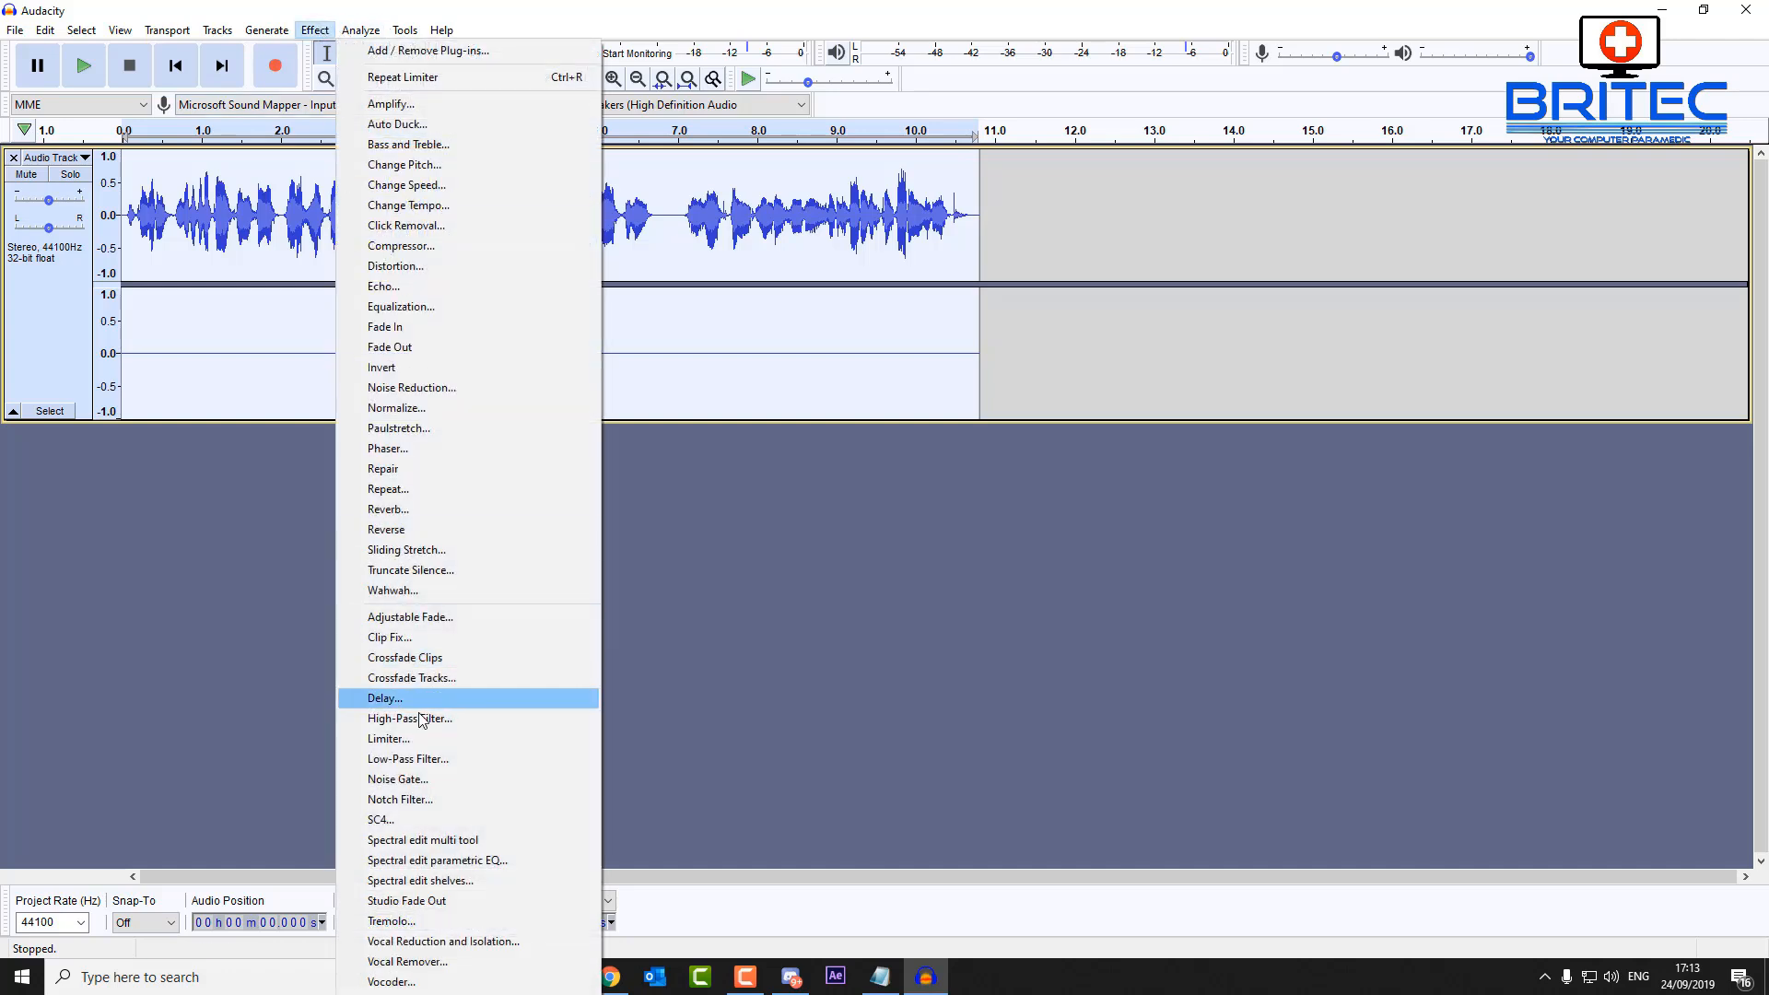
{"action": "left_click", "coordinate": [389, 737]}
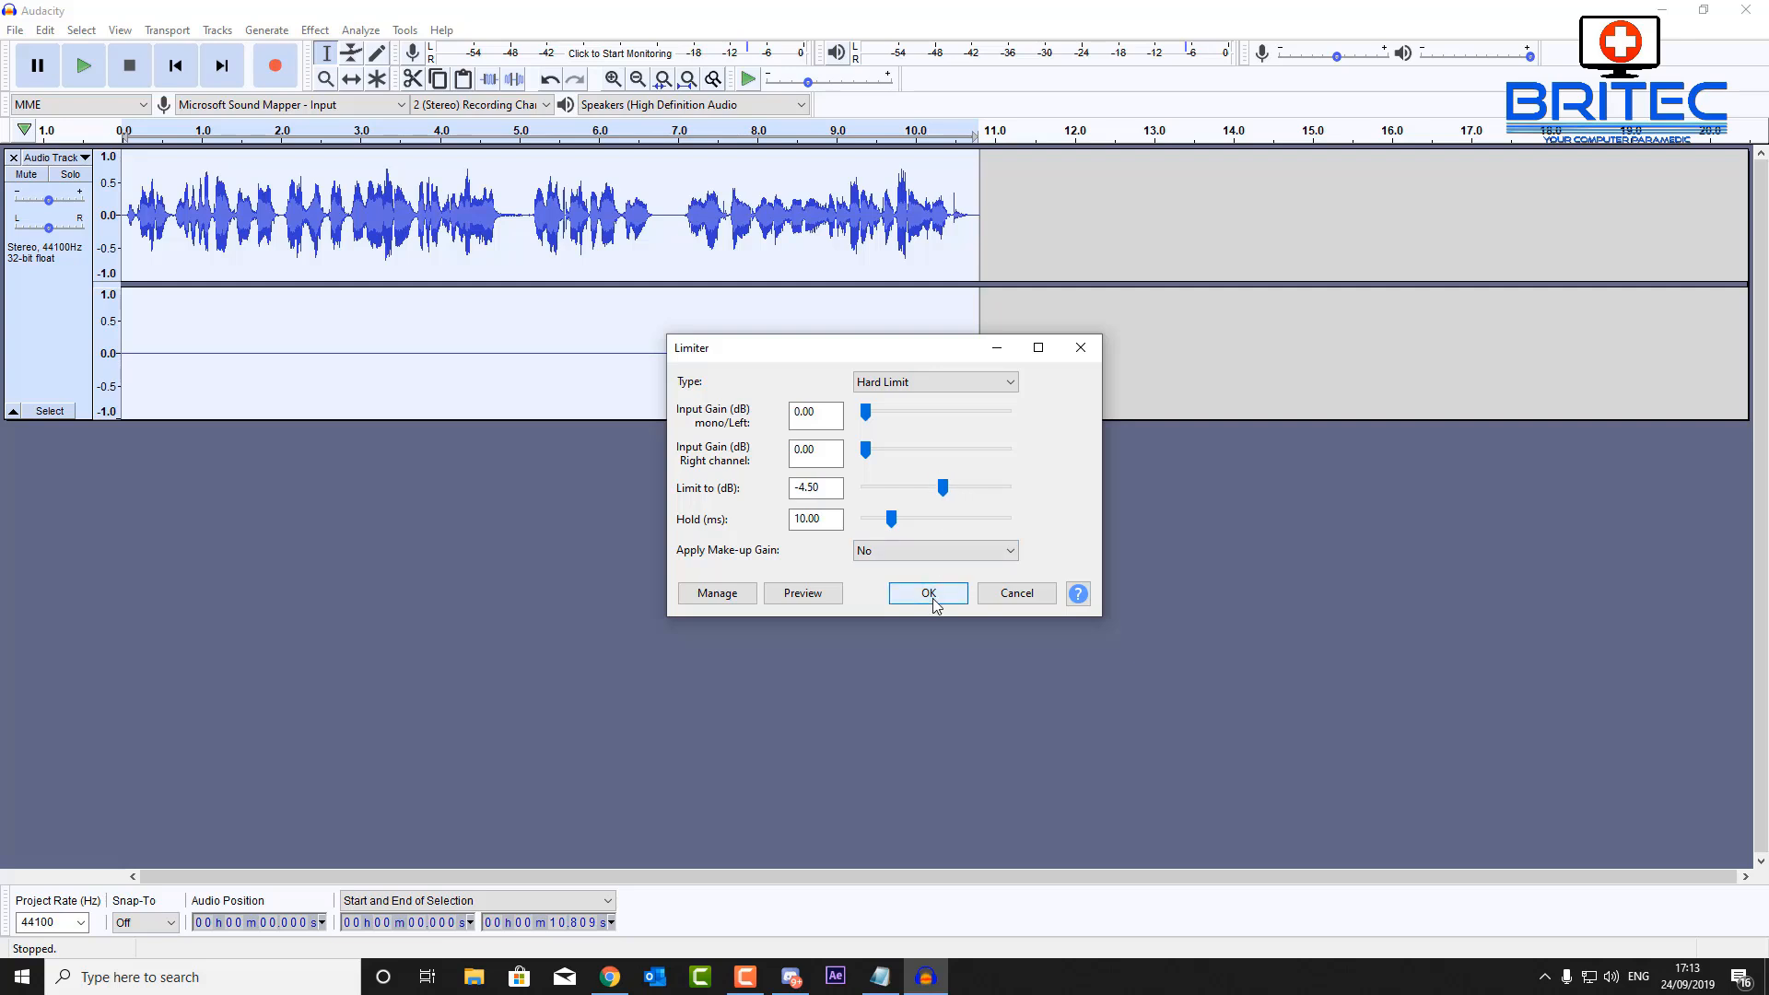
{"action": "left_click", "coordinate": [927, 592]}
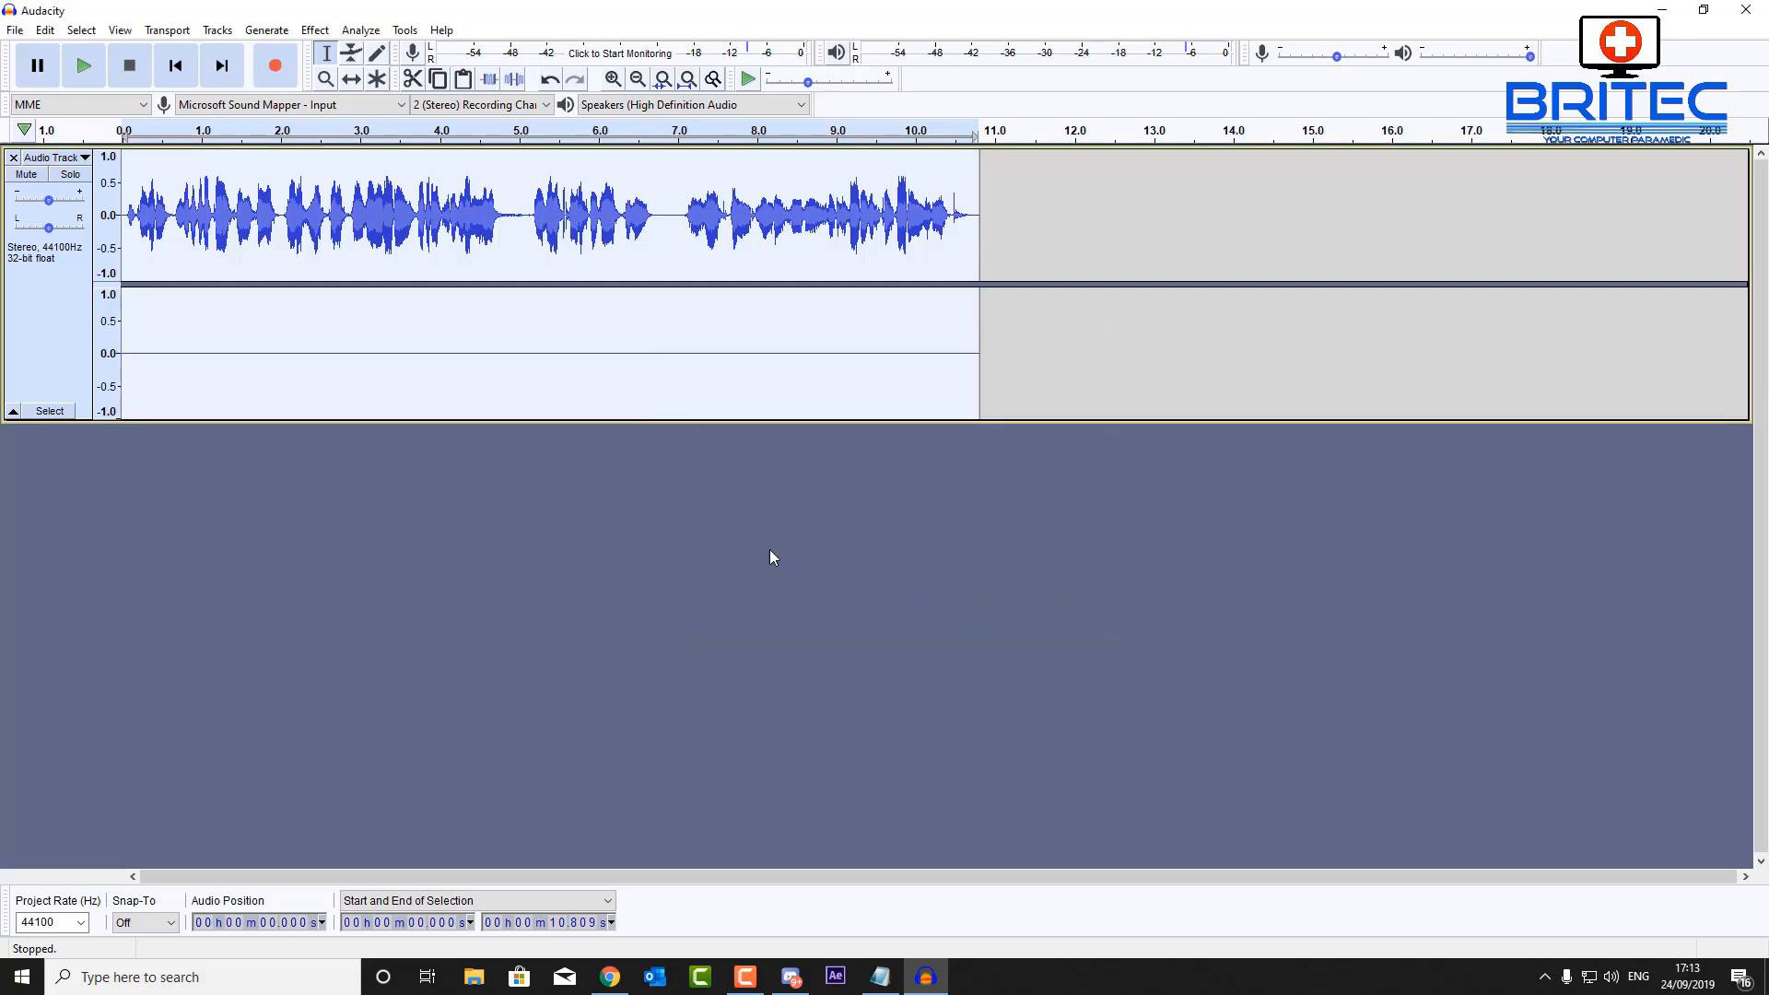
{"action": "mouse_move", "coordinate": [343, 249]}
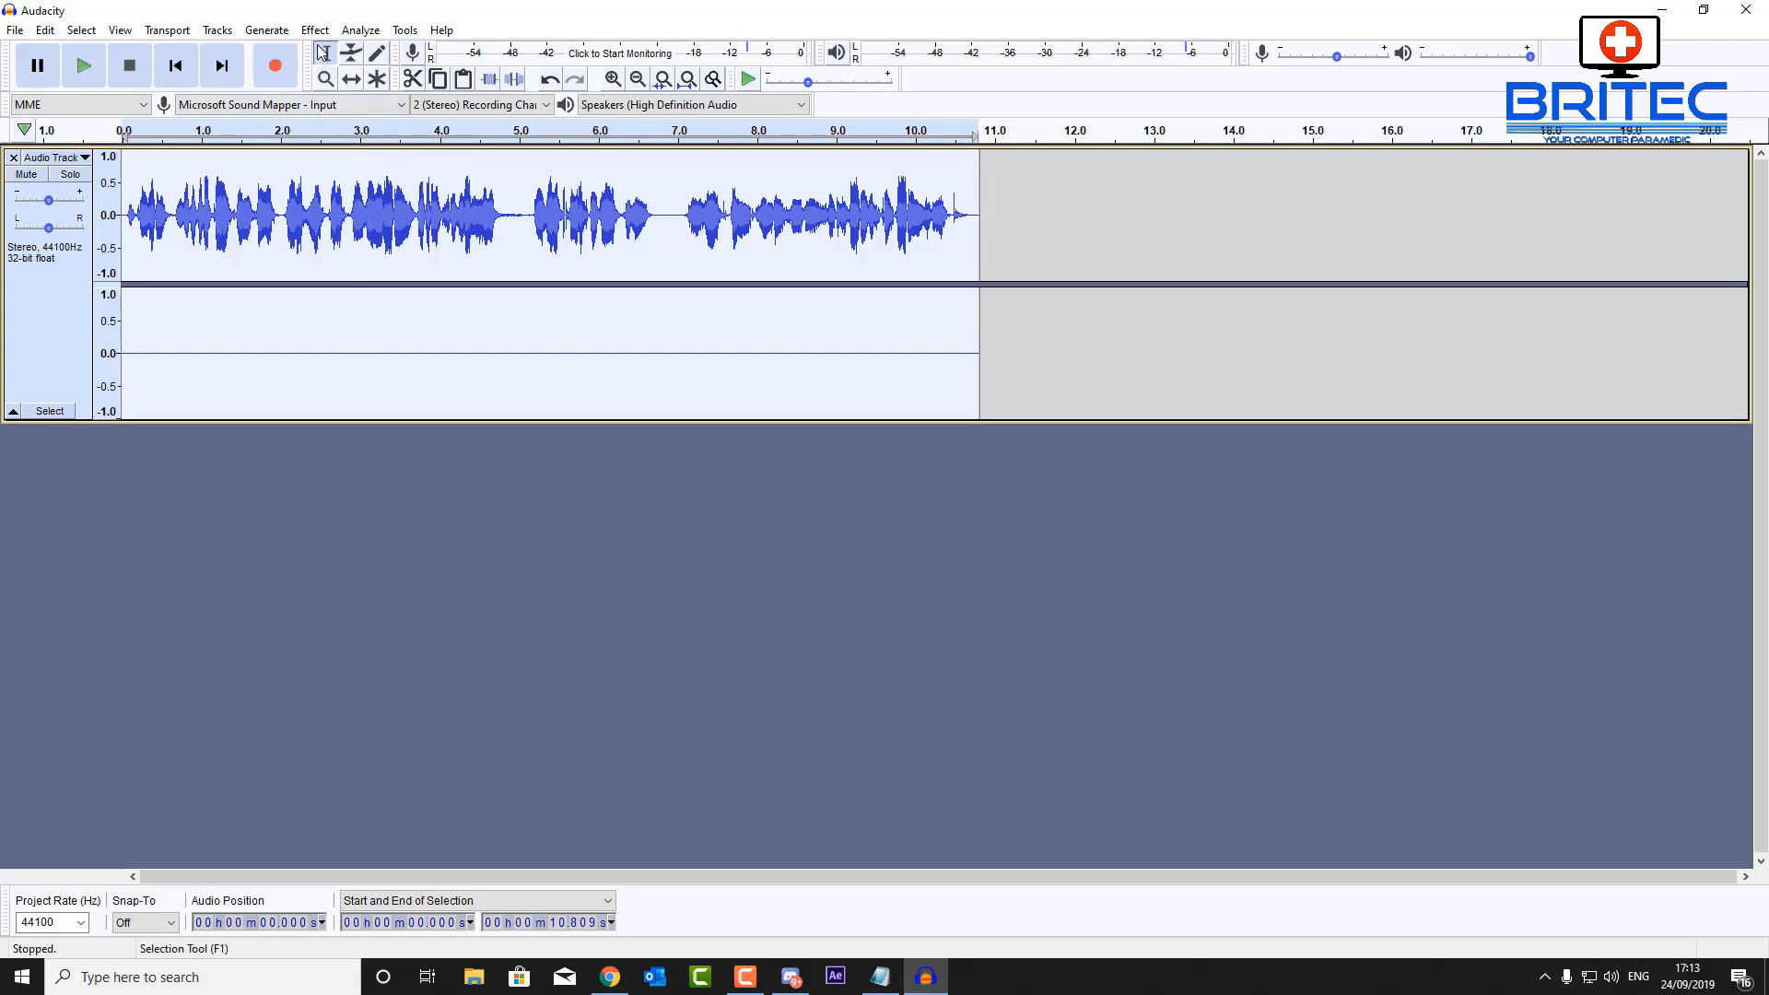
Normalize the limited track again to -1.0 dB peak with DC offset removed
{"action": "left_click", "coordinate": [313, 29]}
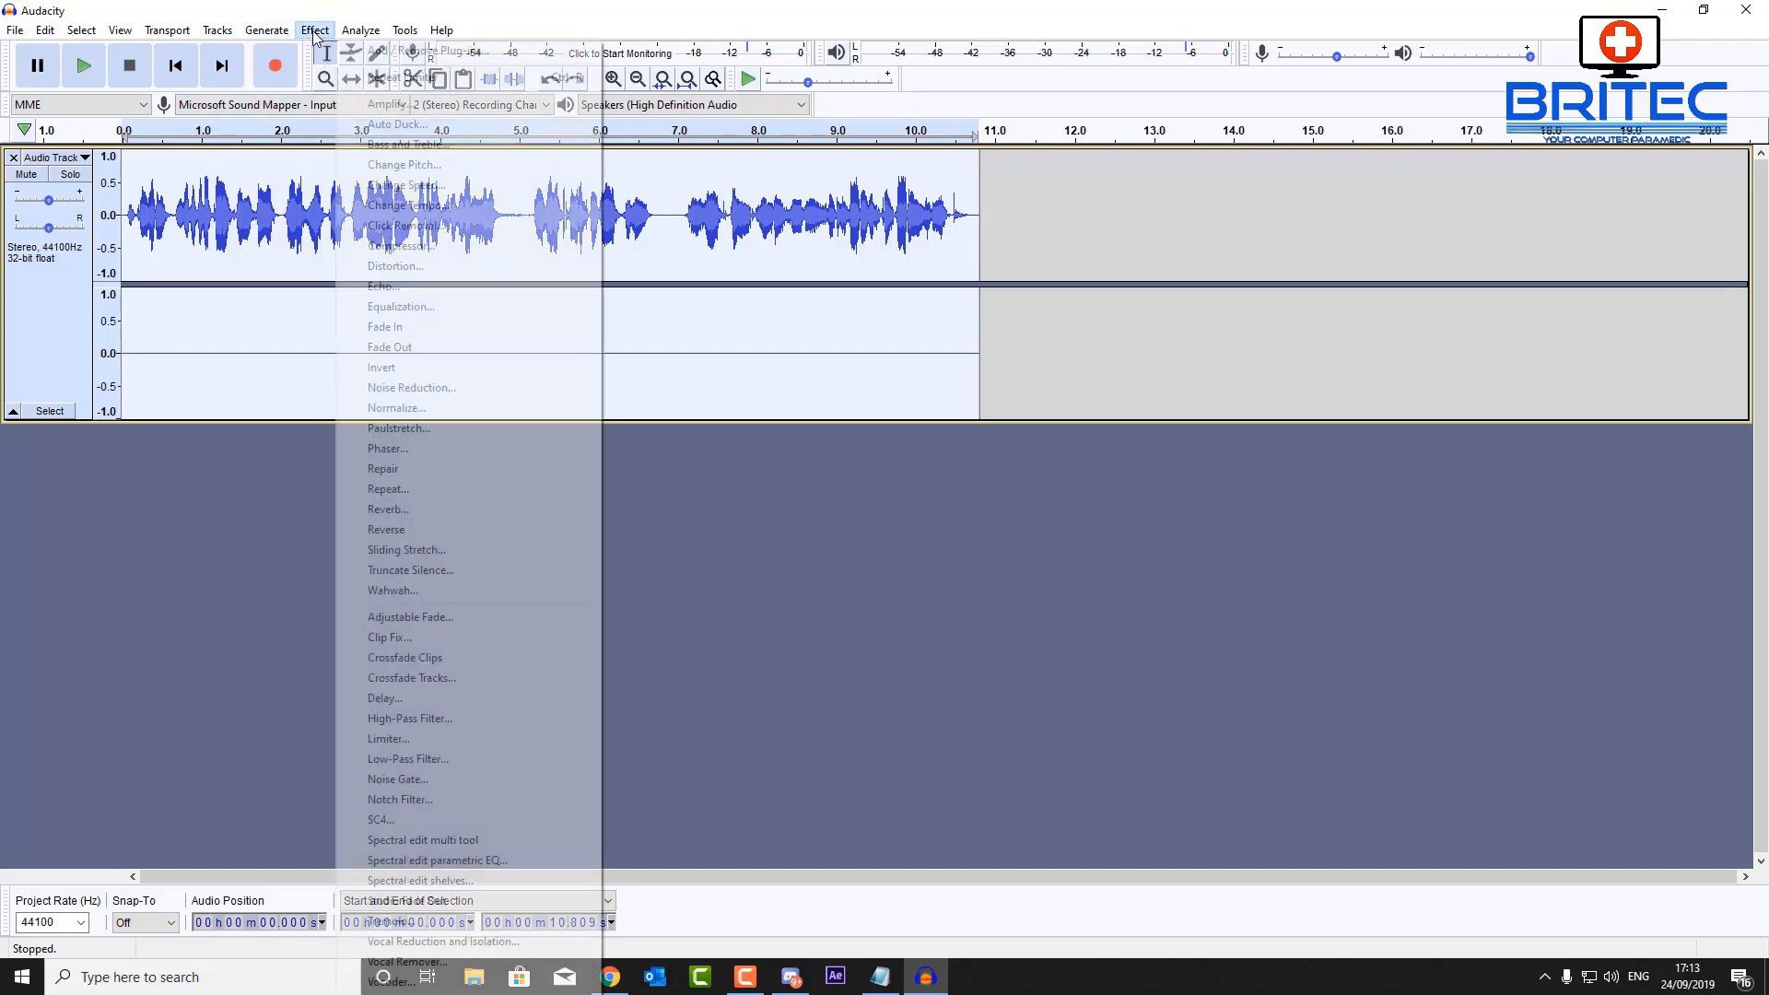
{"action": "left_click", "coordinate": [397, 407]}
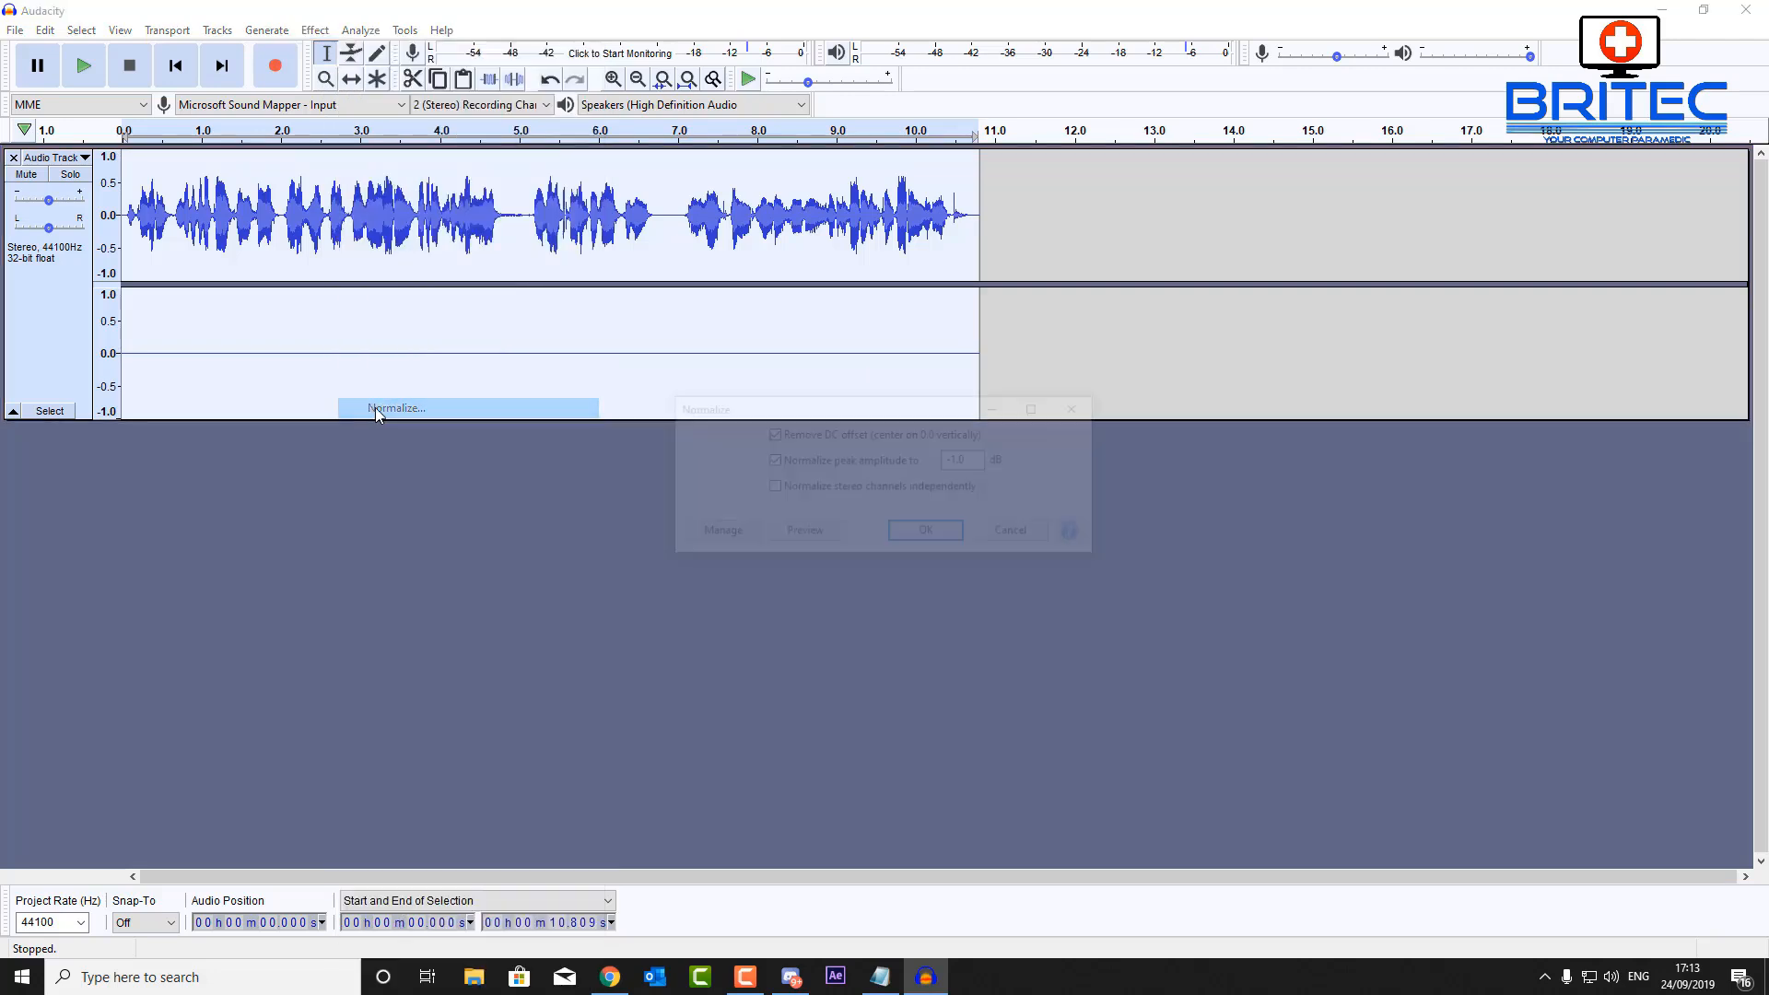
{"action": "left_click", "coordinate": [394, 407]}
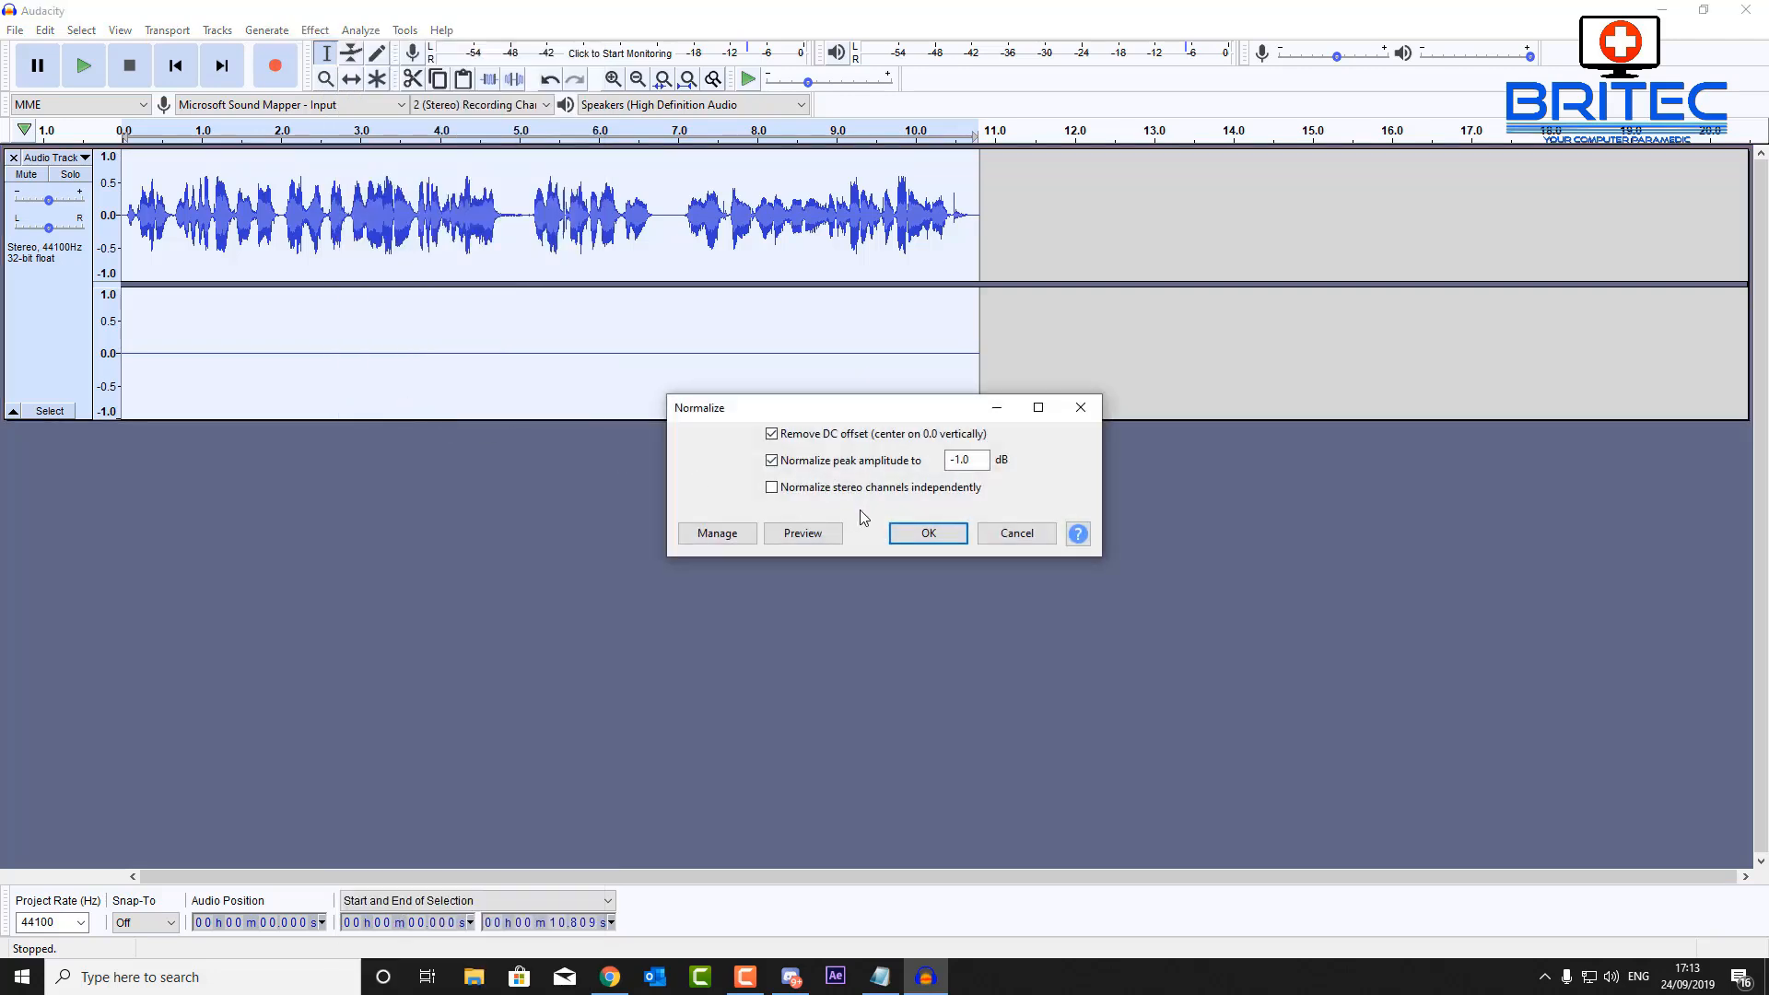
{"action": "left_click", "coordinate": [927, 533]}
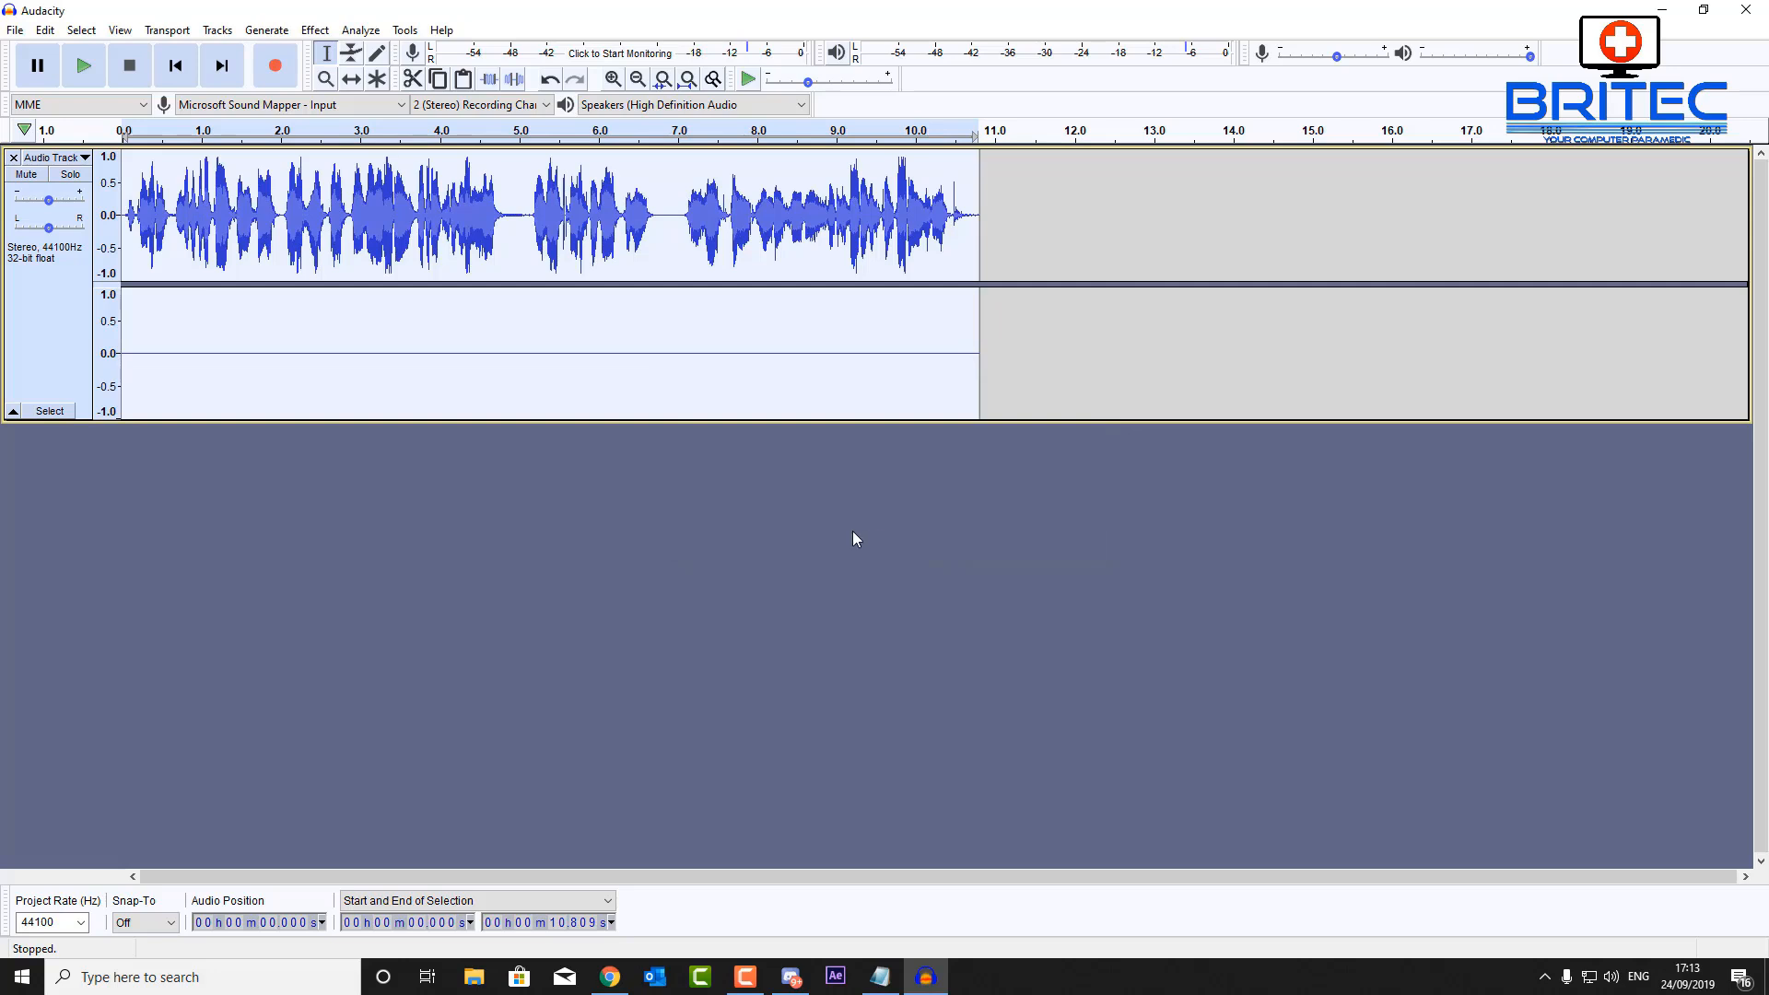
{"action": "mouse_move", "coordinate": [1479, 626]}
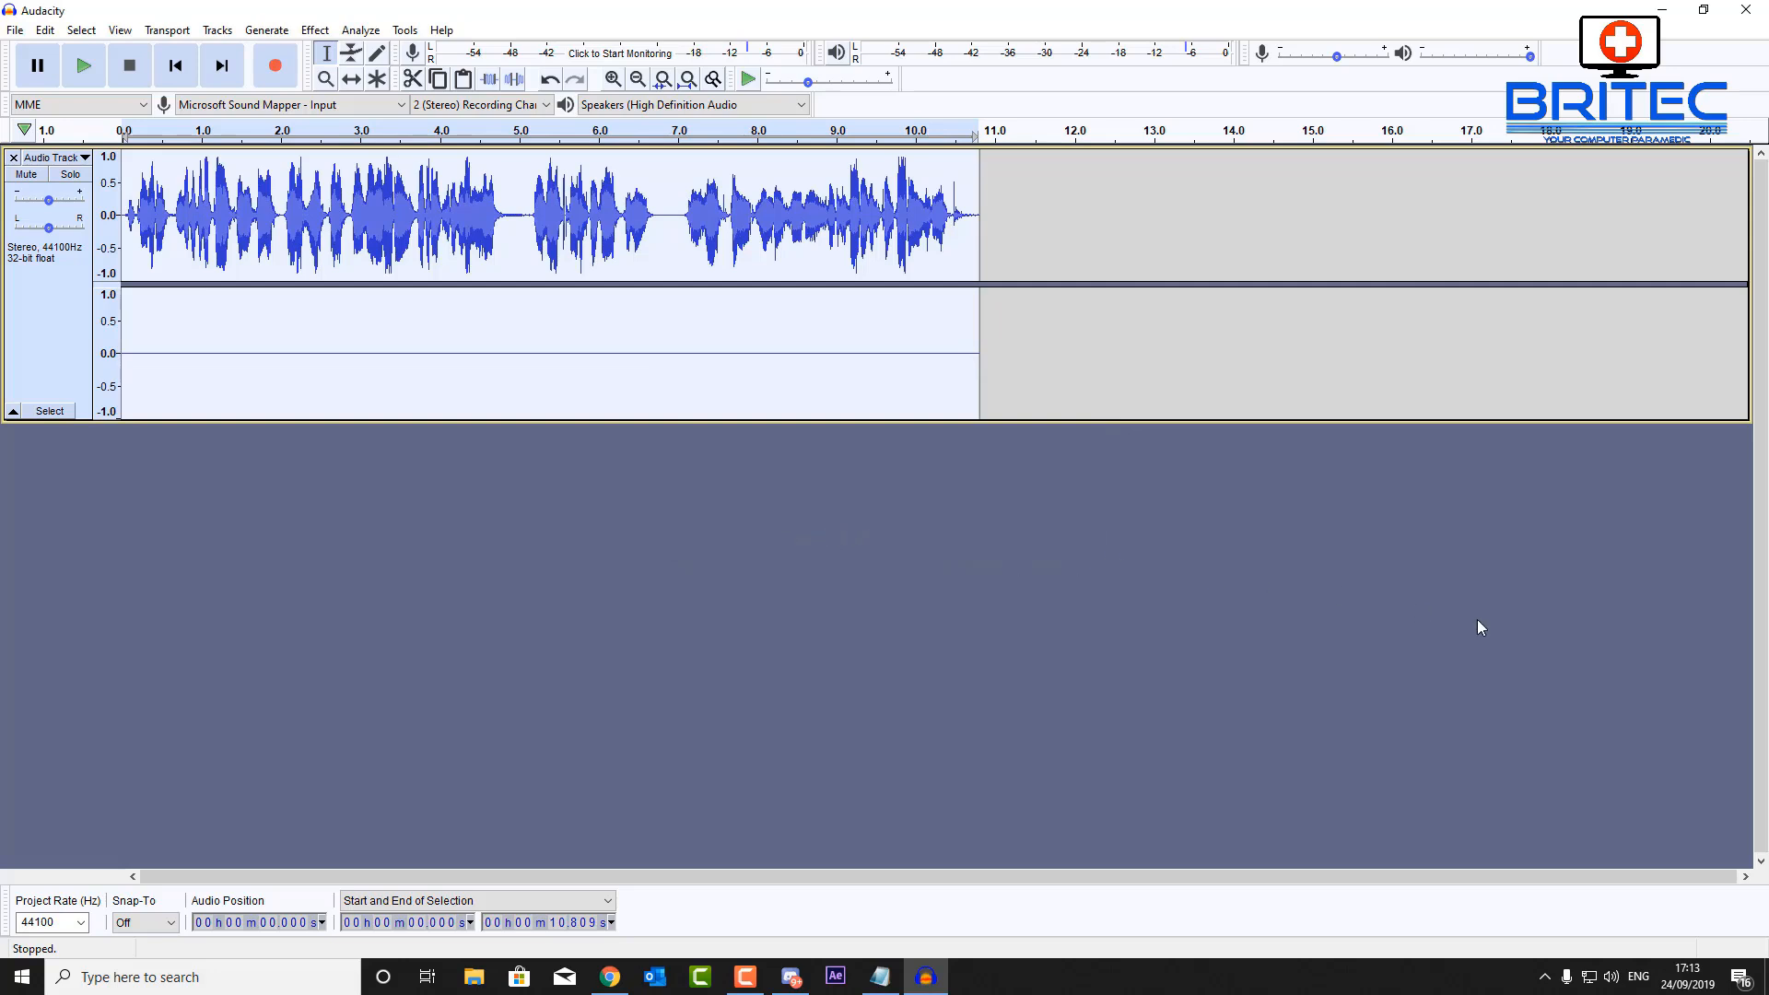
{"action": "mouse_move", "coordinate": [464, 213]}
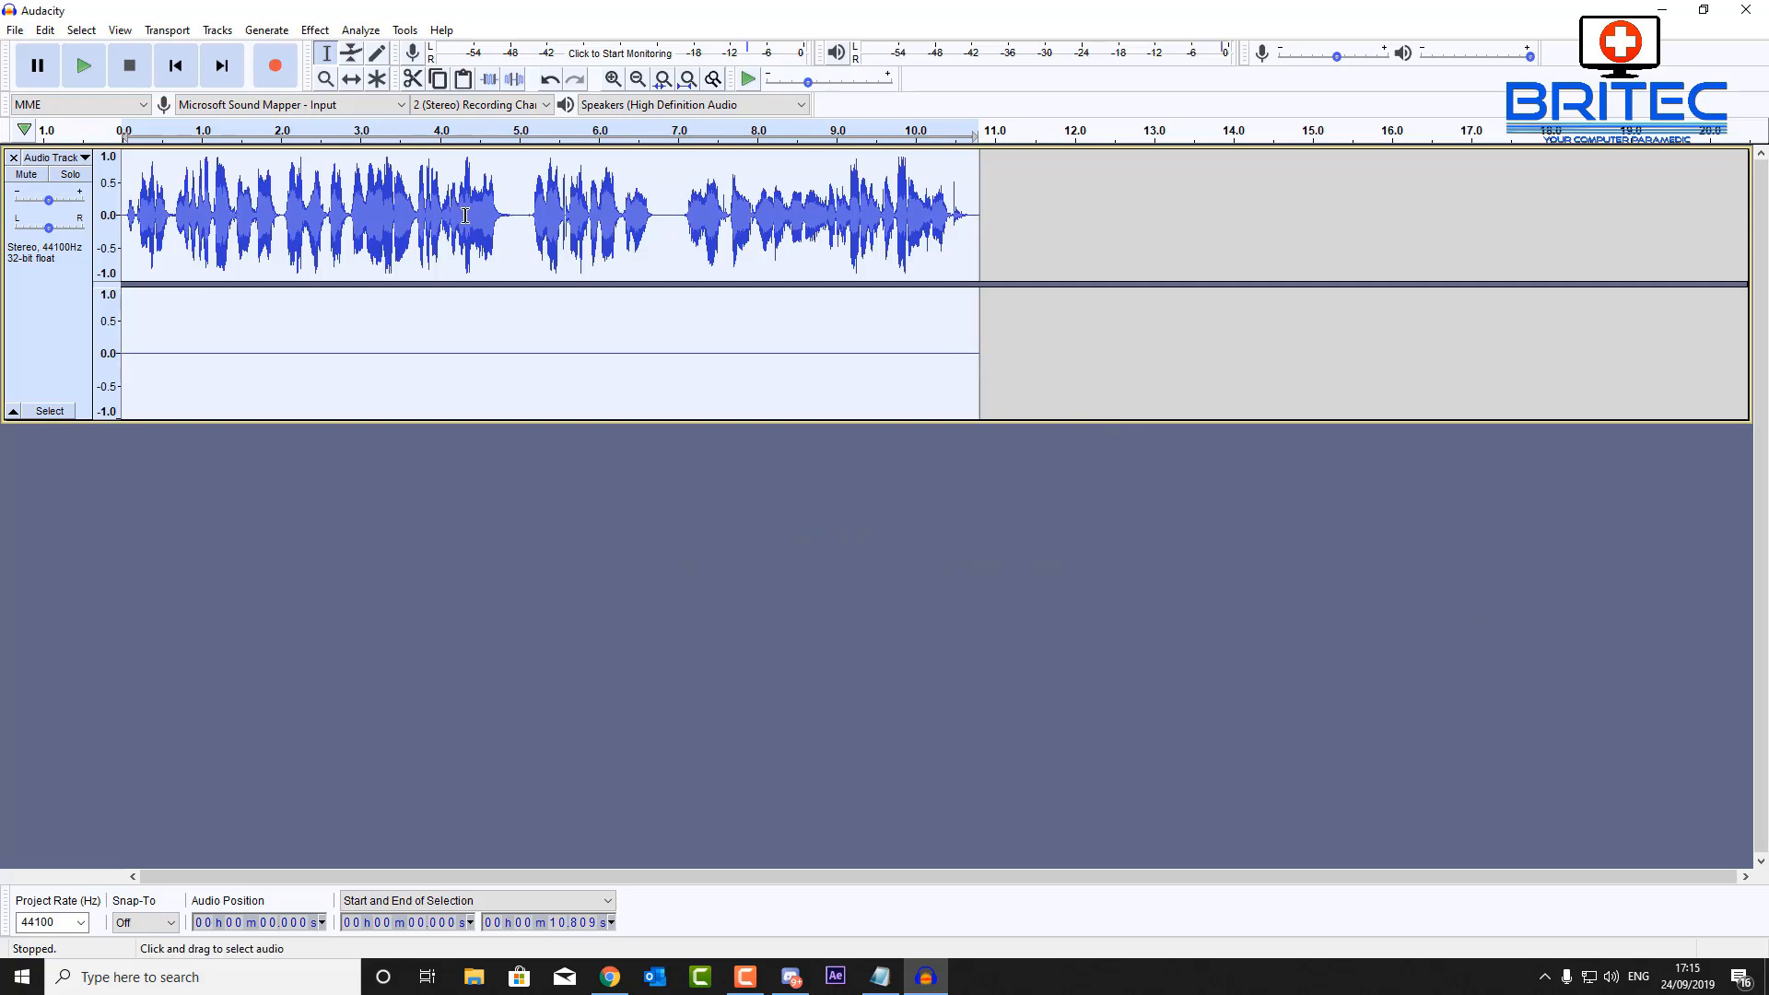
Export the processed audio to the Desktop as sample2.wav, WAV 16-bit PCM
{"action": "left_click", "coordinate": [15, 30]}
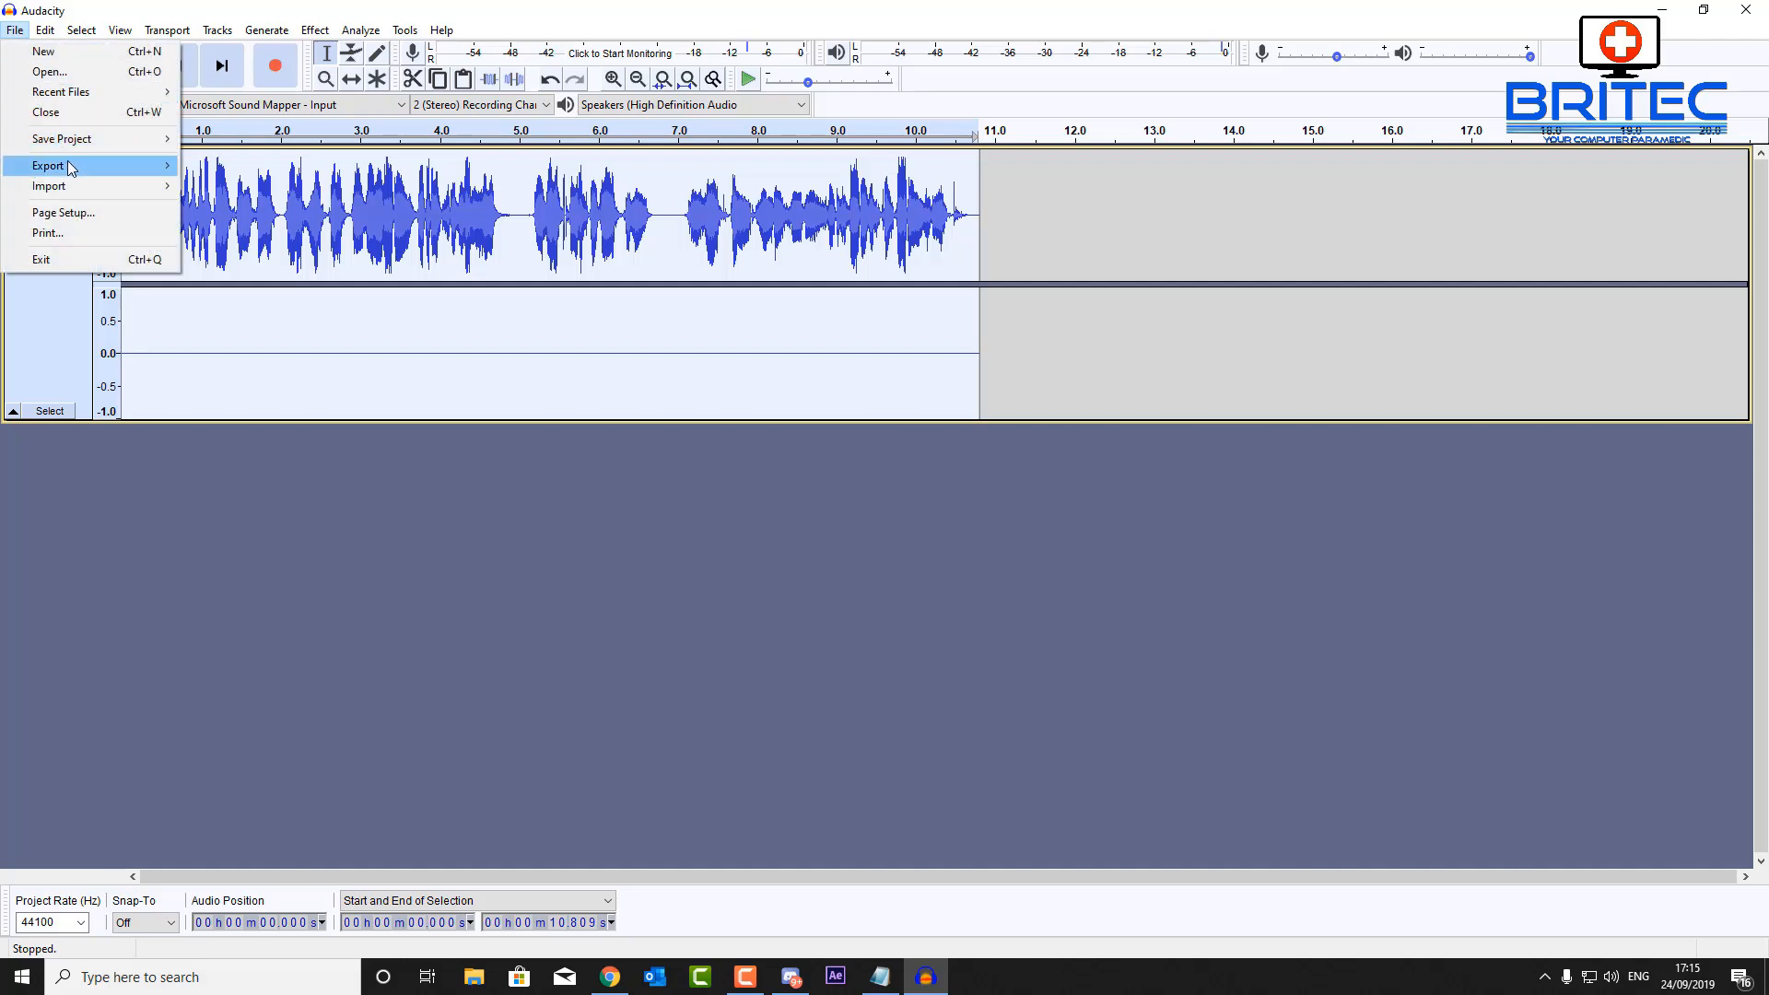
{"action": "left_click", "coordinate": [47, 166]}
{"action": "type", "text": "sample2.wav"}
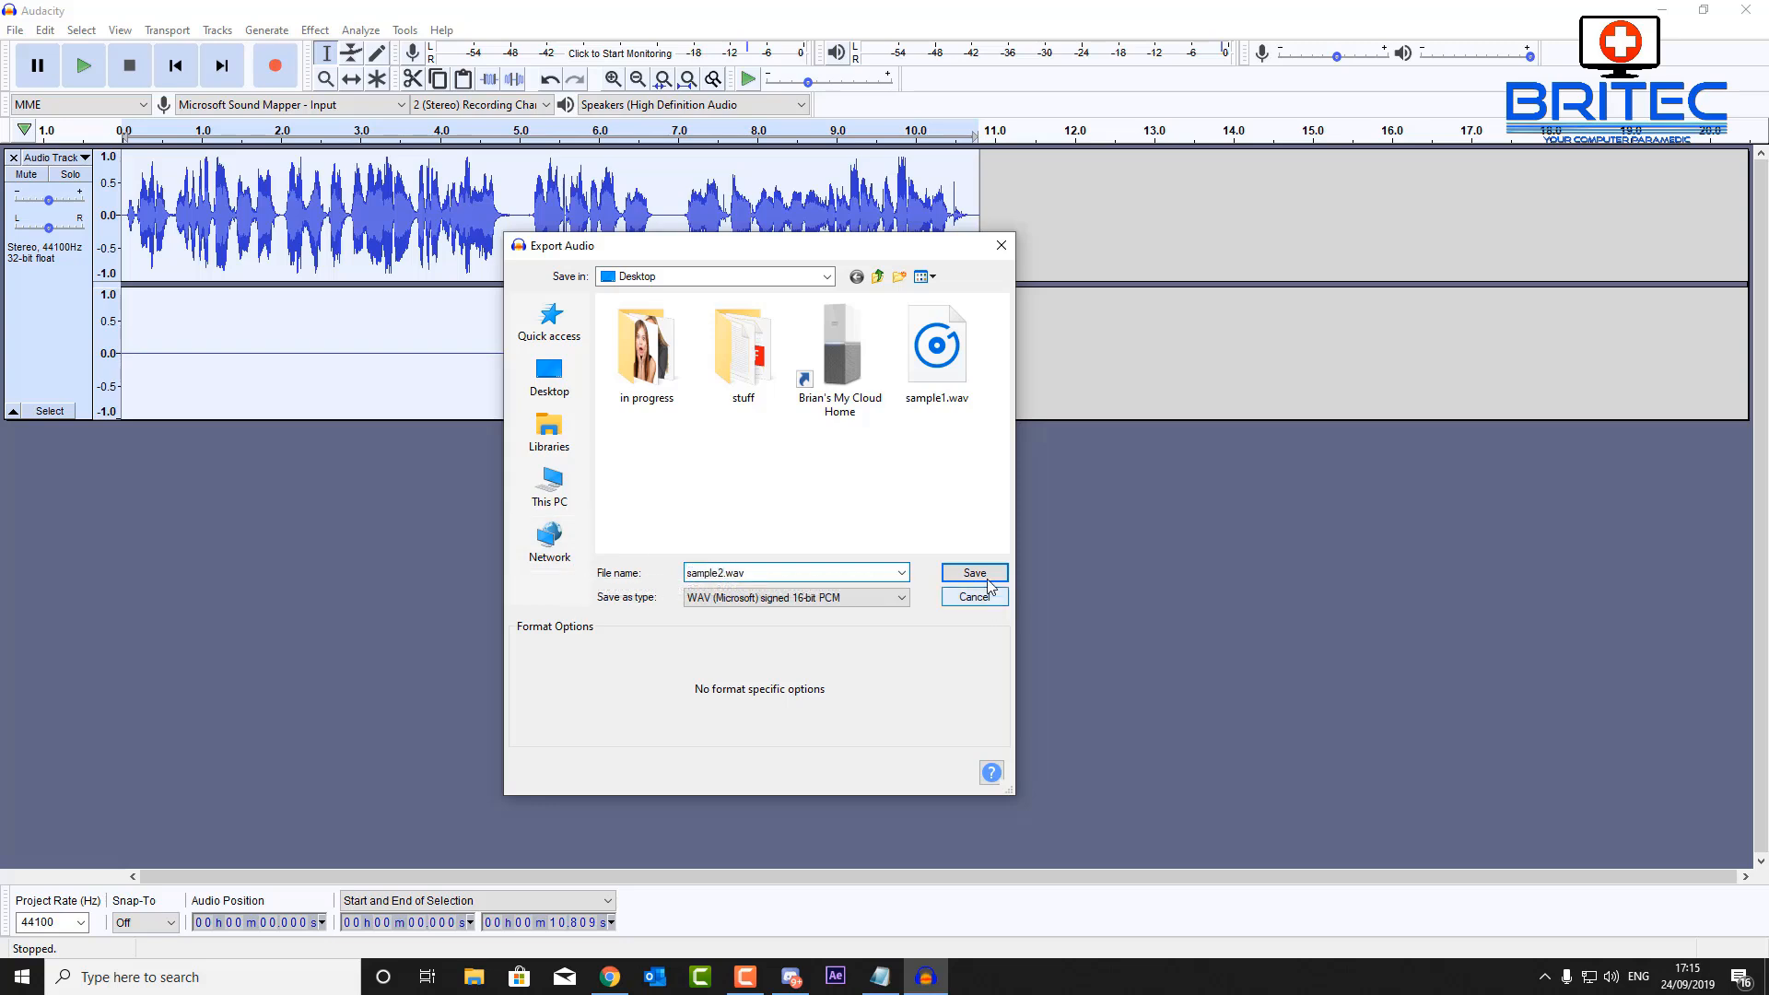
{"action": "left_click", "coordinate": [973, 572]}
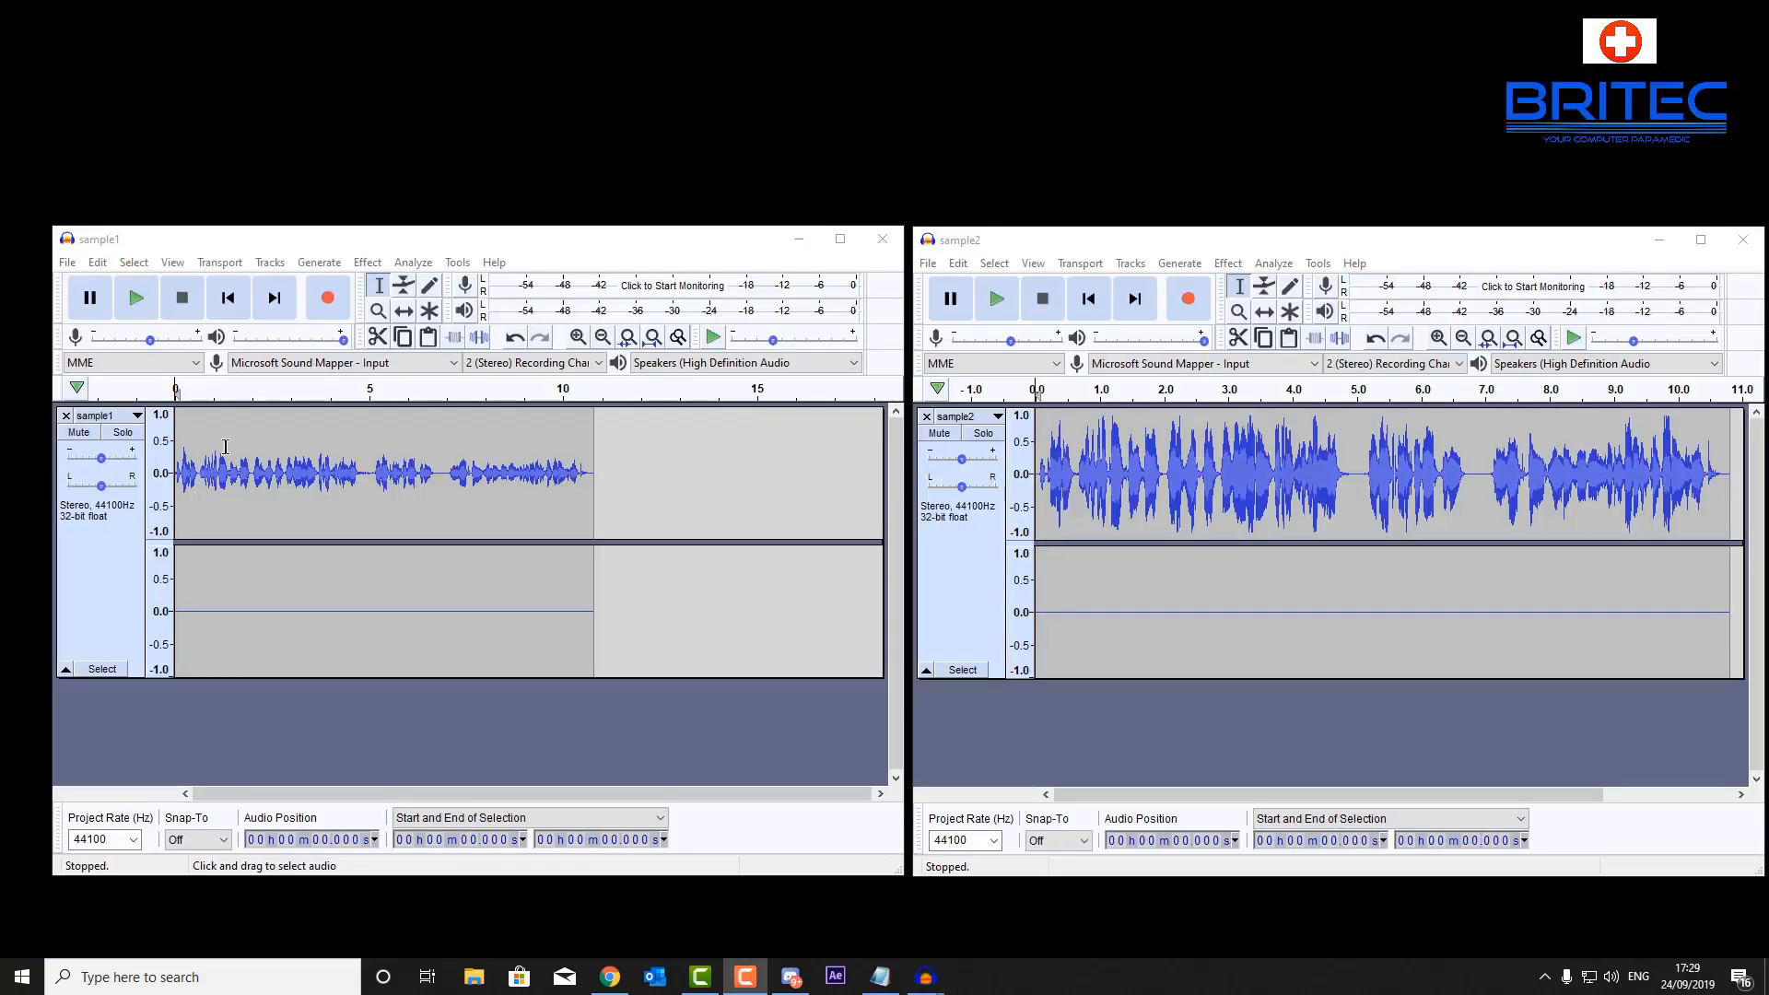
{"action": "left_click", "coordinate": [134, 299]}
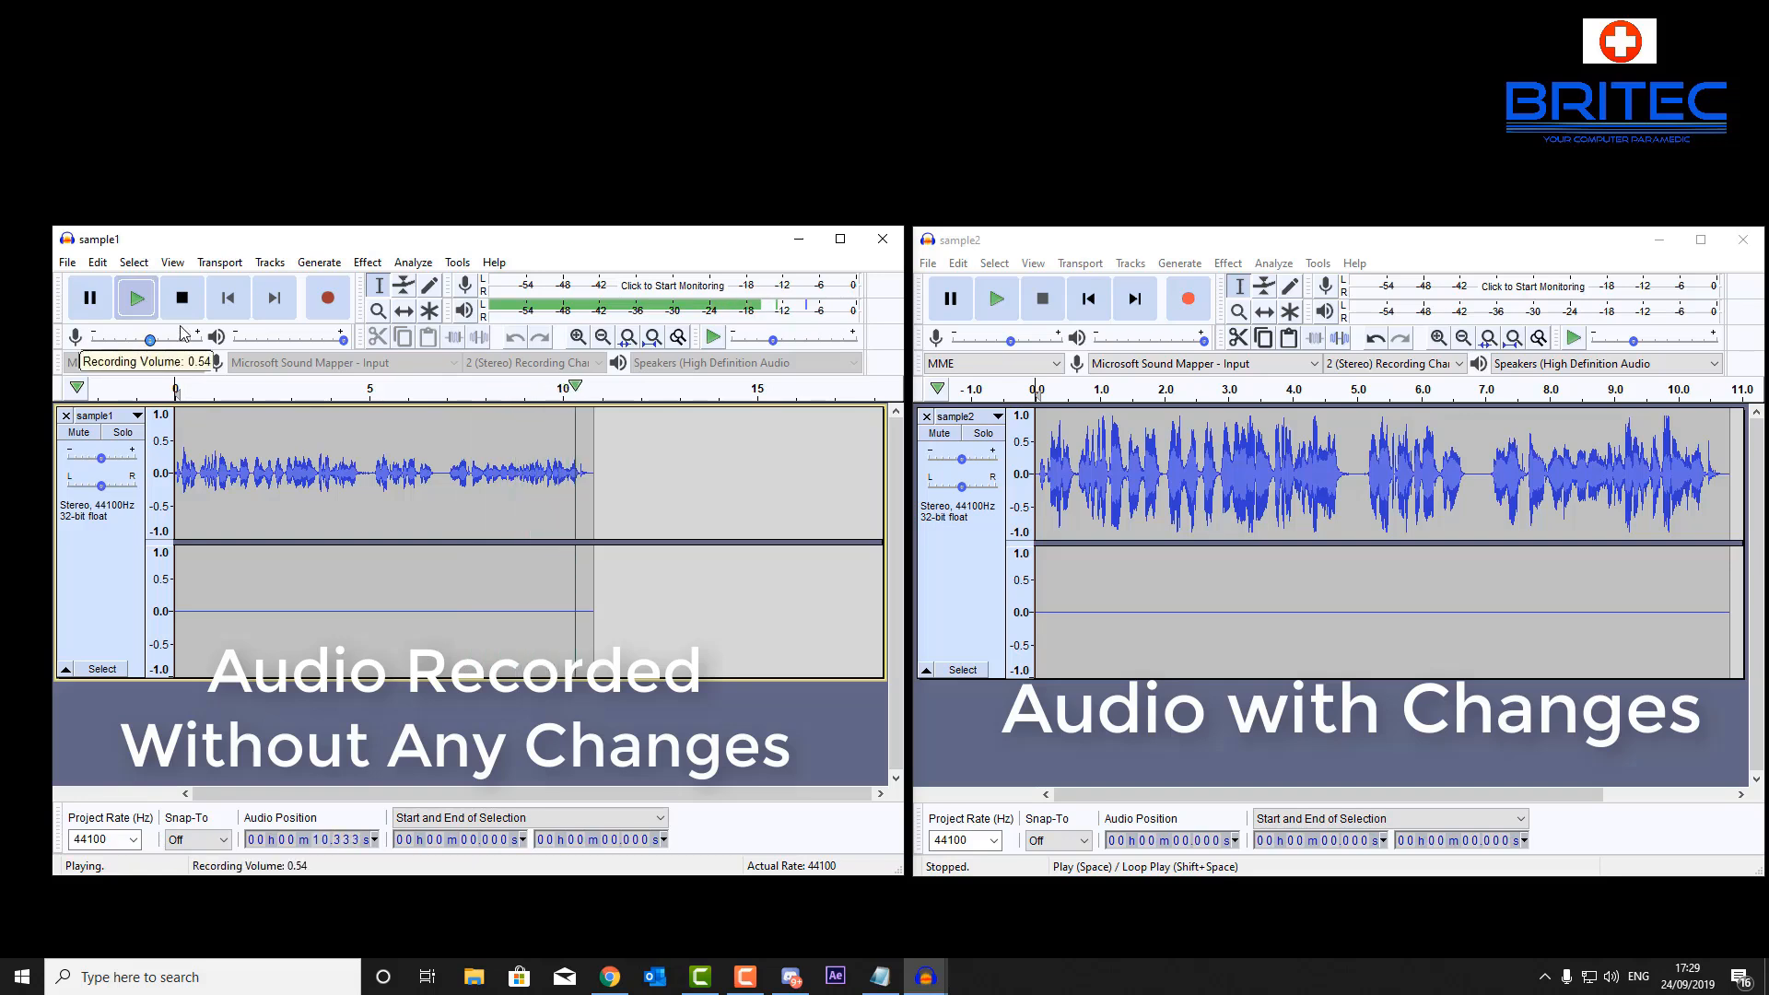
{"action": "left_click", "coordinate": [181, 297]}
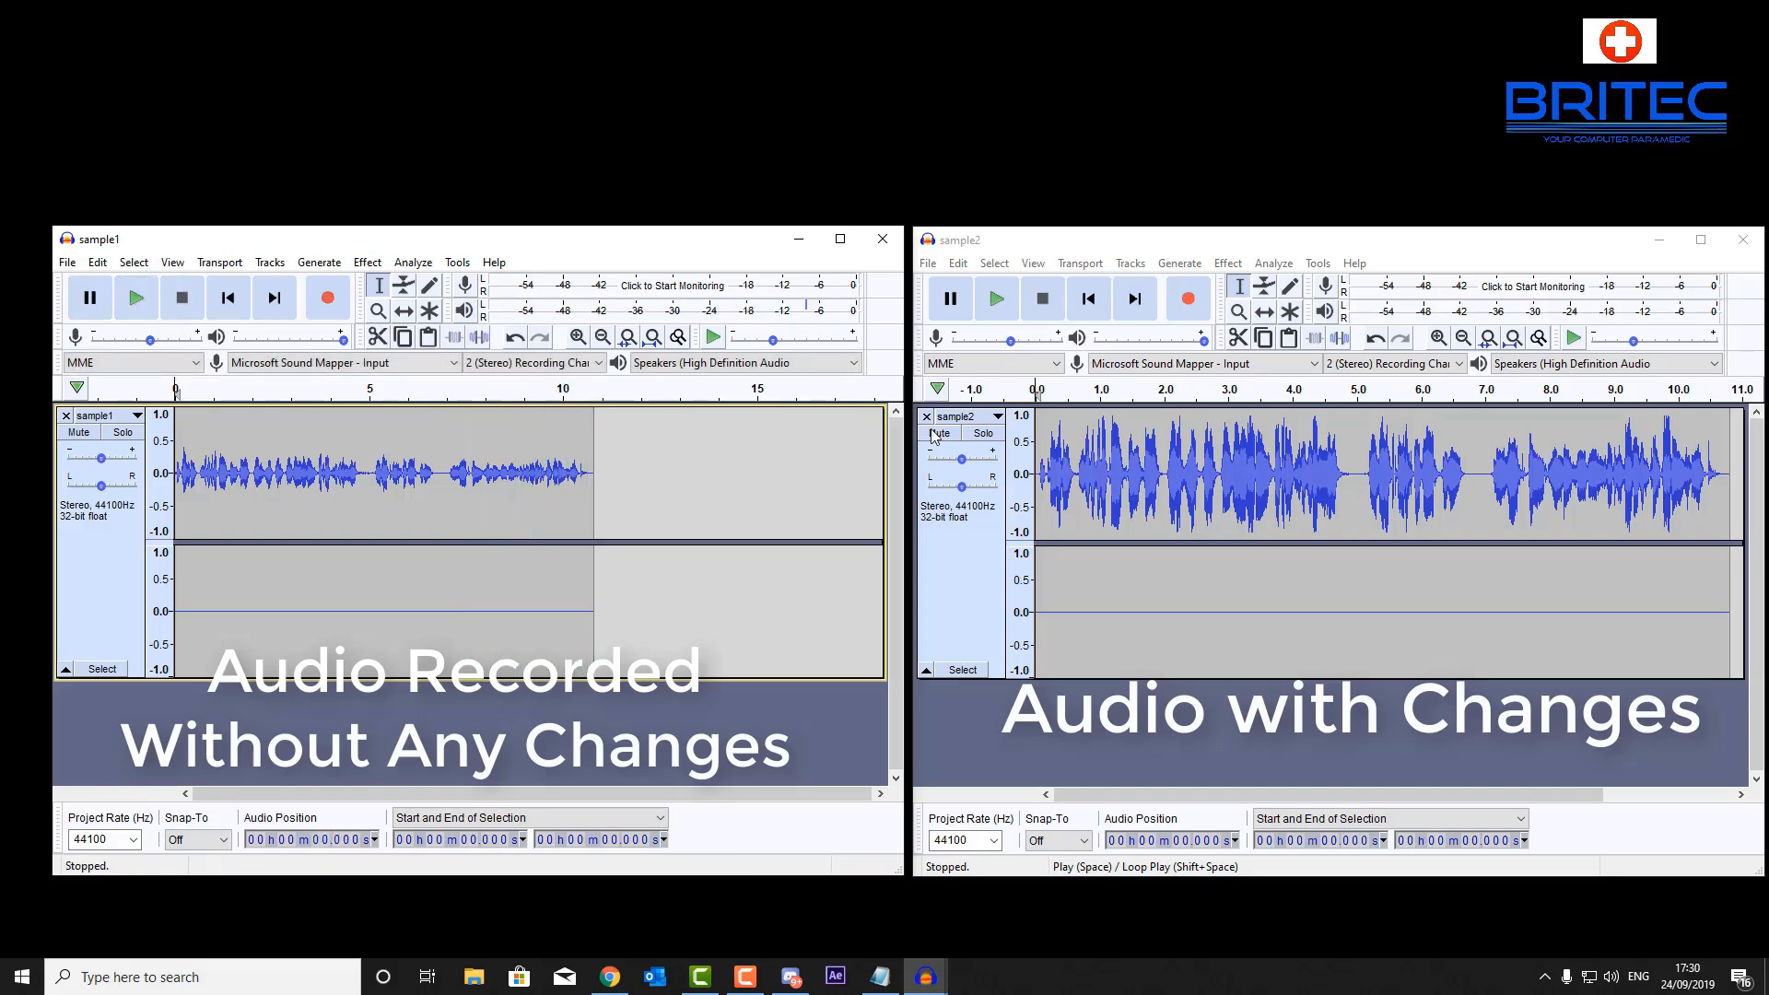
{"action": "left_click", "coordinate": [996, 299]}
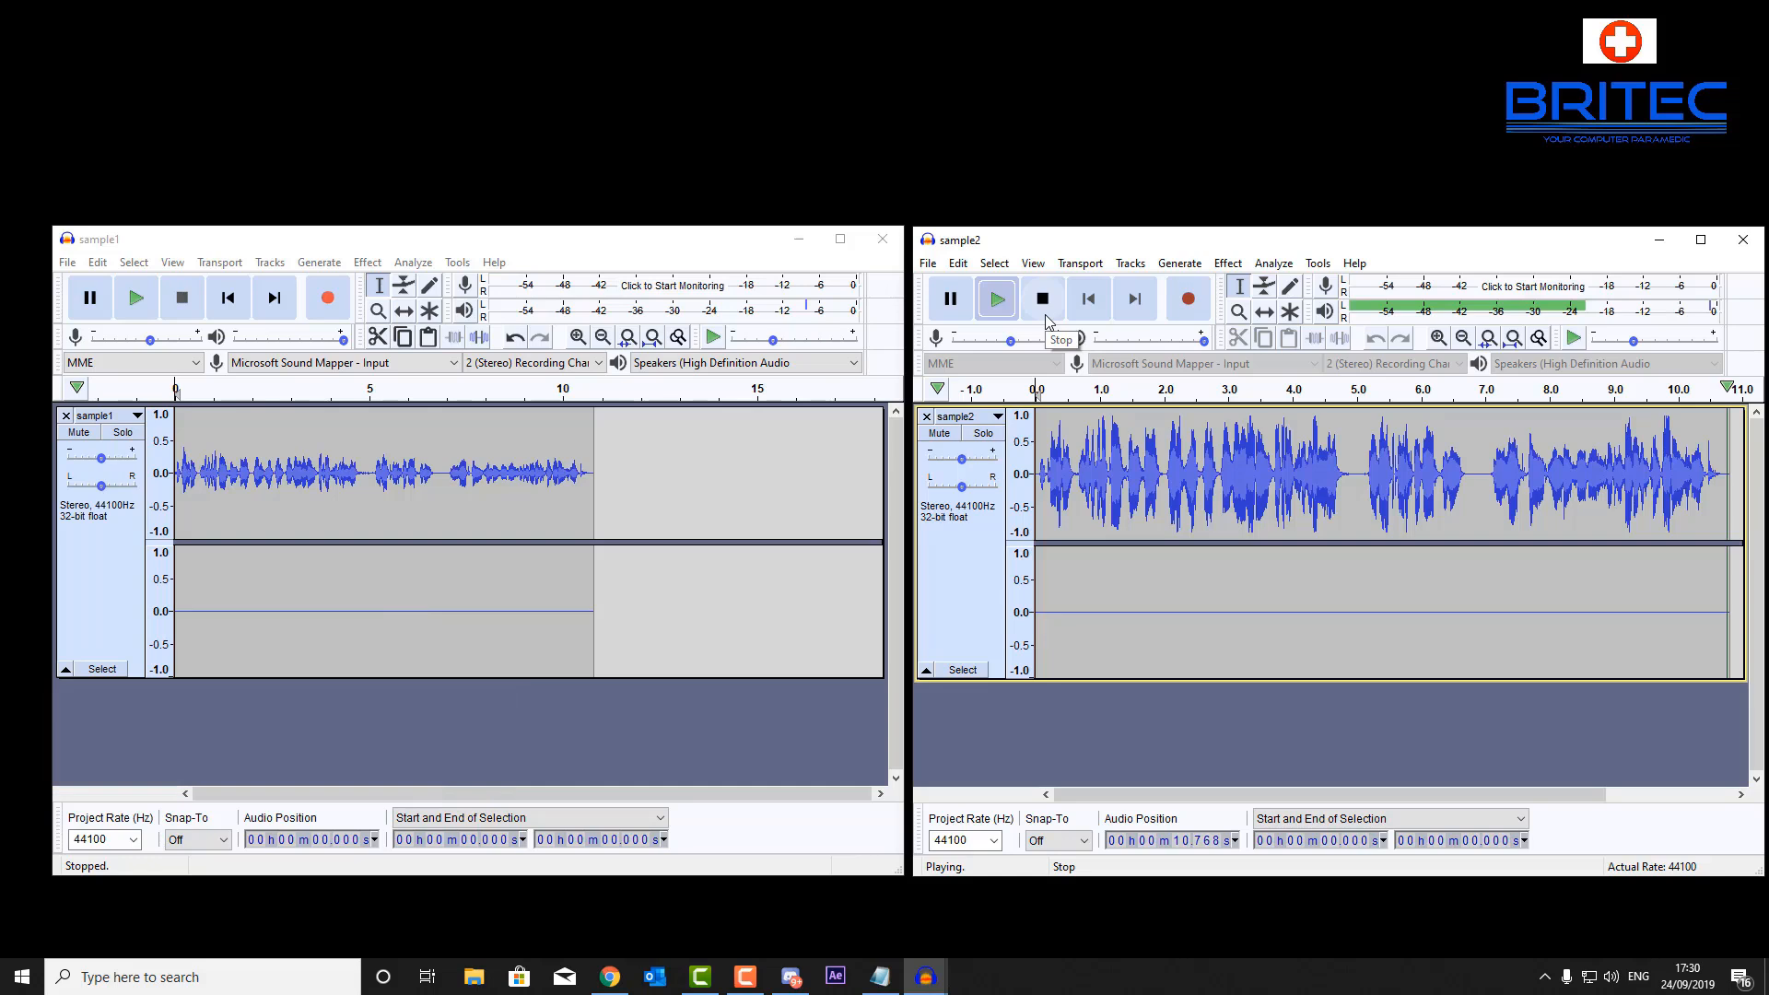
{"action": "left_click", "coordinate": [1040, 298]}
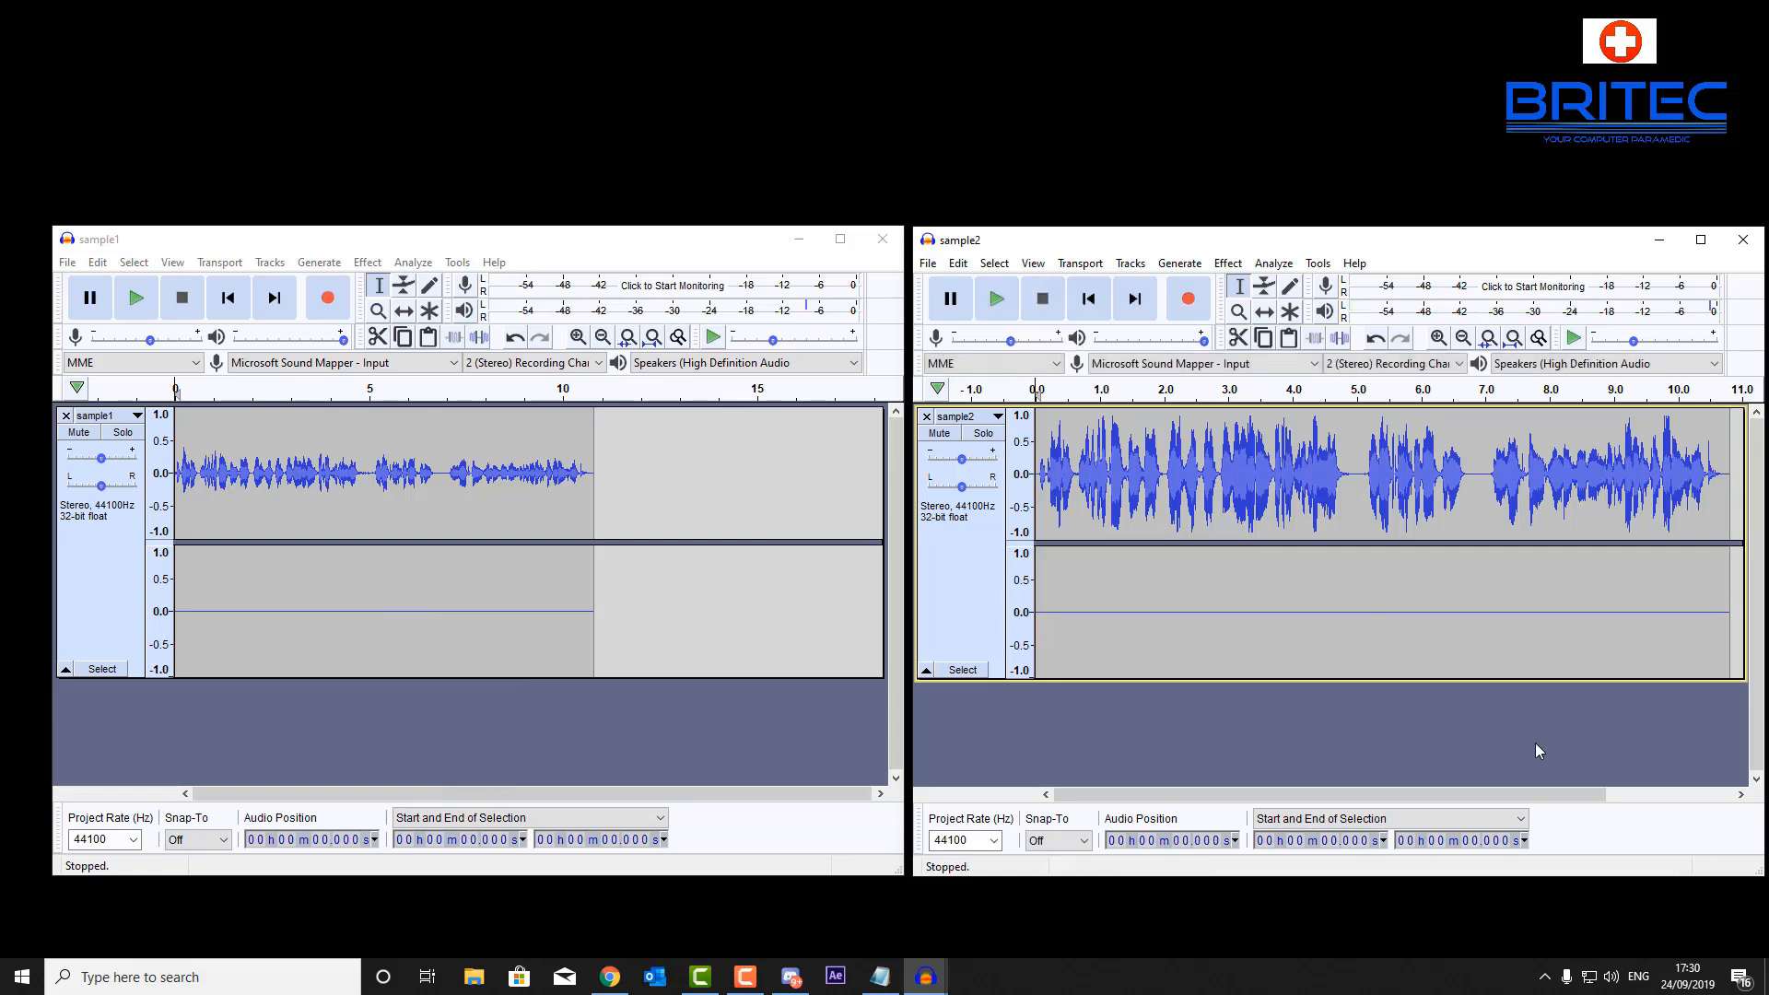
{"action": "left_click", "coordinate": [608, 977]}
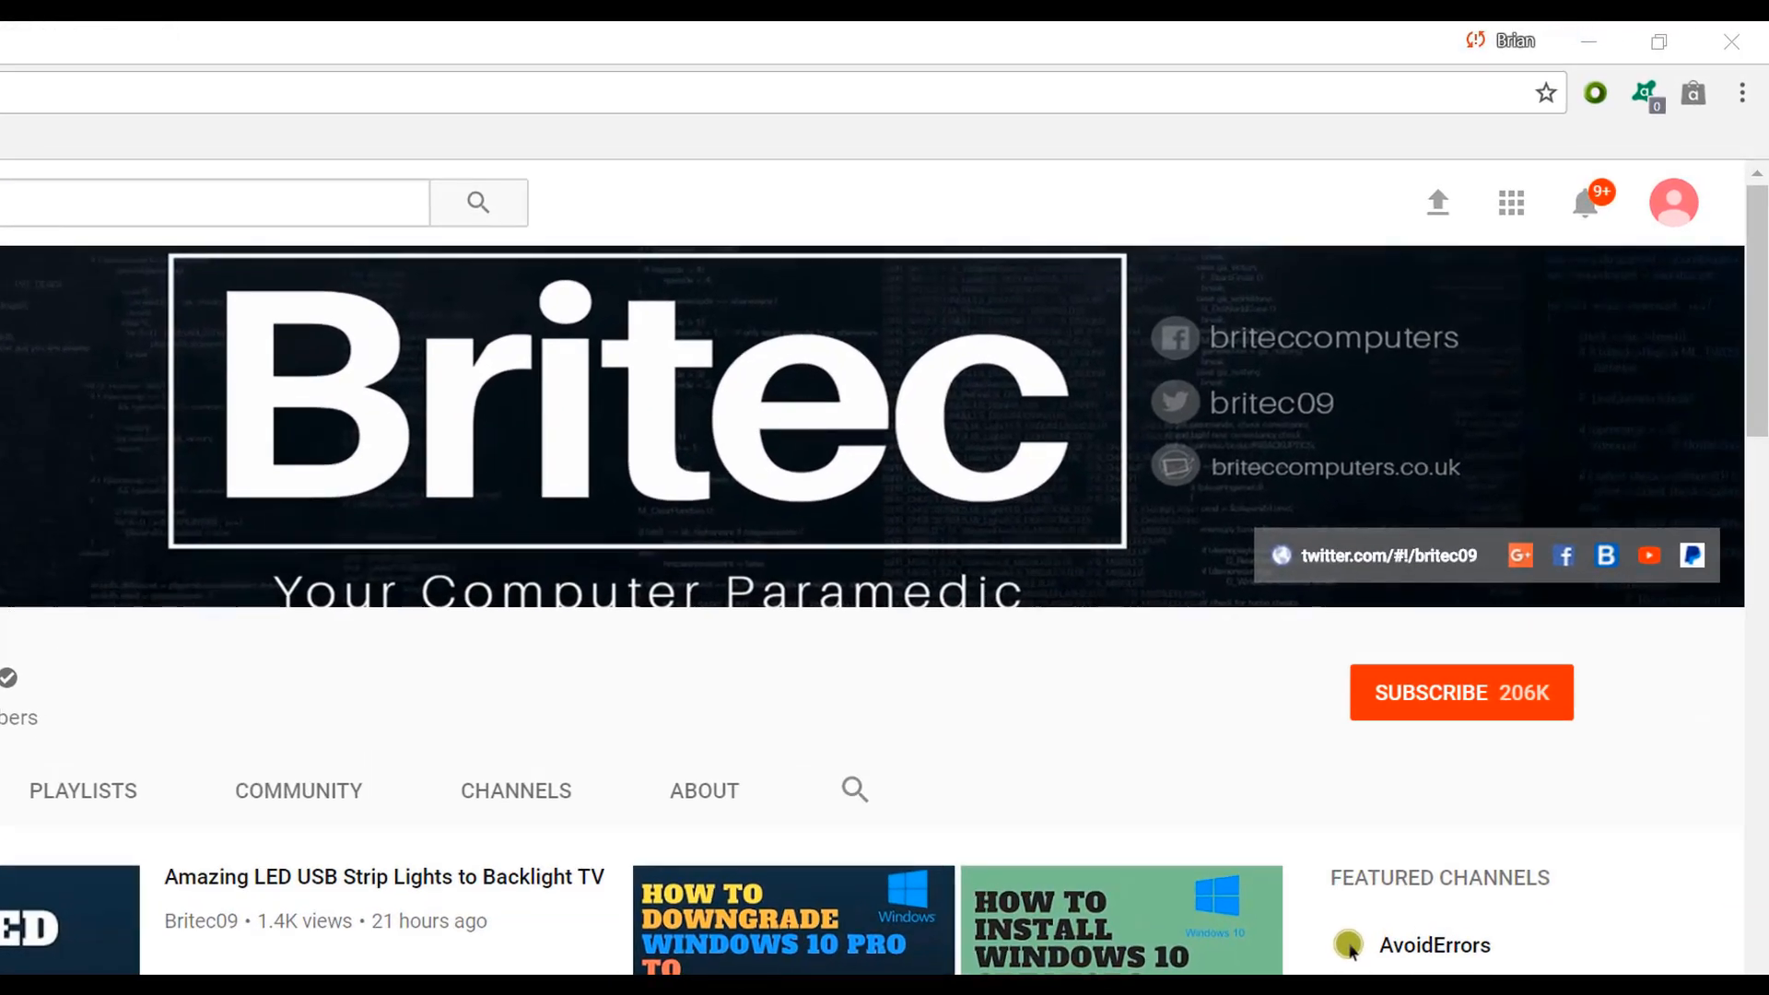
{"action": "mouse_move", "coordinate": [1483, 713]}
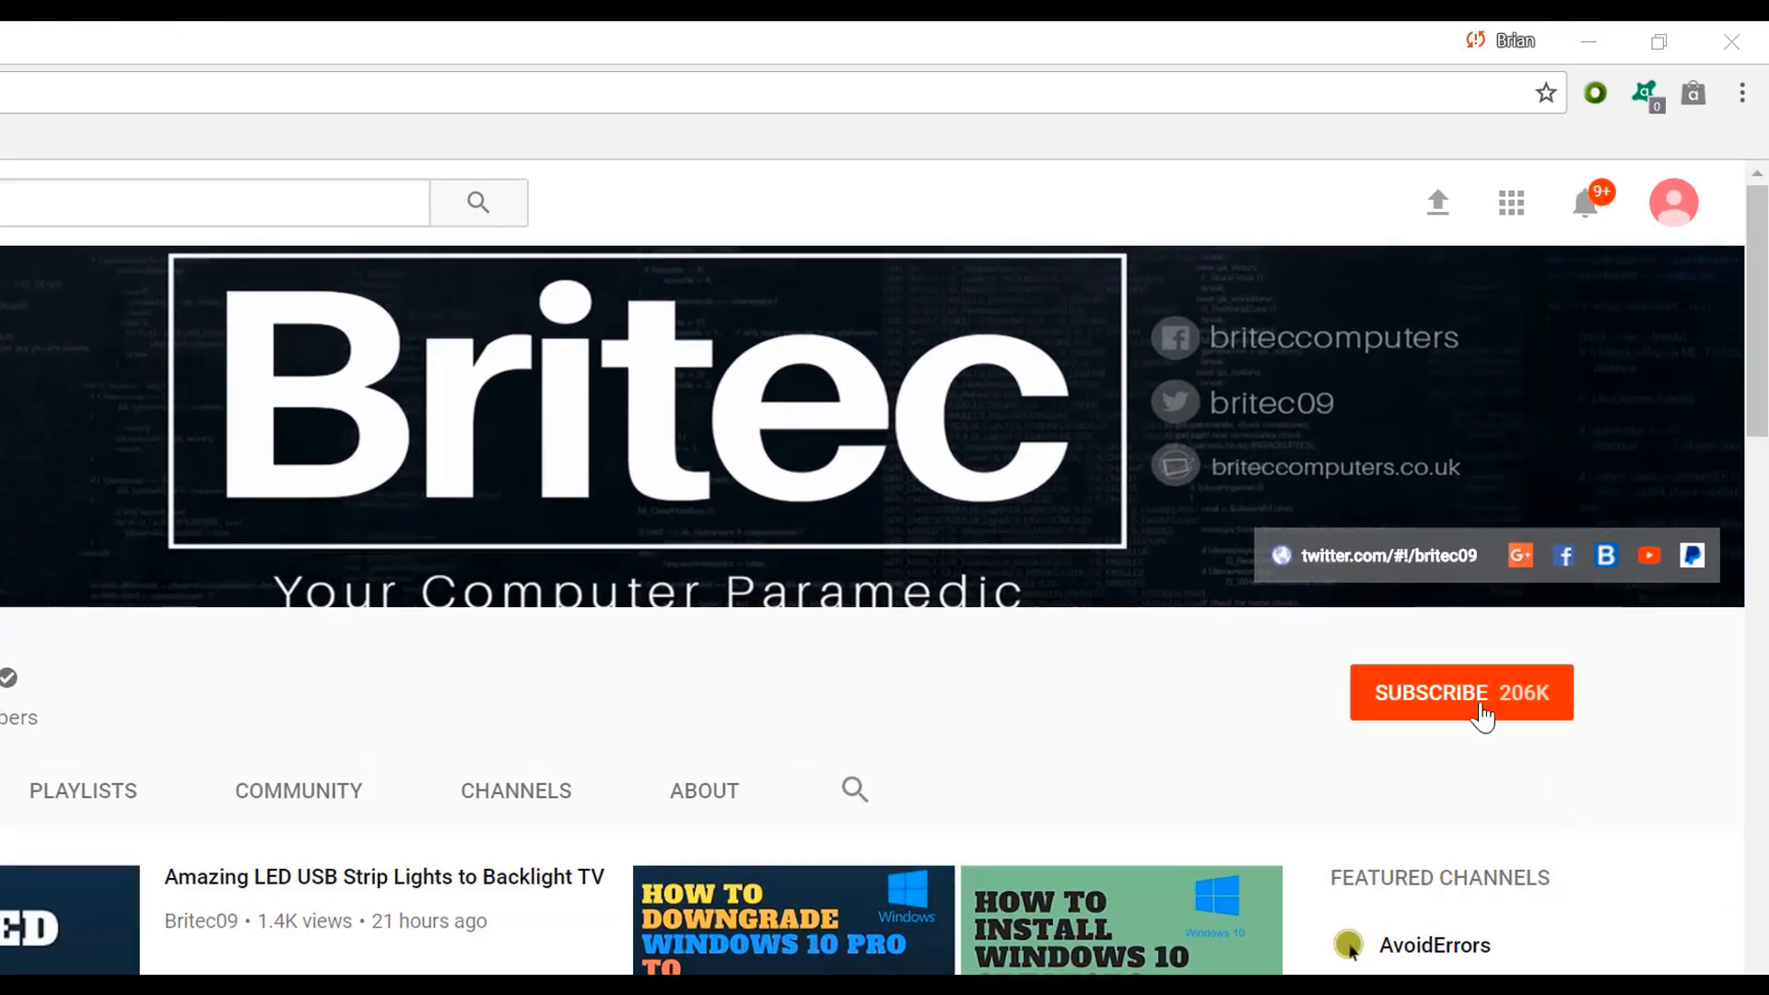
Subscribe to the Britec YouTube channel
{"action": "left_click", "coordinate": [1461, 691]}
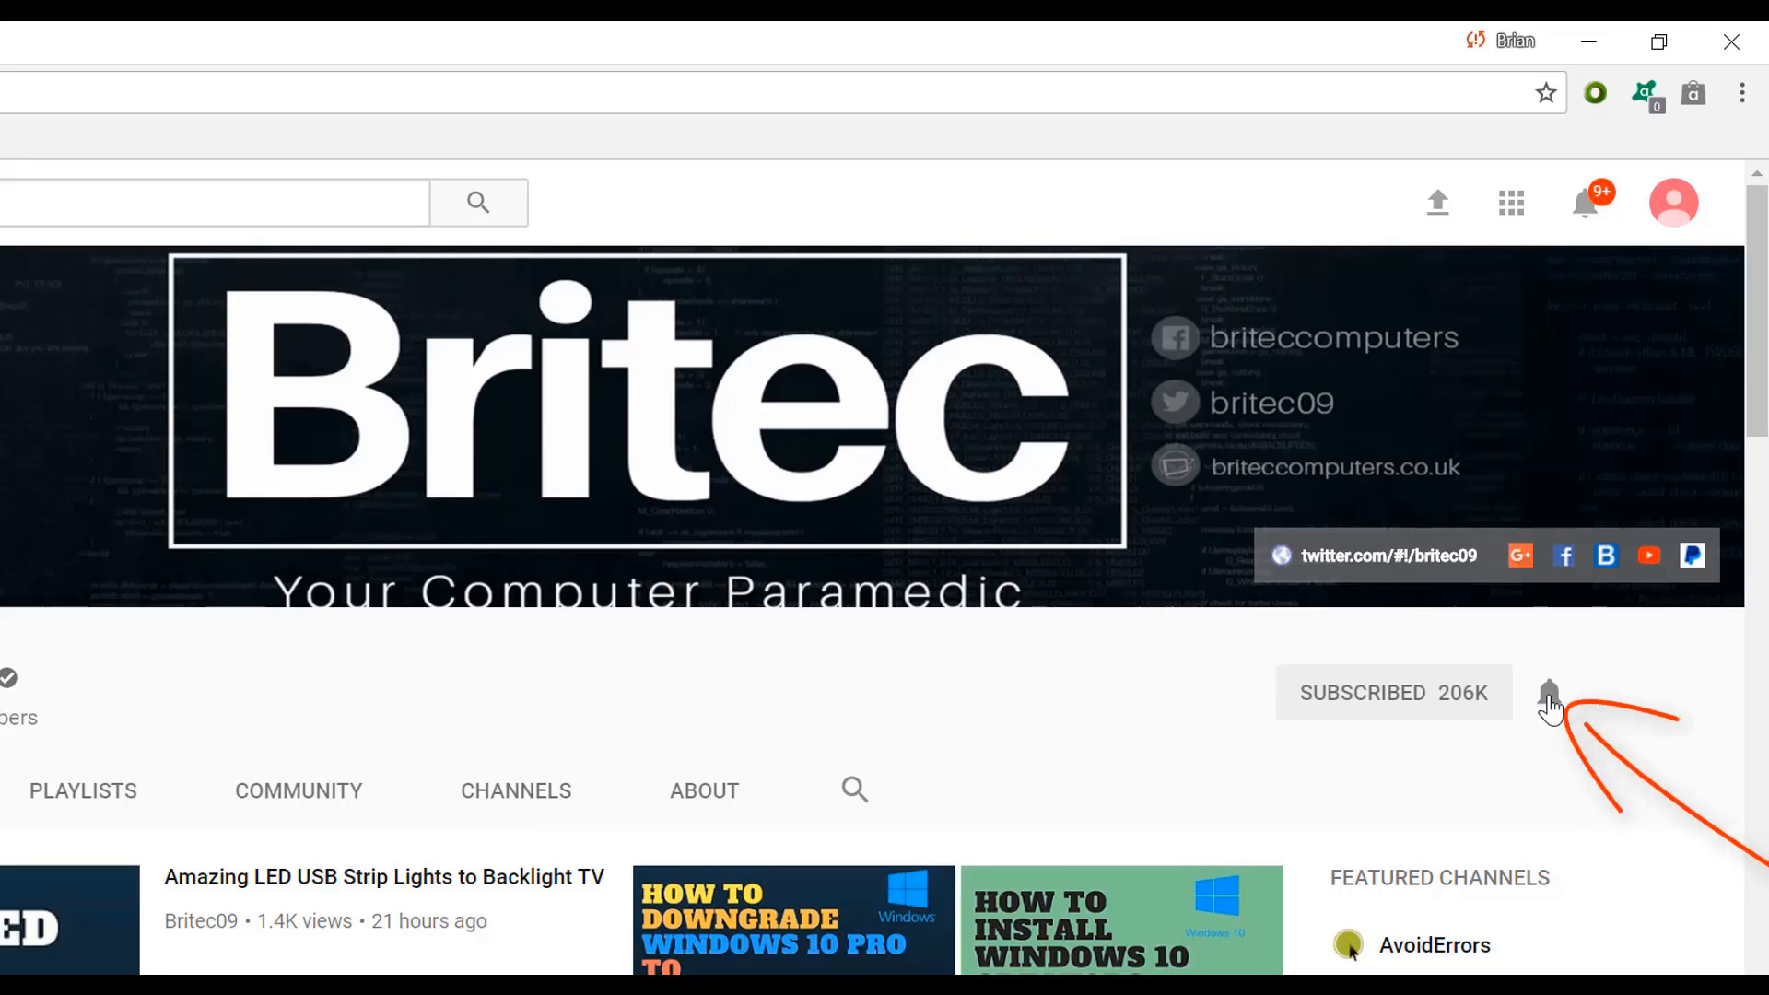
{"action": "mouse_move", "coordinate": [1548, 823]}
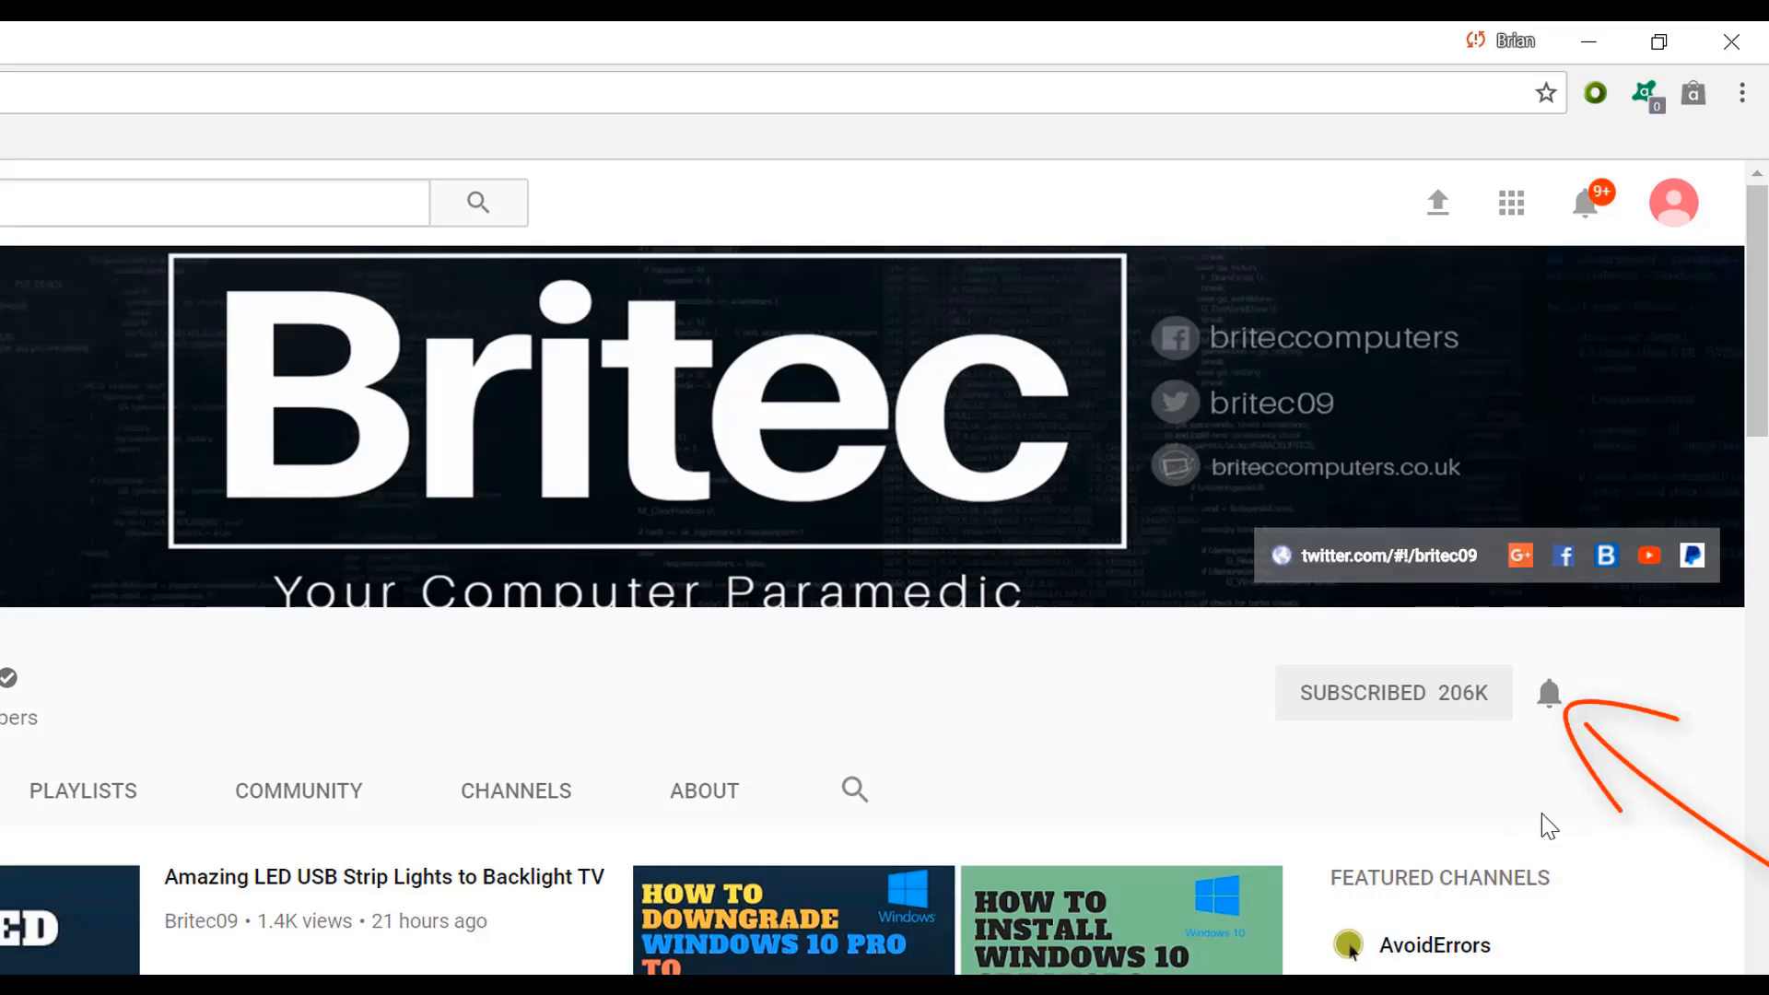